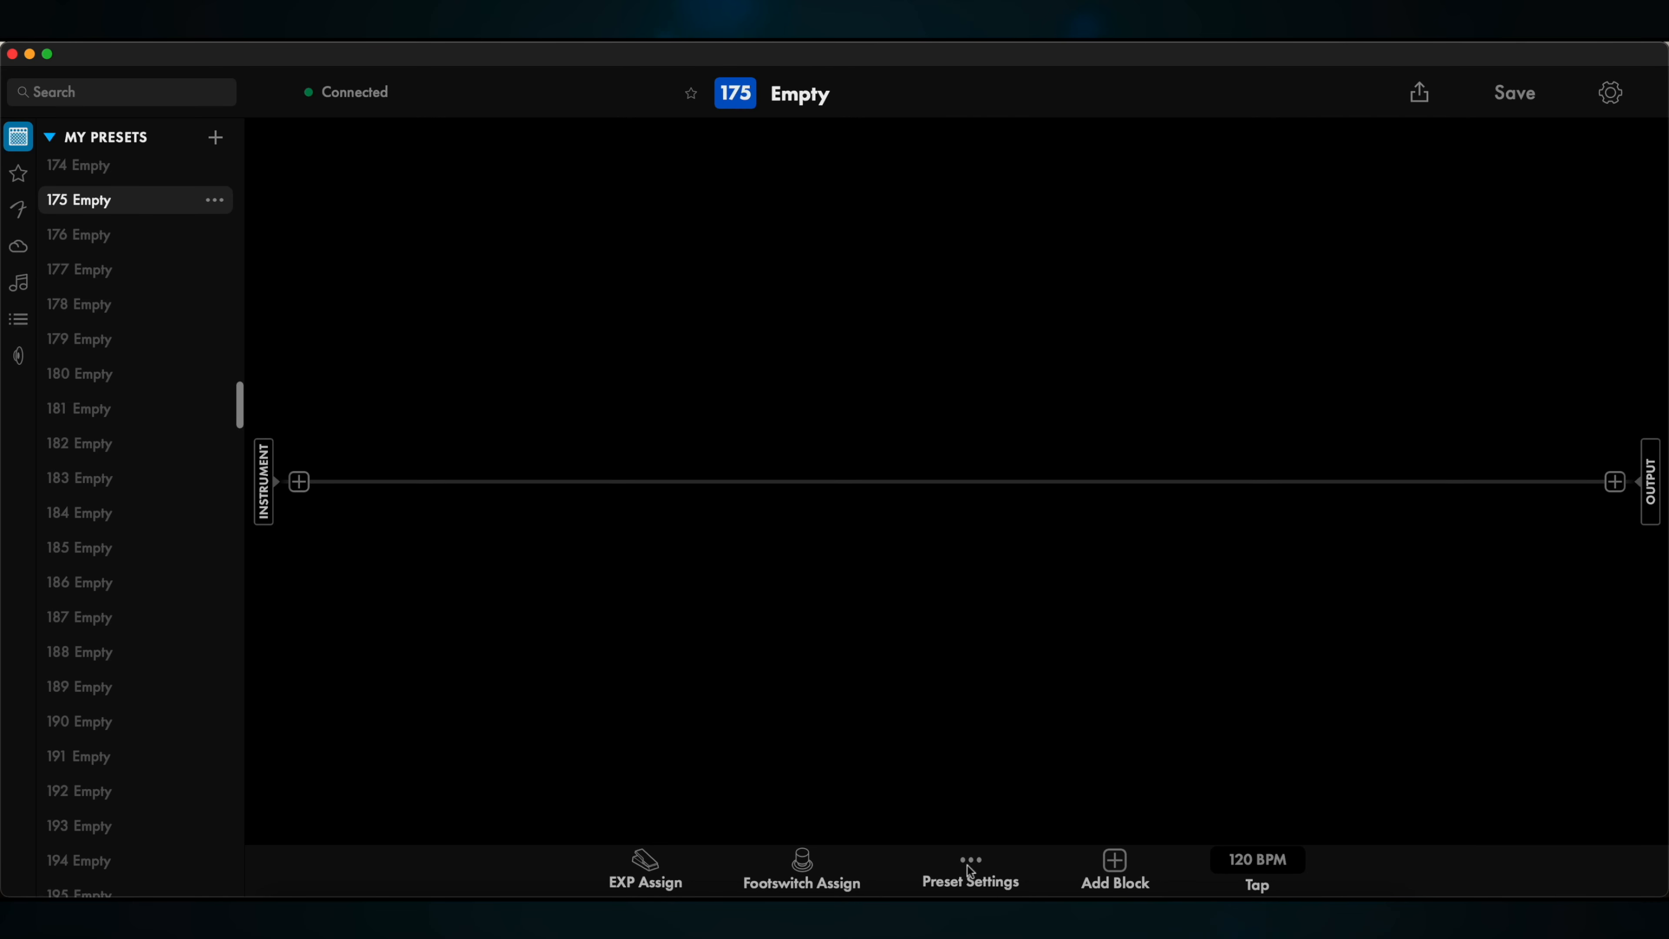
Choose the Instrument + Mic/Line Mix 1 signal path type from the preset settings list
click(969, 869)
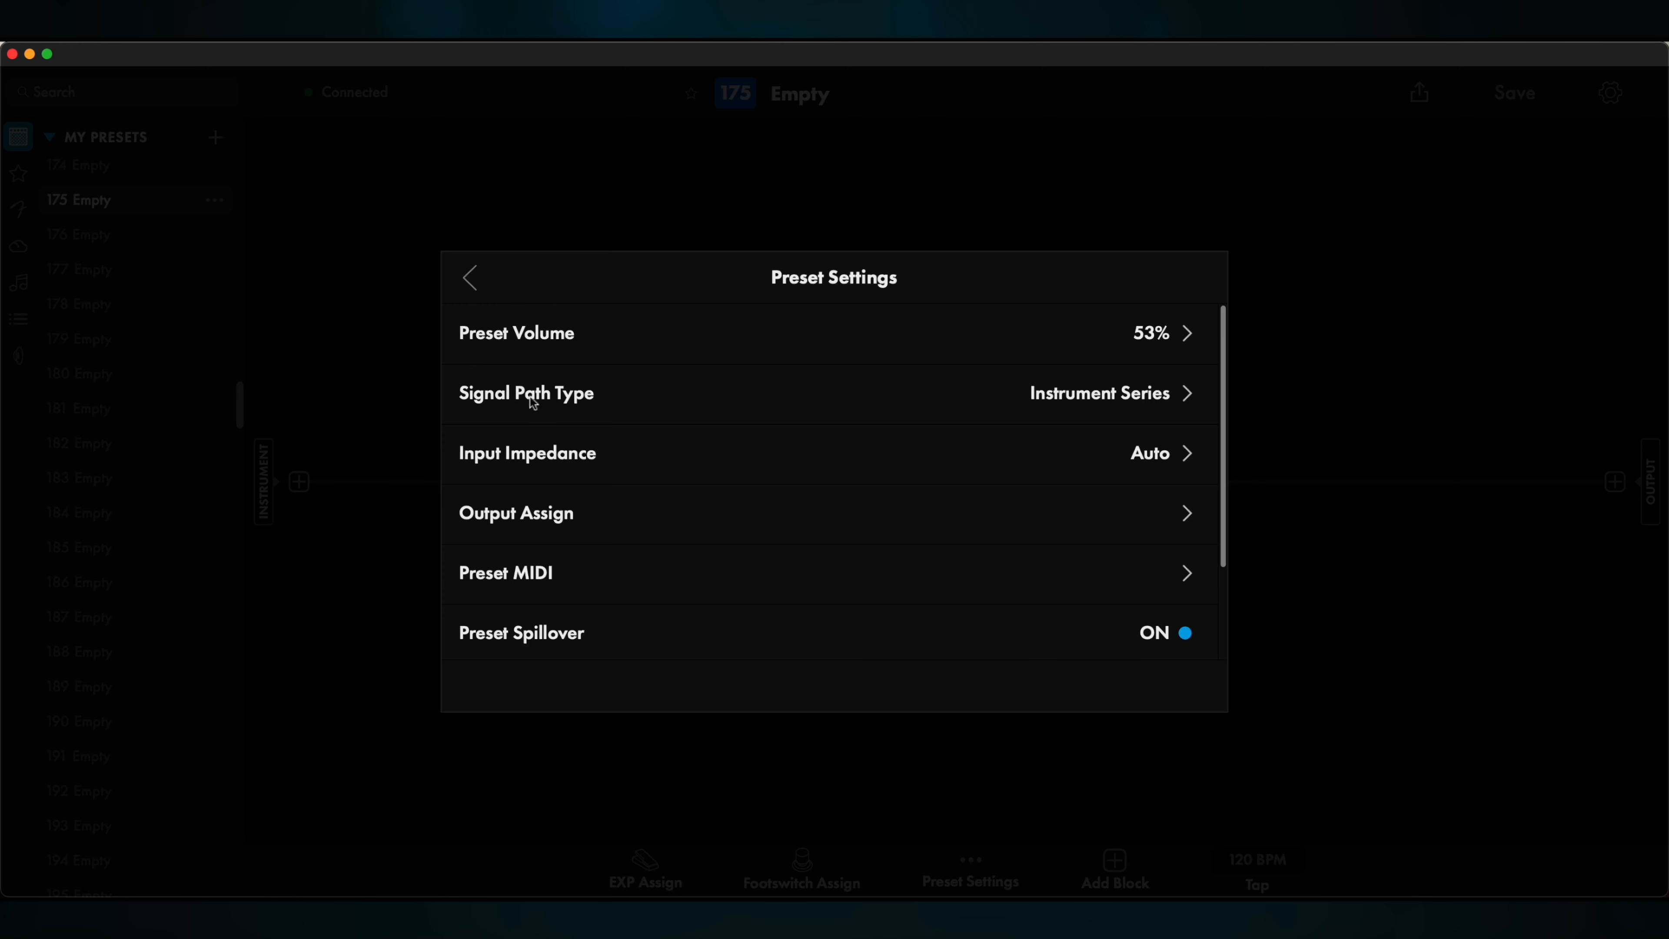
click(526, 393)
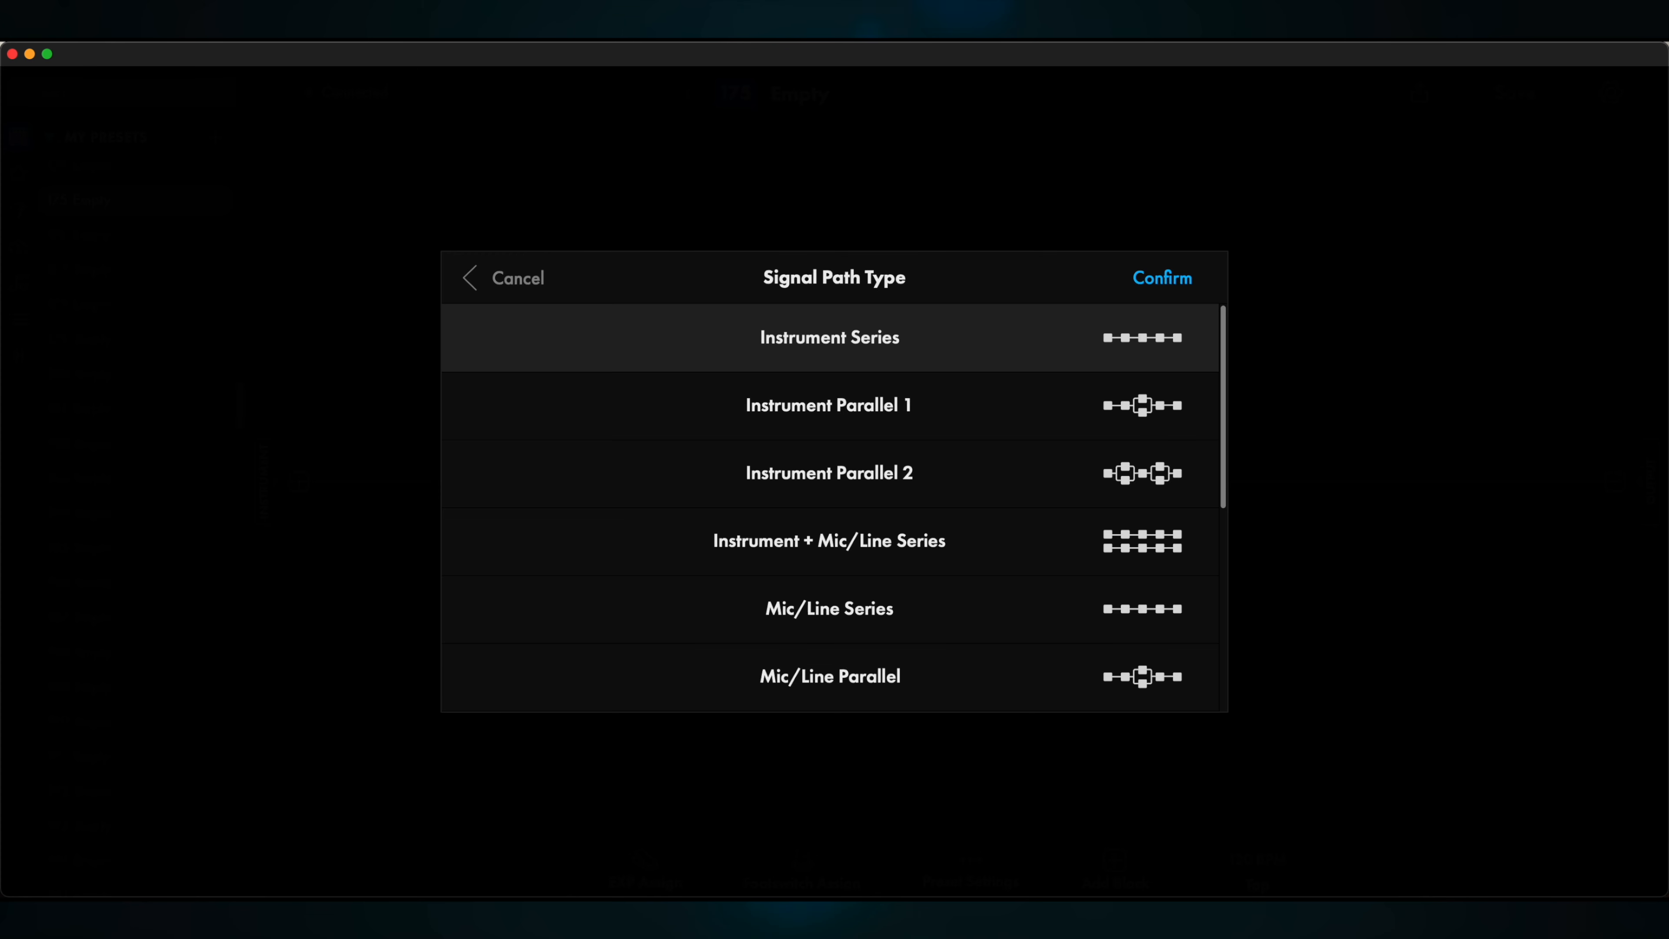
mouse_move(1245, 620)
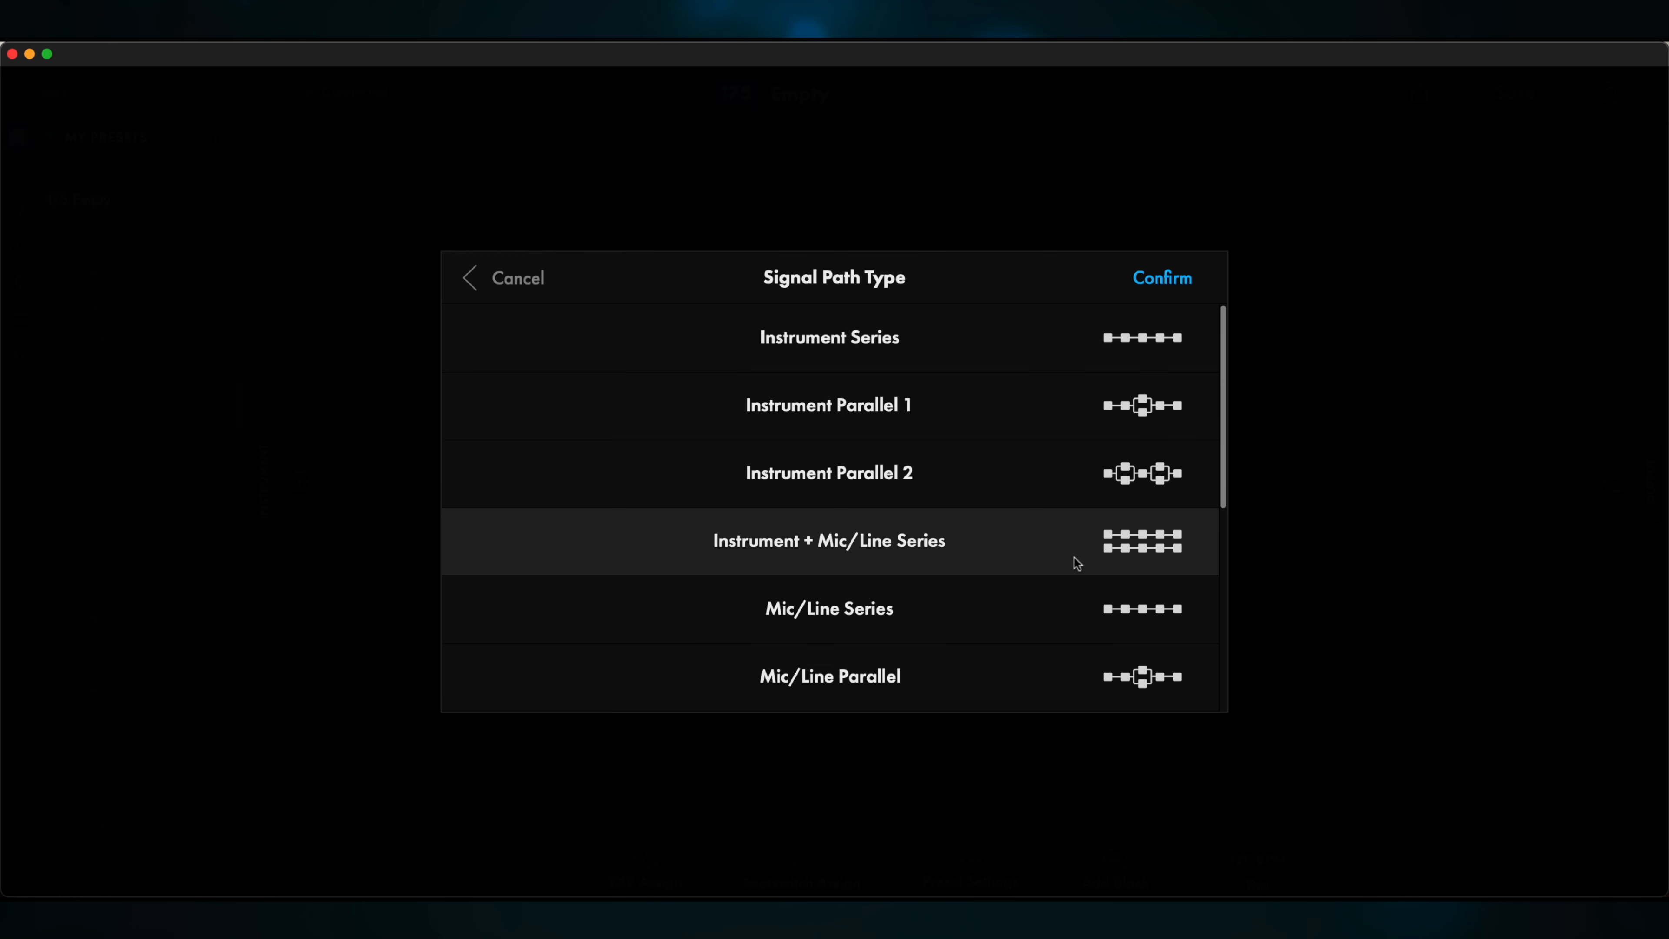
scroll(down, 3)
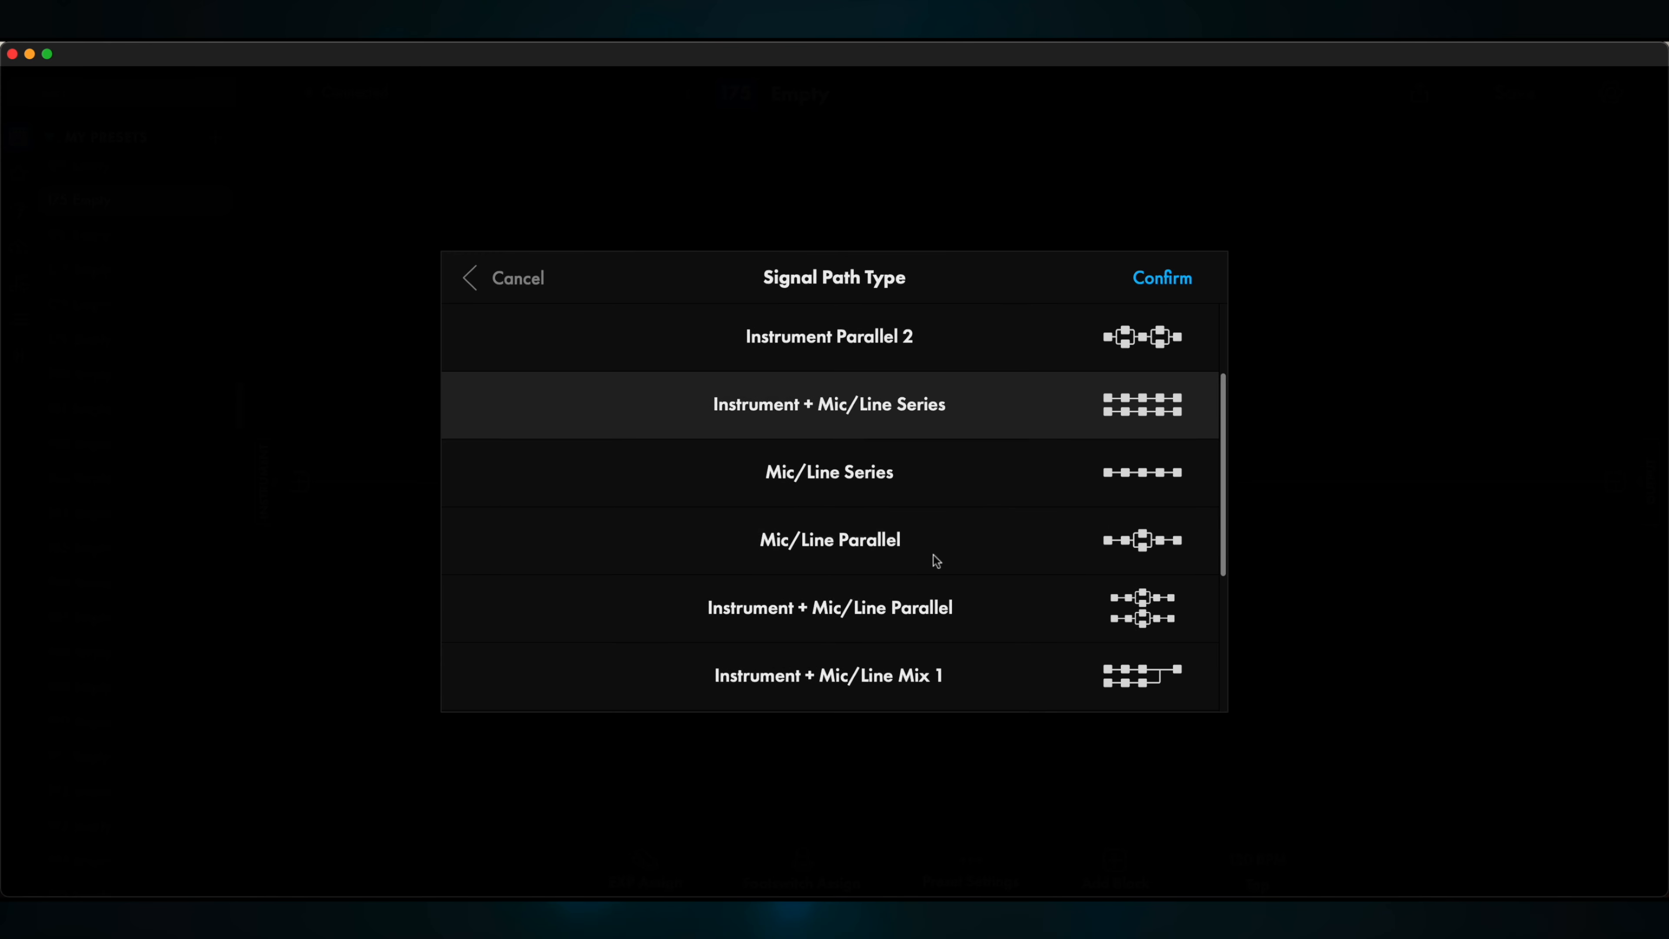
mouse_move(922, 413)
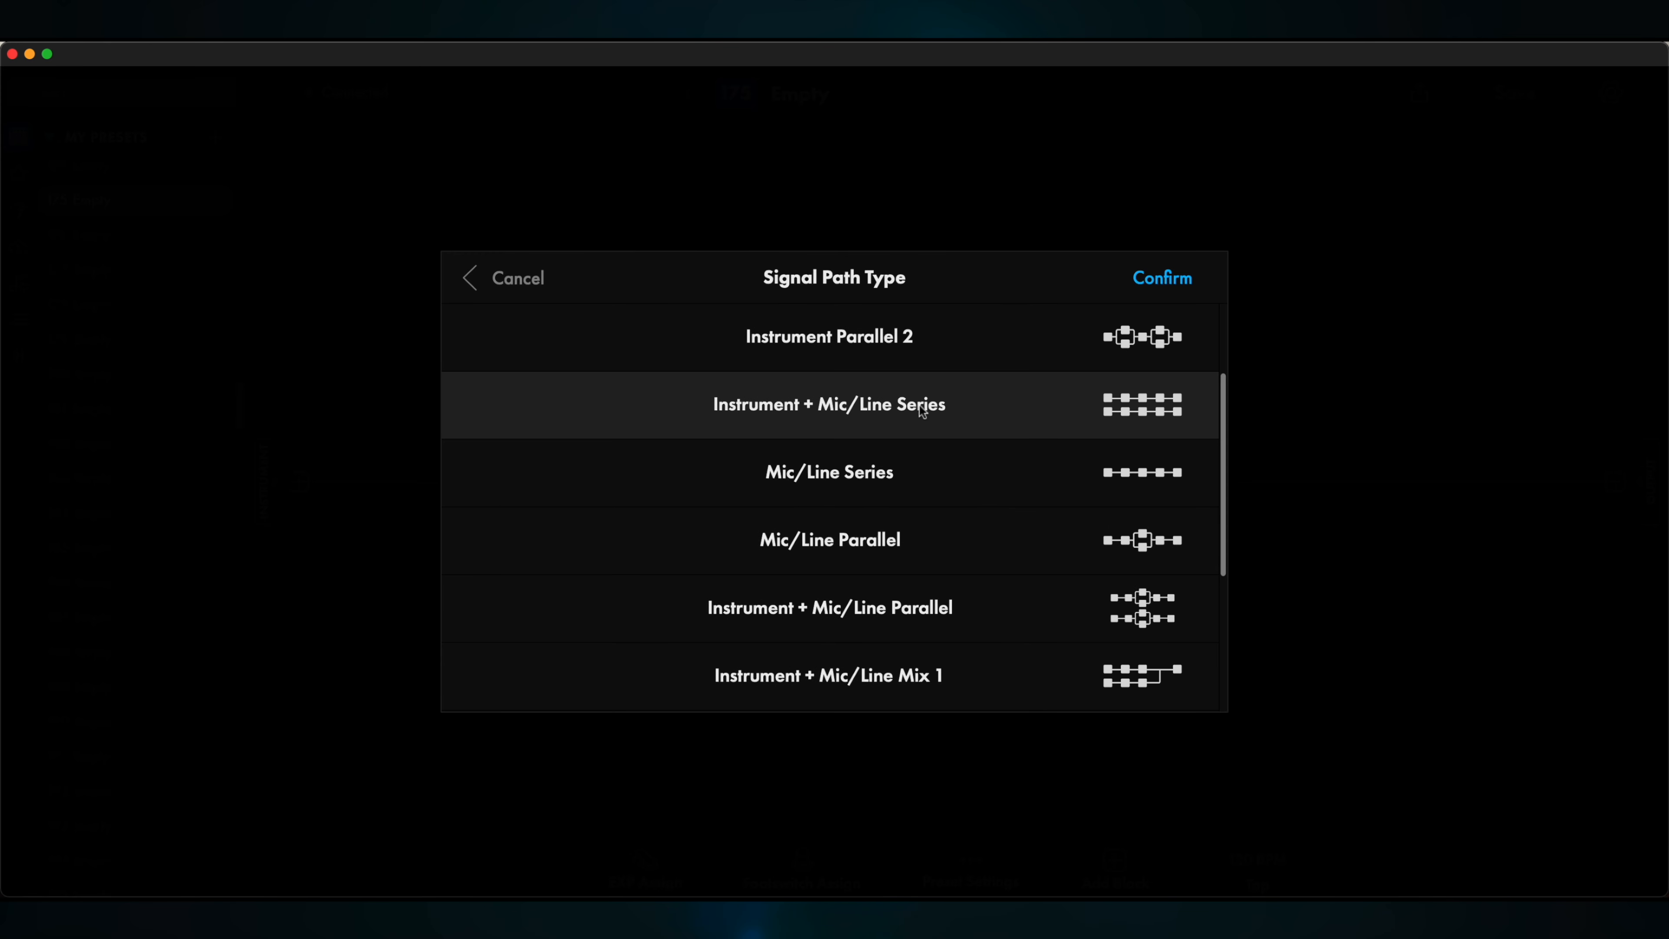
mouse_move(921, 417)
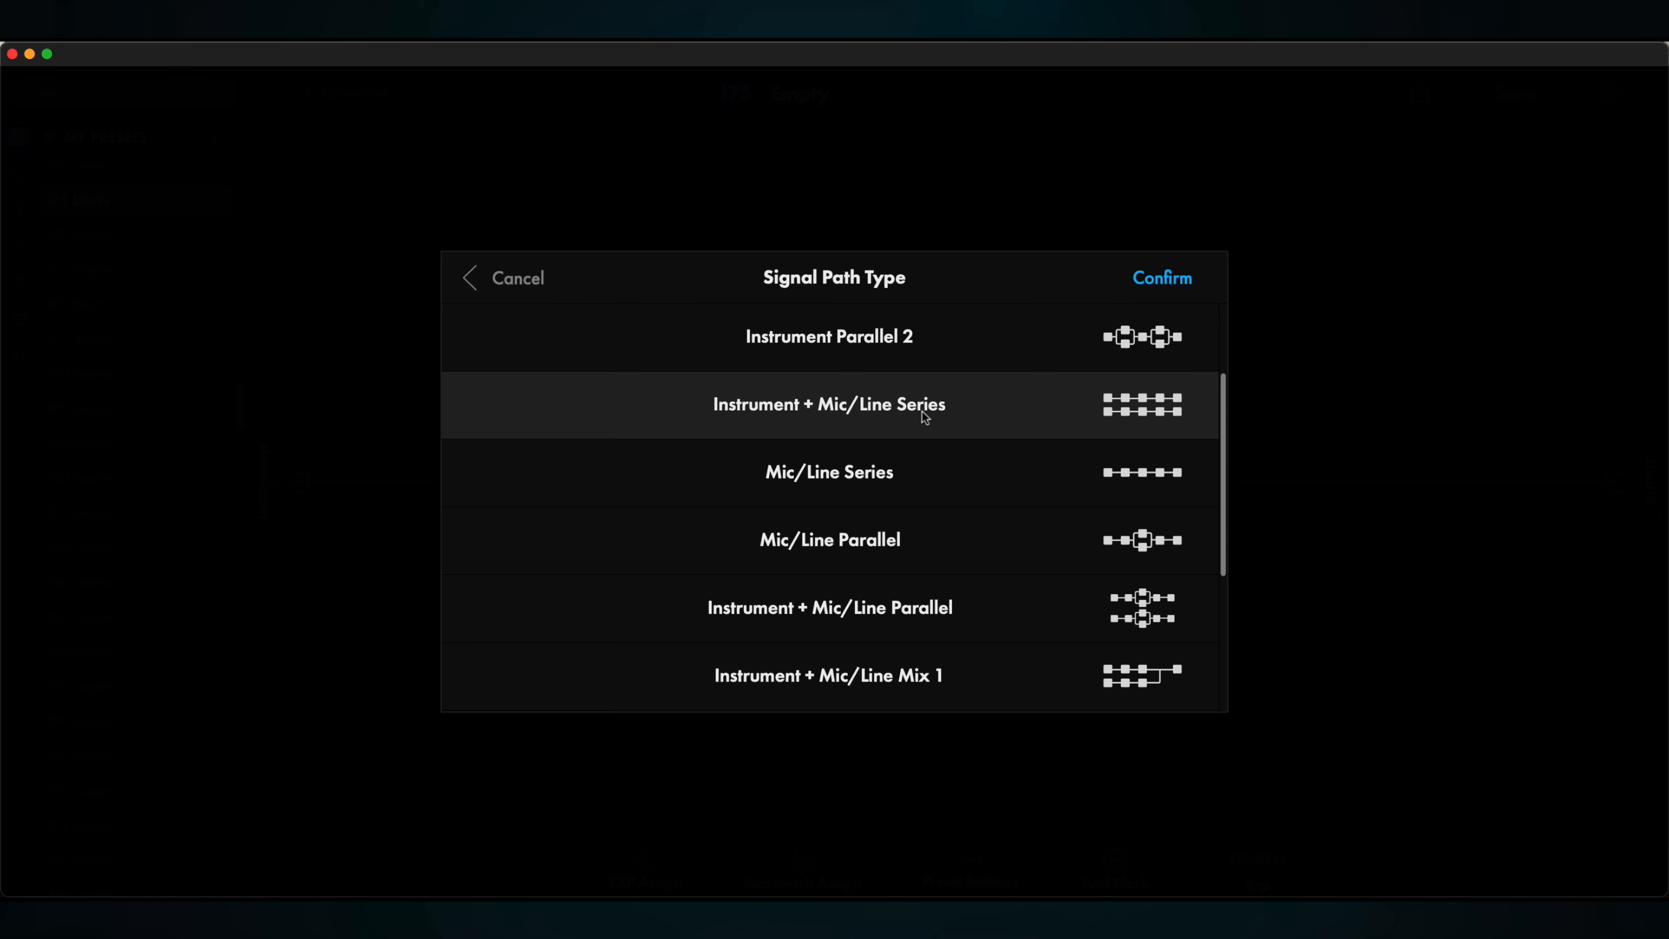
mouse_move(829, 608)
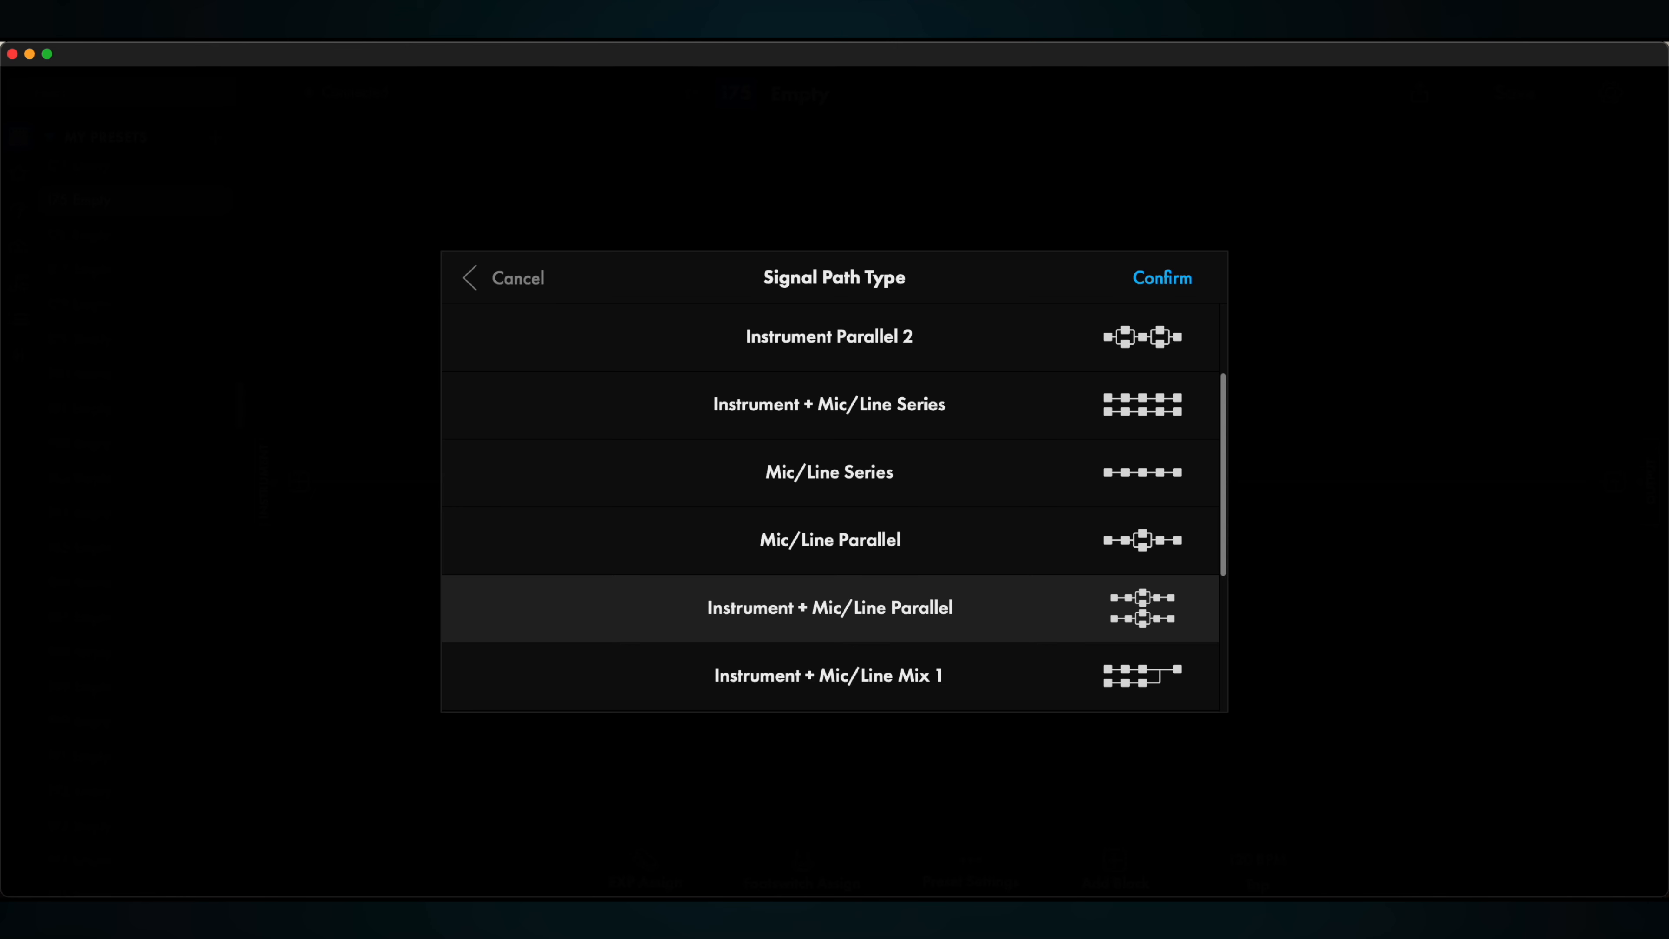
scroll(down, 3)
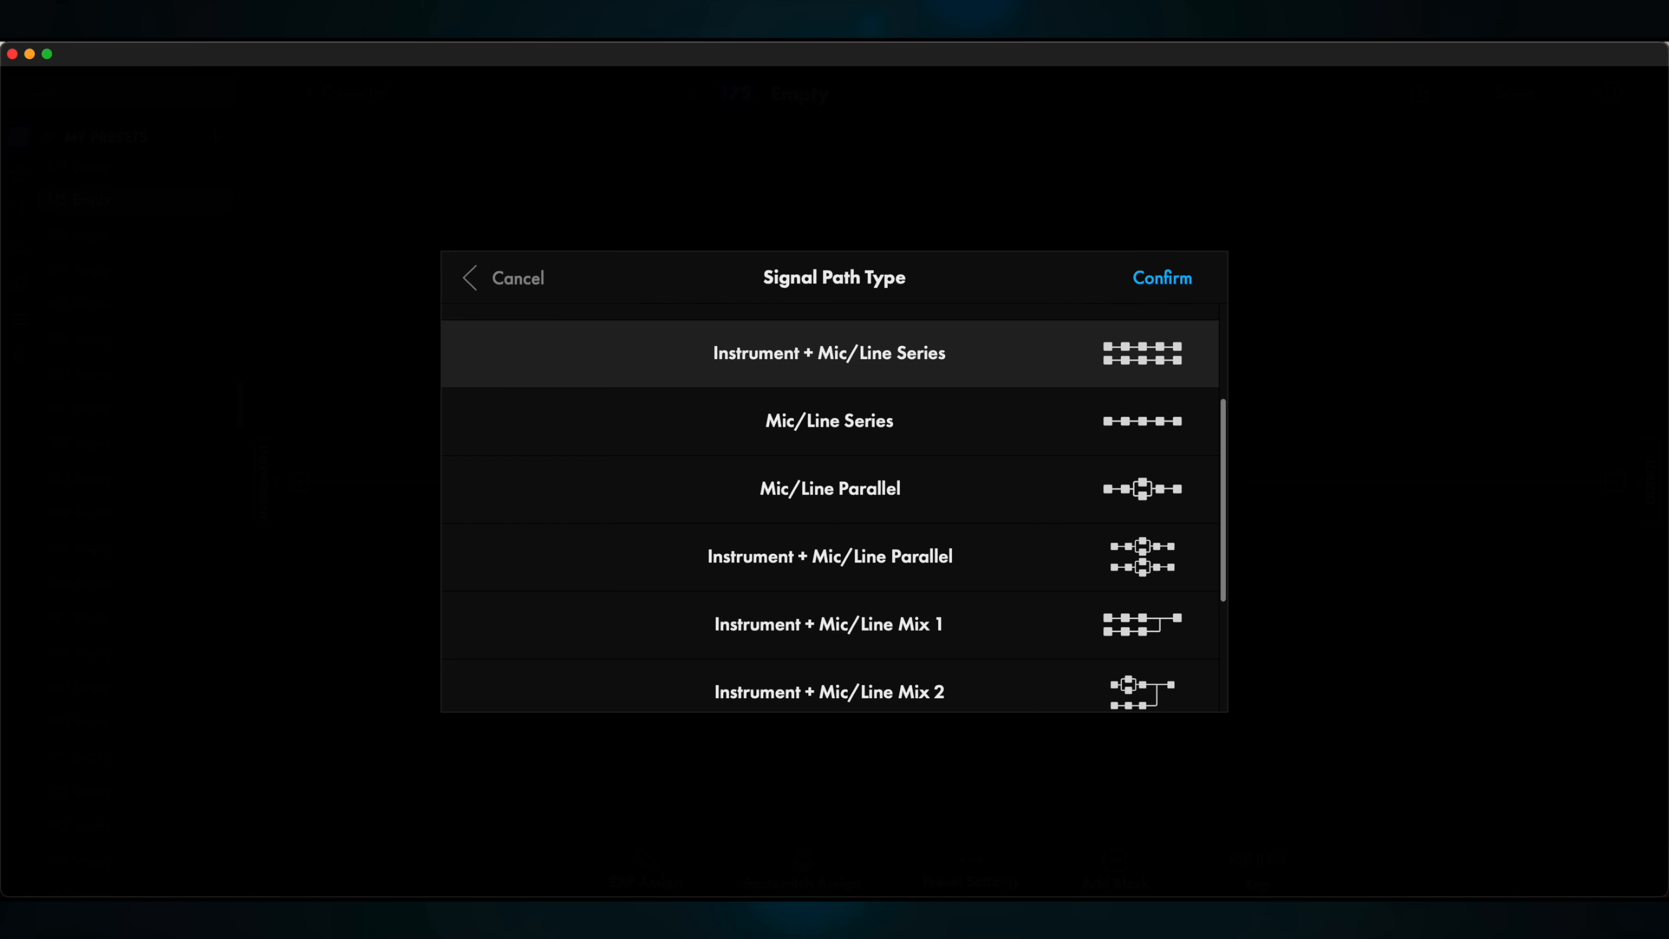
click(829, 556)
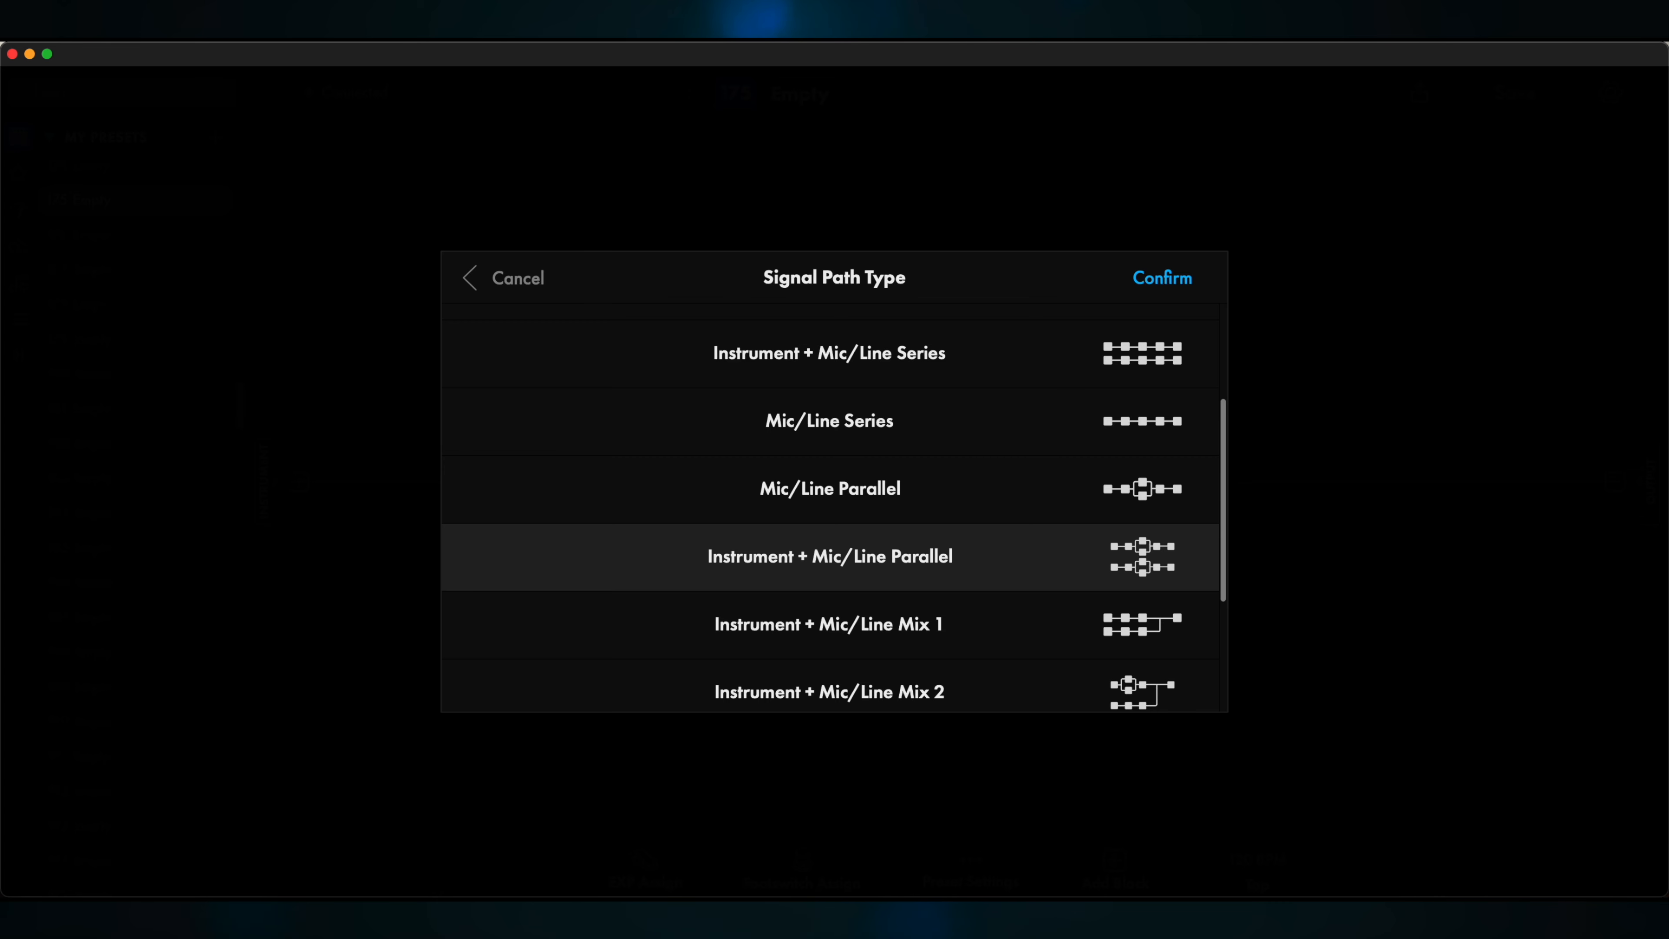
click(830, 624)
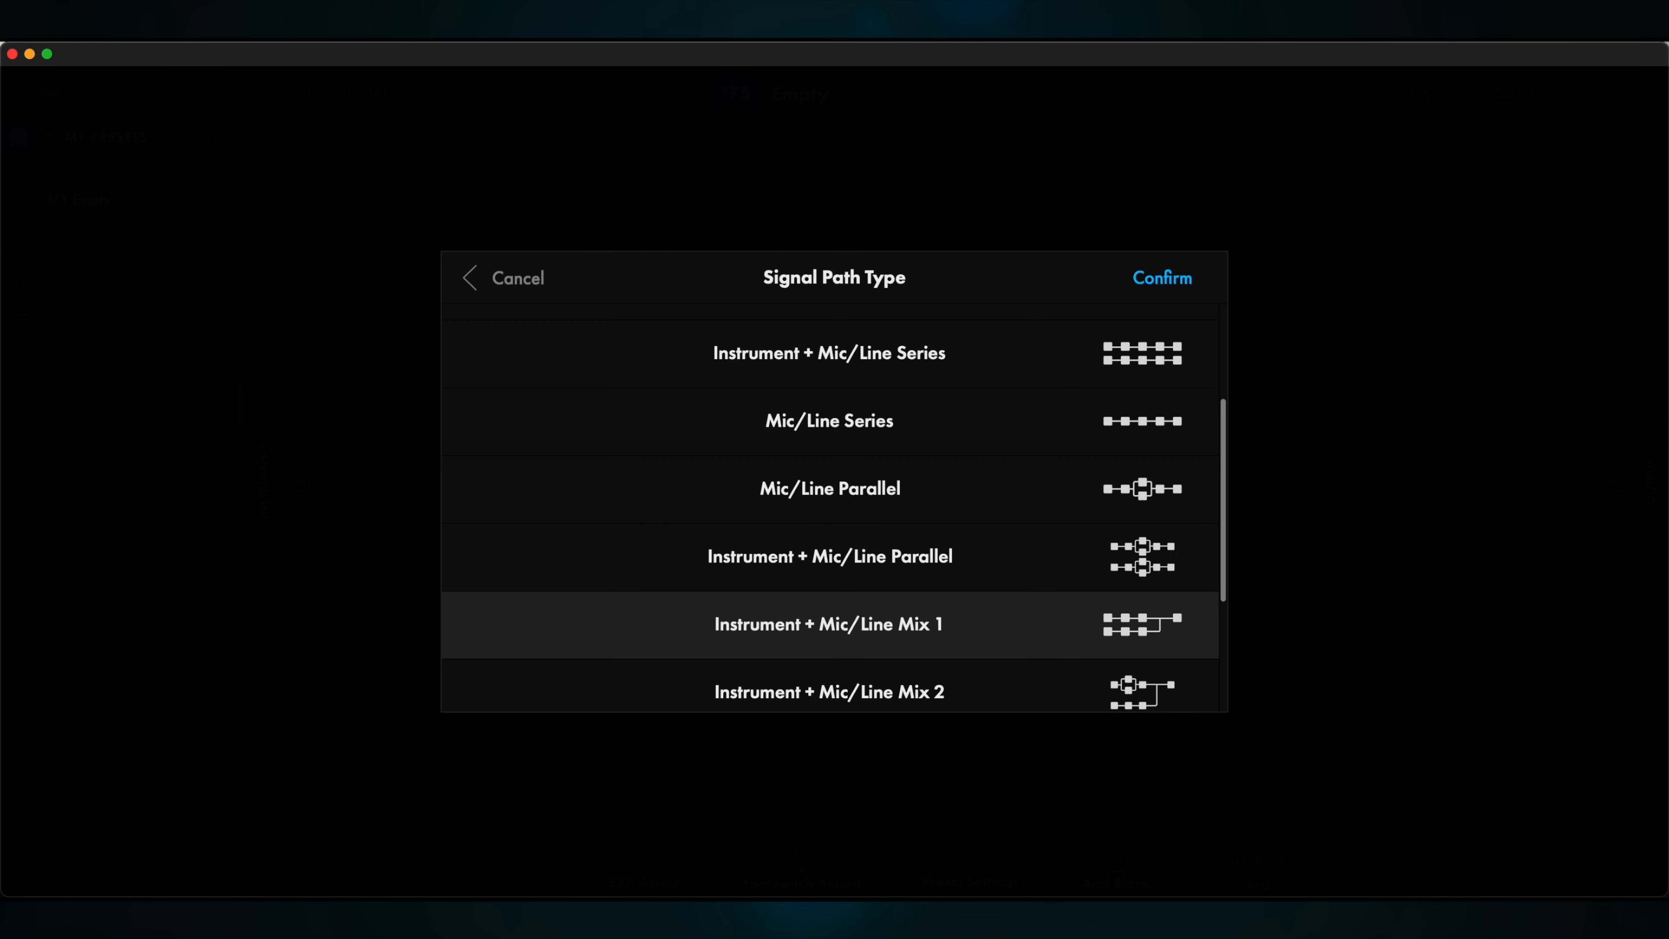
mouse_move(848, 611)
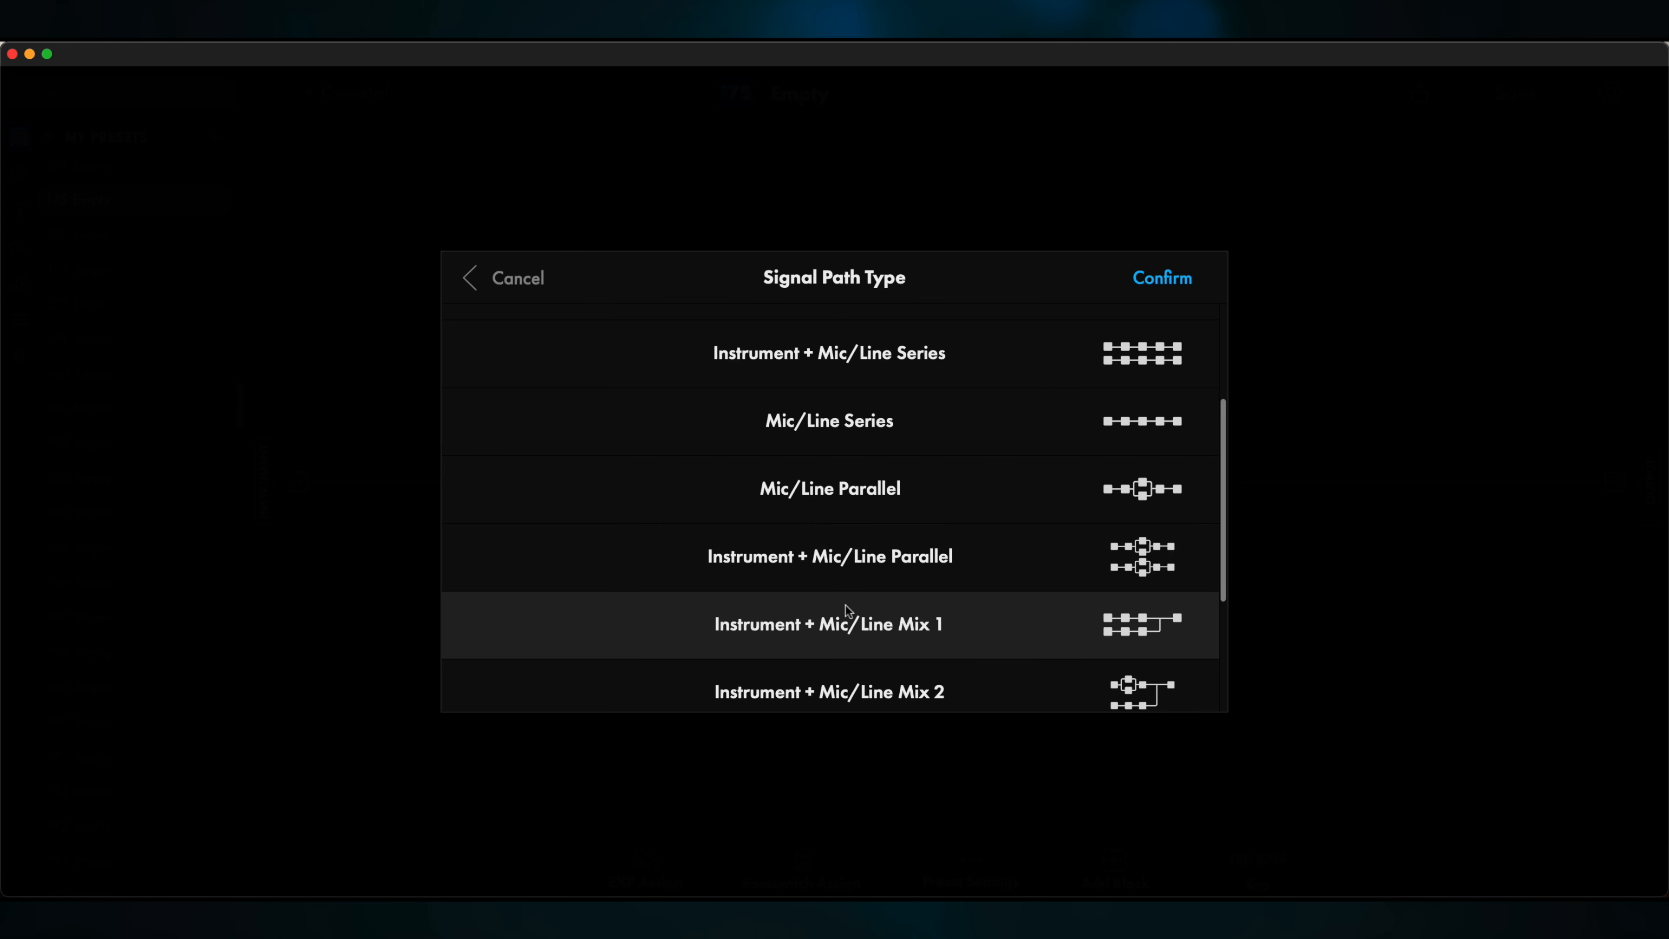
Confirm the dual path and add a '65 Deluxe Reverb Blonde NBC combo amp to the guitar path
click(1161, 278)
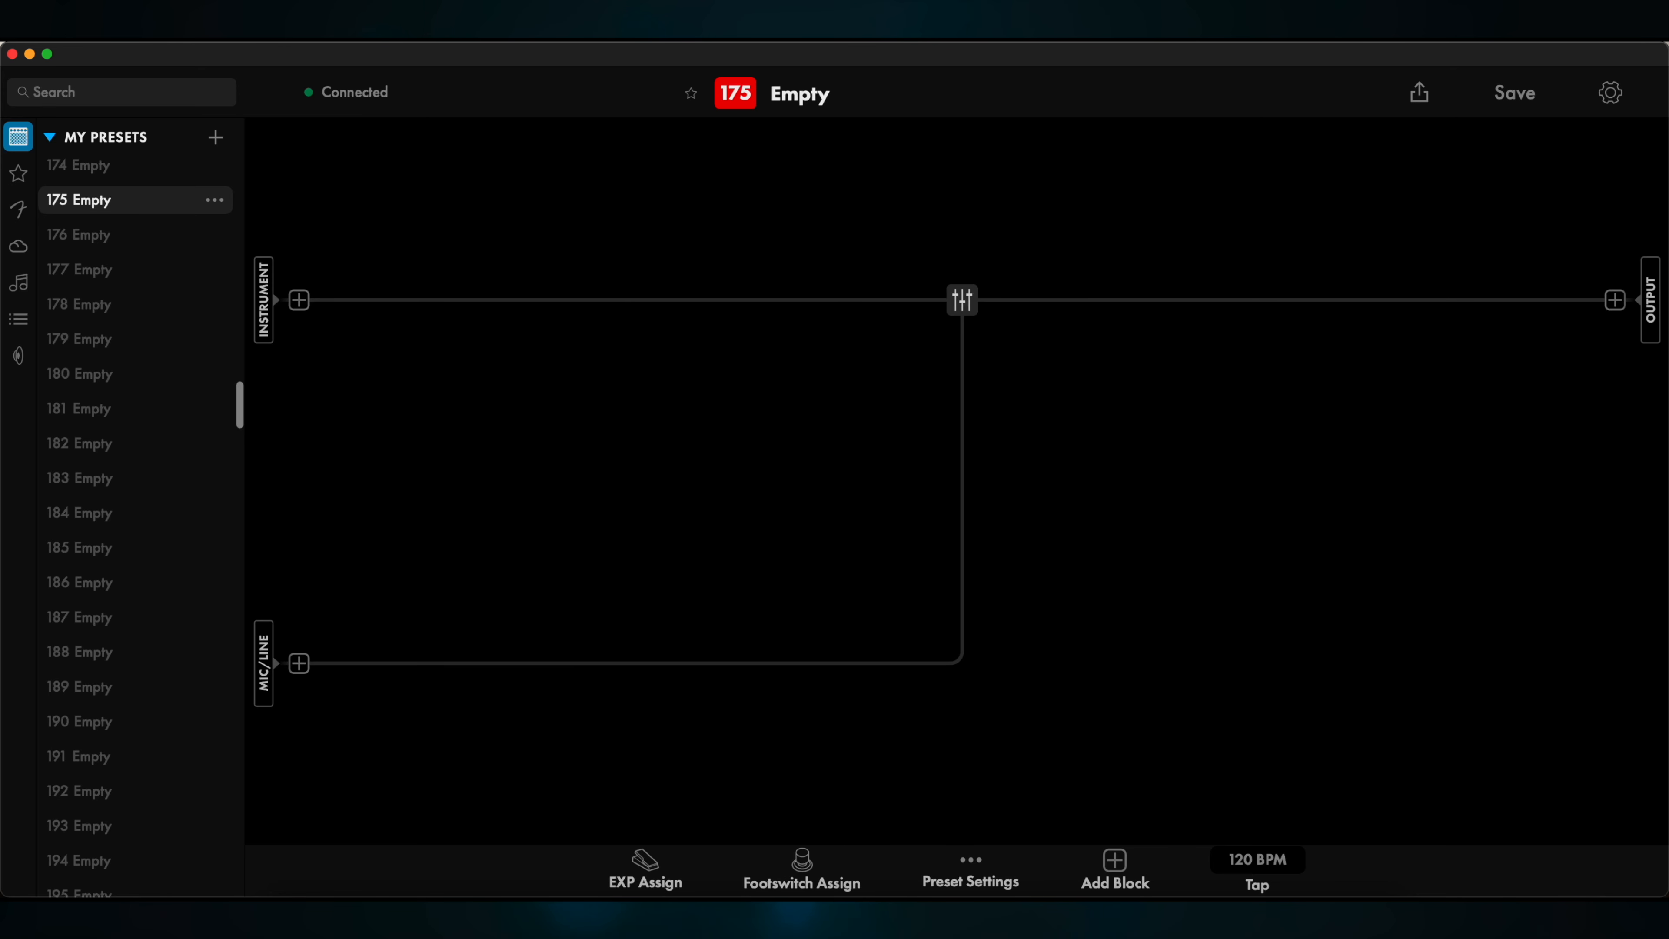
click(298, 299)
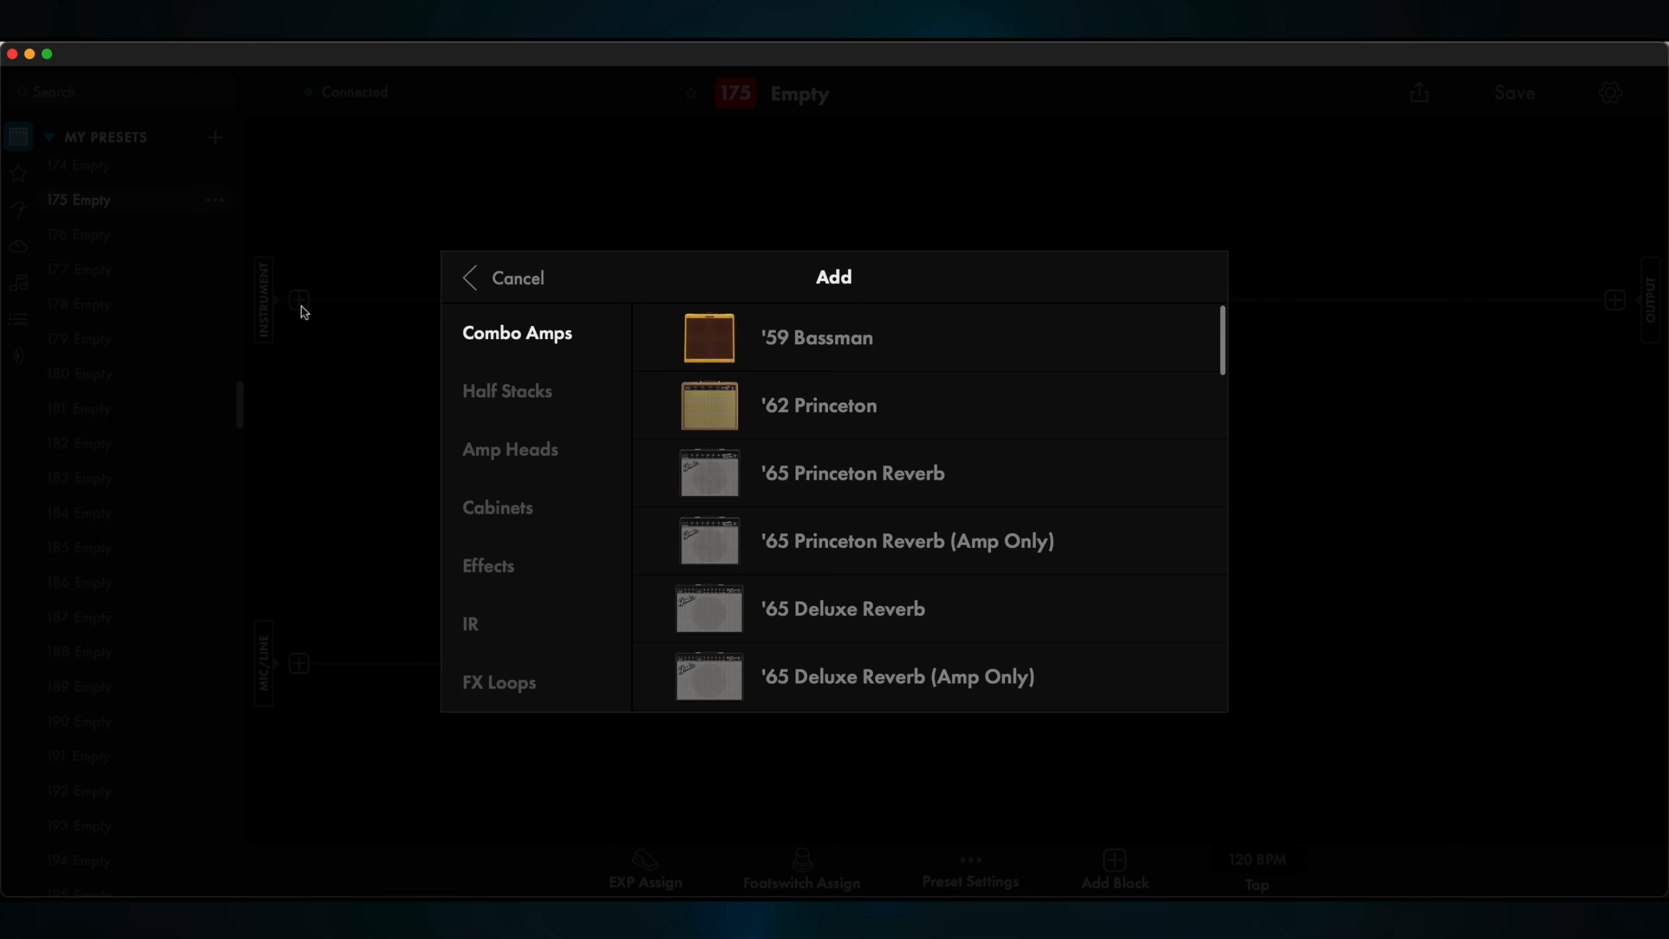
scroll(down, 3)
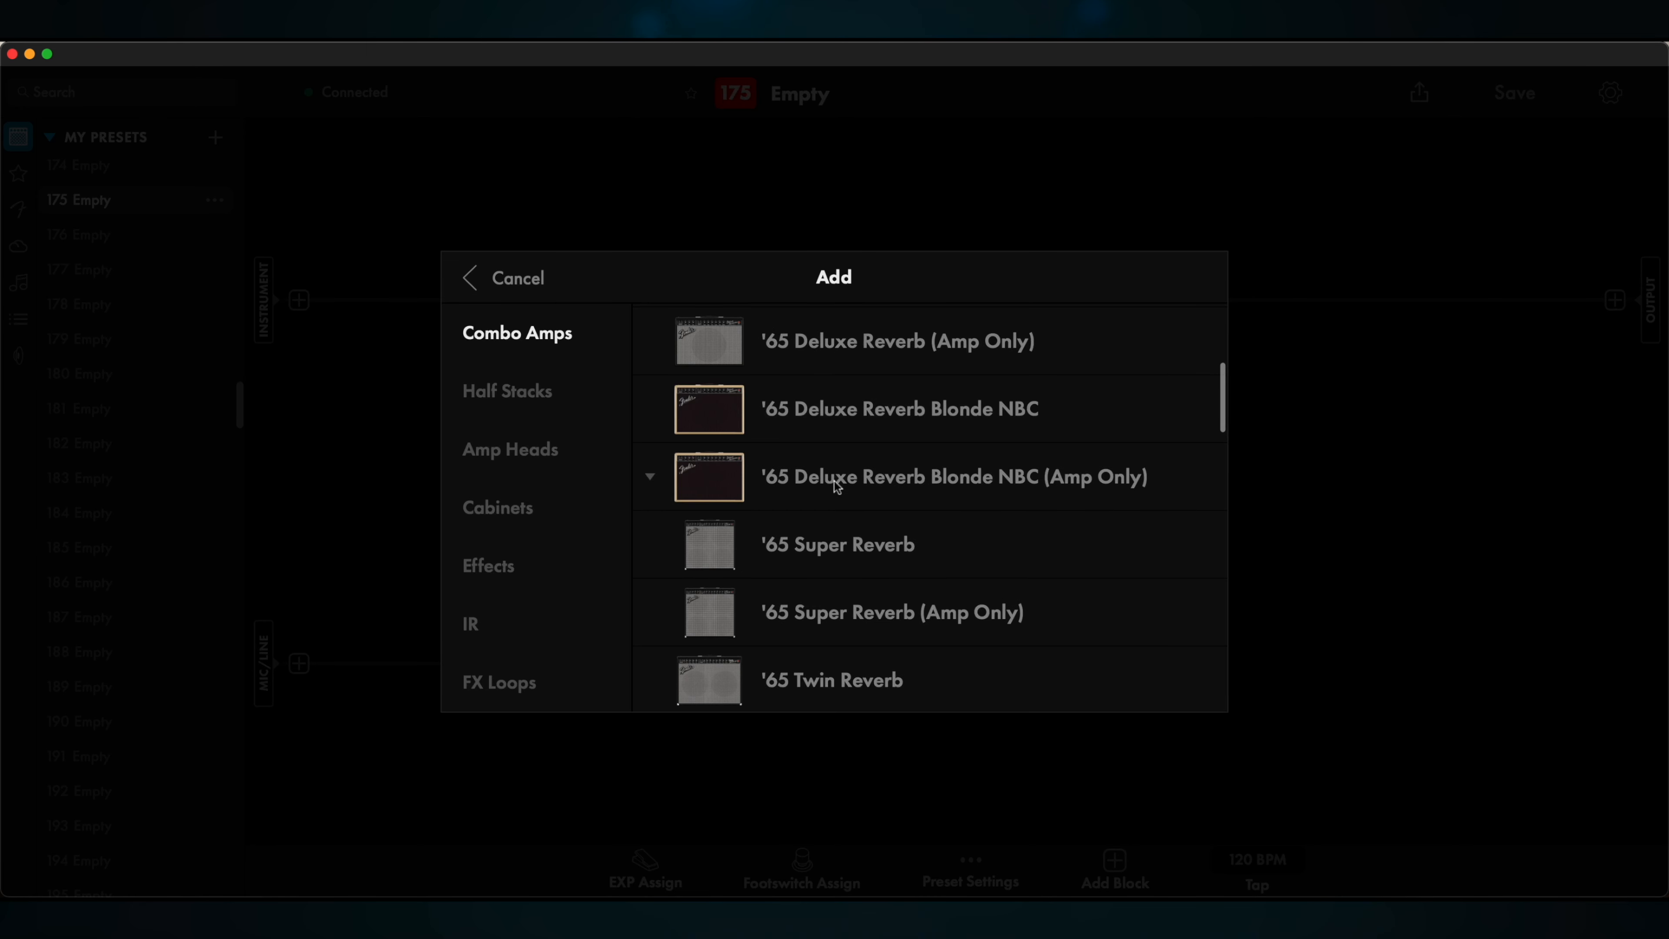
click(507, 390)
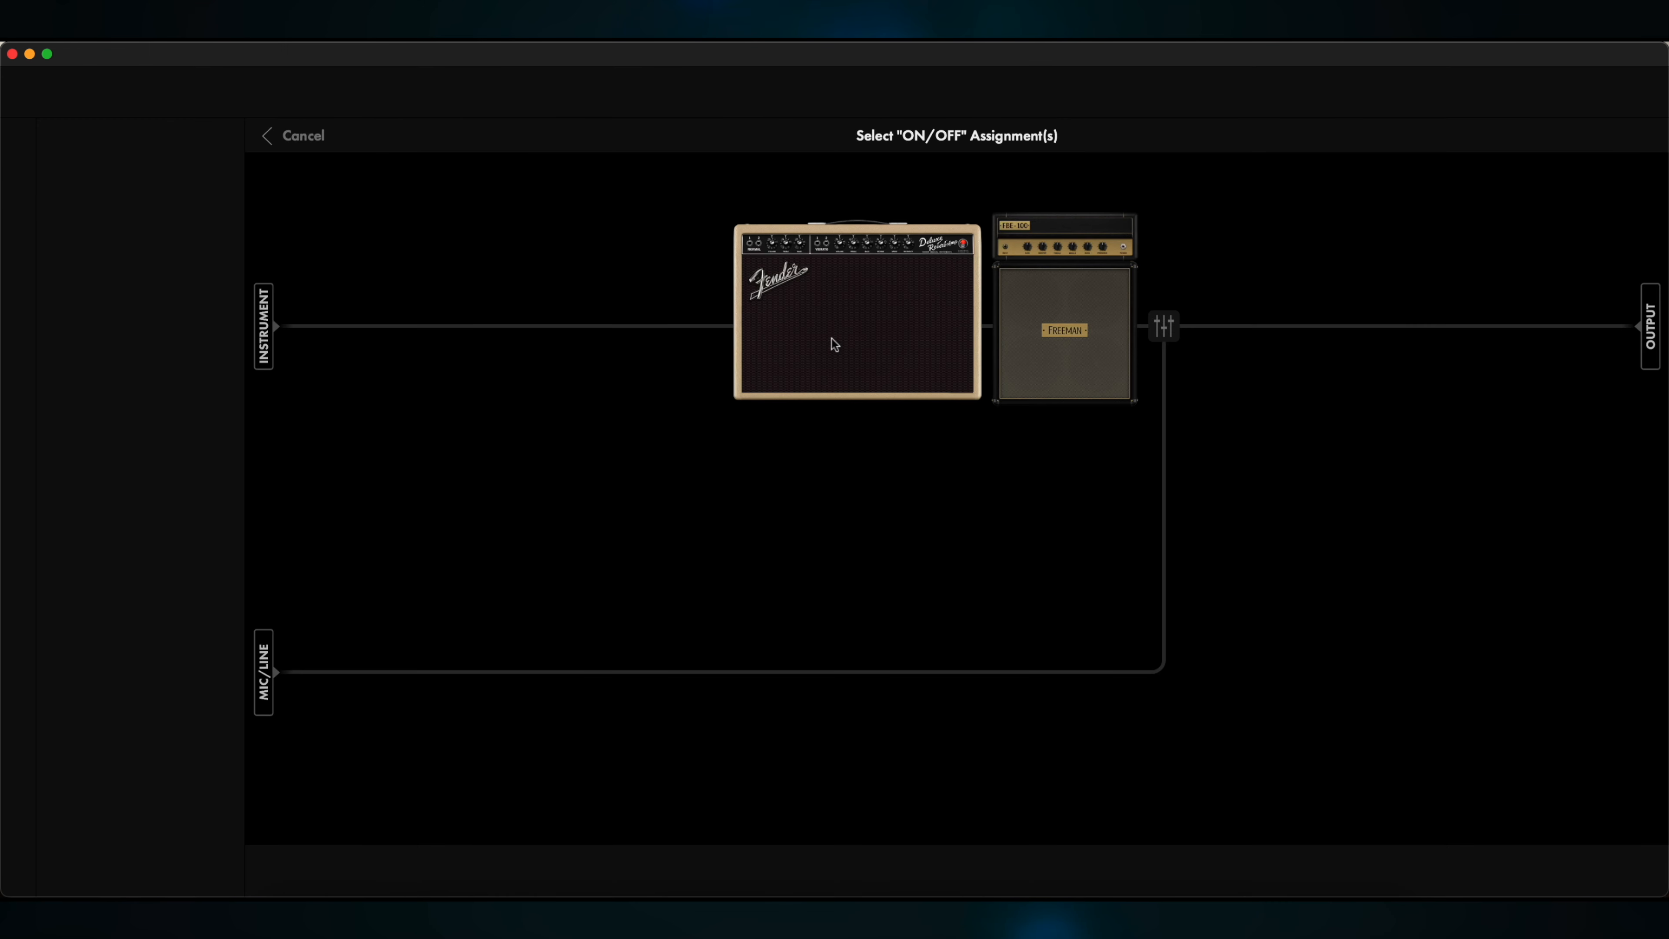
Assign the amp block an on/off footswitch and confirm, then move on to the stompbox category
click(857, 313)
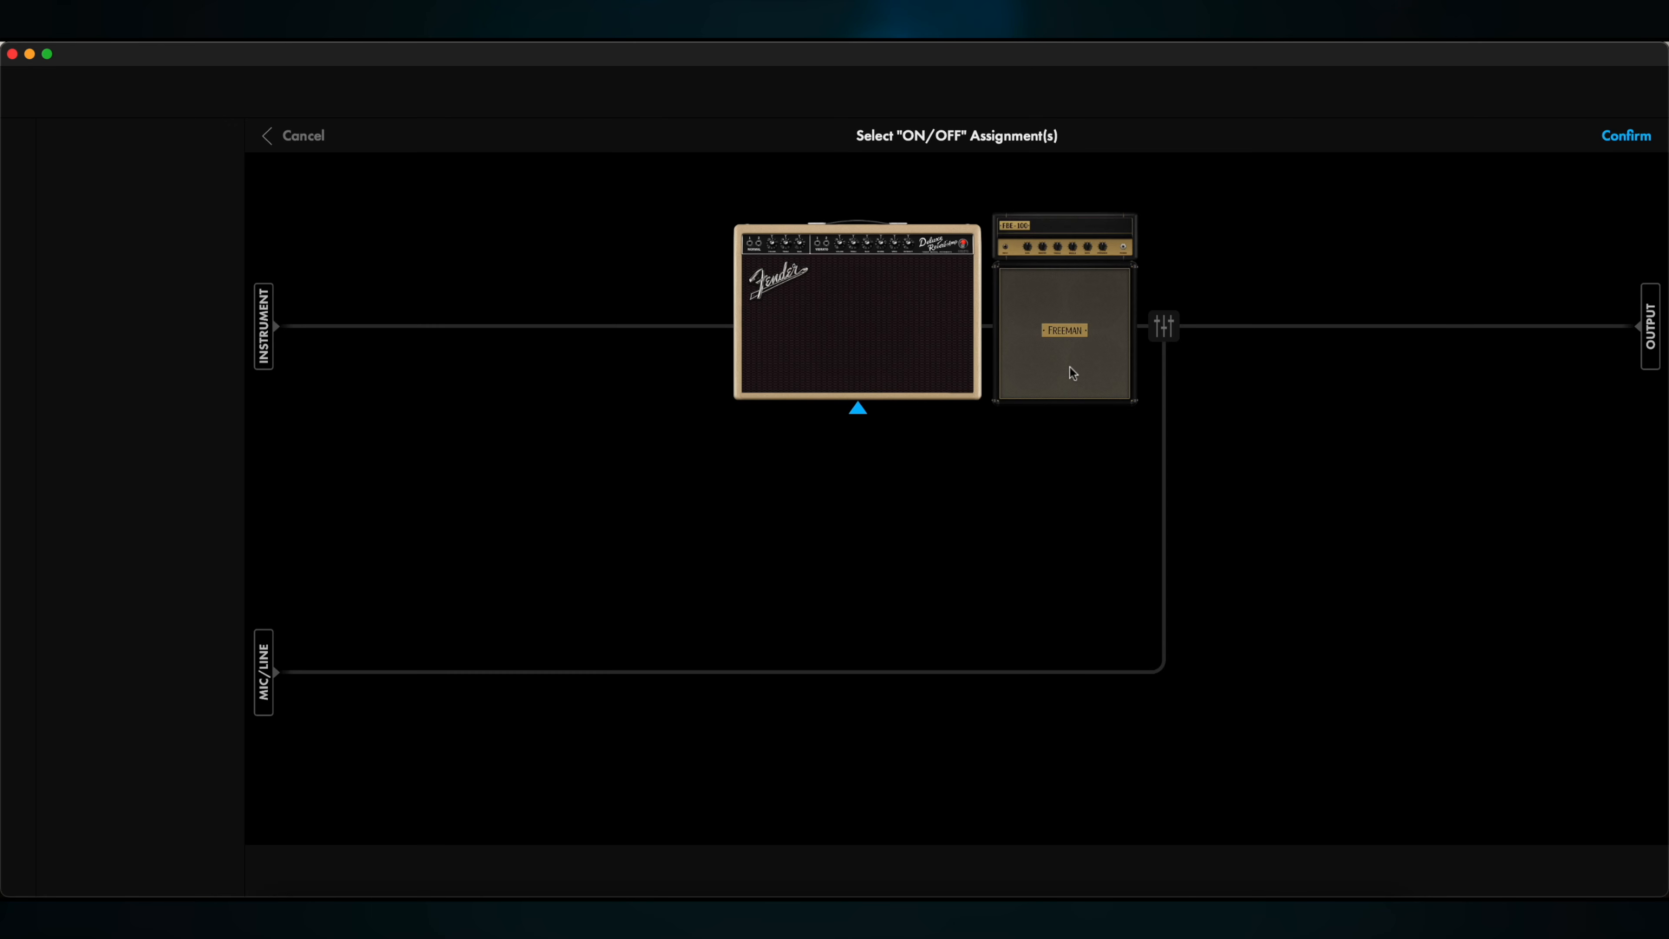
click(1626, 135)
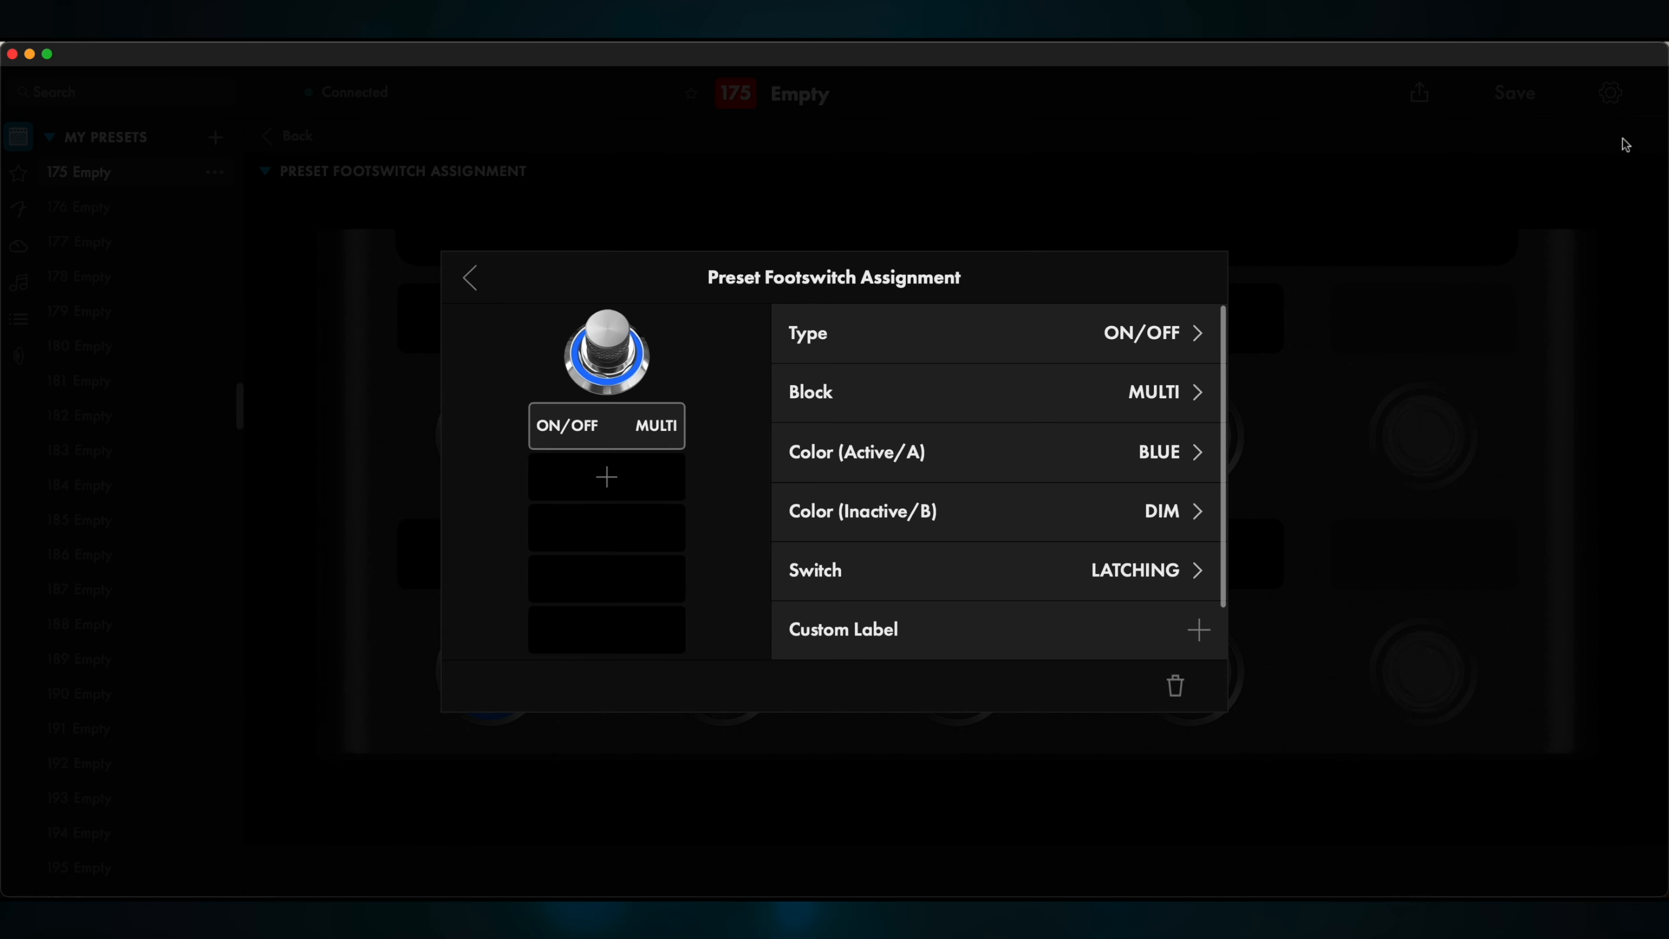
mouse_move(1146, 501)
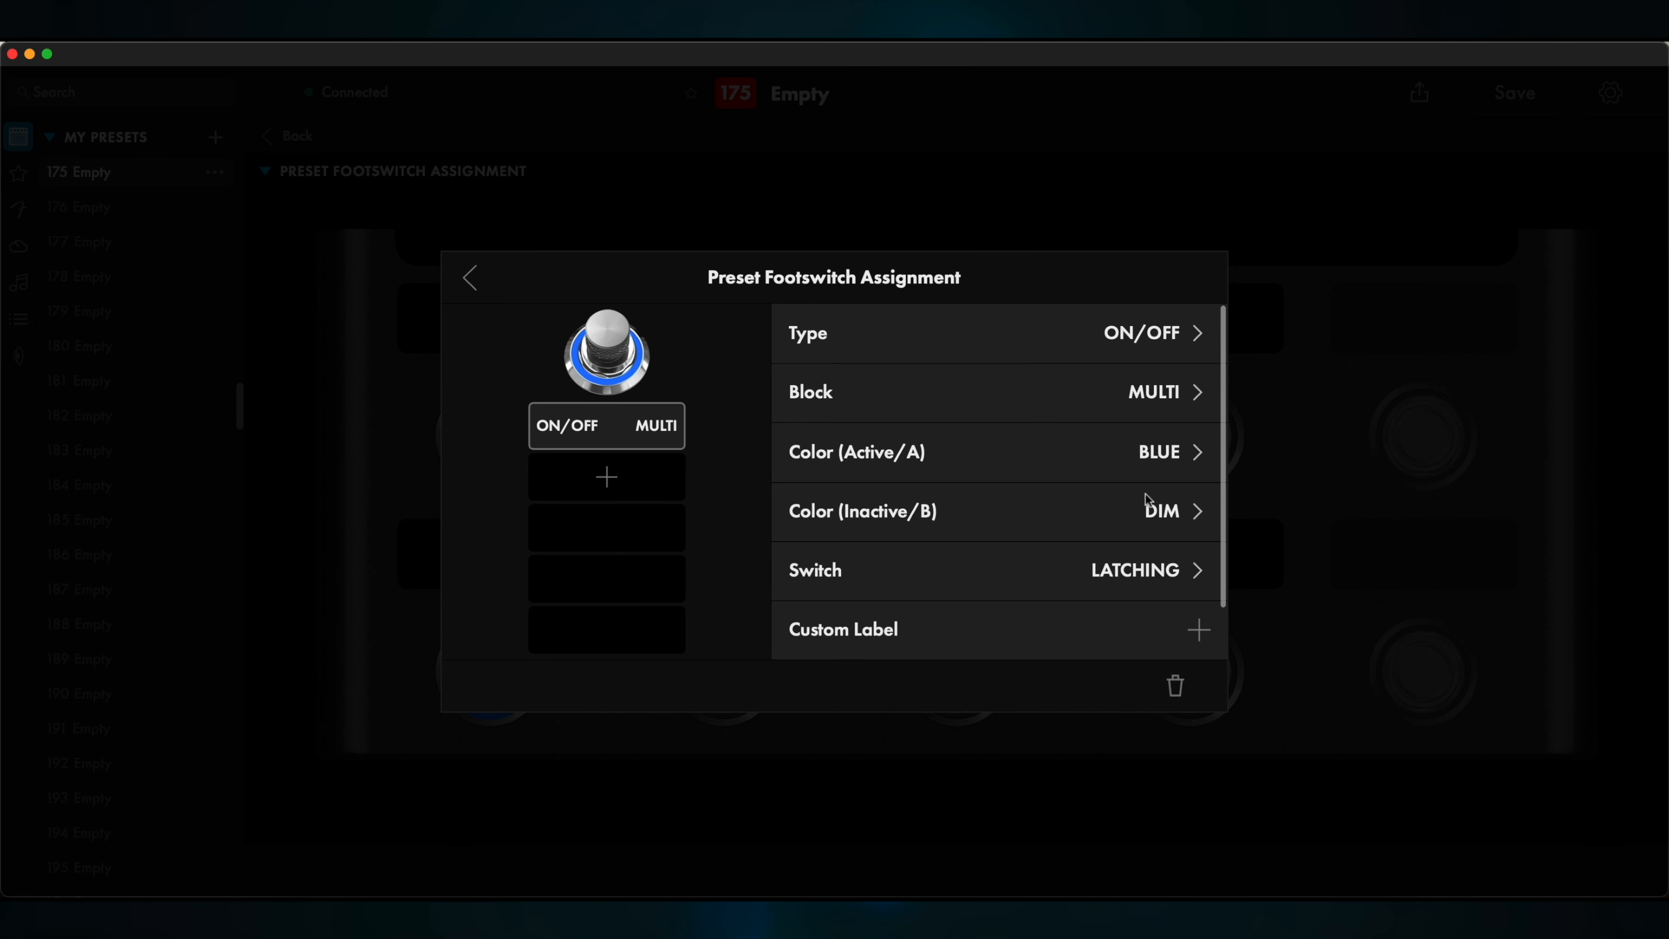
click(995, 511)
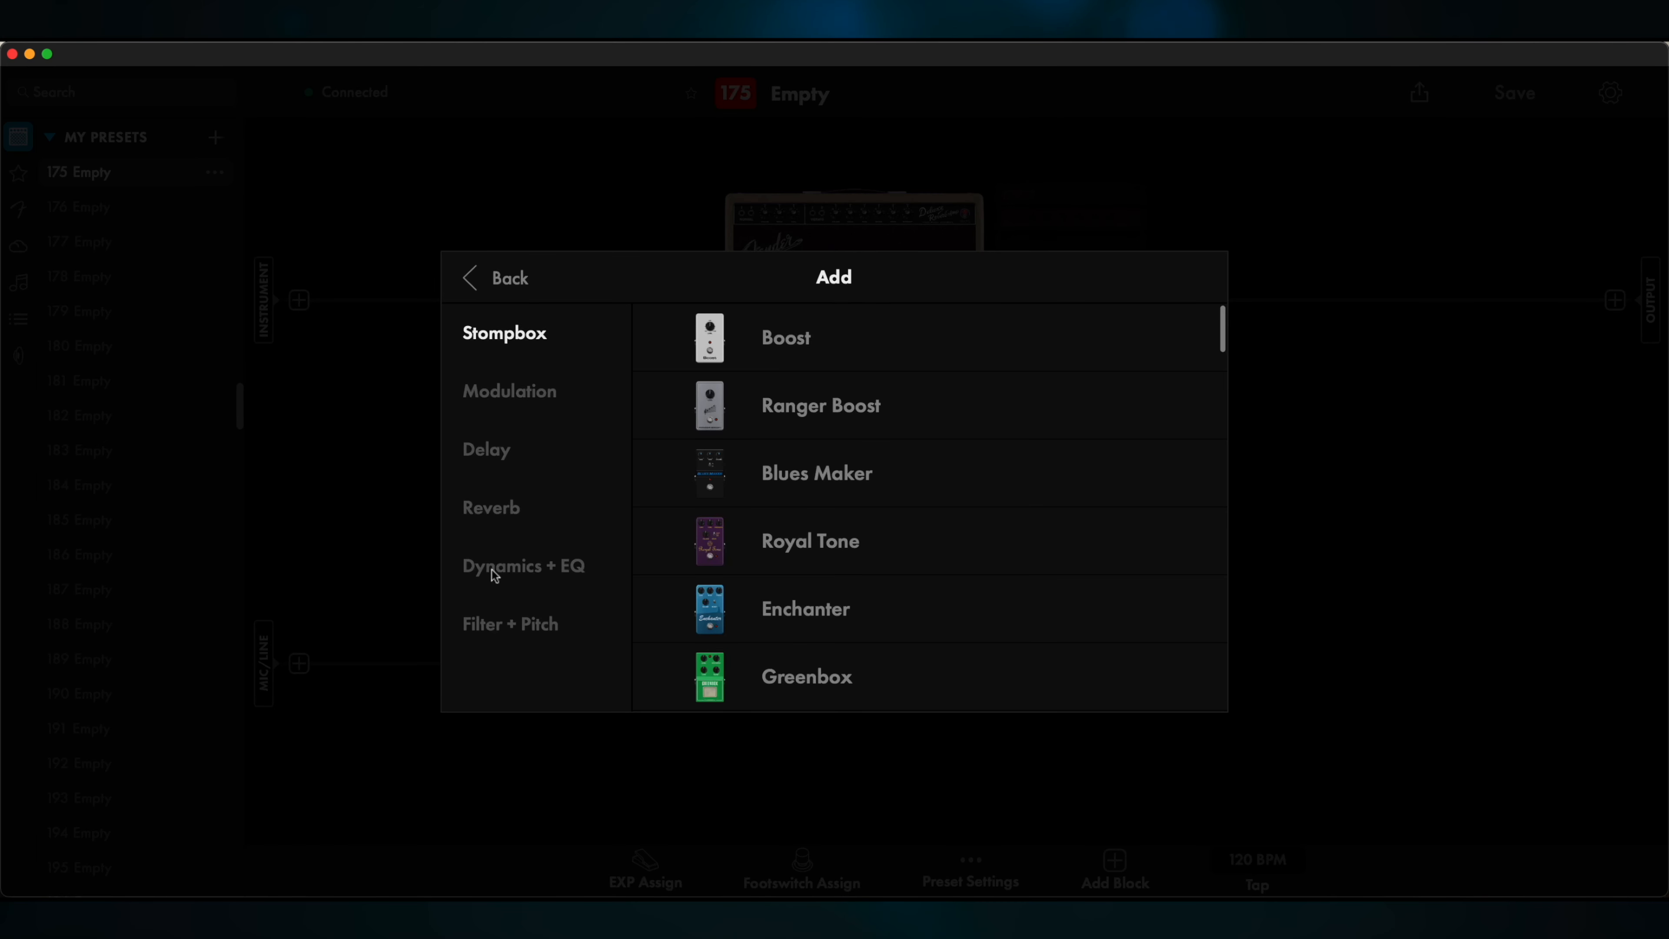
Add a Royal Tone pedal and give it a purple on/off footswitch, leaving the pedal toggled off
click(809, 540)
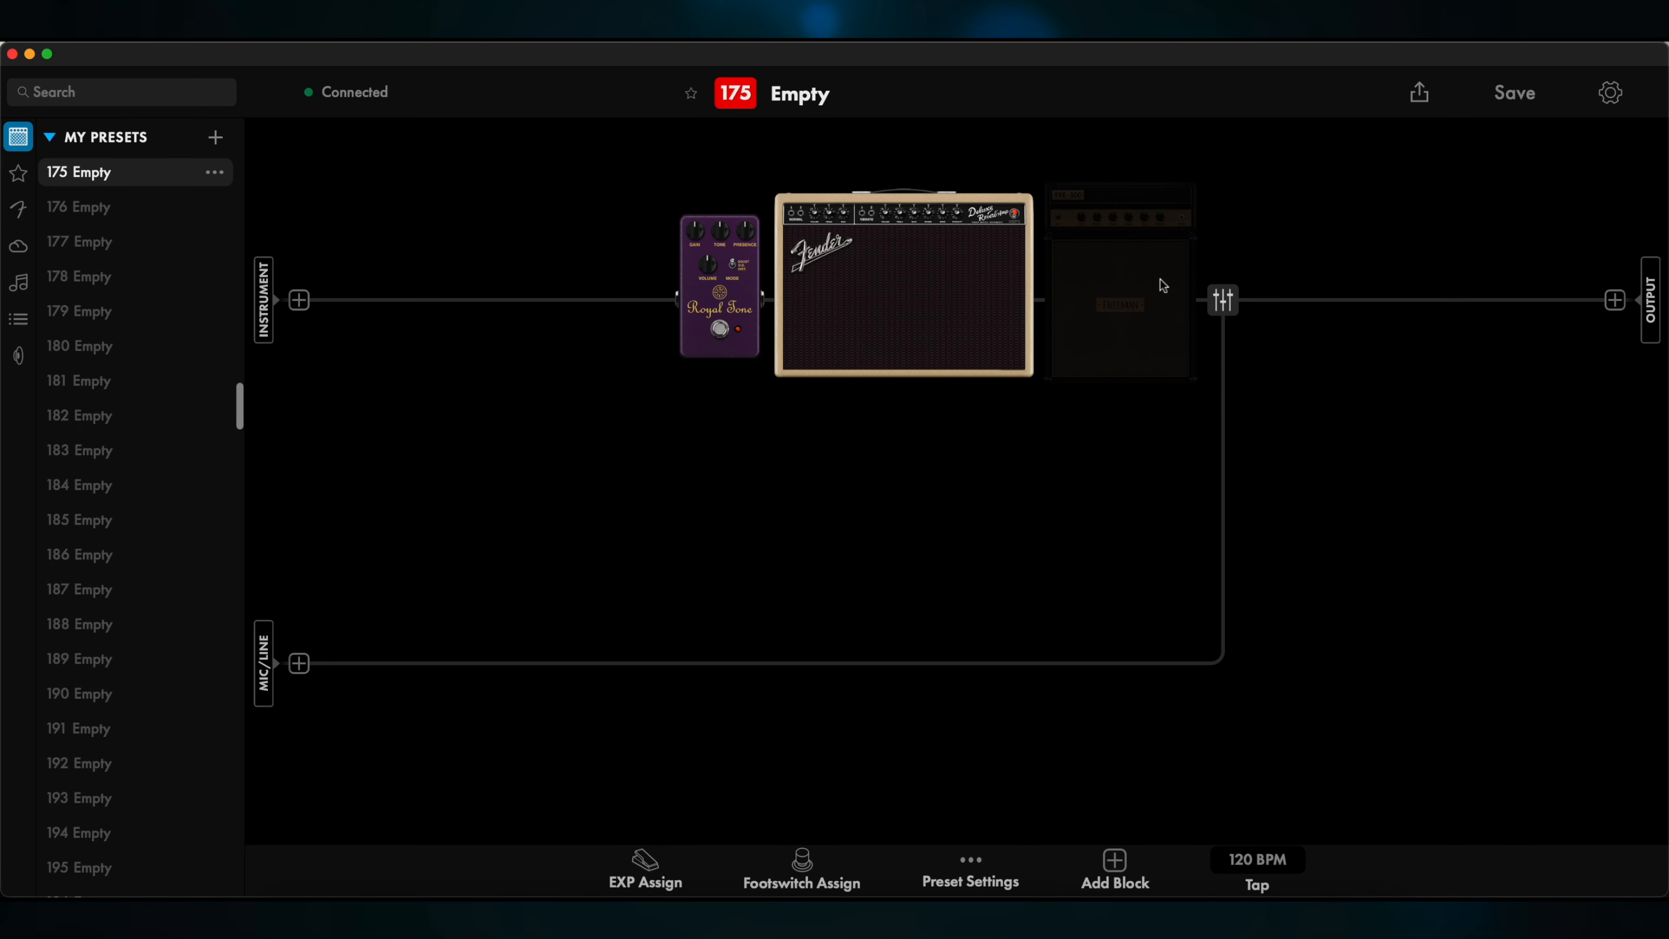
click(801, 870)
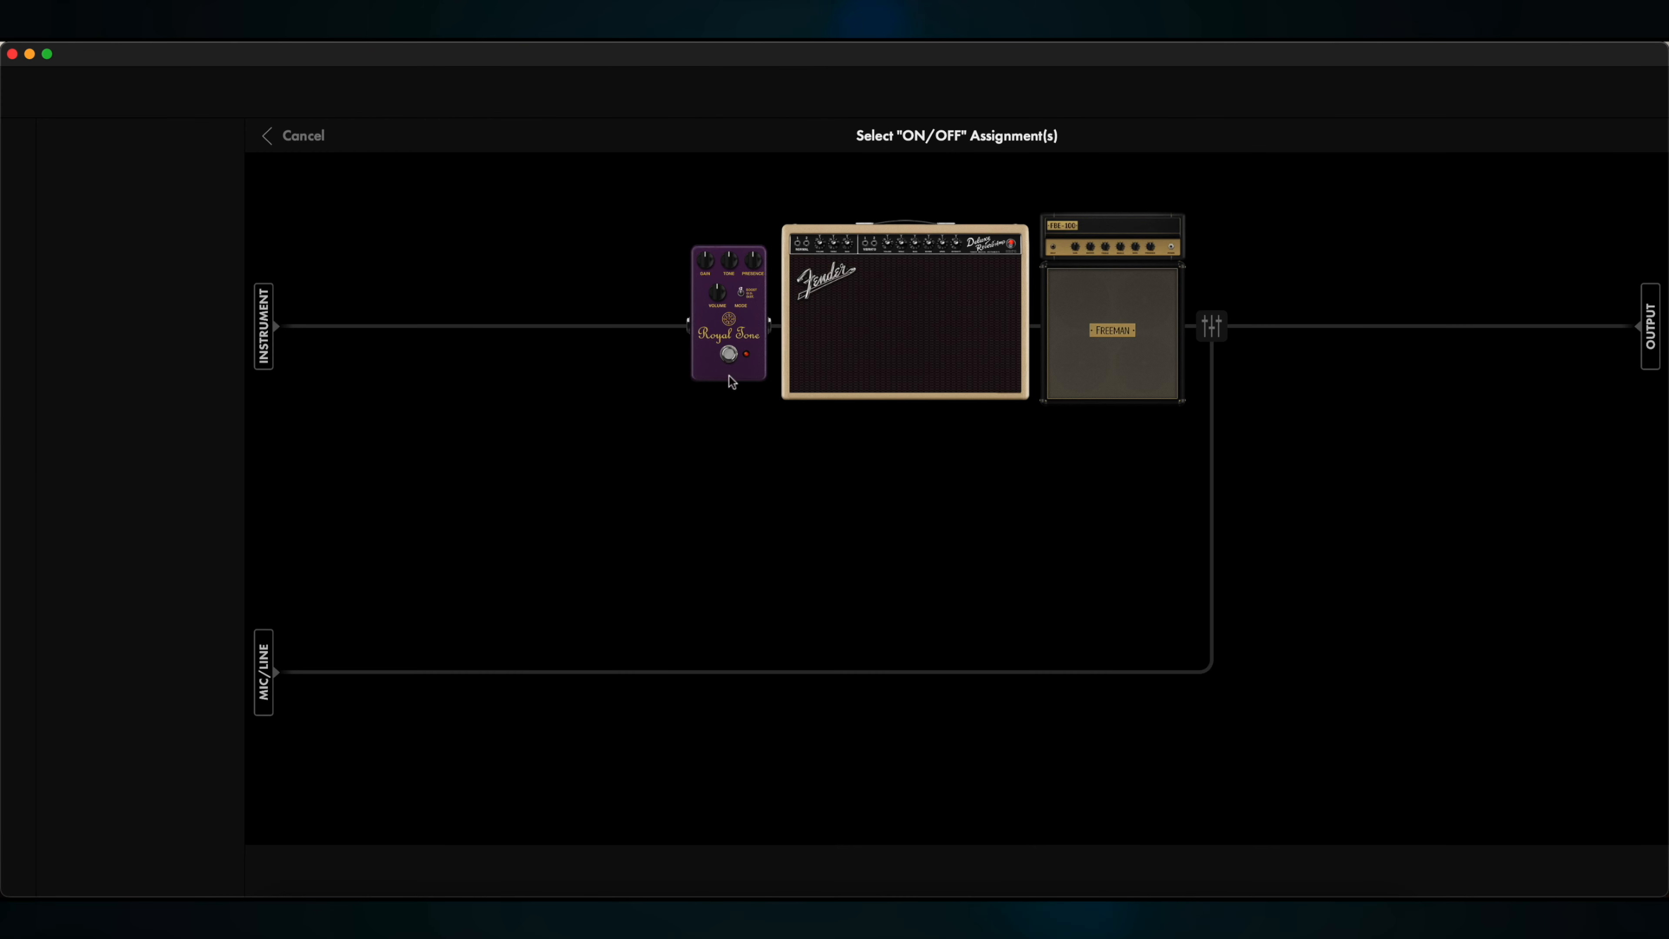
click(728, 351)
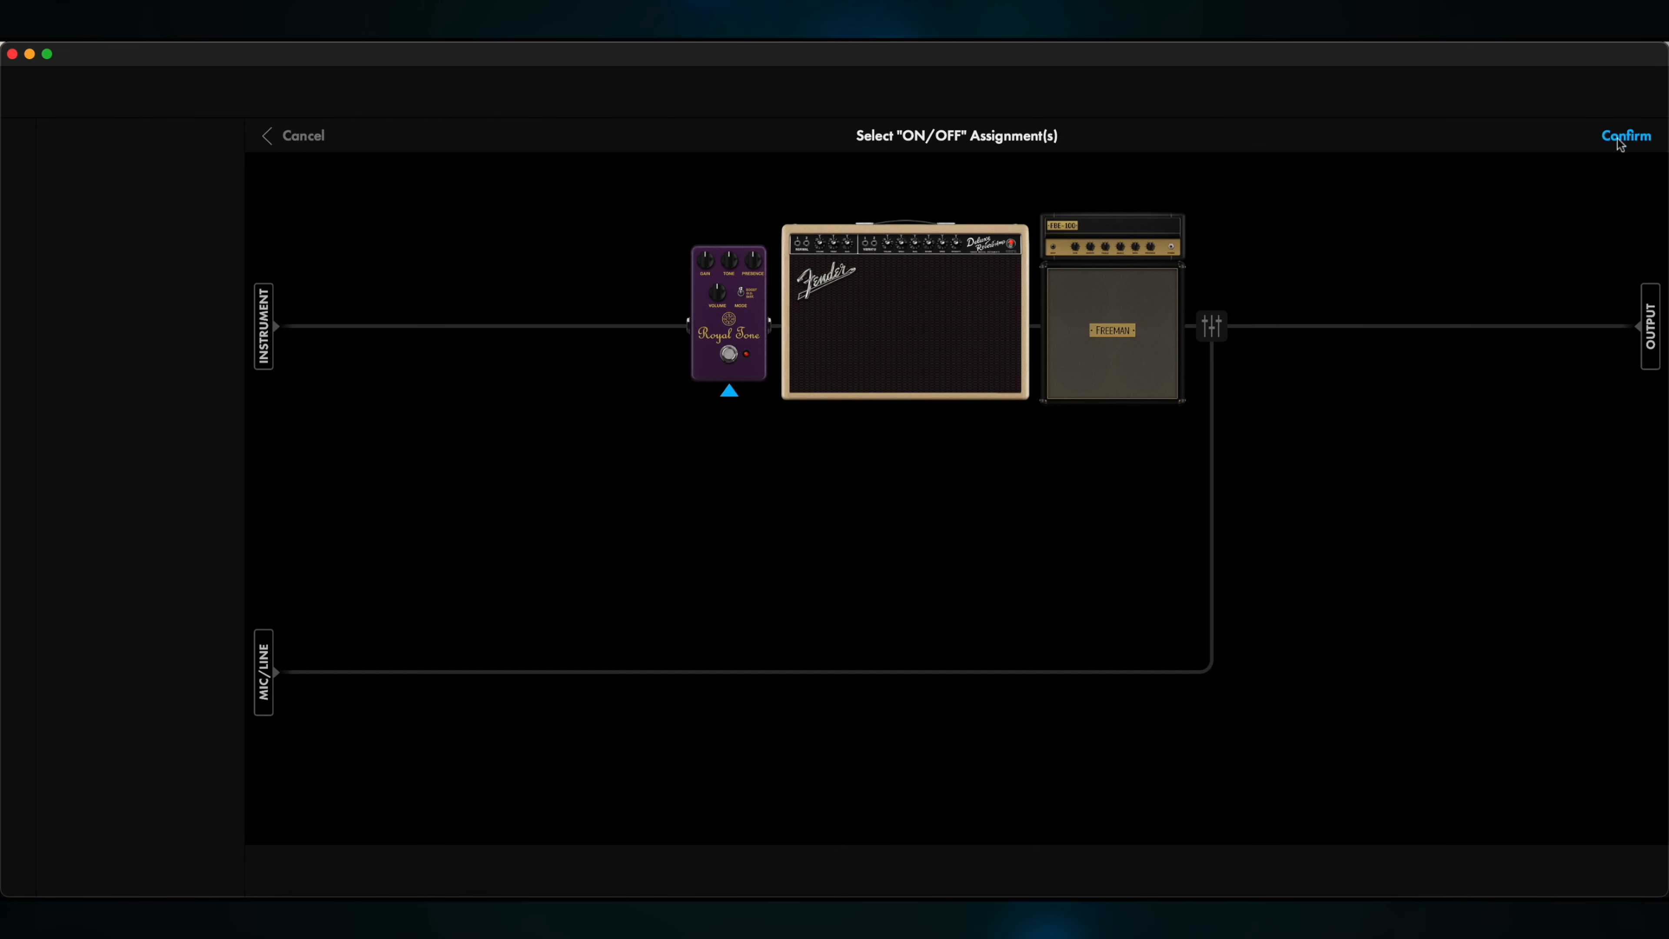
click(1625, 137)
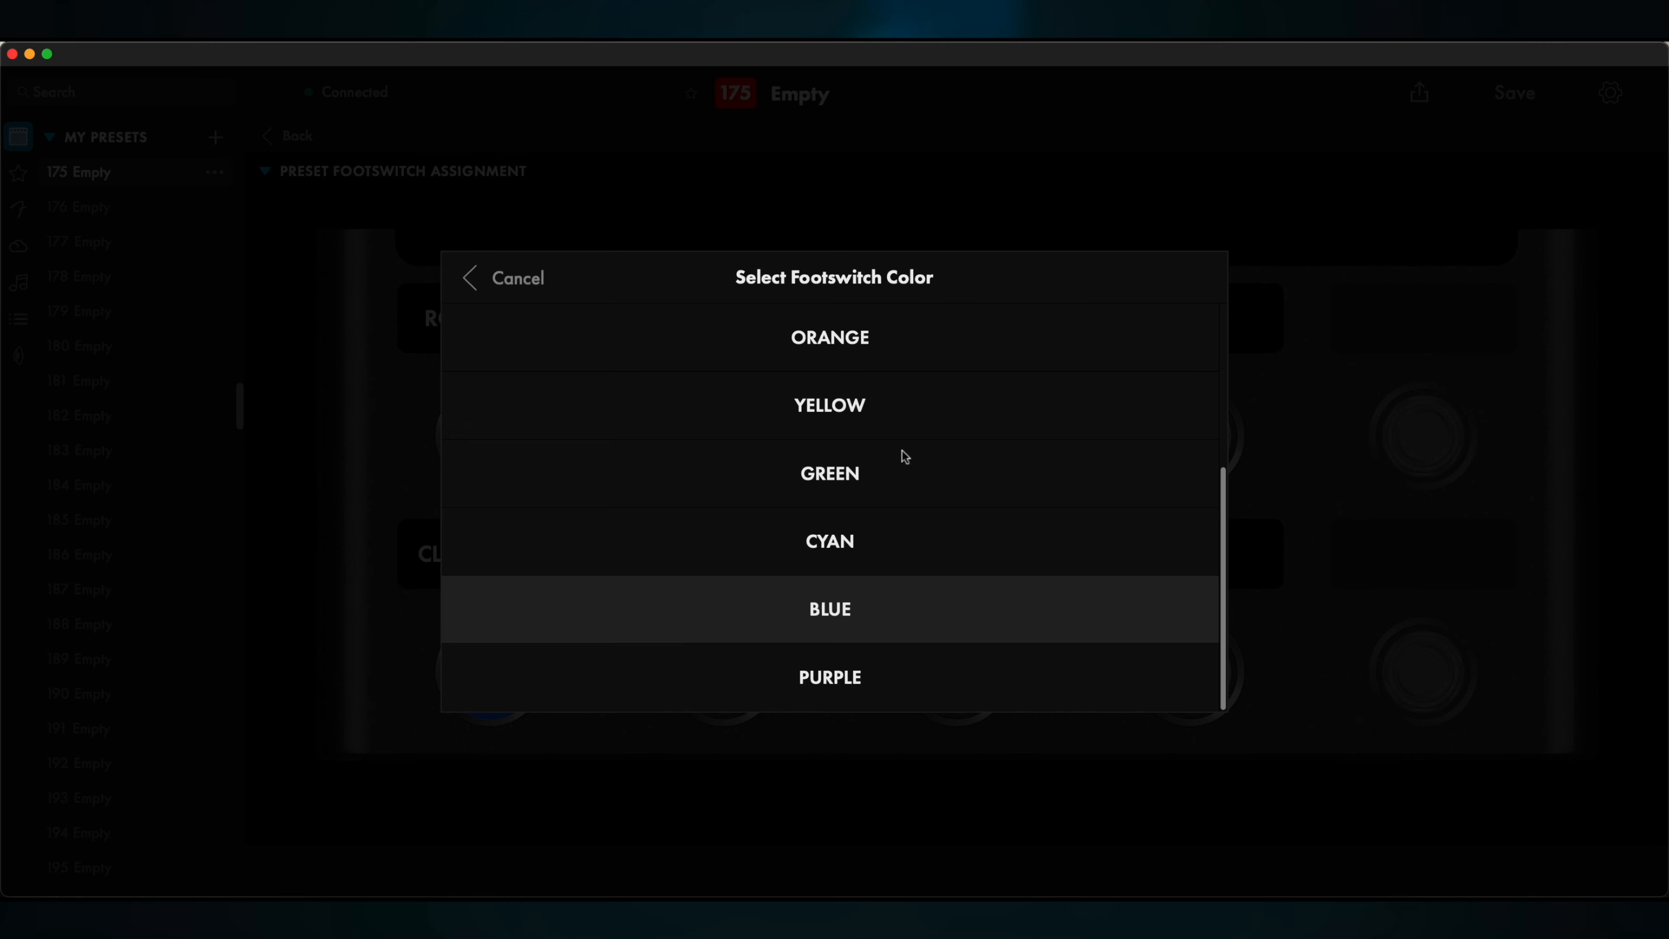
click(829, 677)
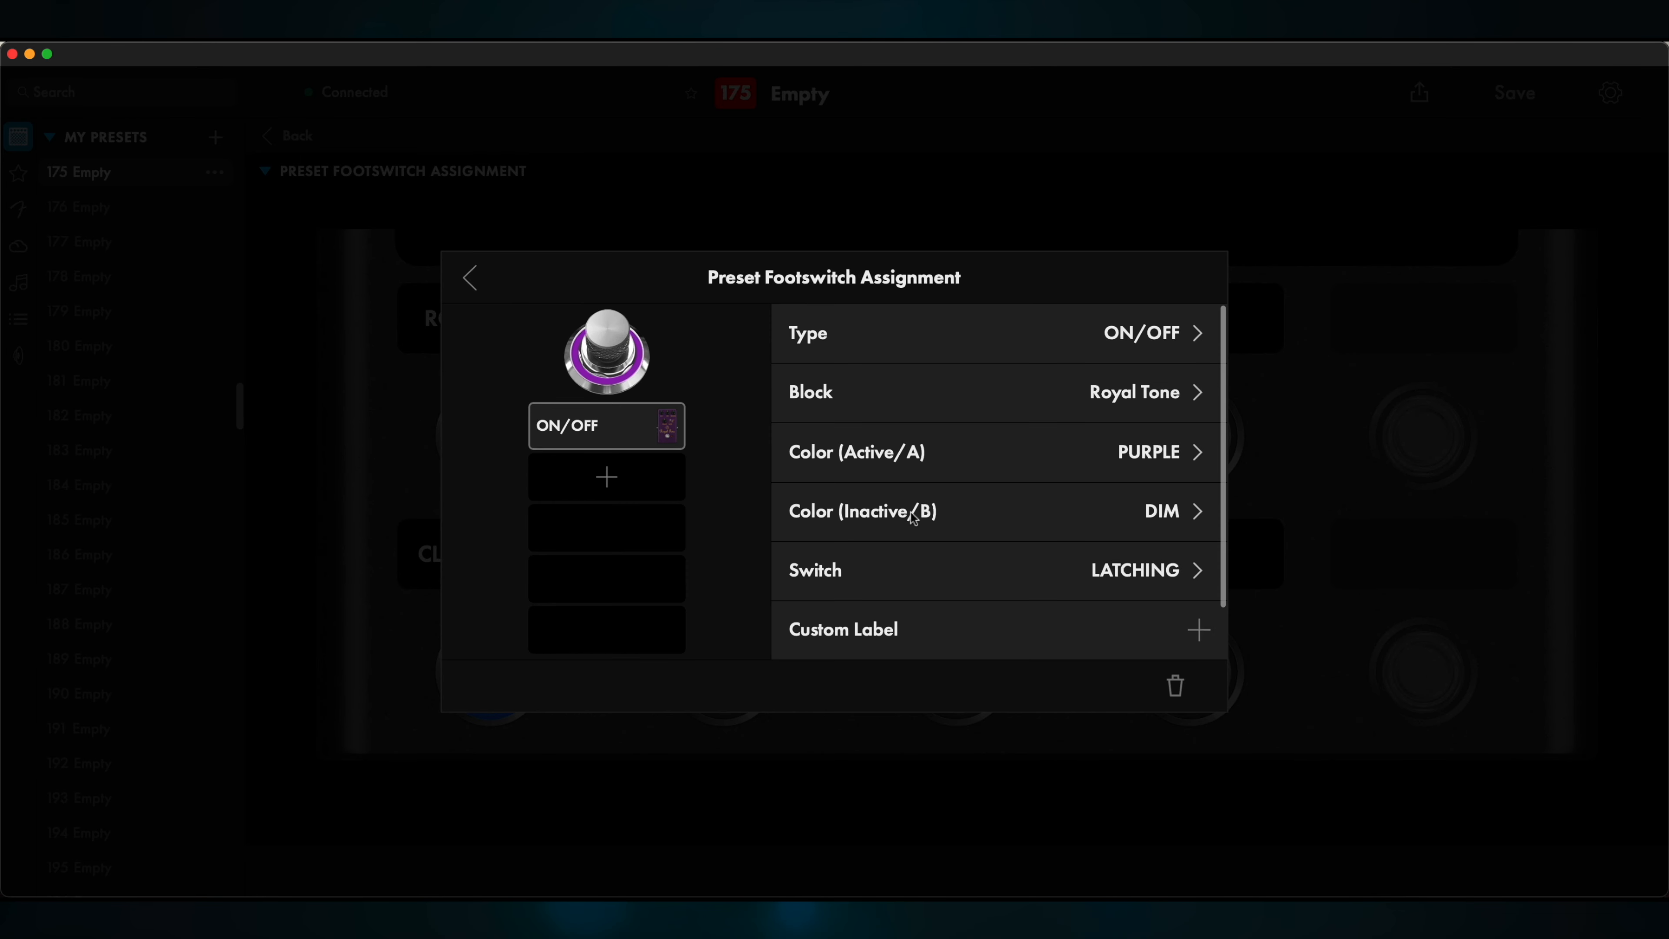
click(469, 276)
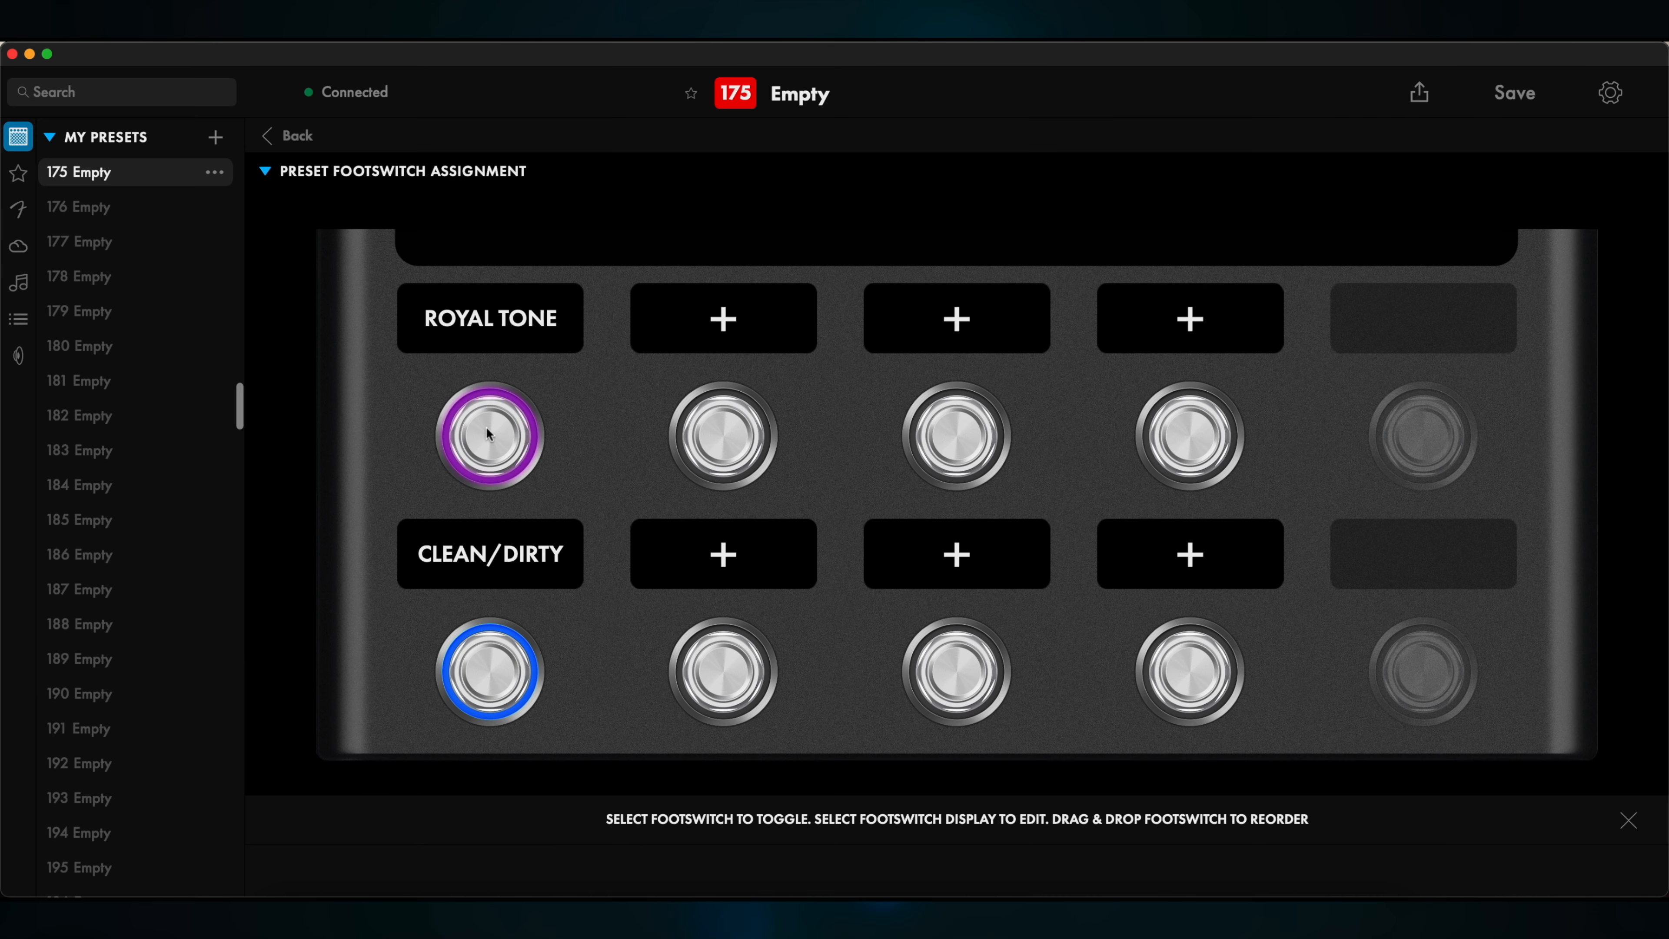
click(288, 136)
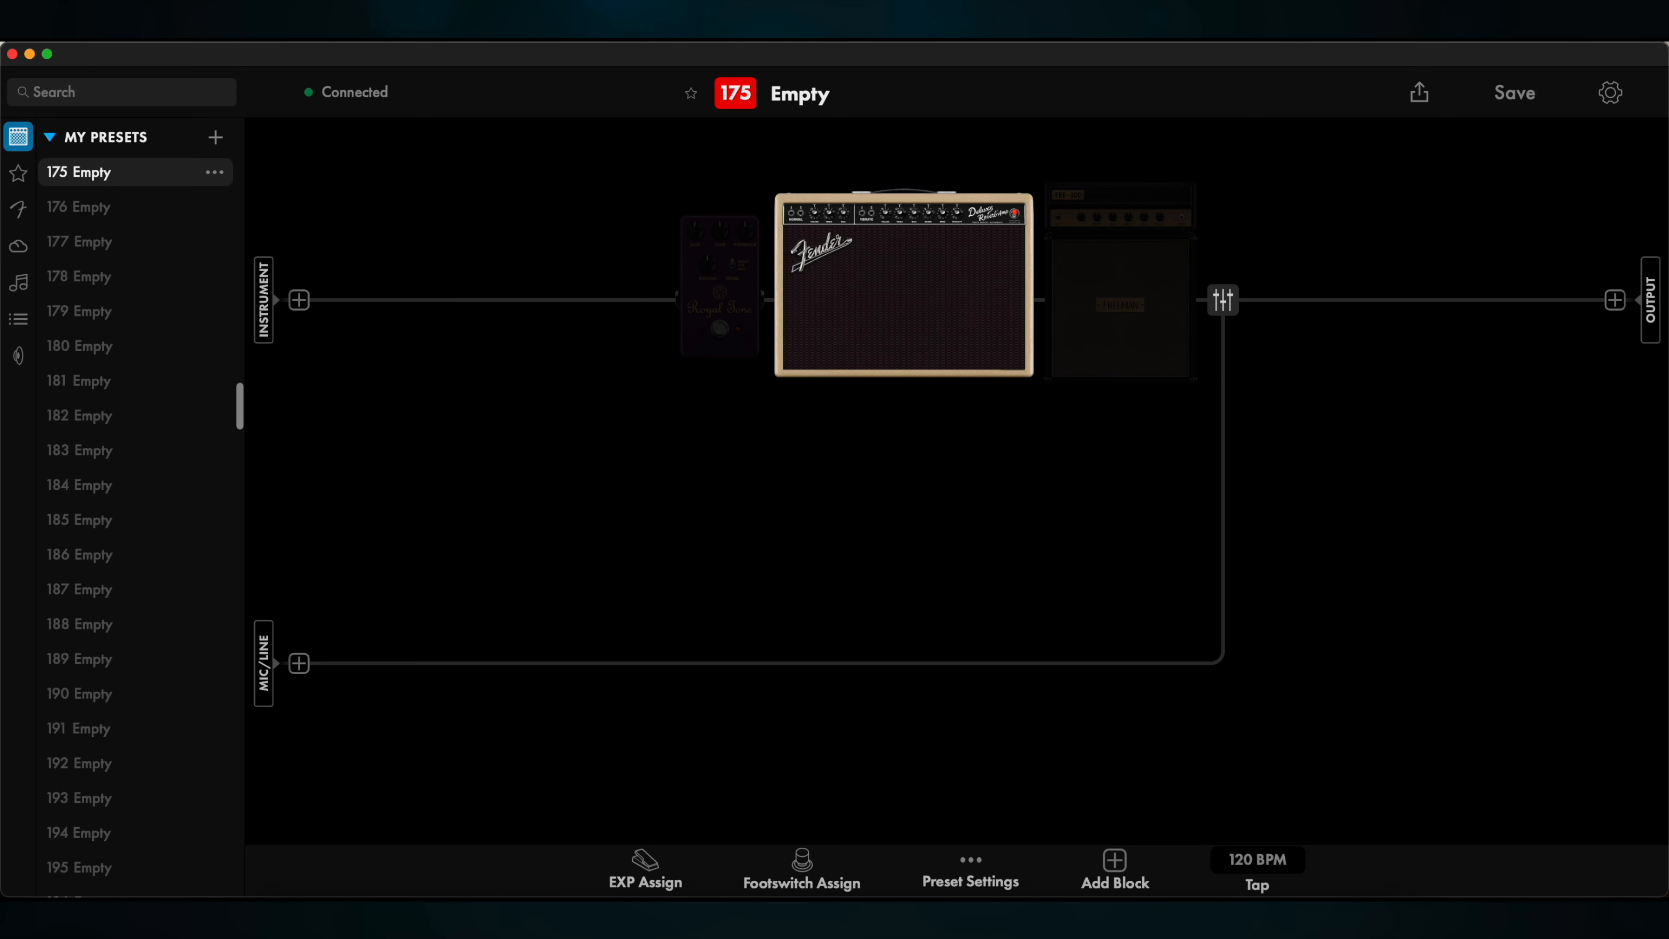
Insert a 3D Chorus after the cabinet and add another modulation pedal from the Effects list
click(1114, 859)
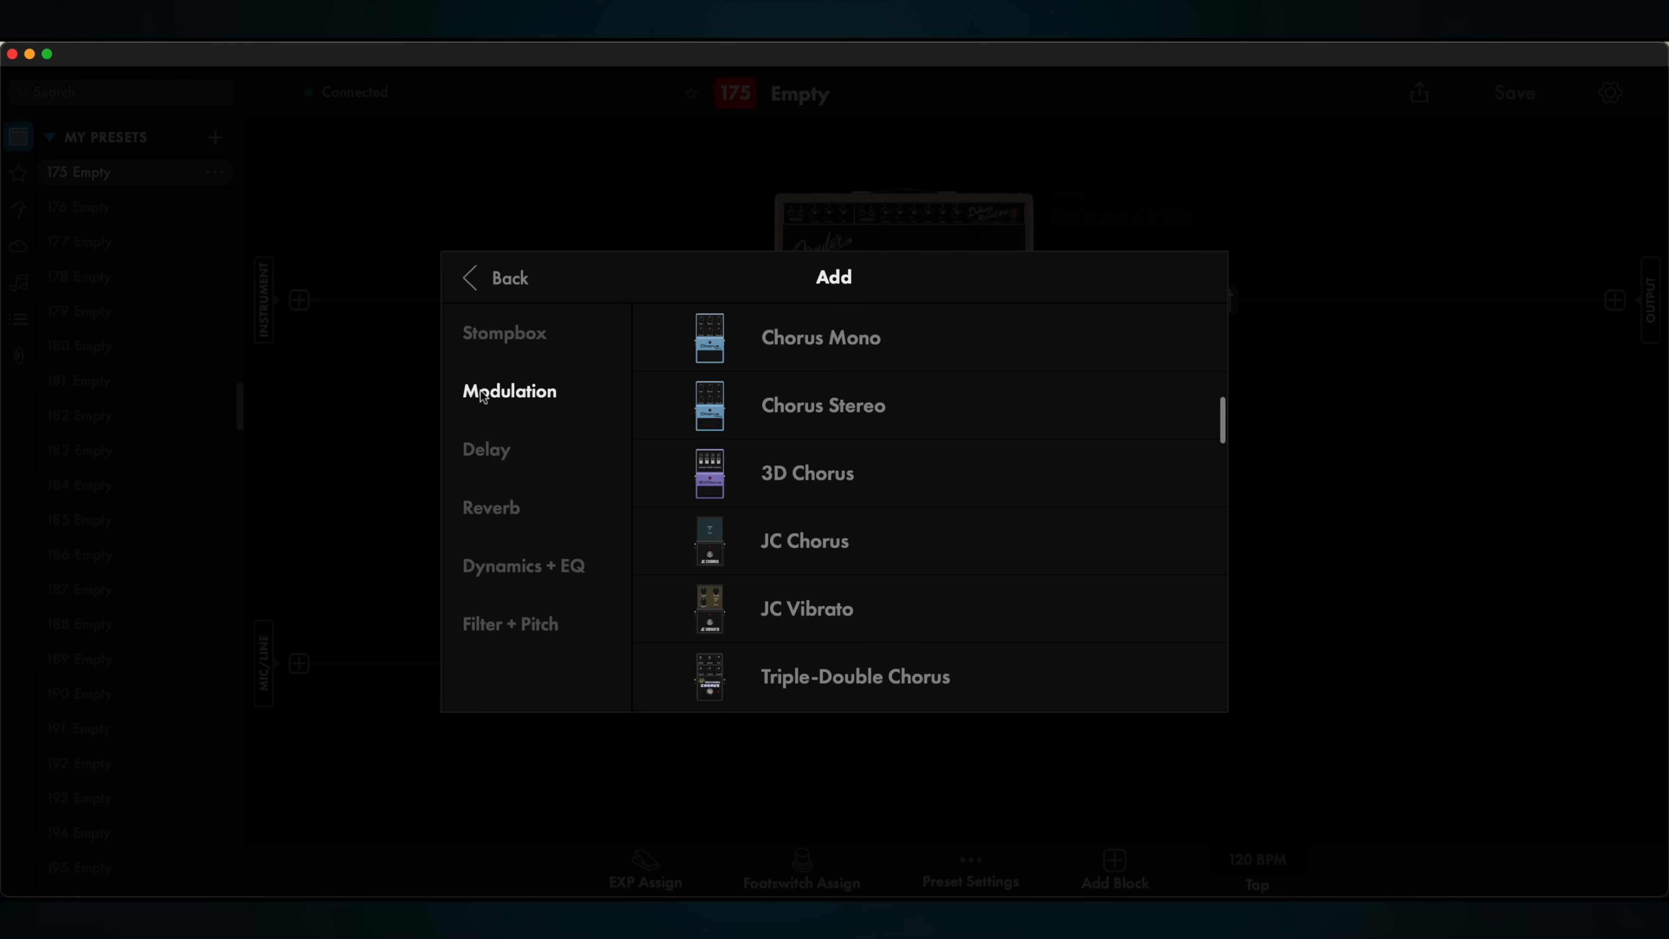
click(807, 473)
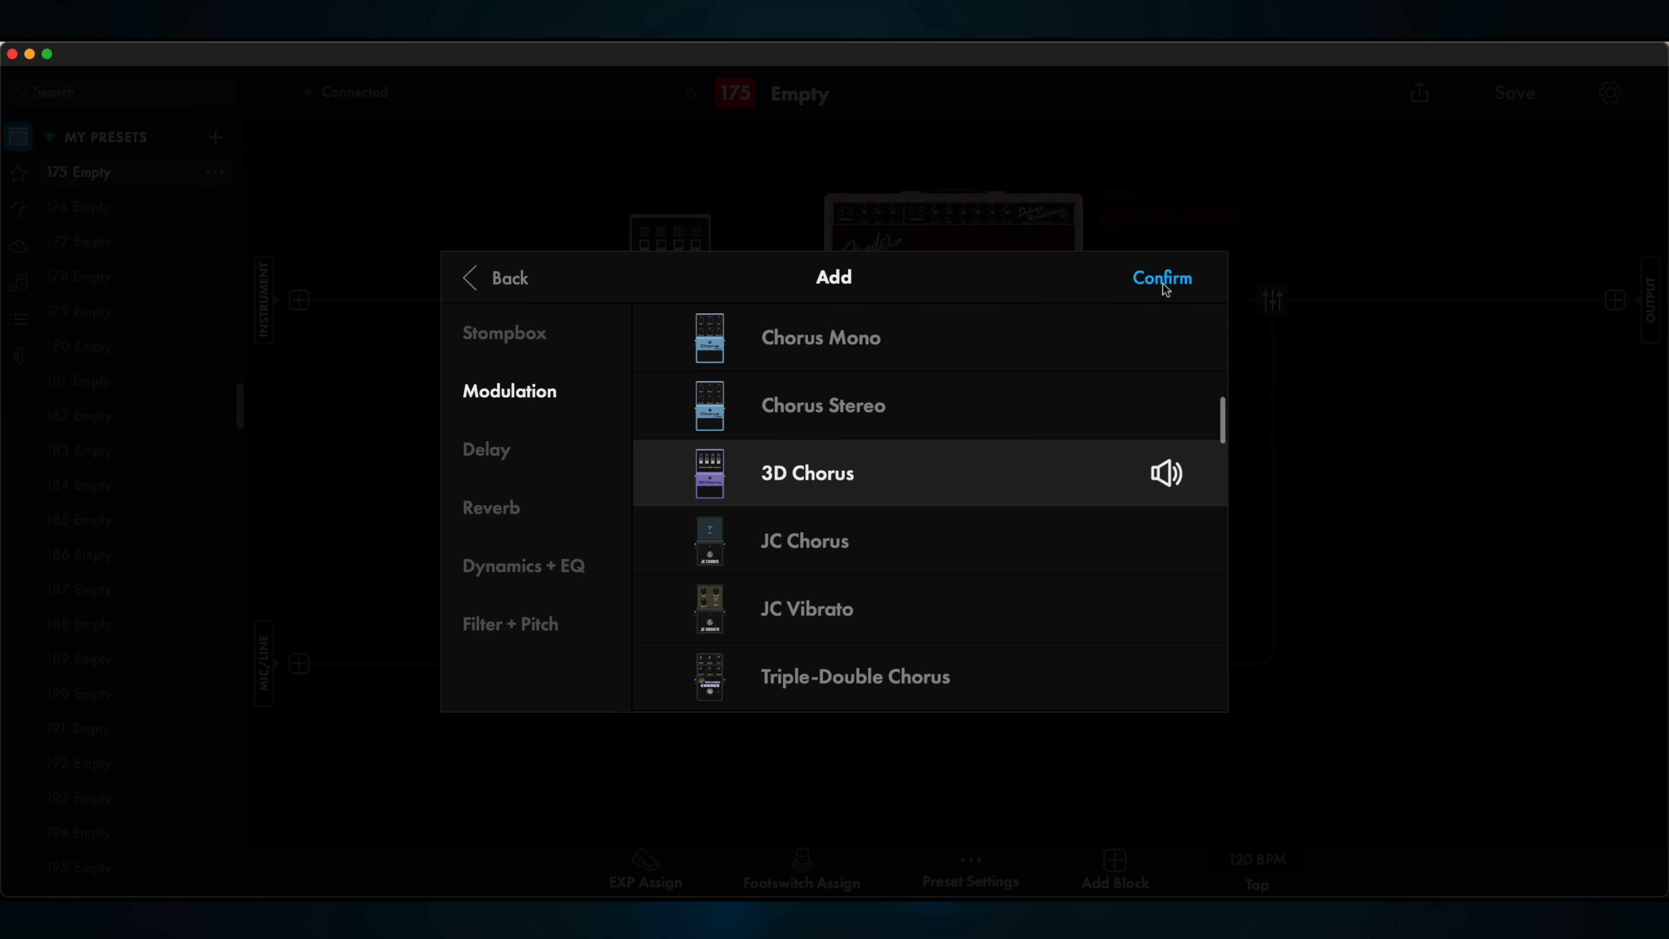
click(1161, 278)
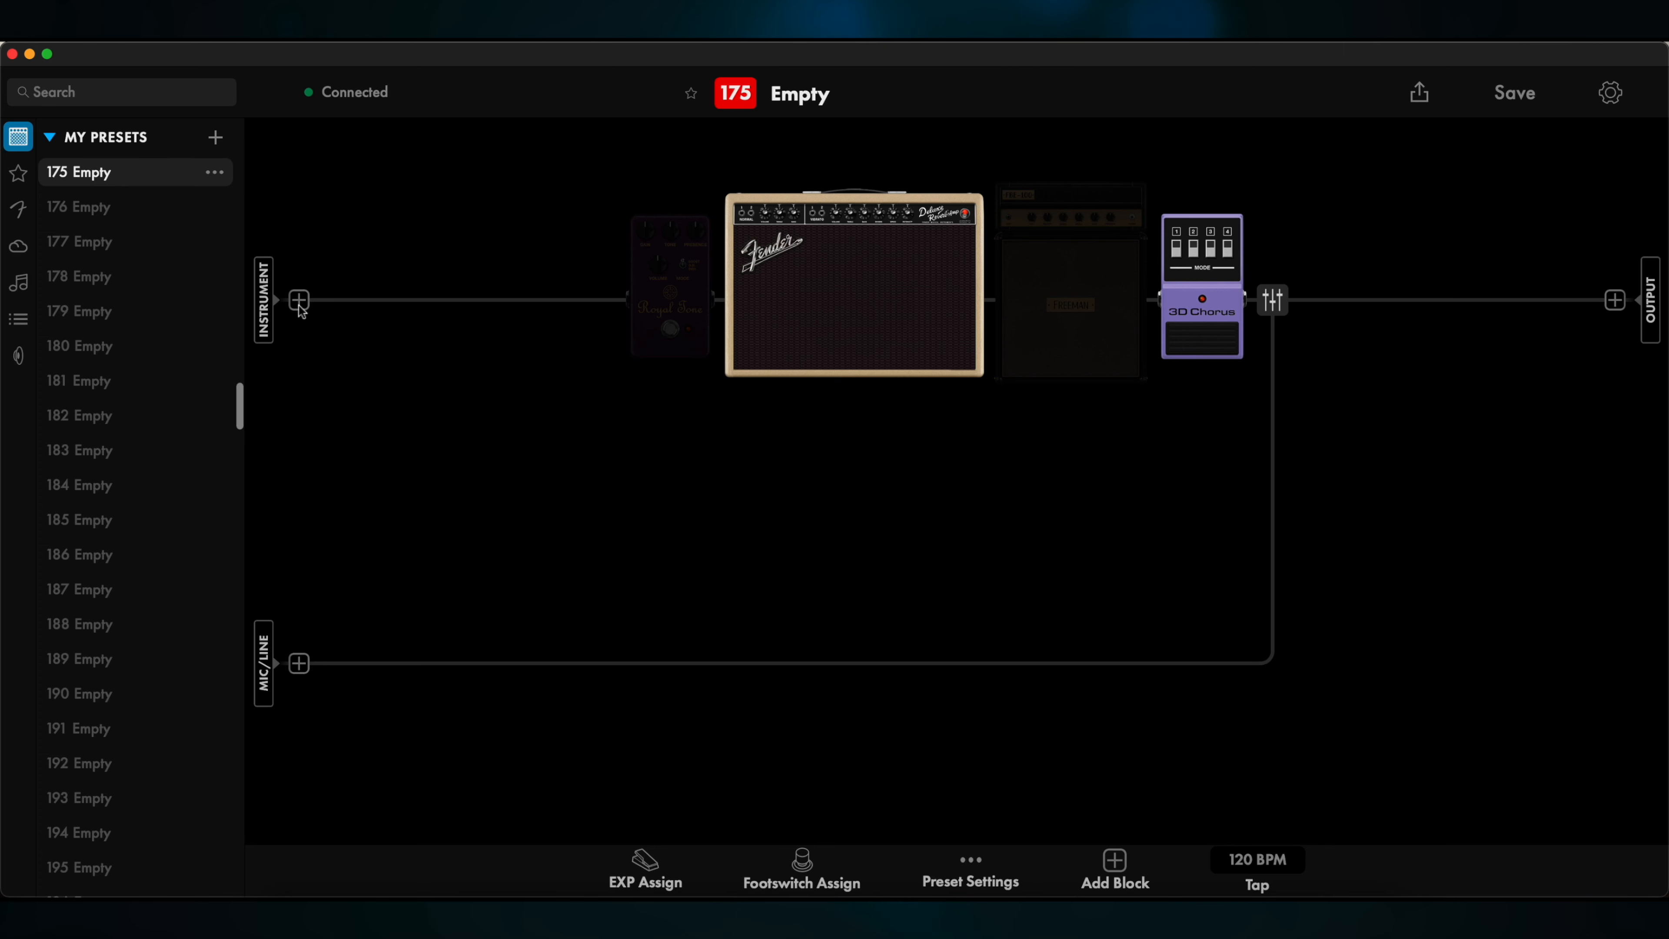
click(299, 300)
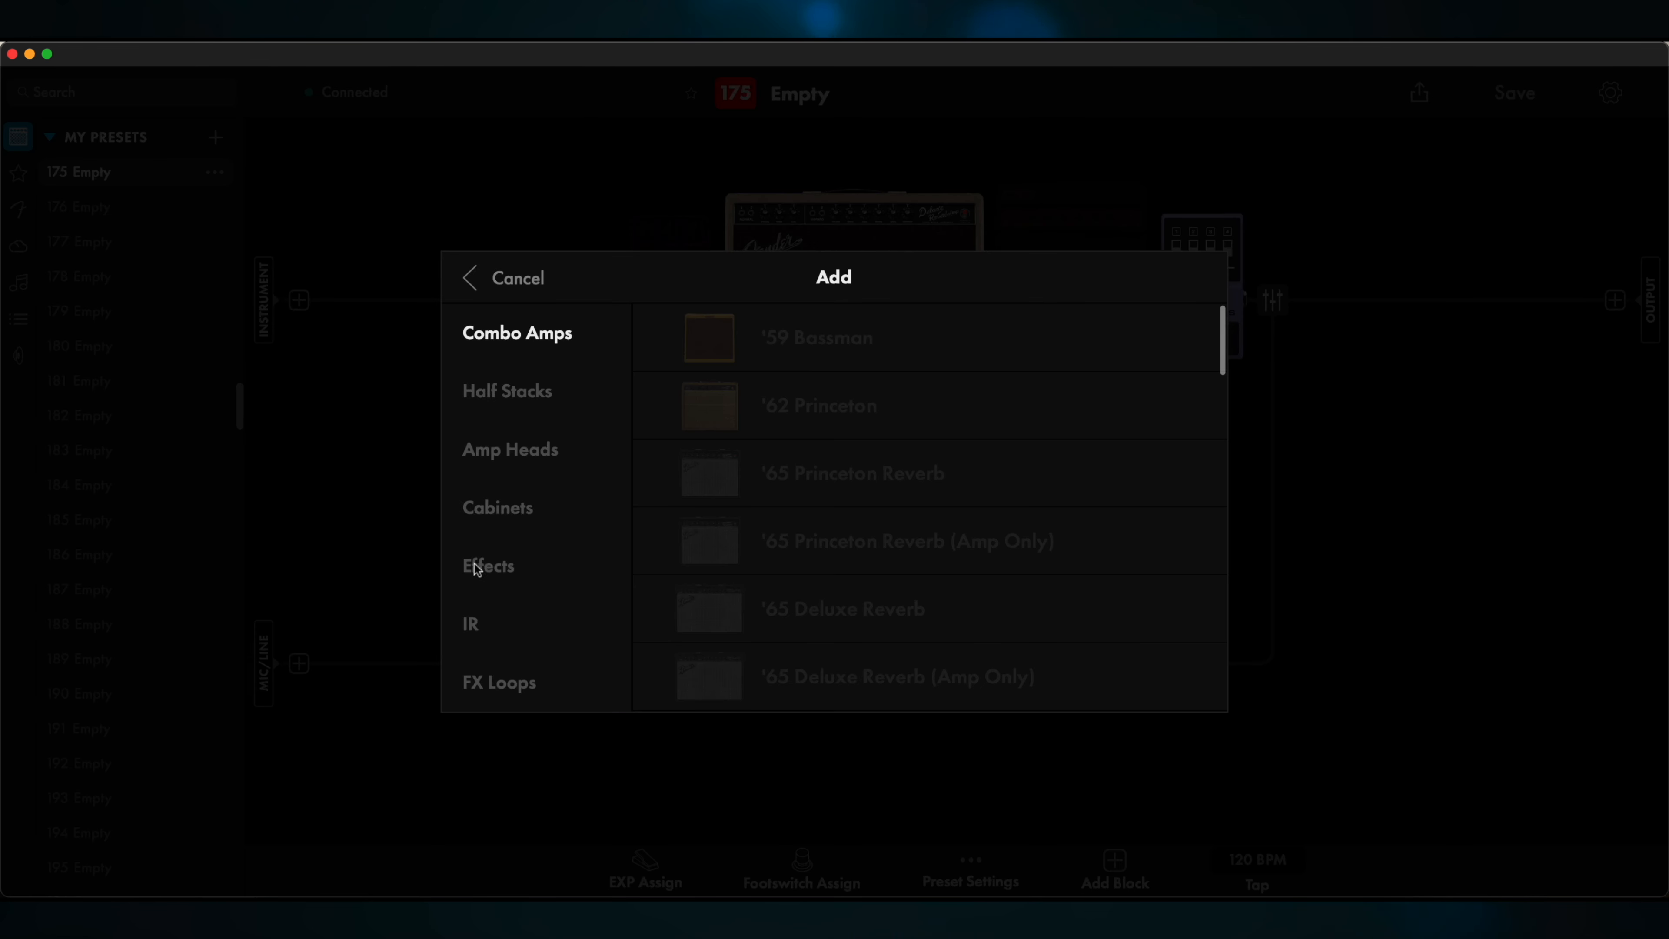
click(488, 565)
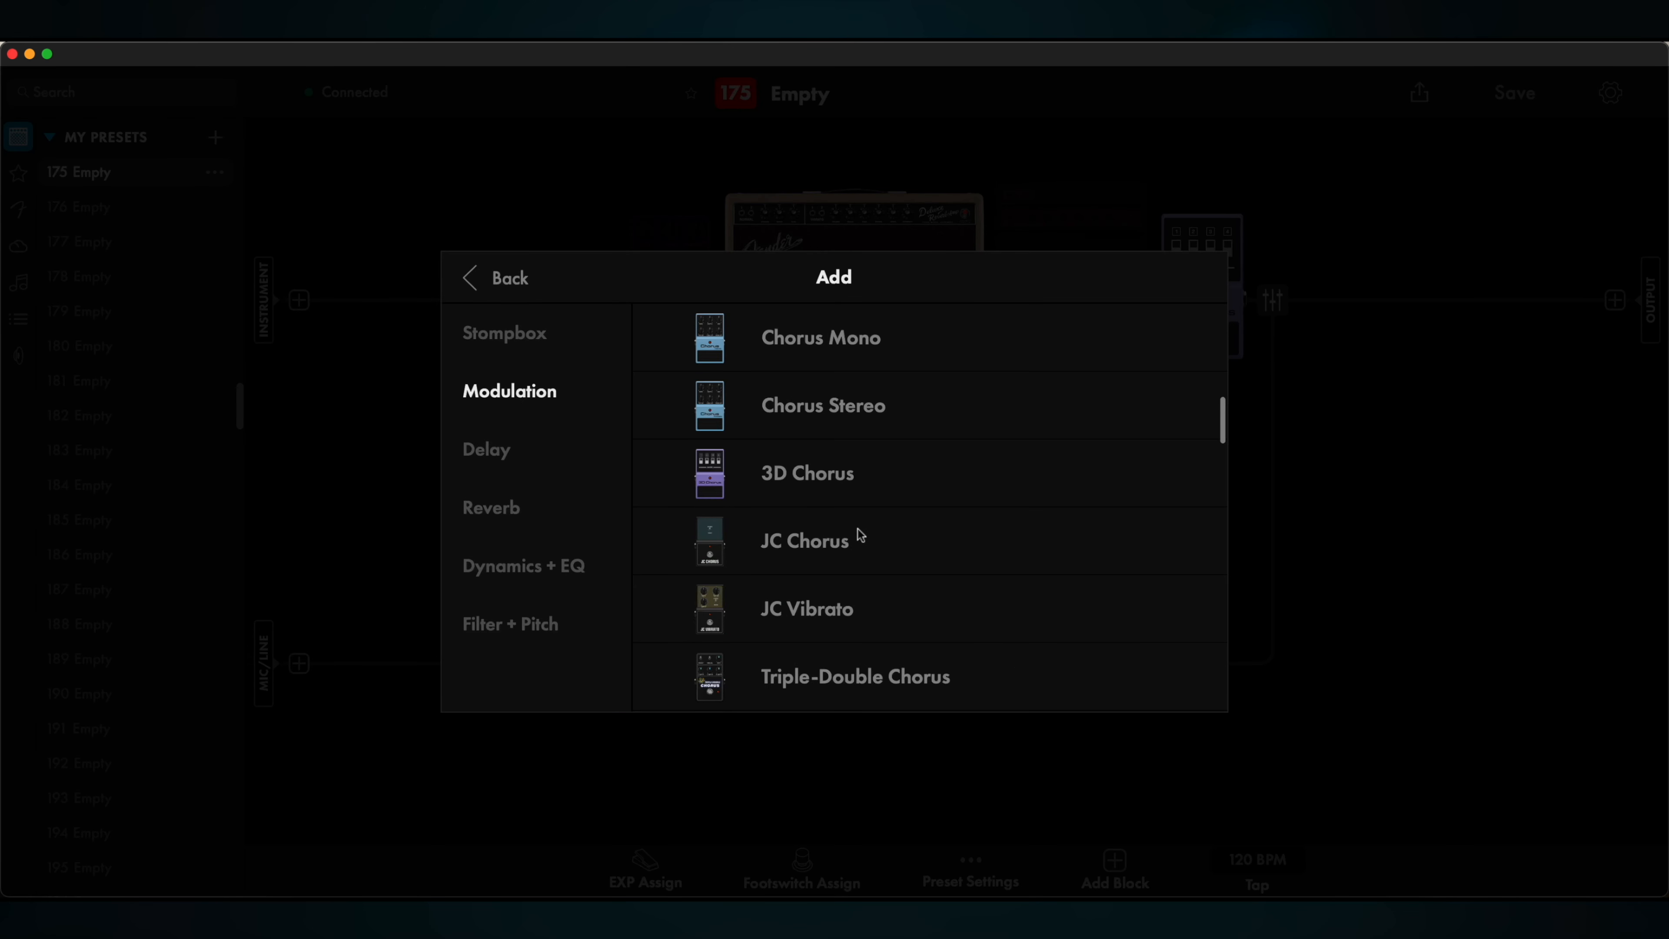
click(807, 473)
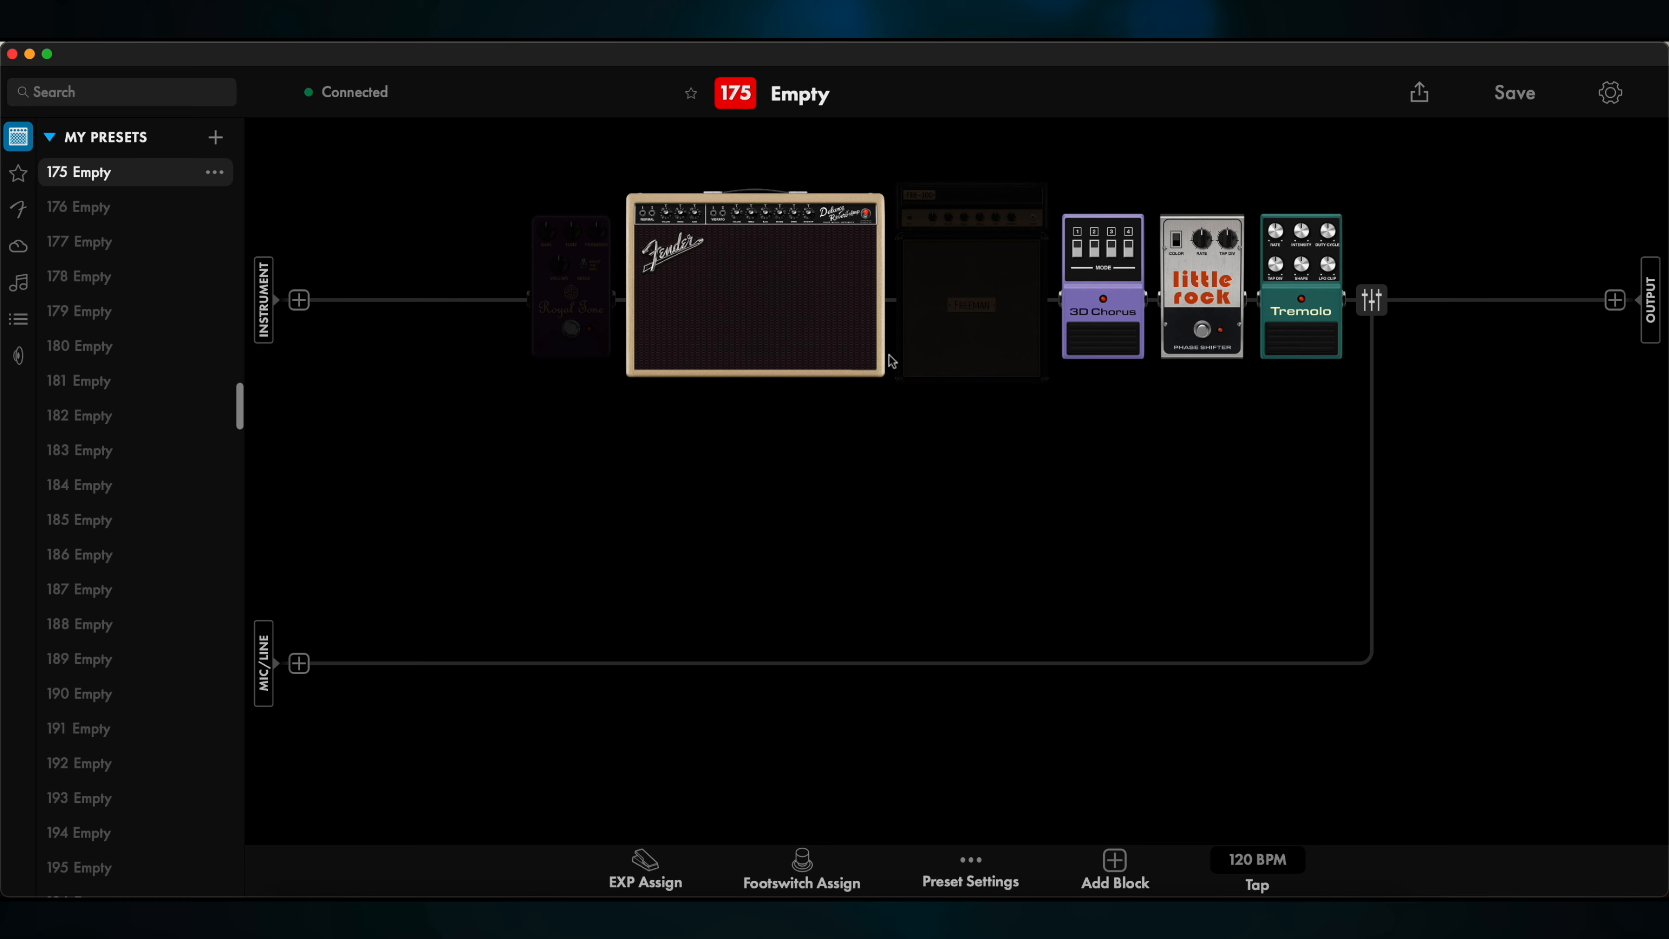
Assign a purple on/off footswitch to 3D Chorus and a cyan on/off footswitch to Little Rock
click(801, 871)
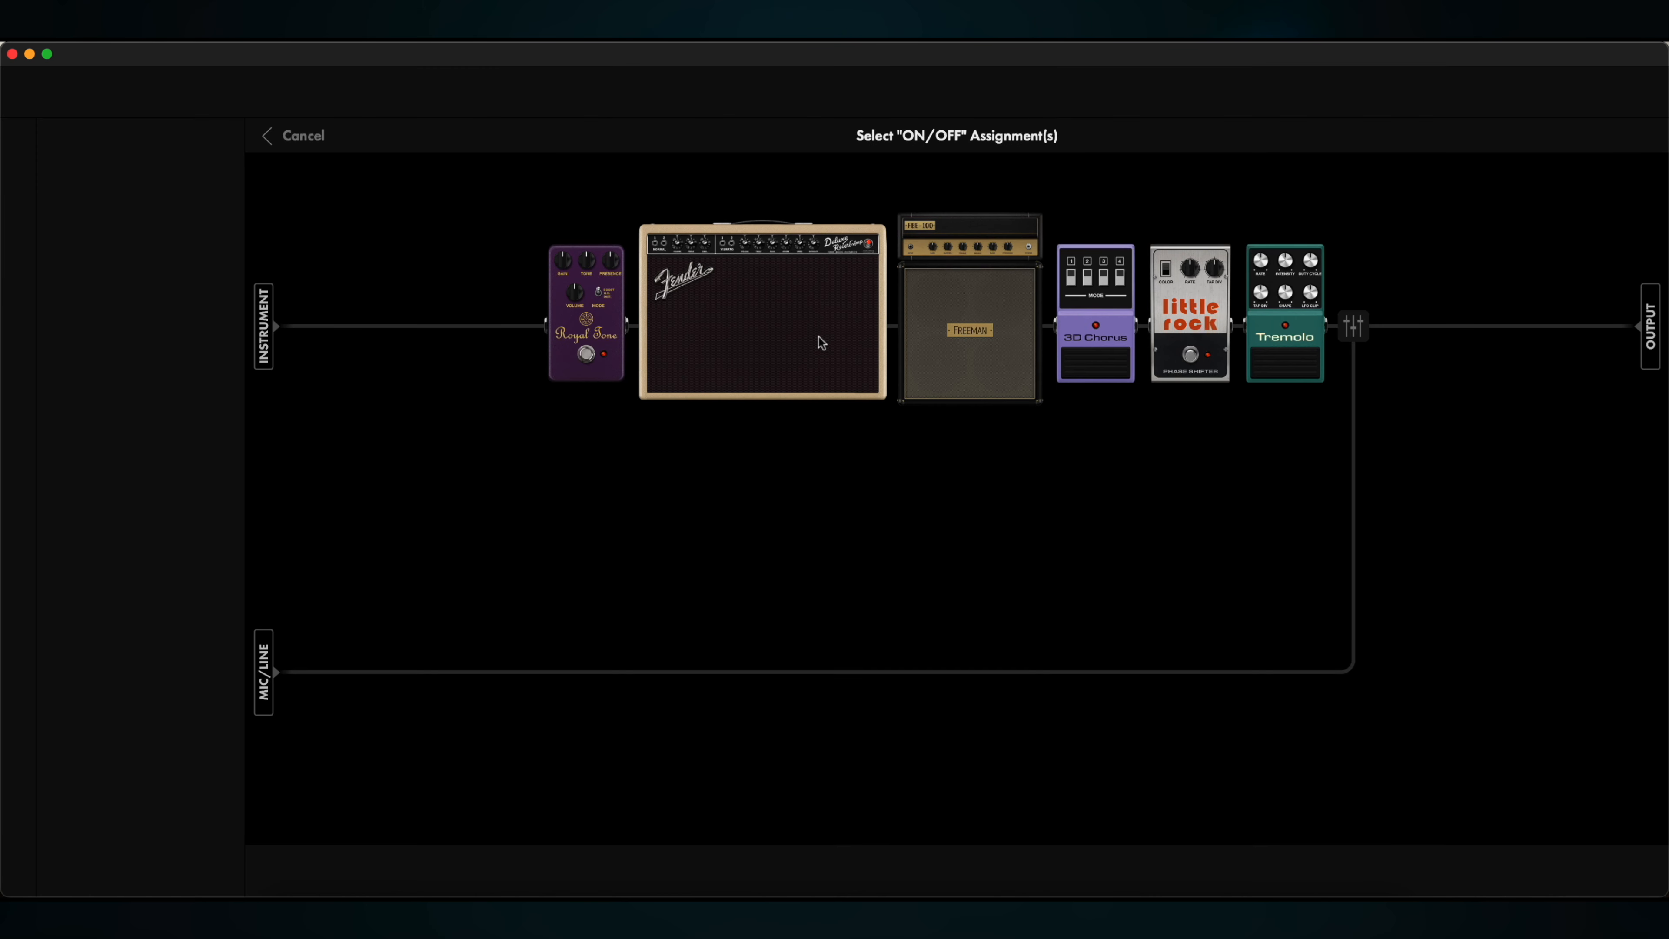
click(1094, 314)
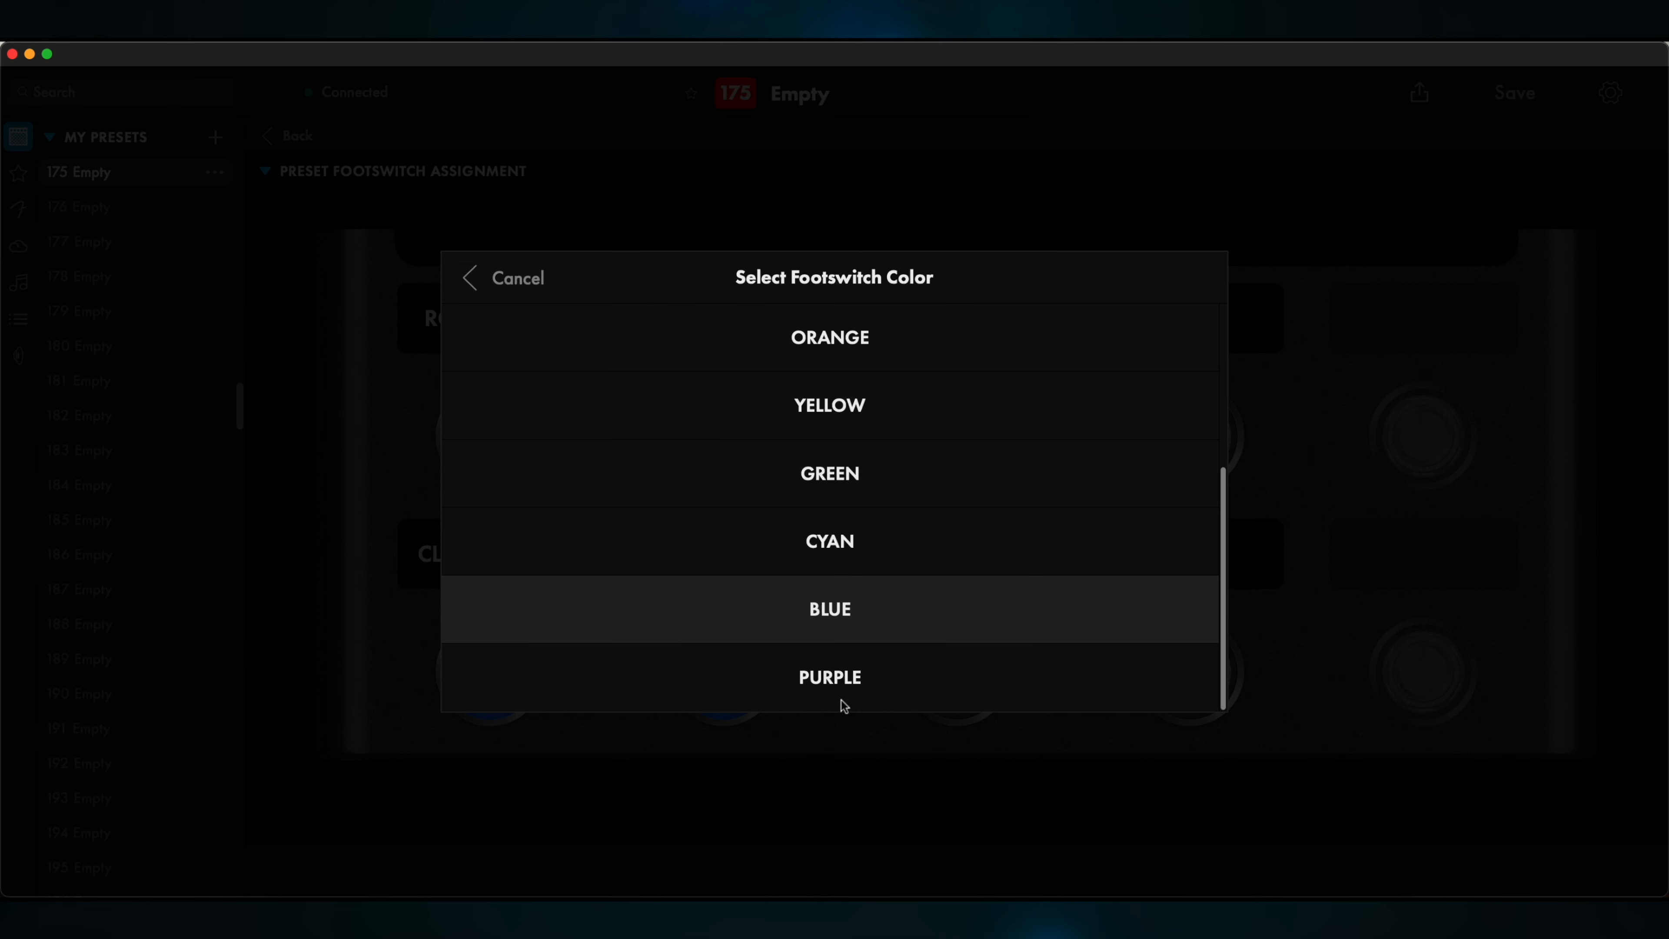
click(829, 677)
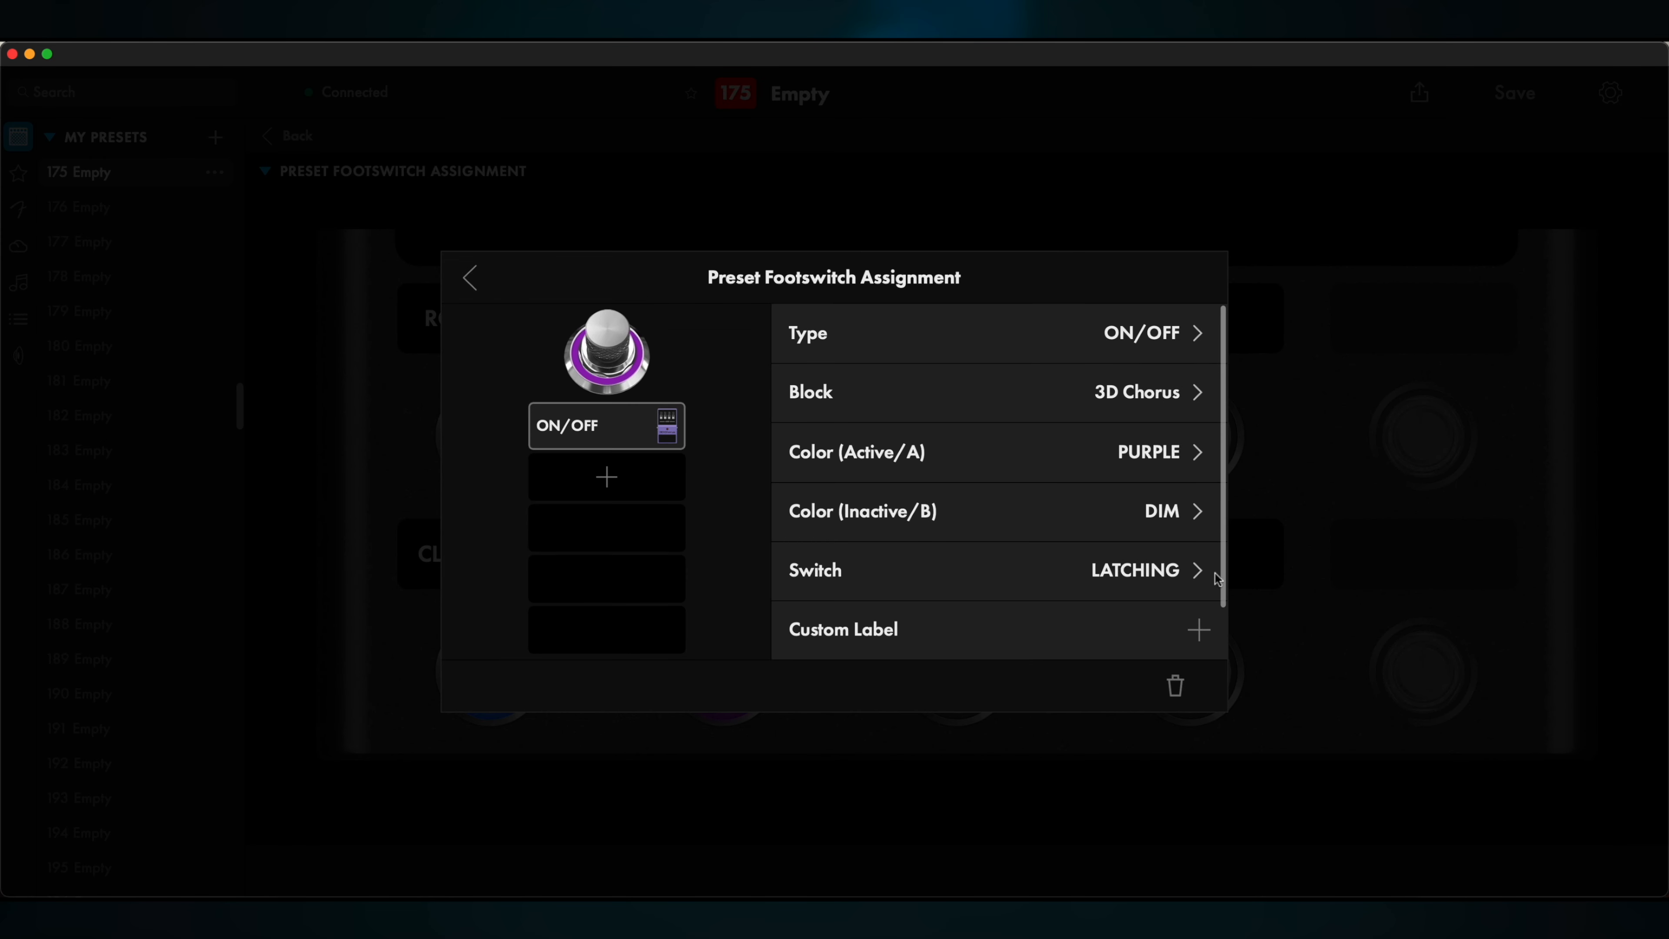
click(995, 569)
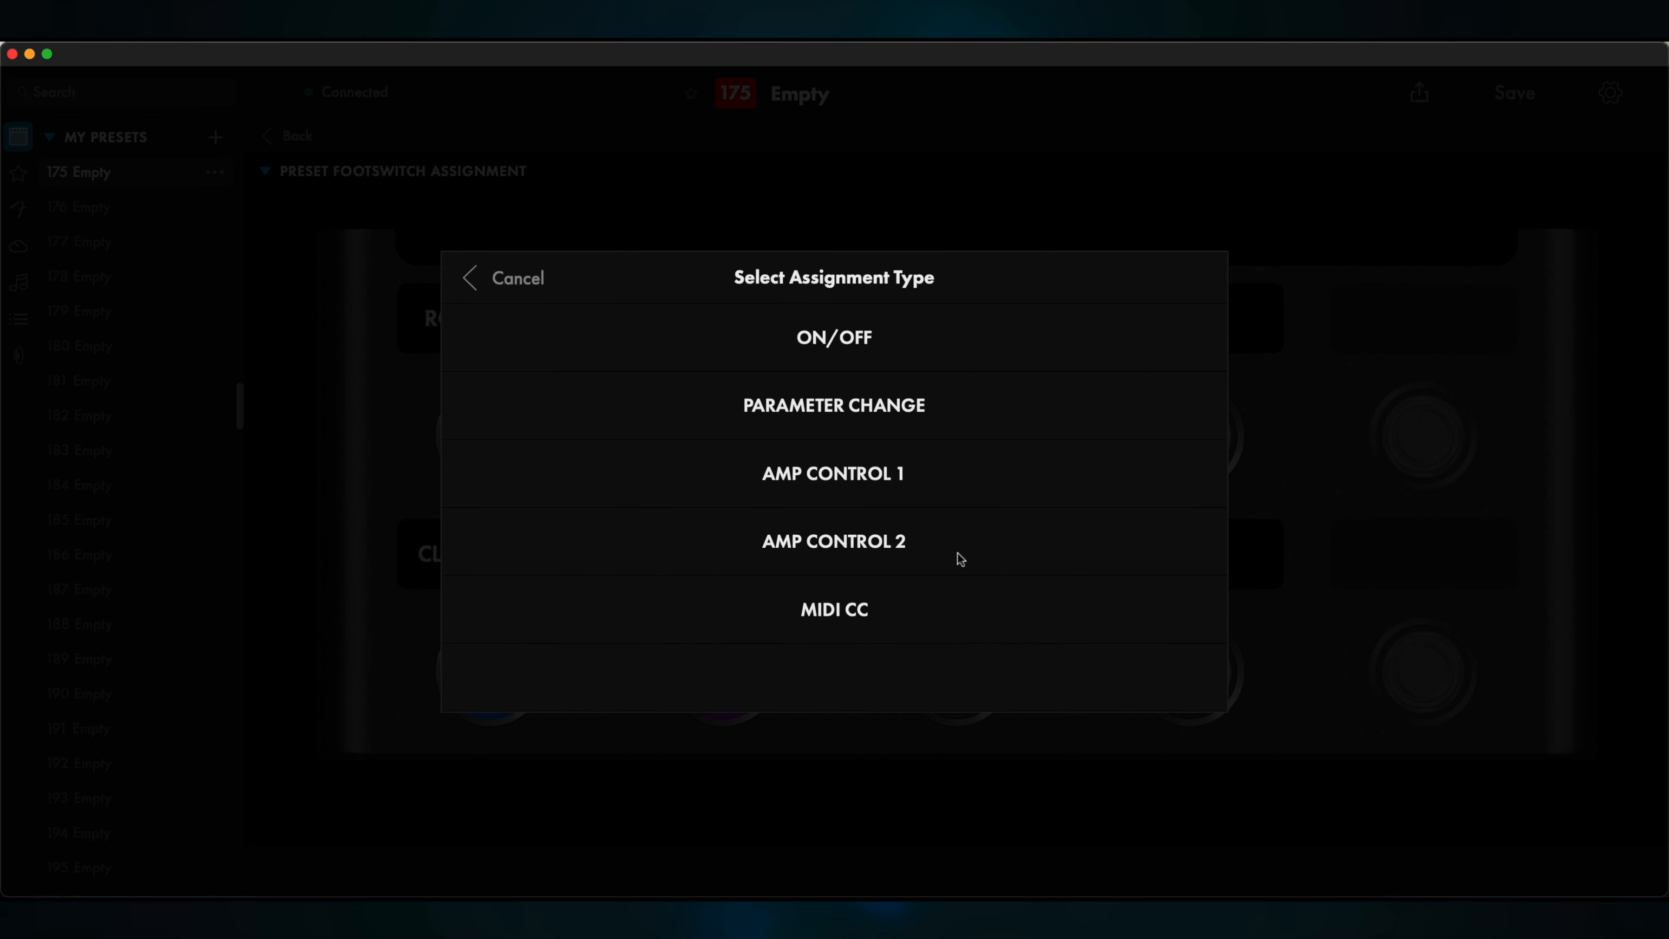
click(834, 337)
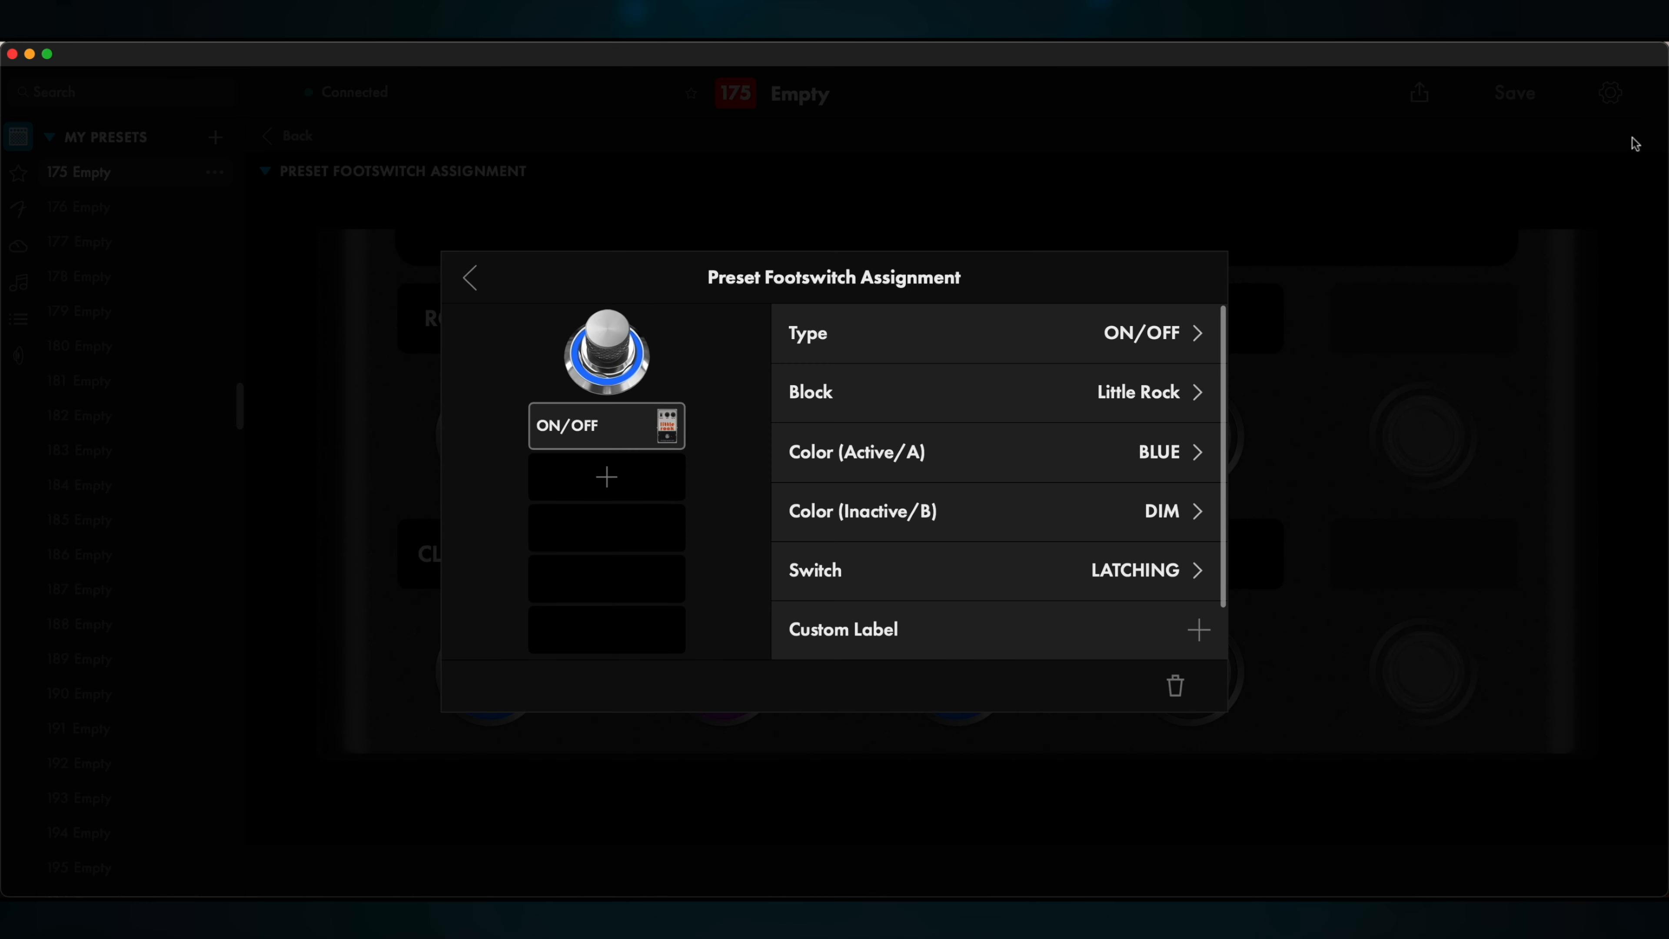
click(1158, 451)
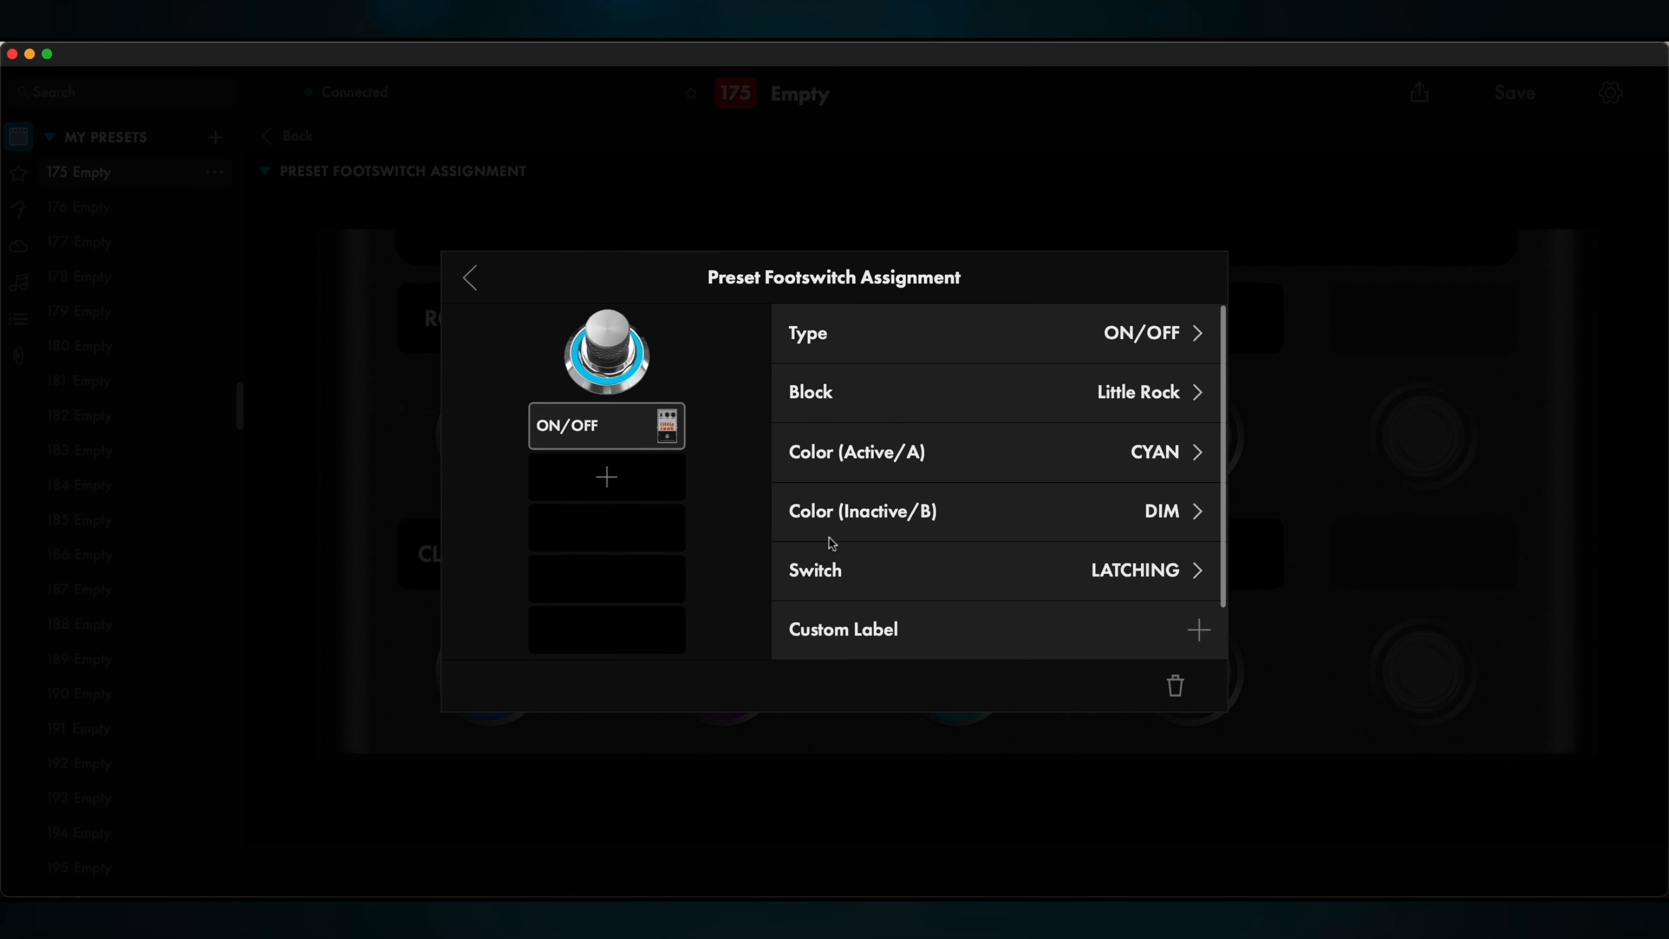
mouse_move(835, 411)
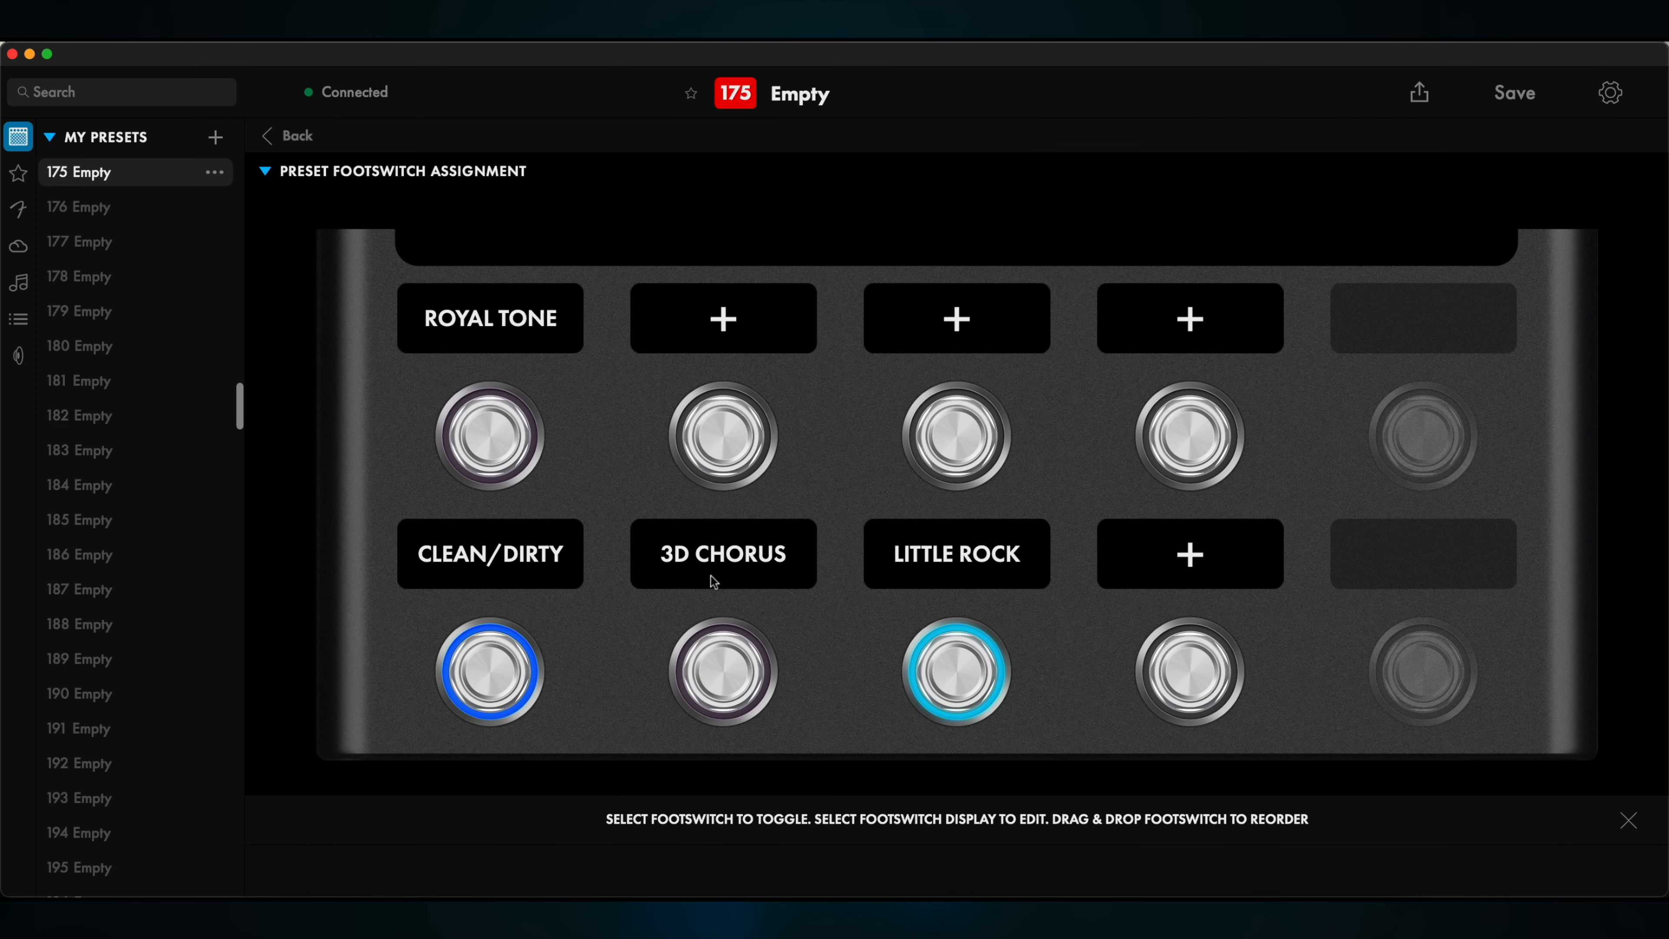
mouse_move(961, 621)
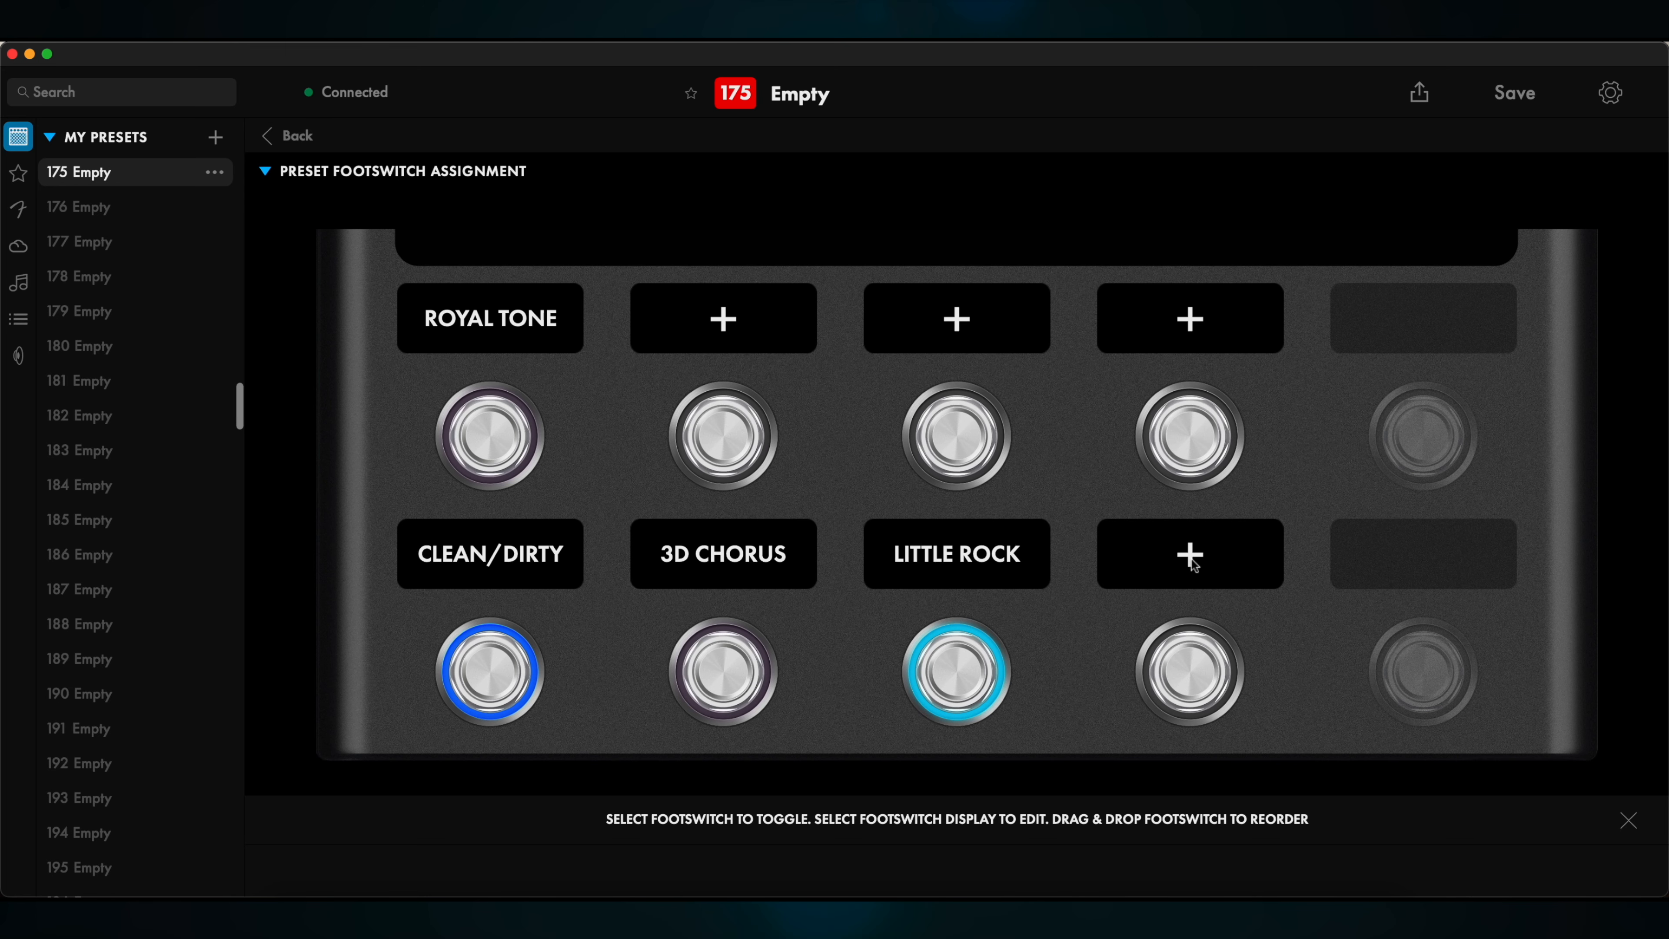
Assign the fourth bottom footswitch as a coloured on/off toggle for Tremolo and switch Little Rock off
click(1189, 554)
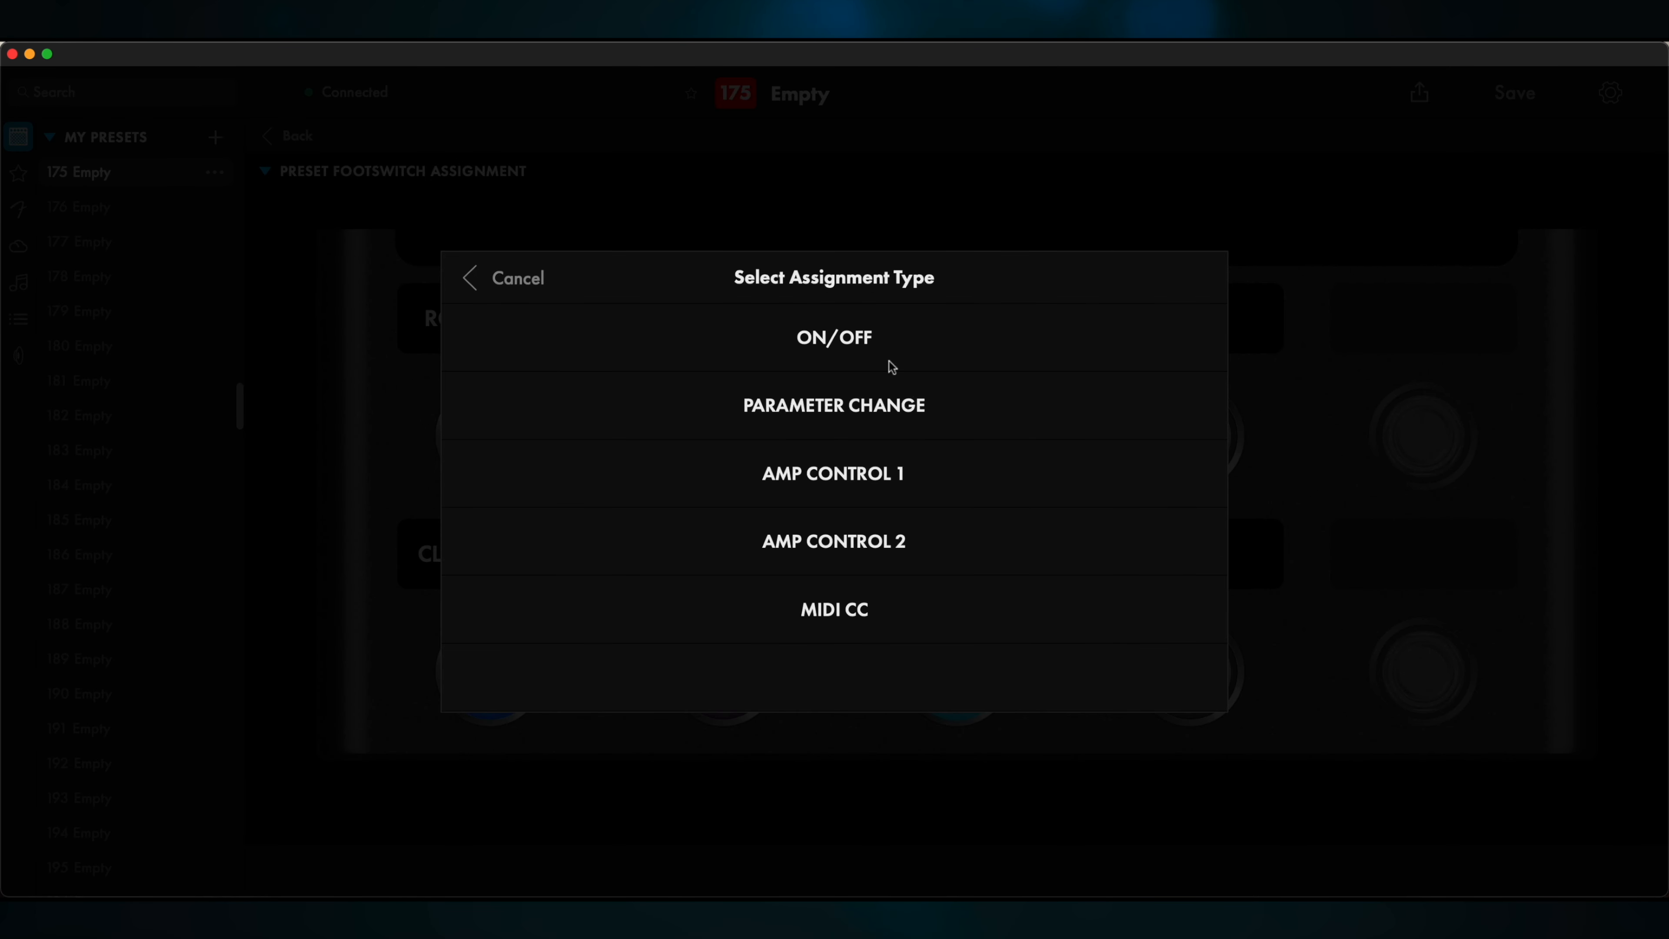
click(833, 337)
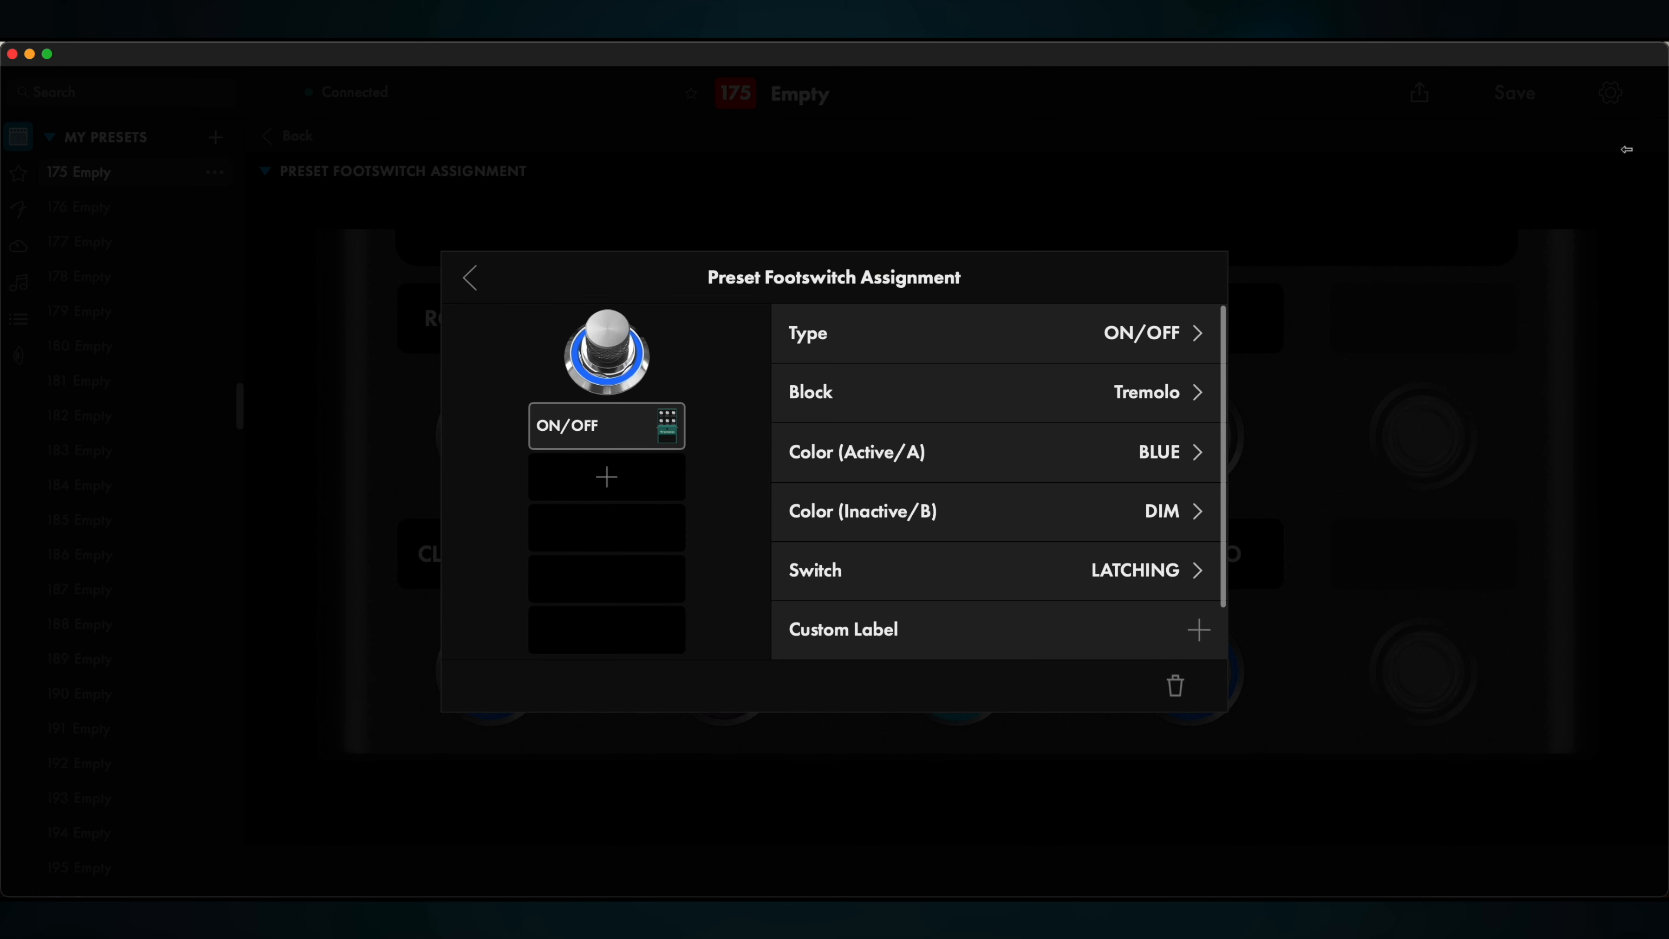
click(1160, 451)
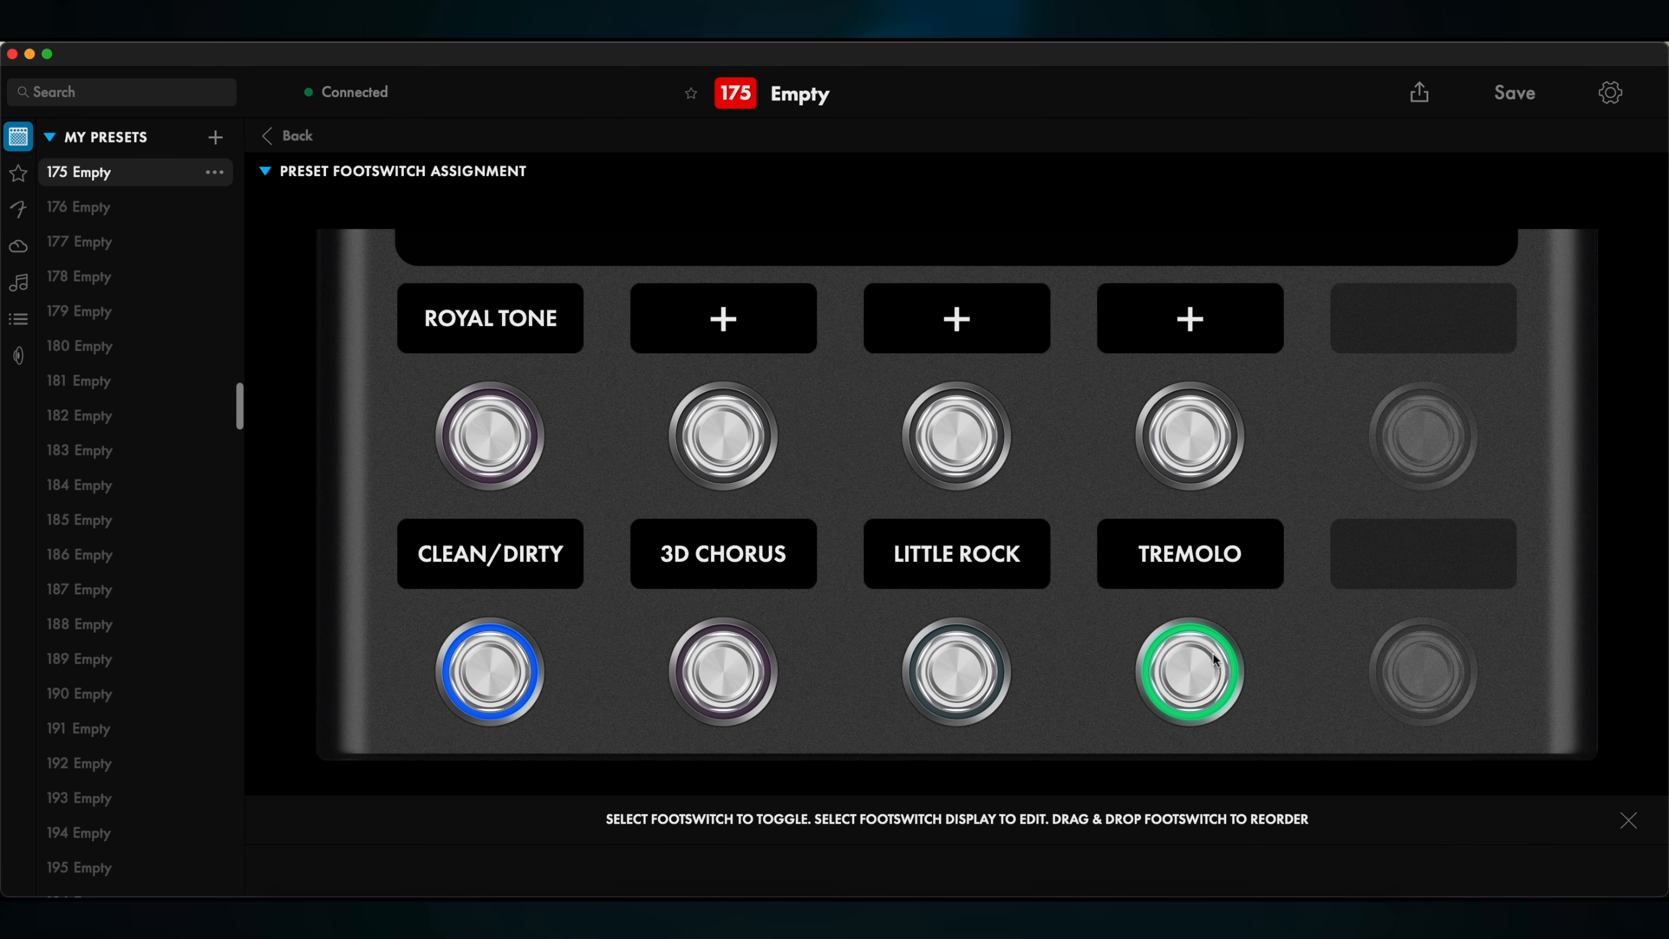
mouse_move(968, 575)
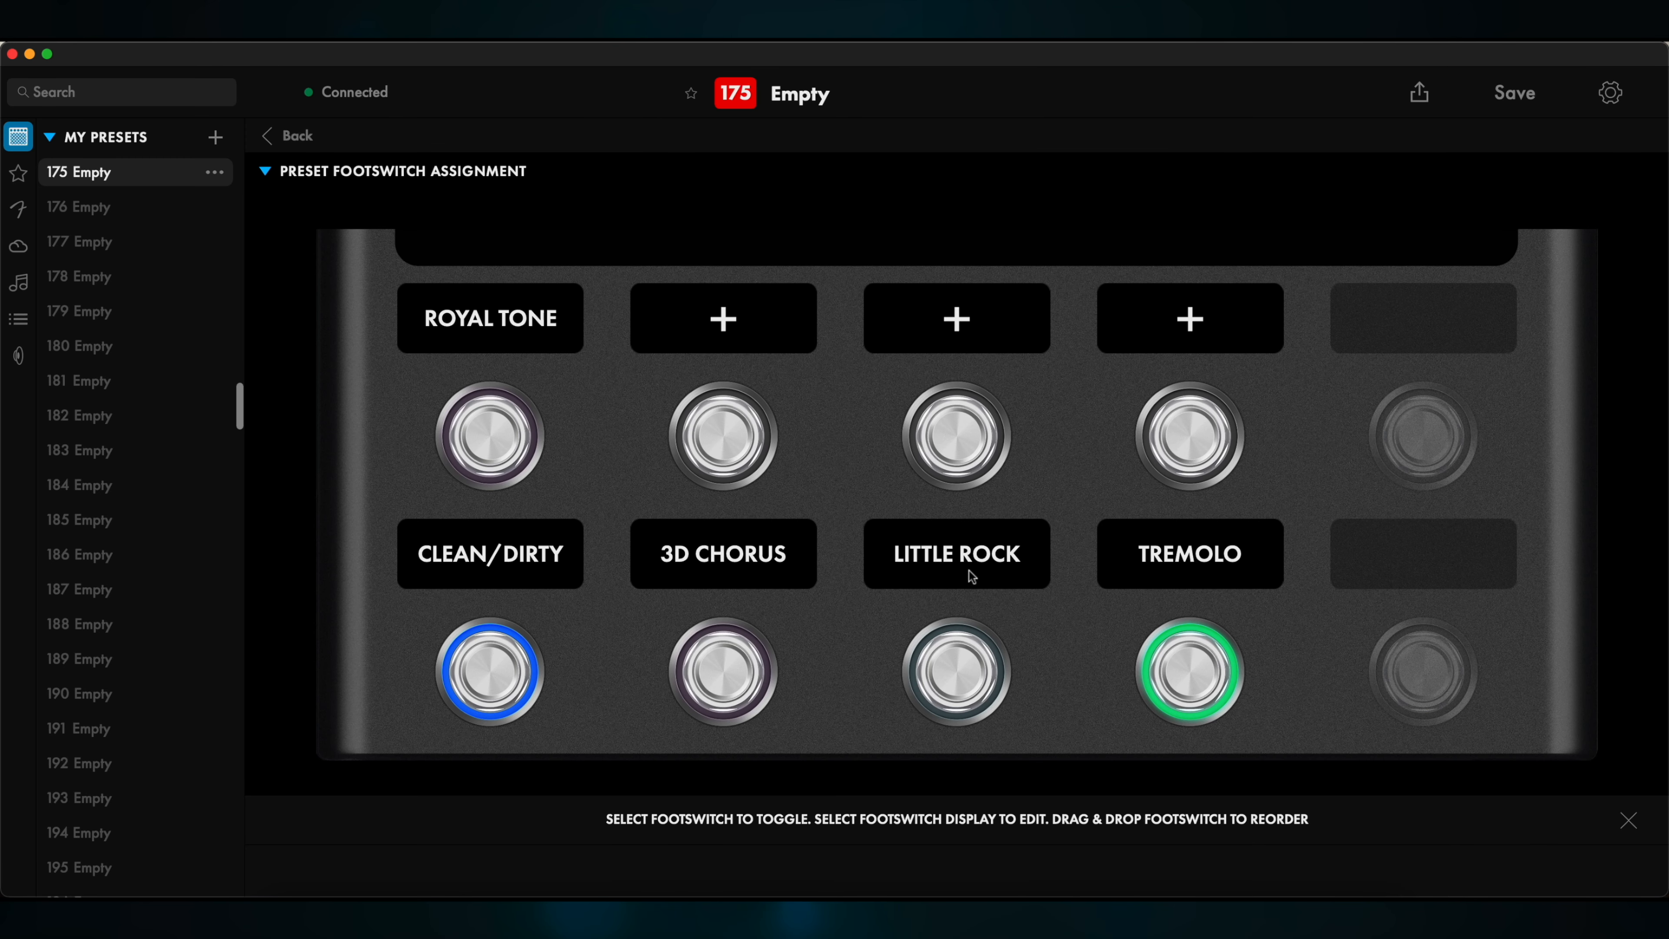
click(723, 672)
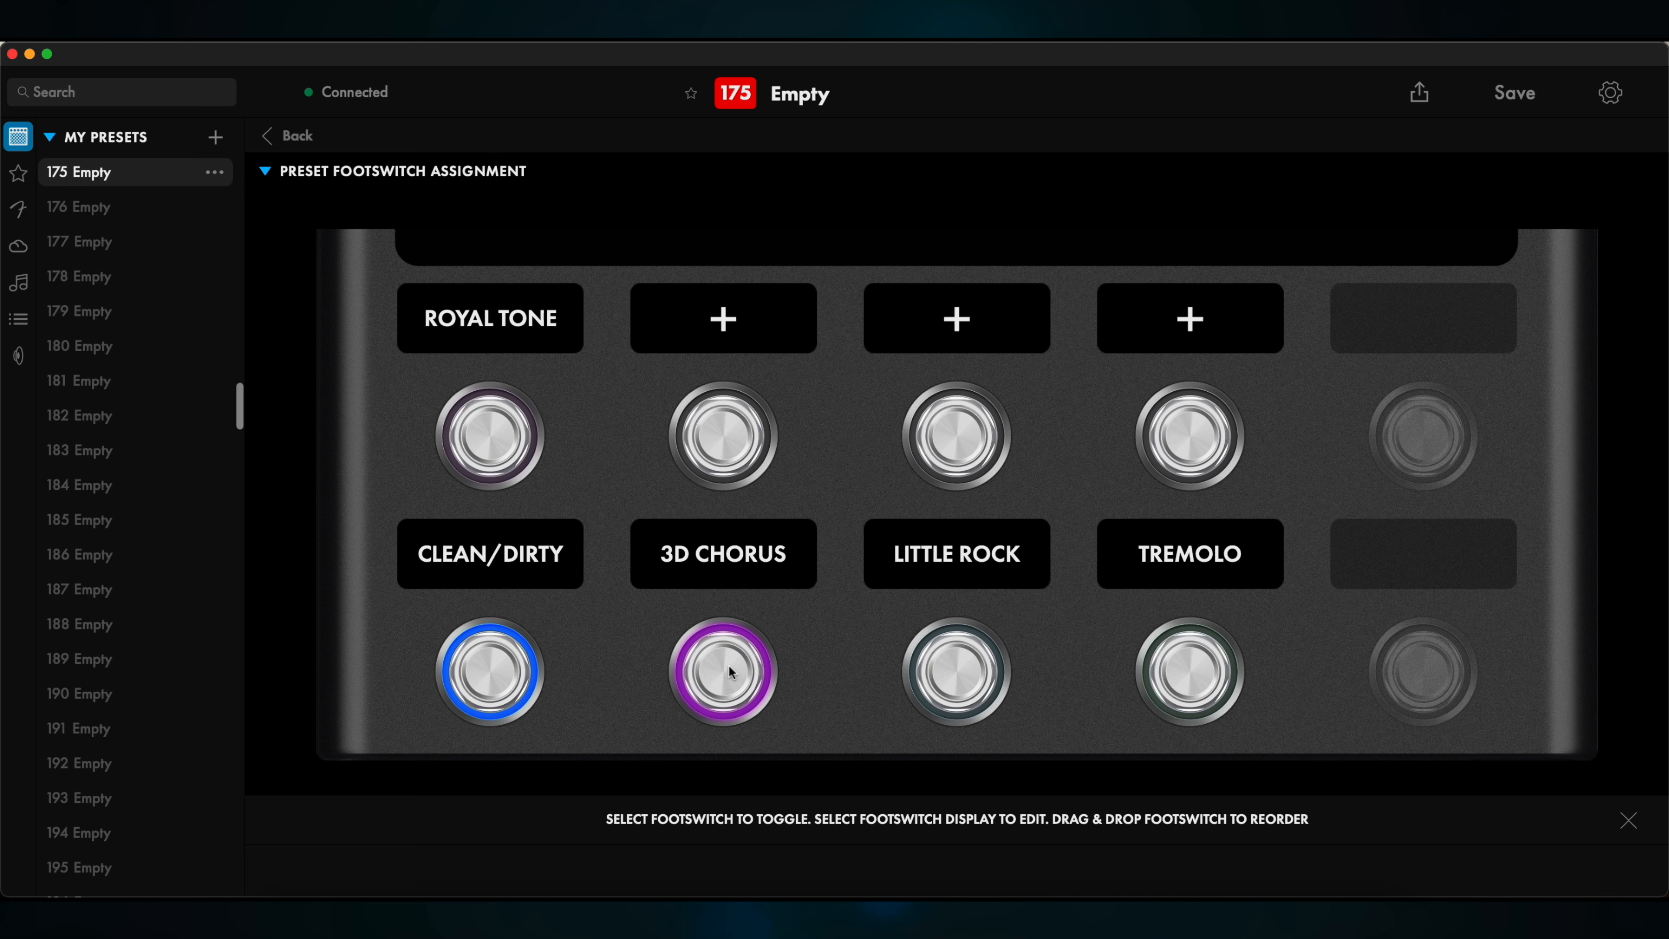
mouse_move(1233, 640)
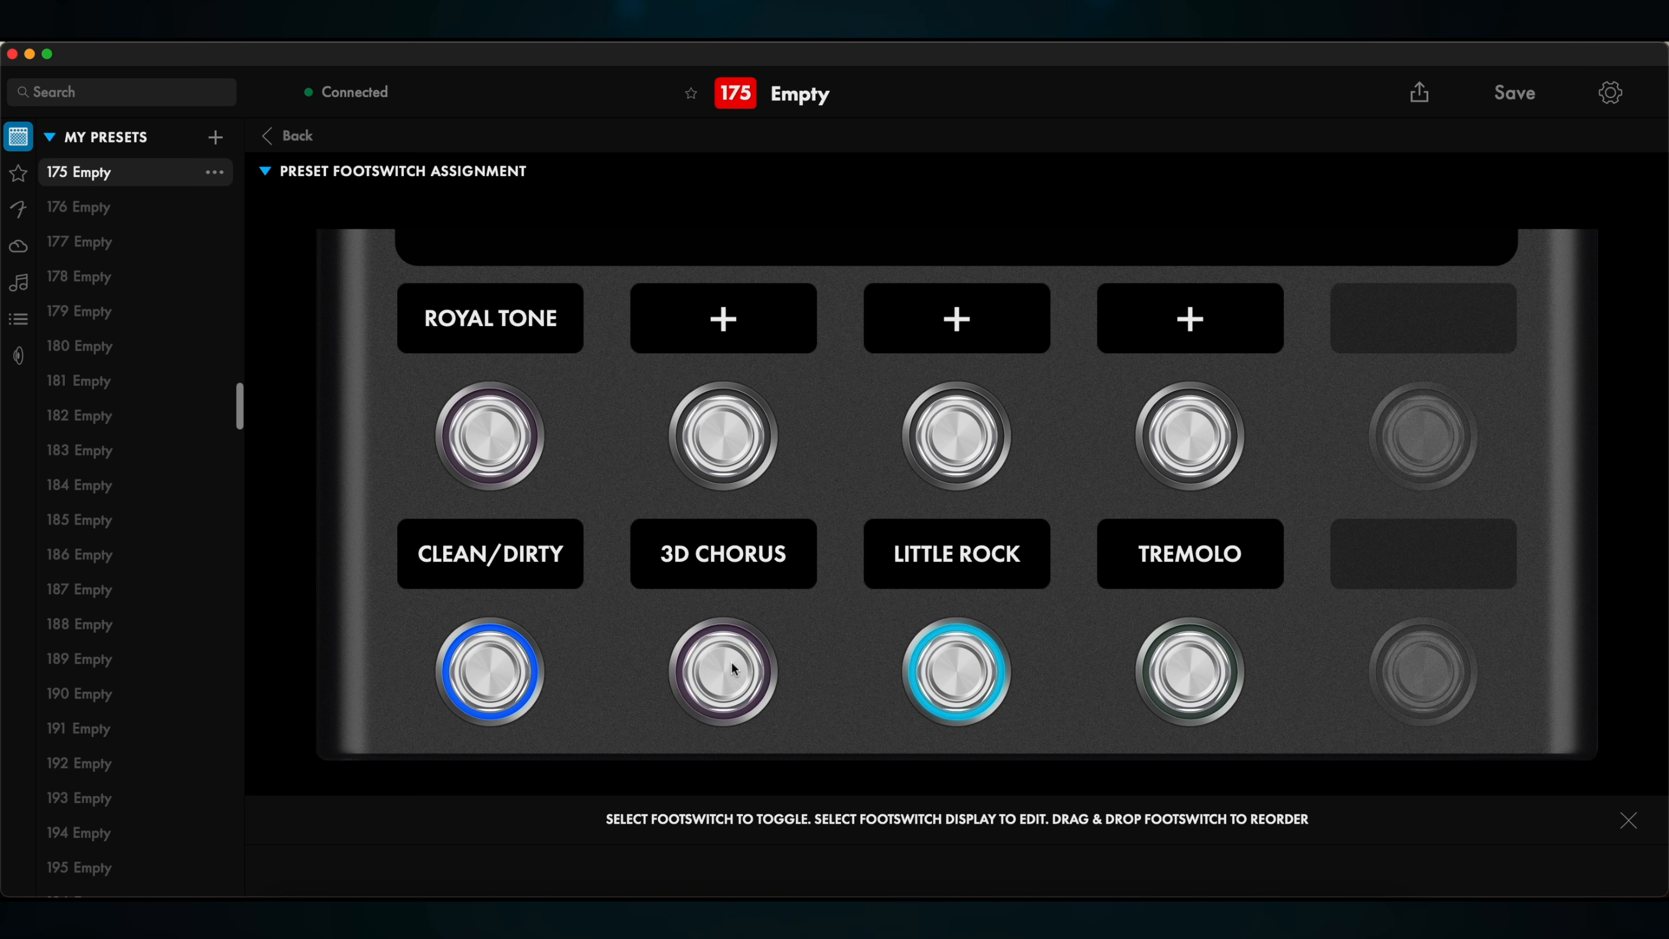
mouse_move(1233, 675)
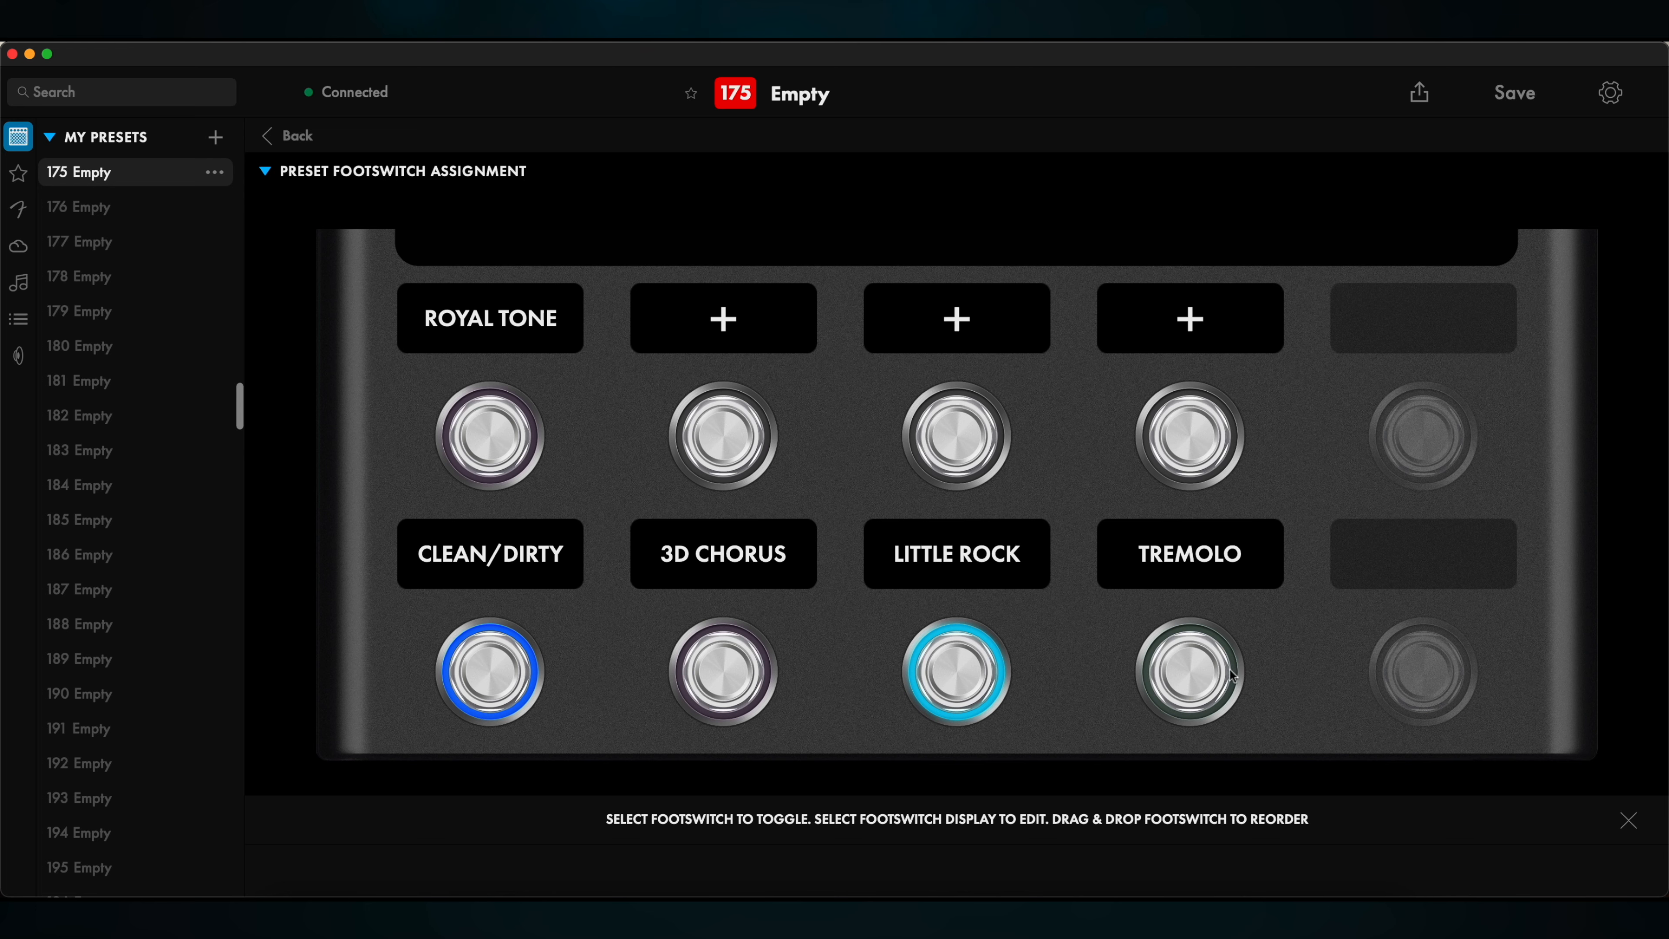
click(954, 673)
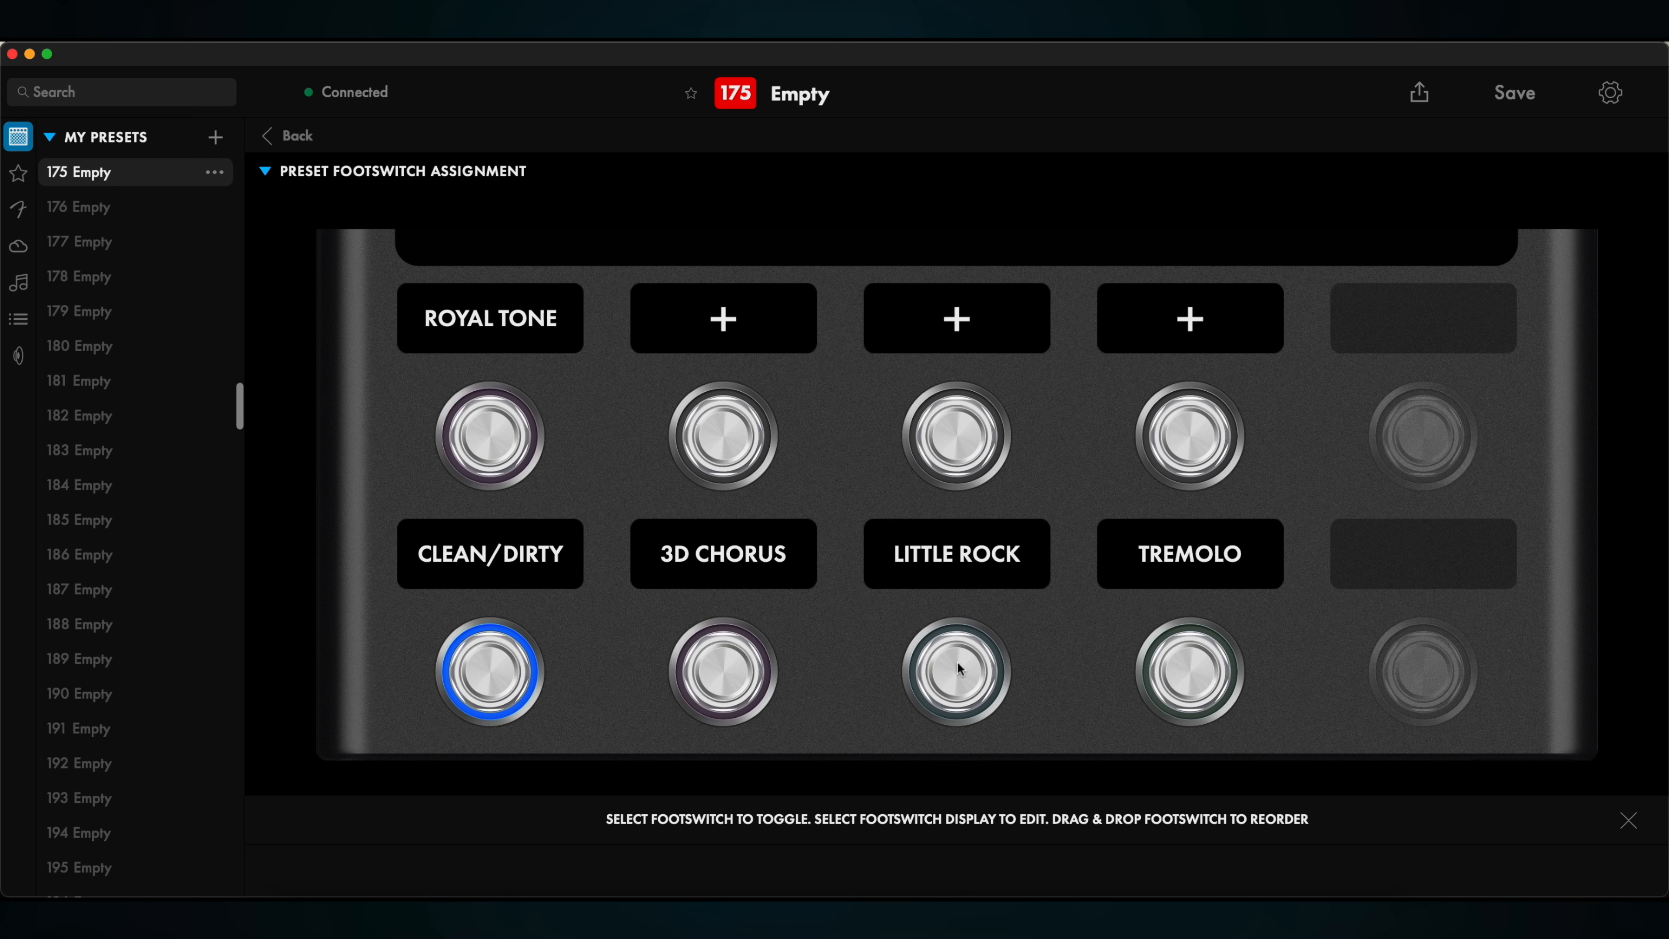
click(285, 136)
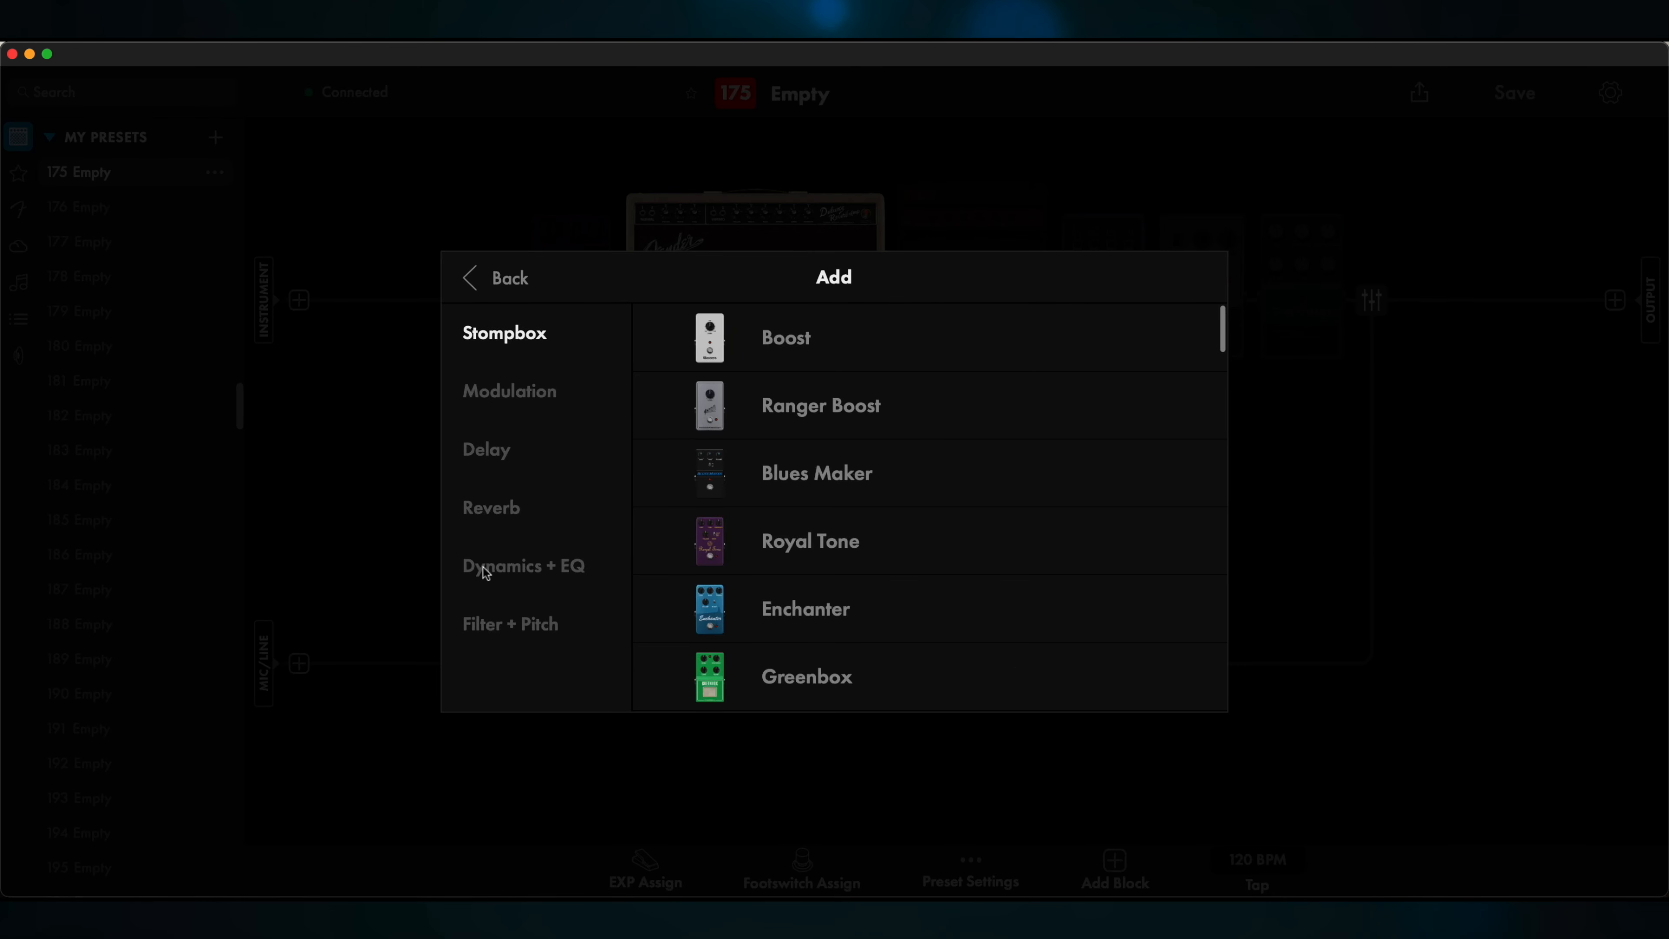
Add a Digital Delay Mono and then a Large Plate Reverb to close out the instrument path
click(487, 449)
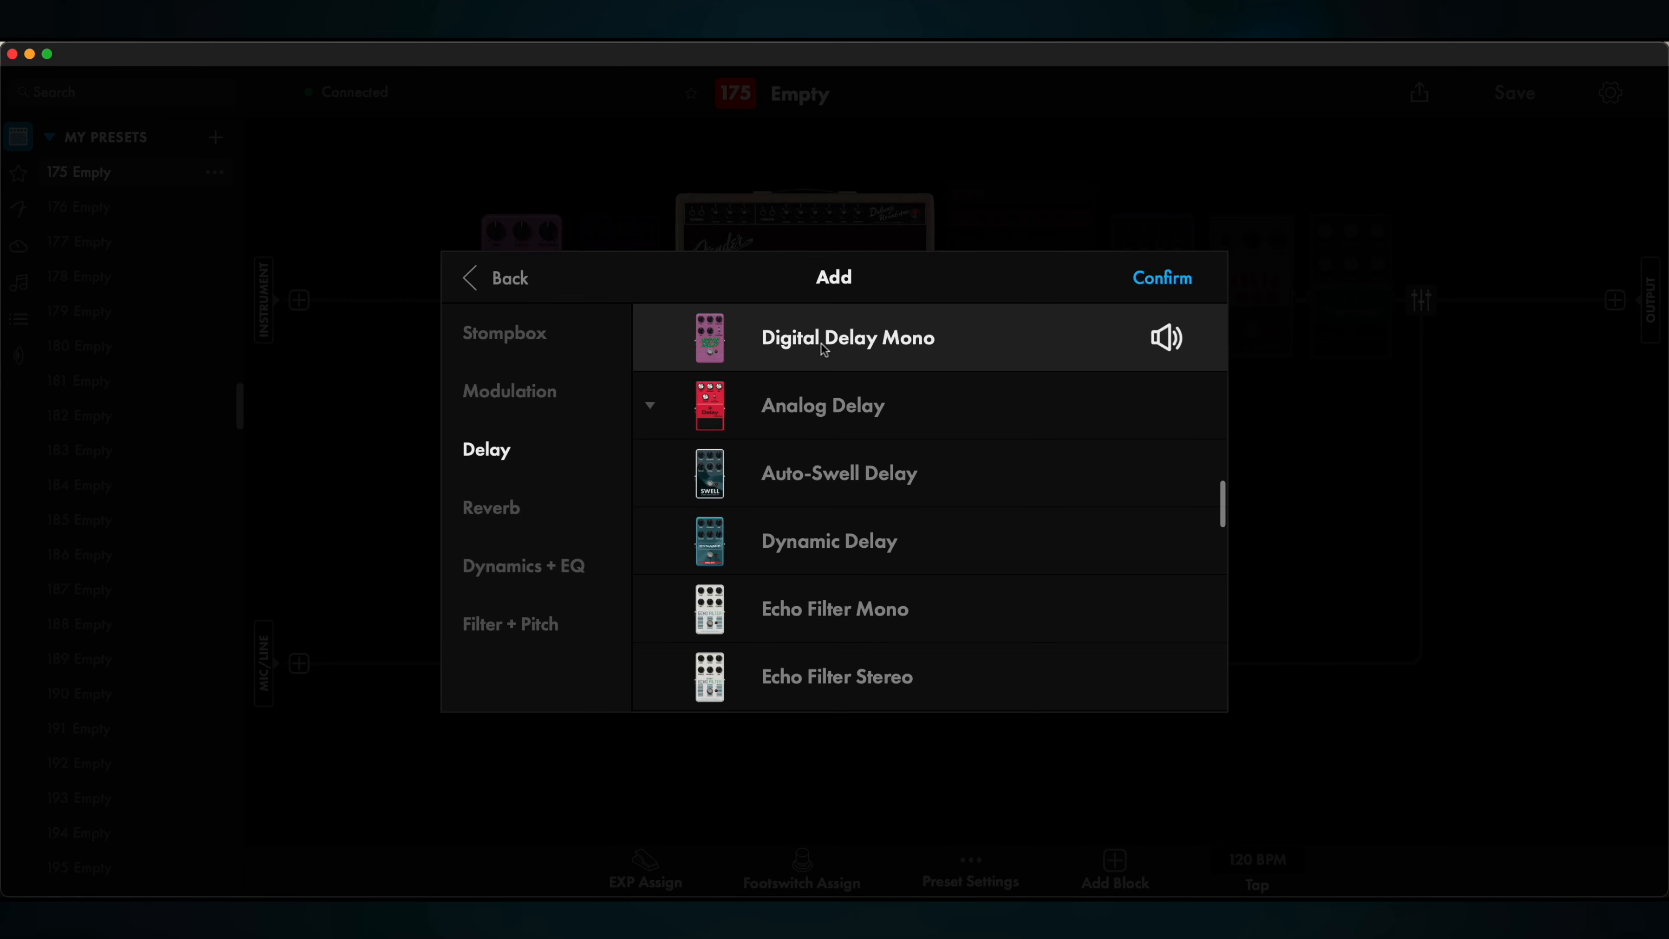
click(1161, 278)
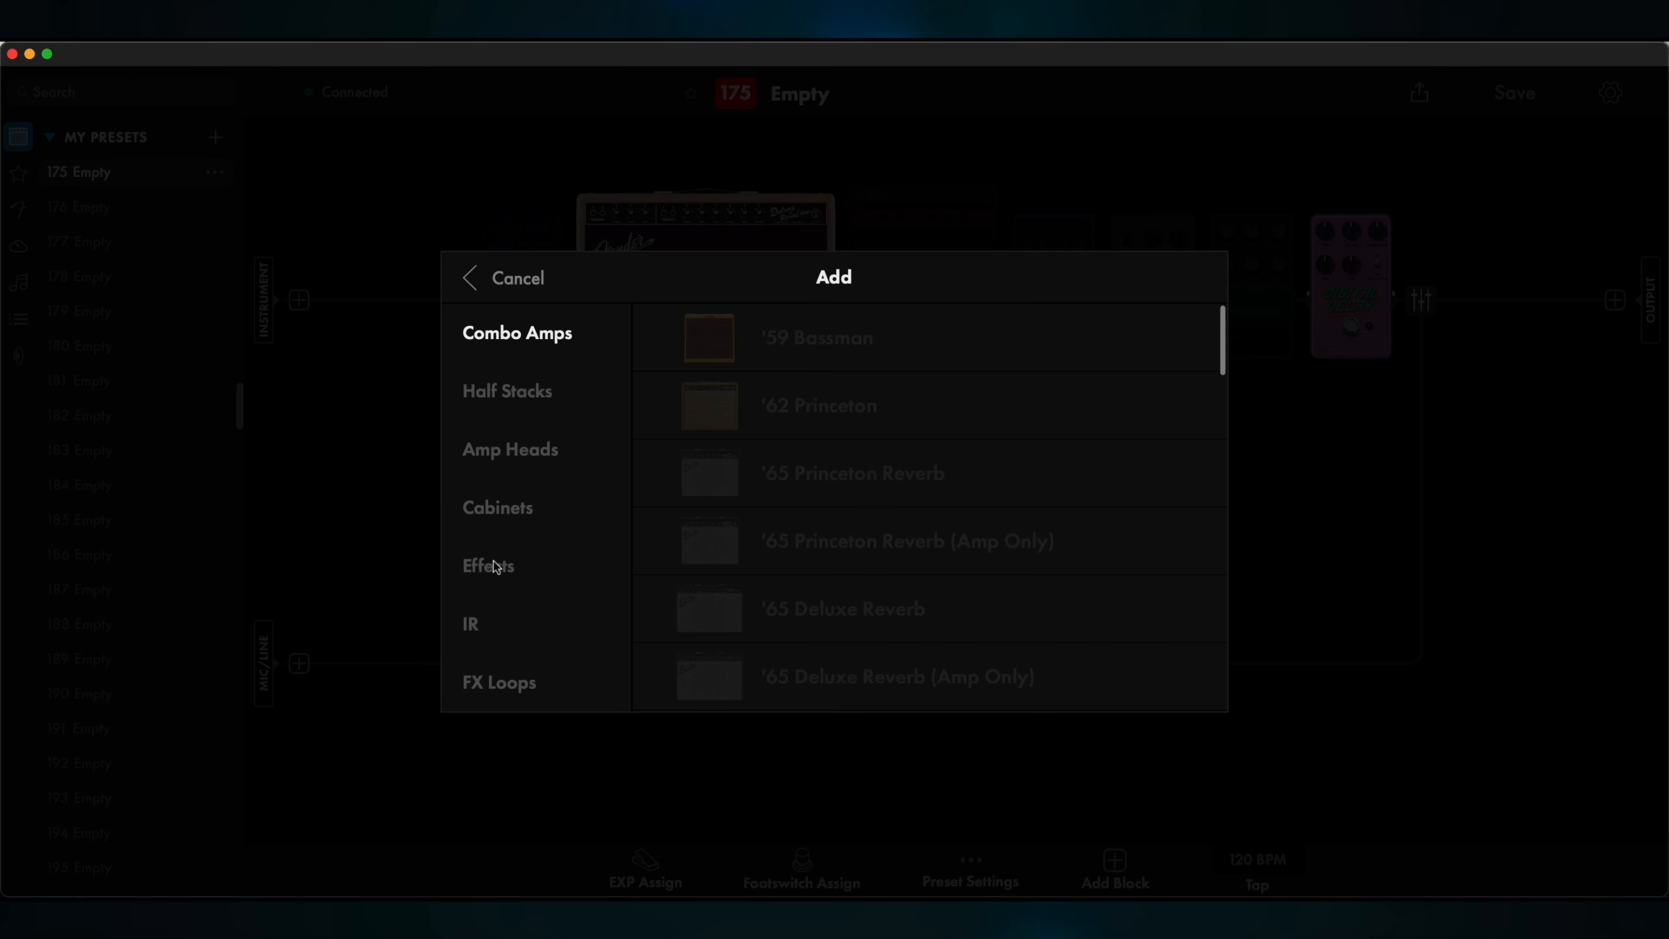
click(488, 565)
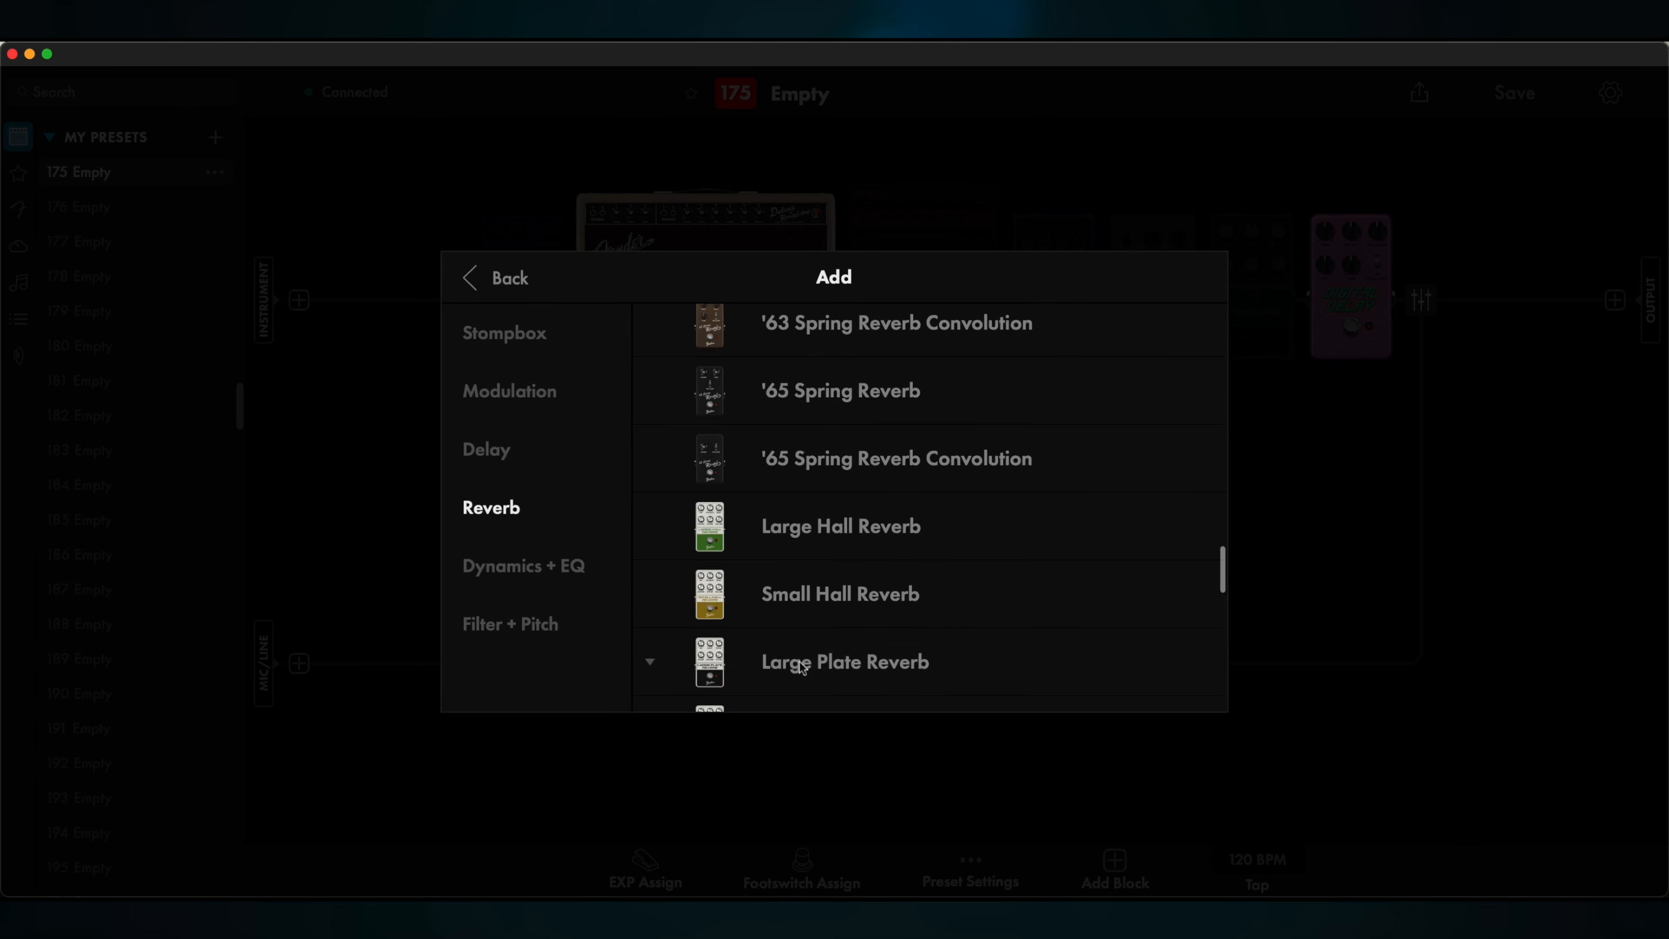
click(845, 661)
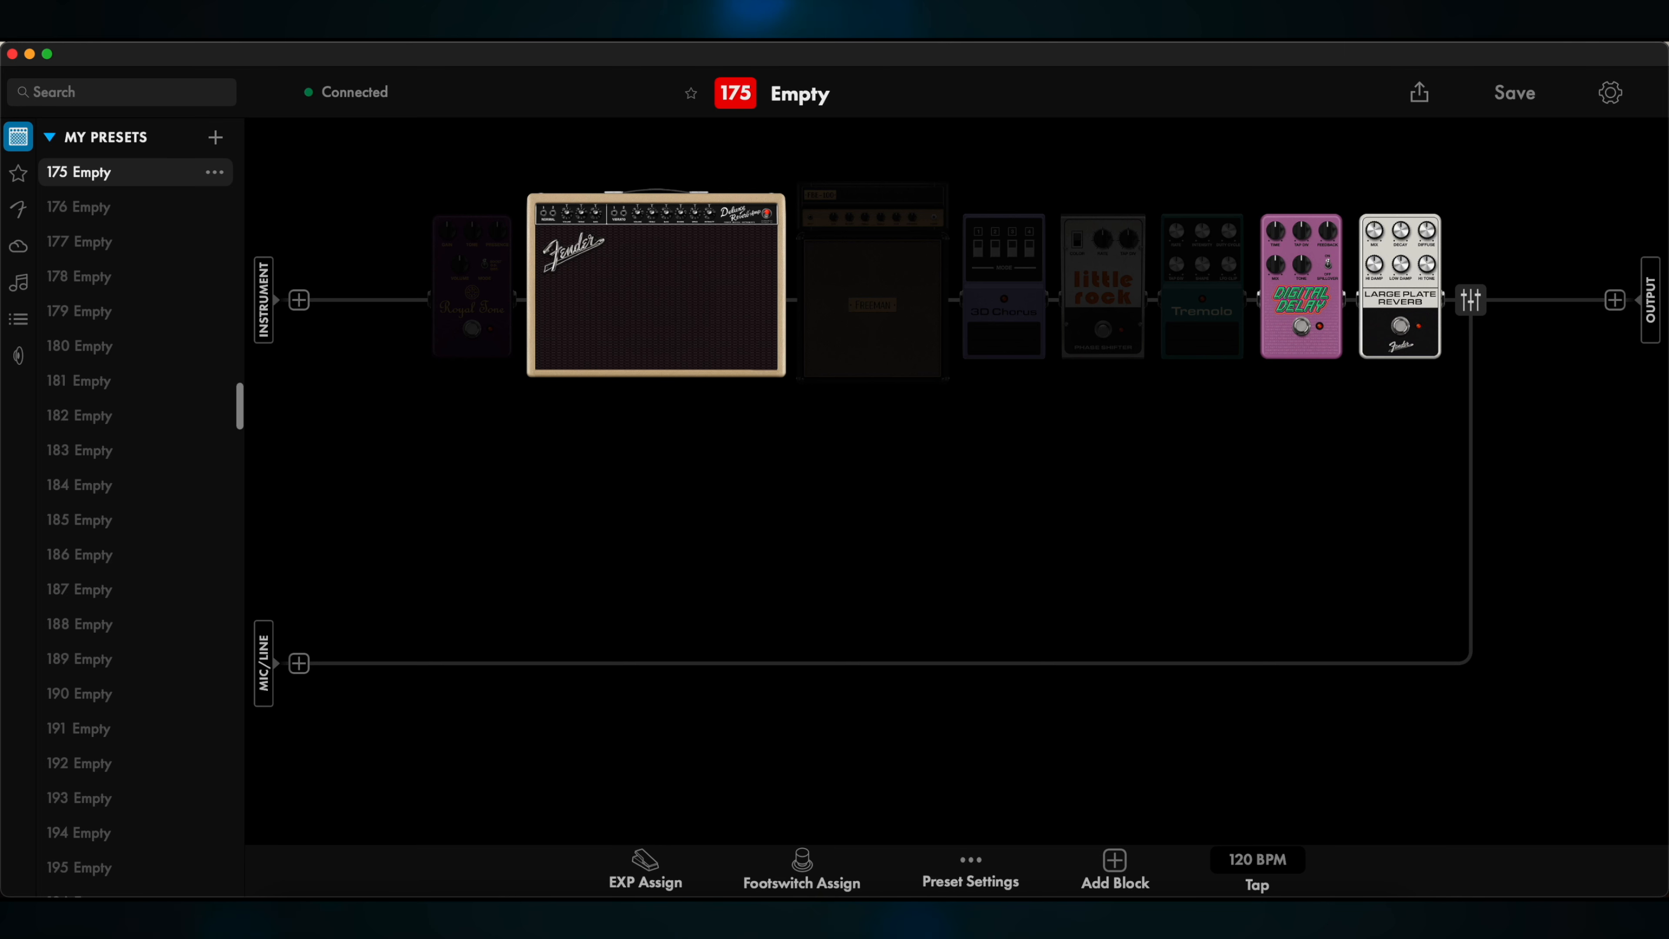
mouse_move(1582, 102)
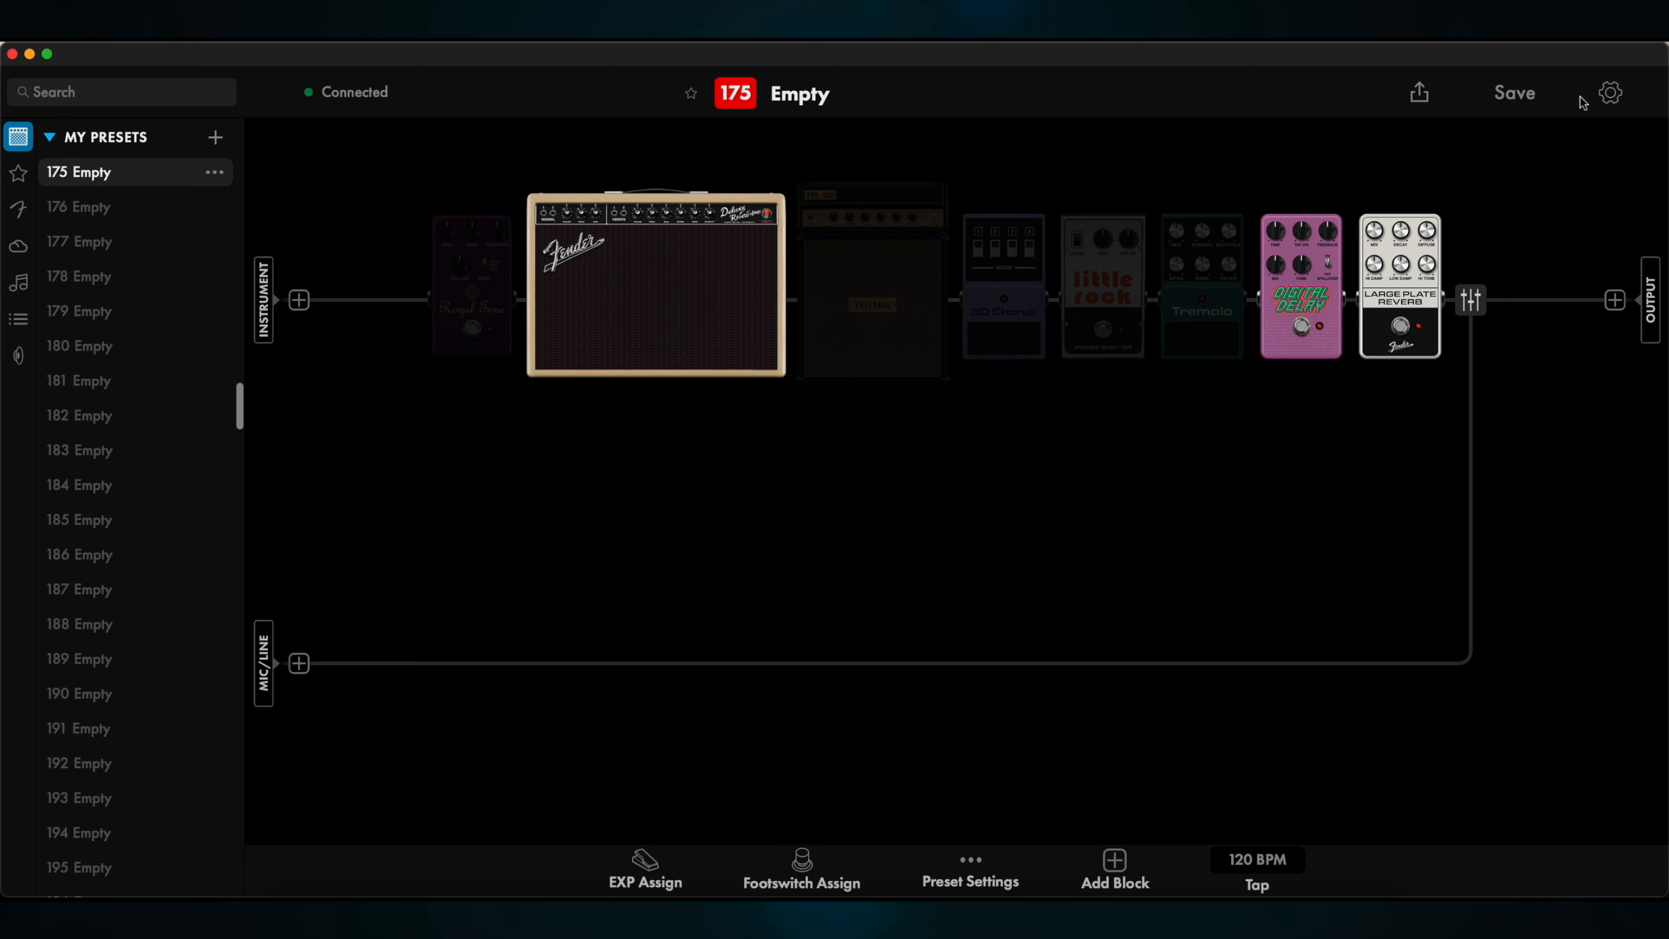
Set the Mic Input Gain to +36dB in the global I/O settings and return to the preset
click(1609, 93)
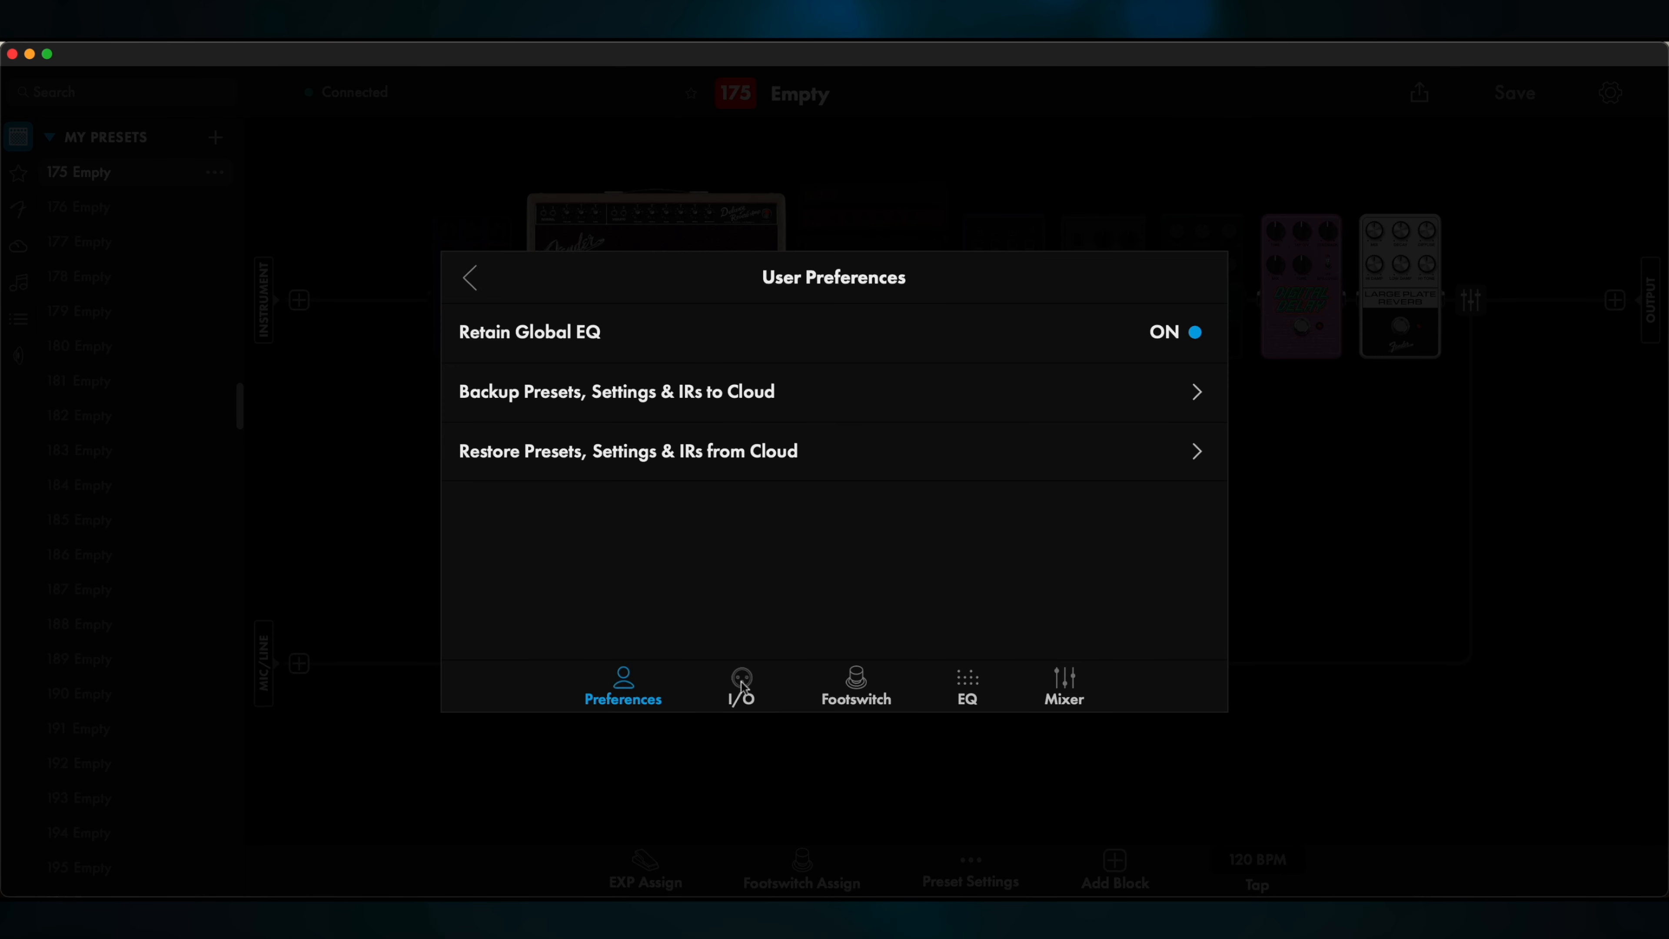
click(740, 681)
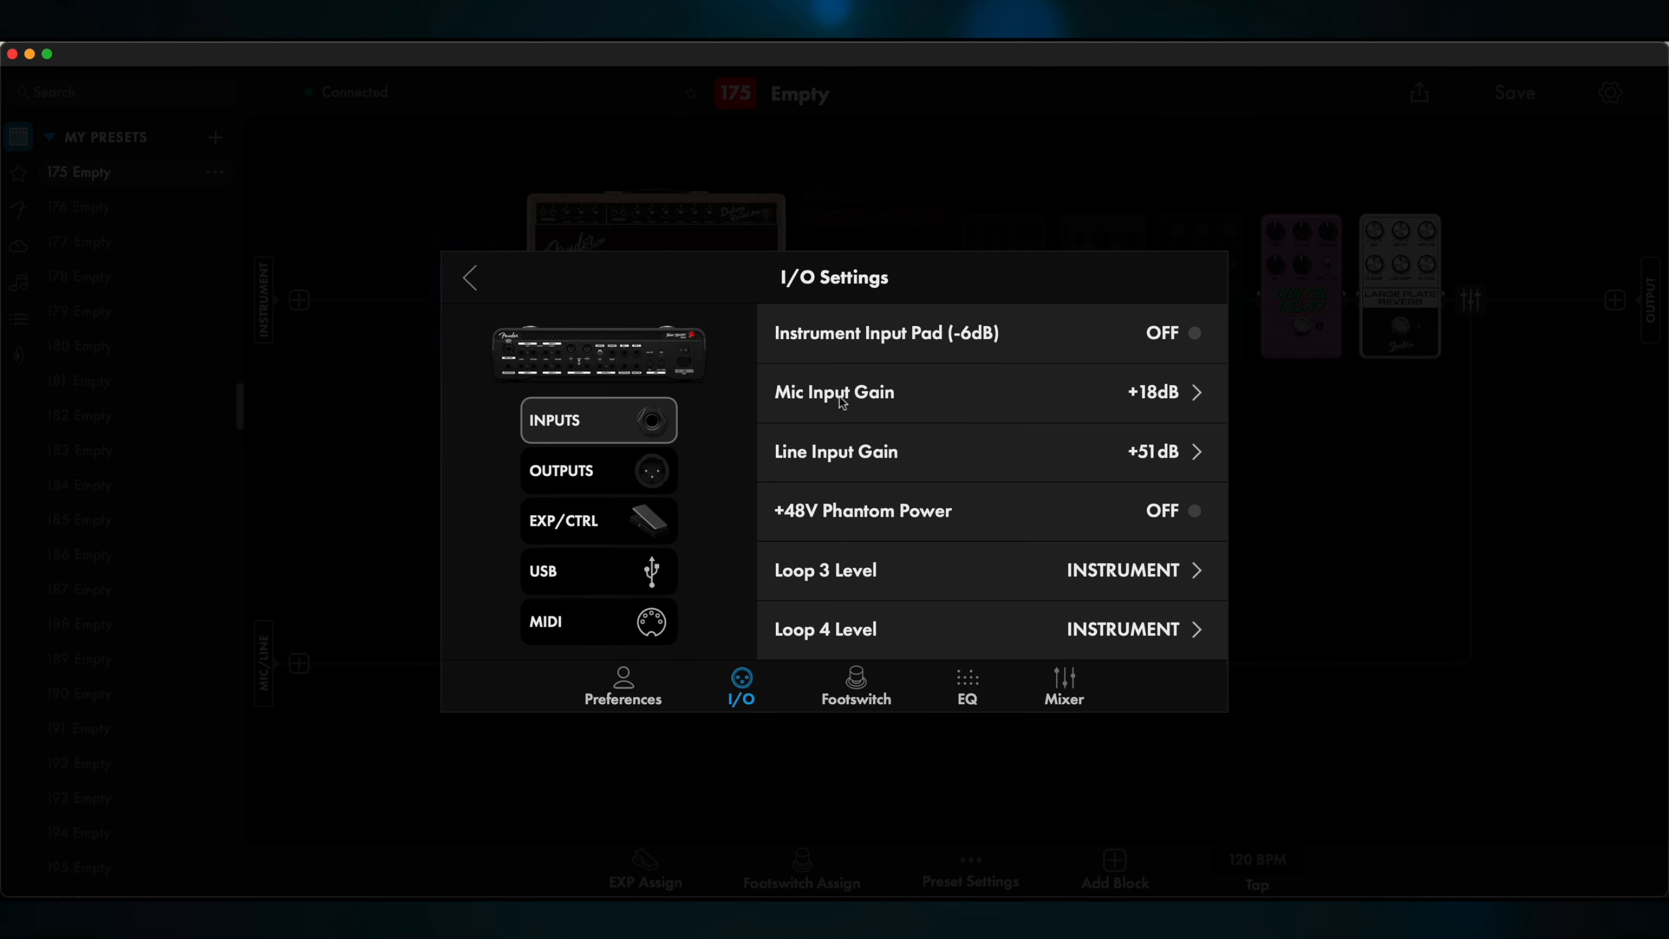
mouse_move(1144, 402)
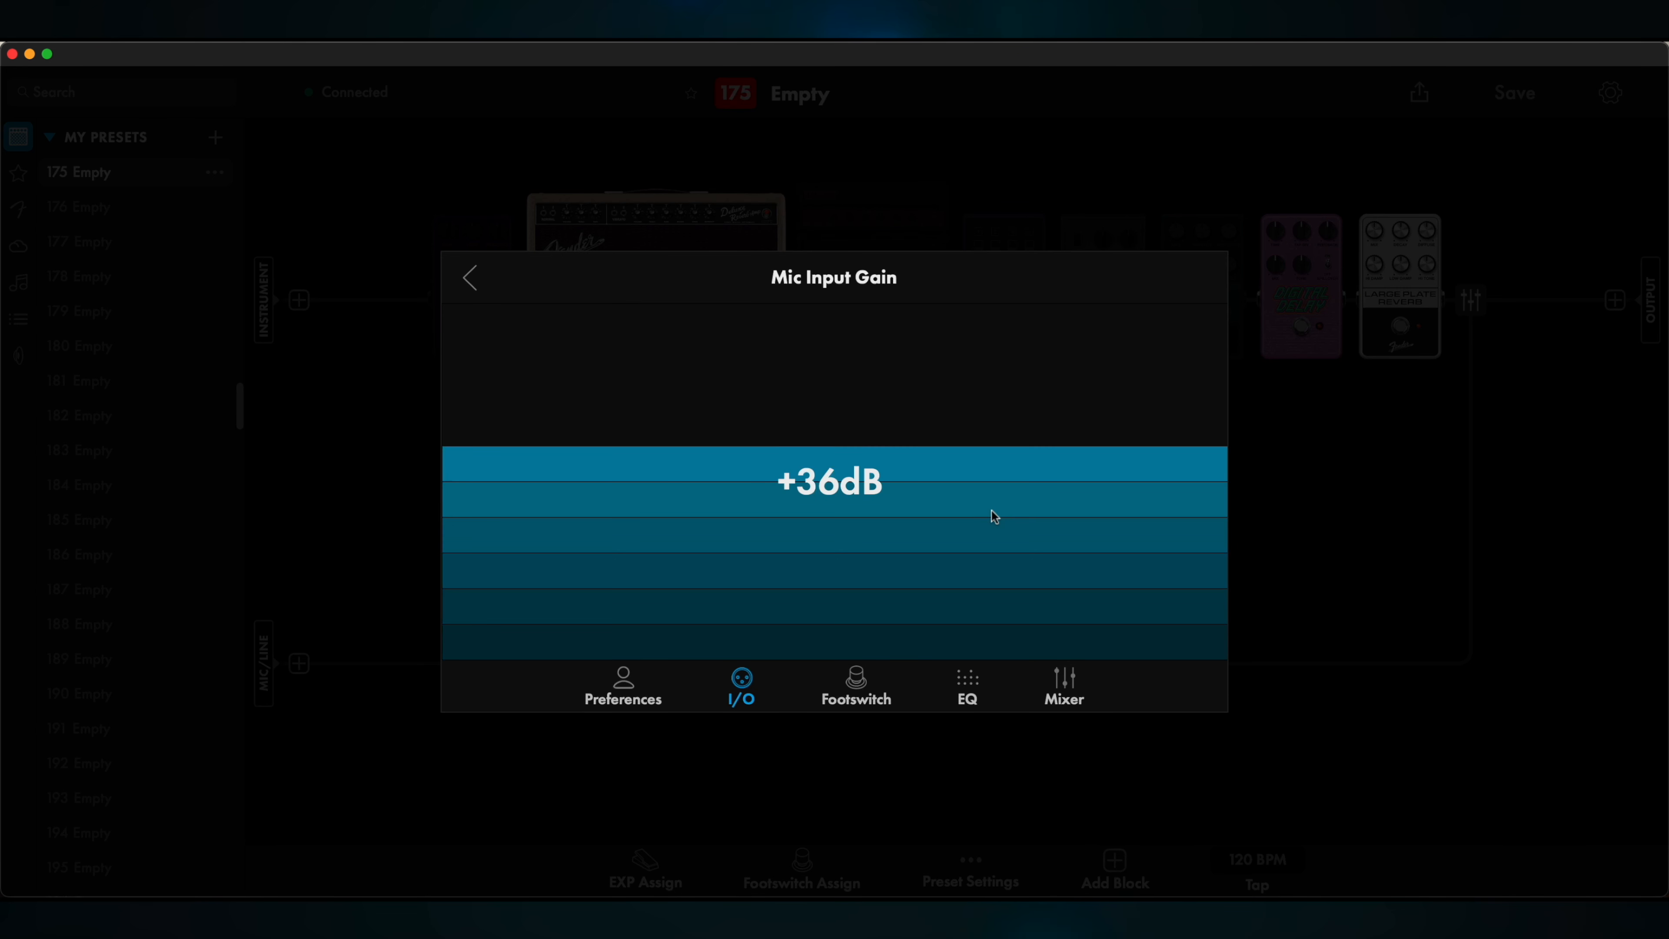
click(469, 276)
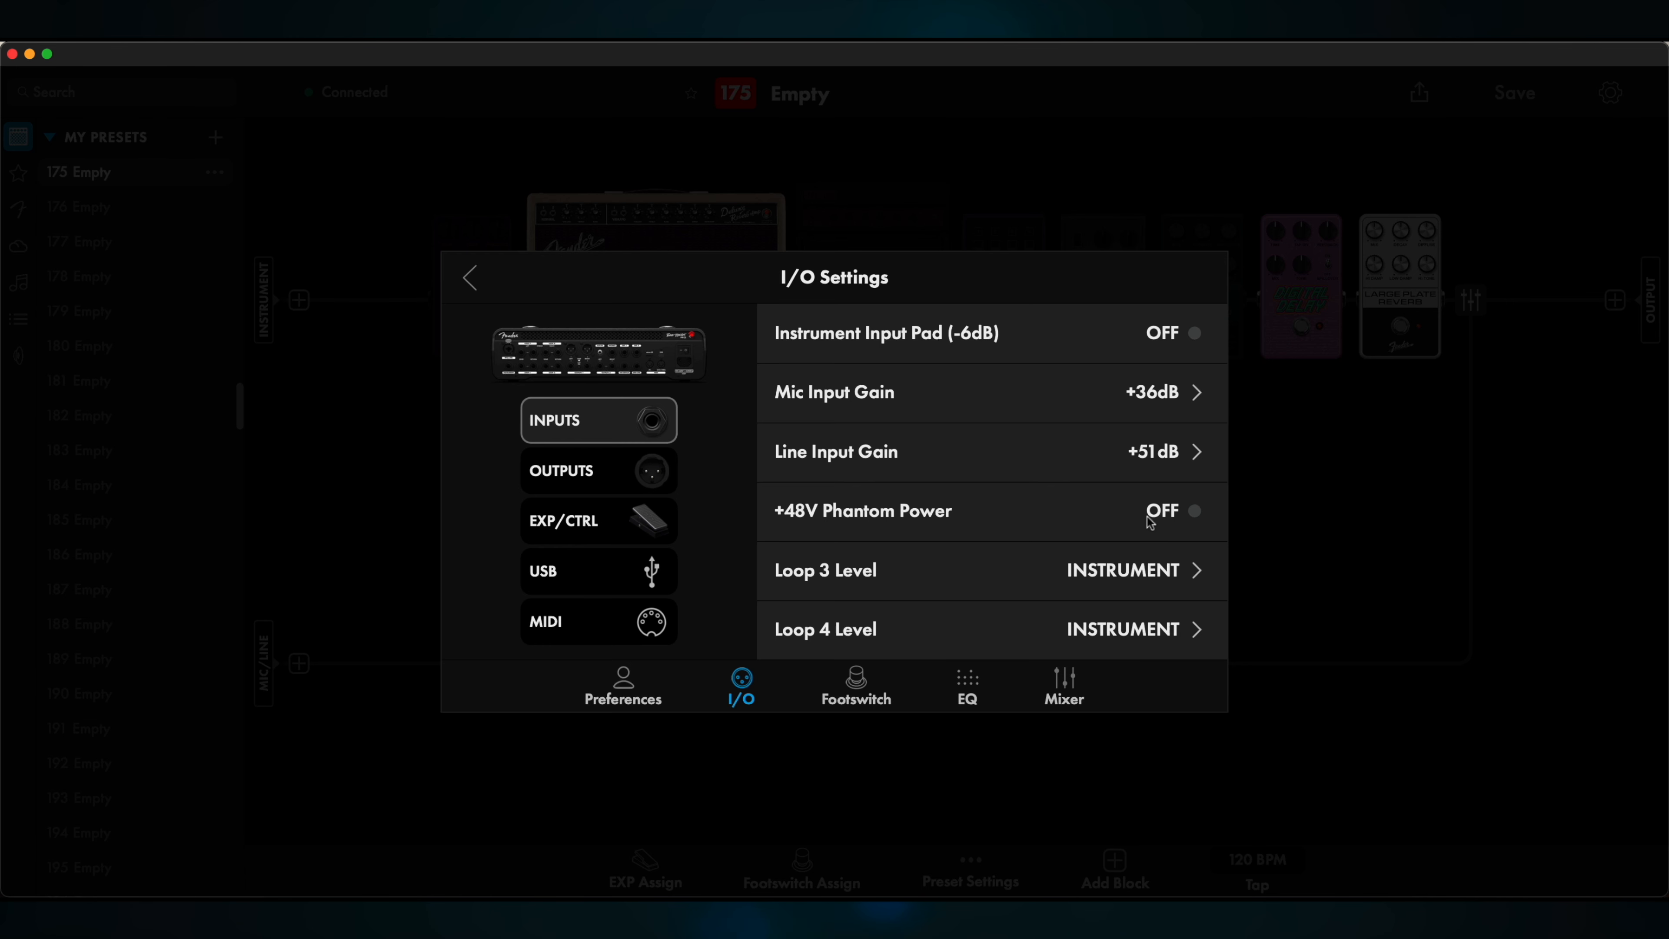
click(468, 278)
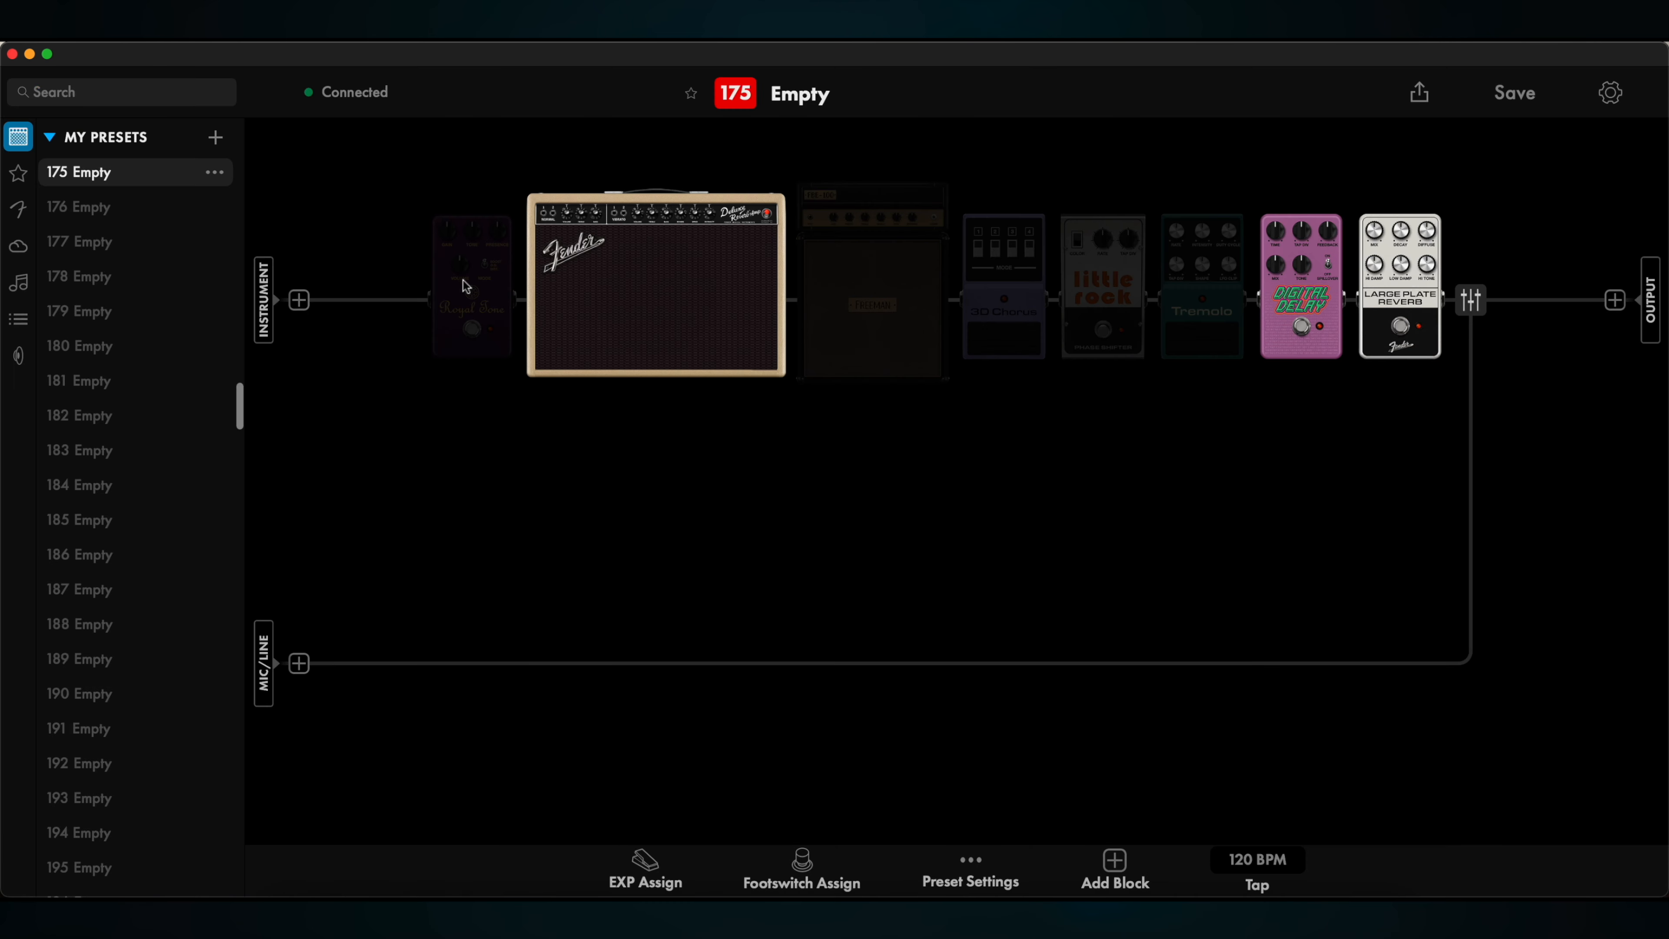
mouse_move(303, 673)
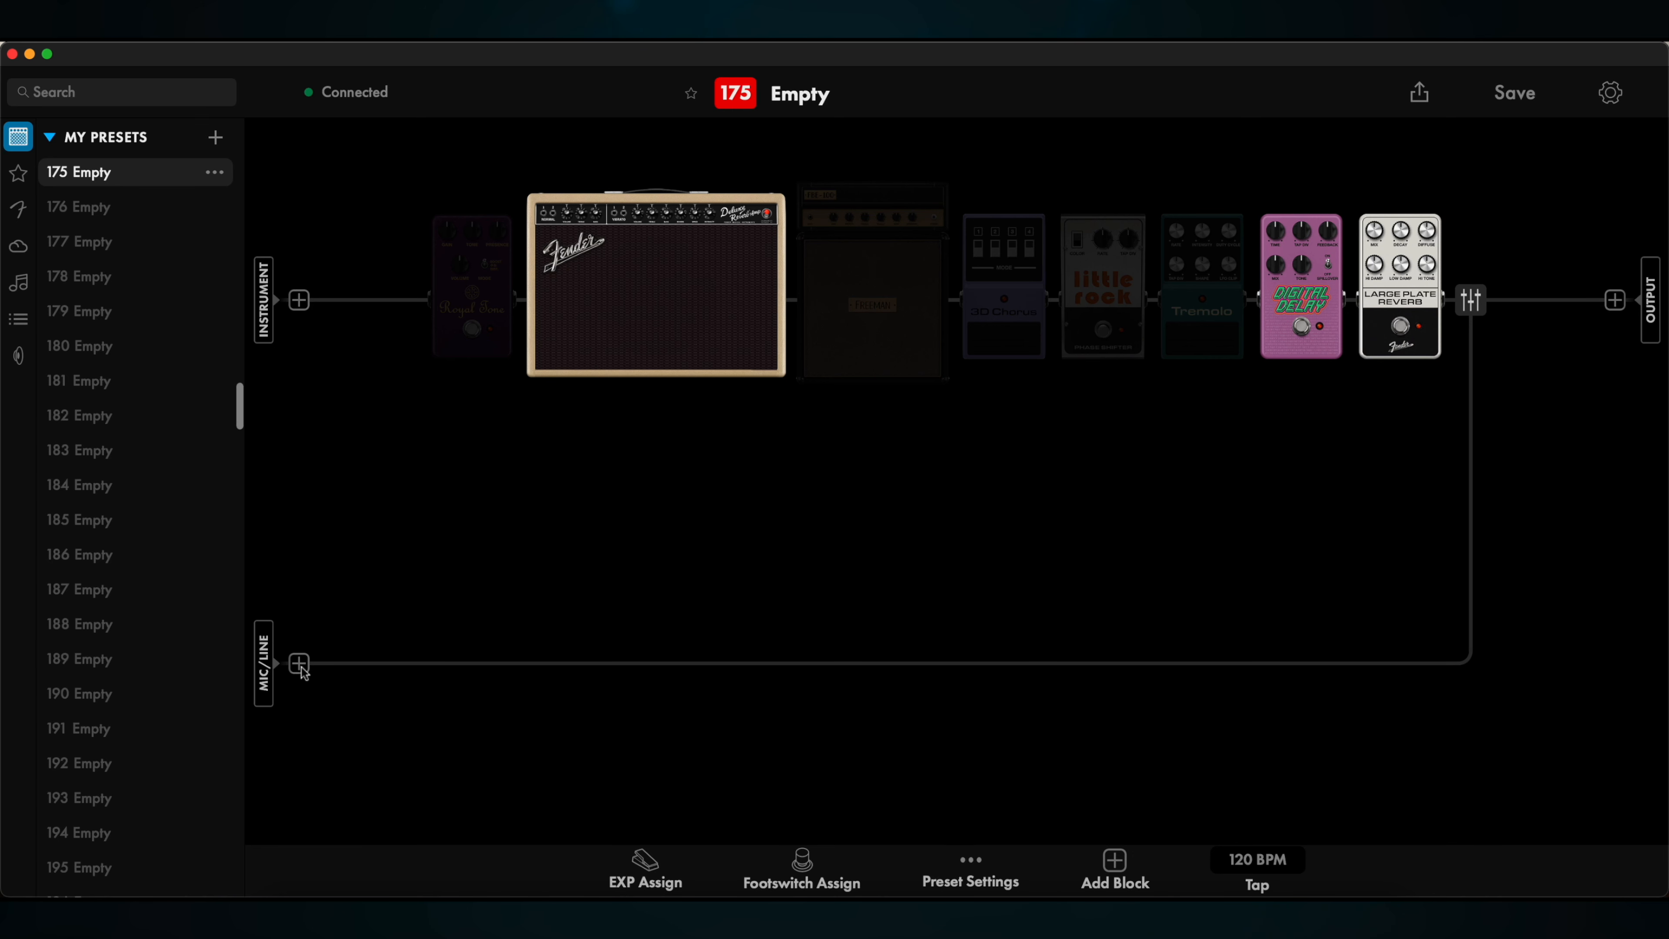
Add a Studio Preamp and then a Studio Compressor to the empty mic/line vocal path
click(298, 663)
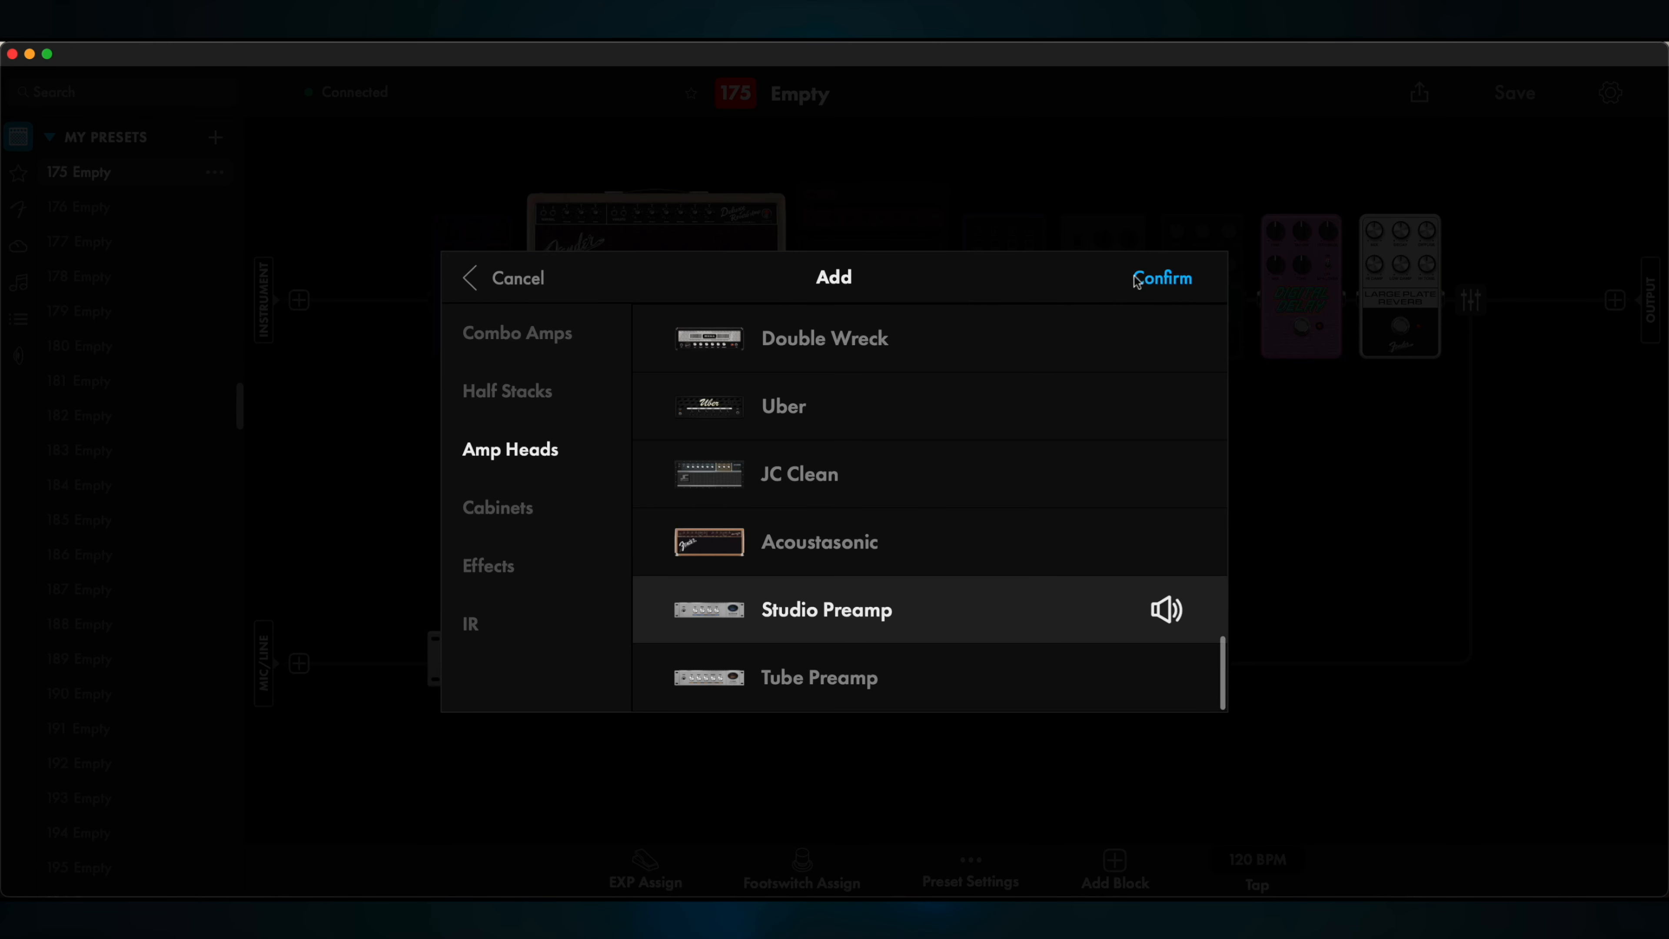
click(1162, 278)
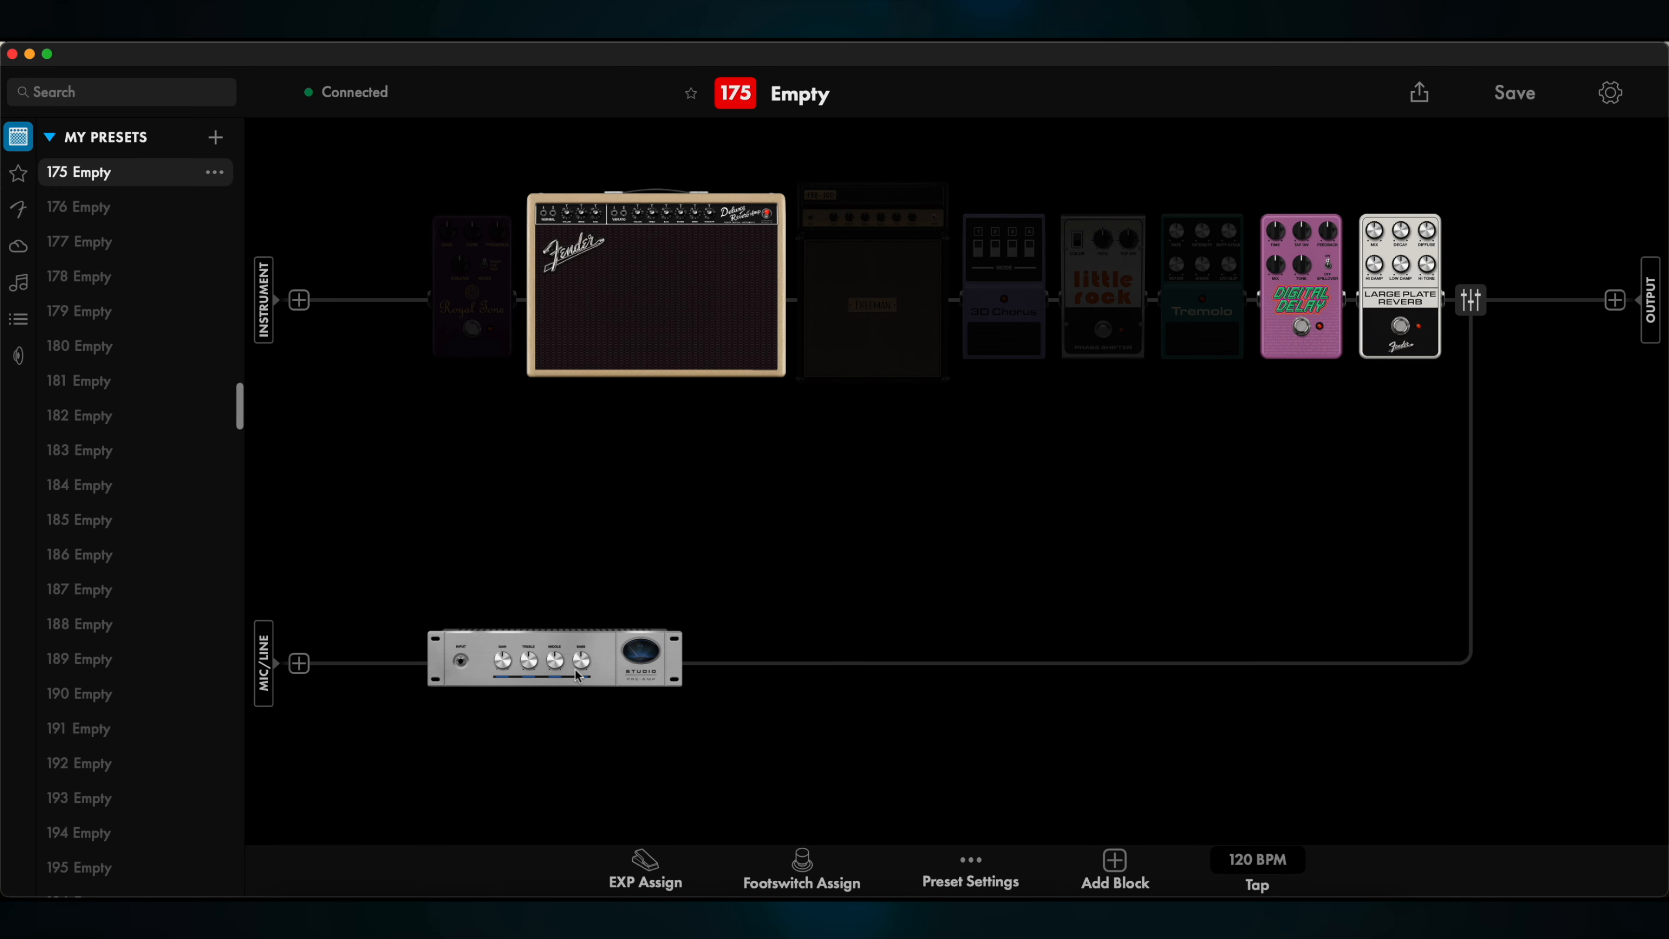
click(299, 663)
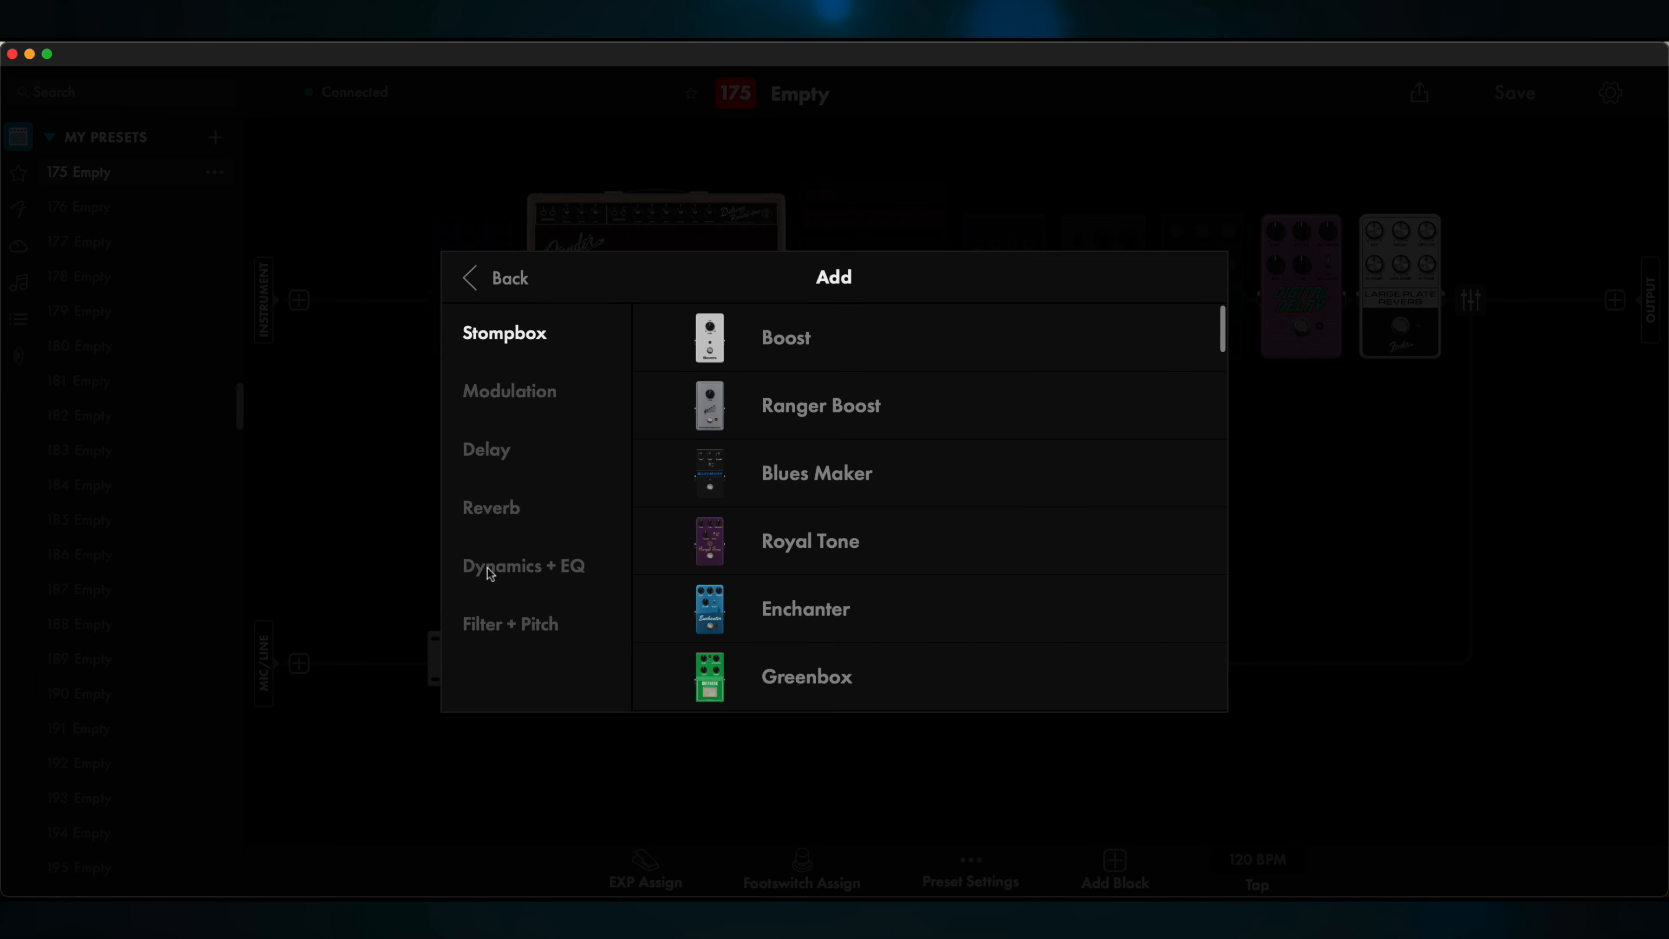
click(522, 565)
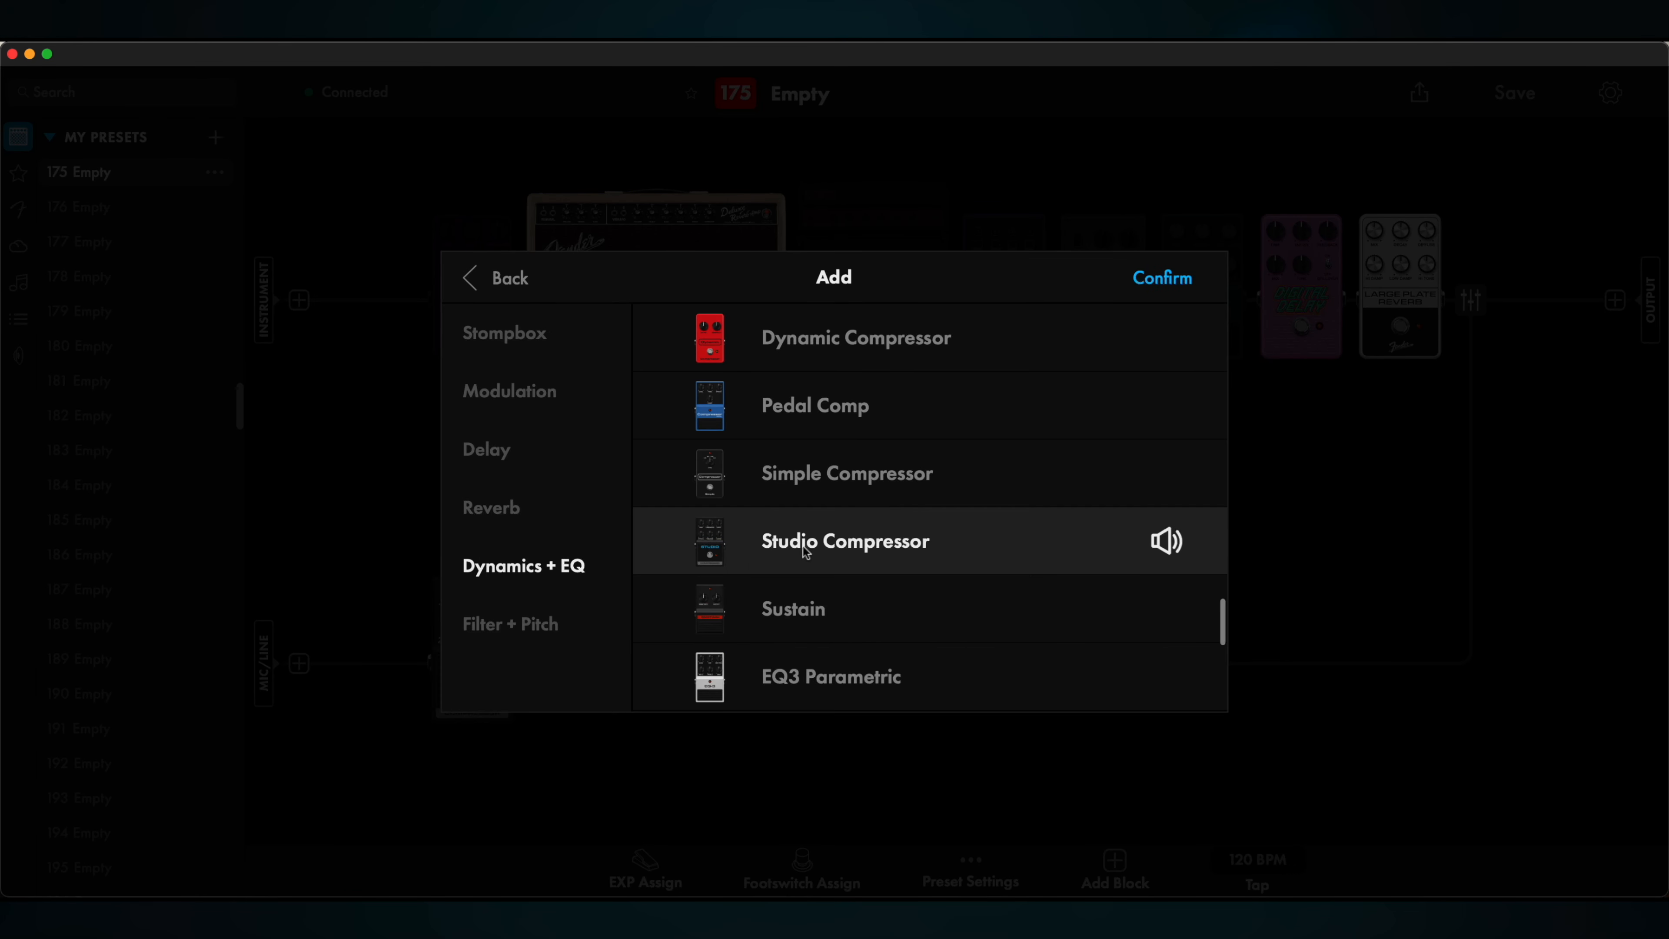
click(1161, 278)
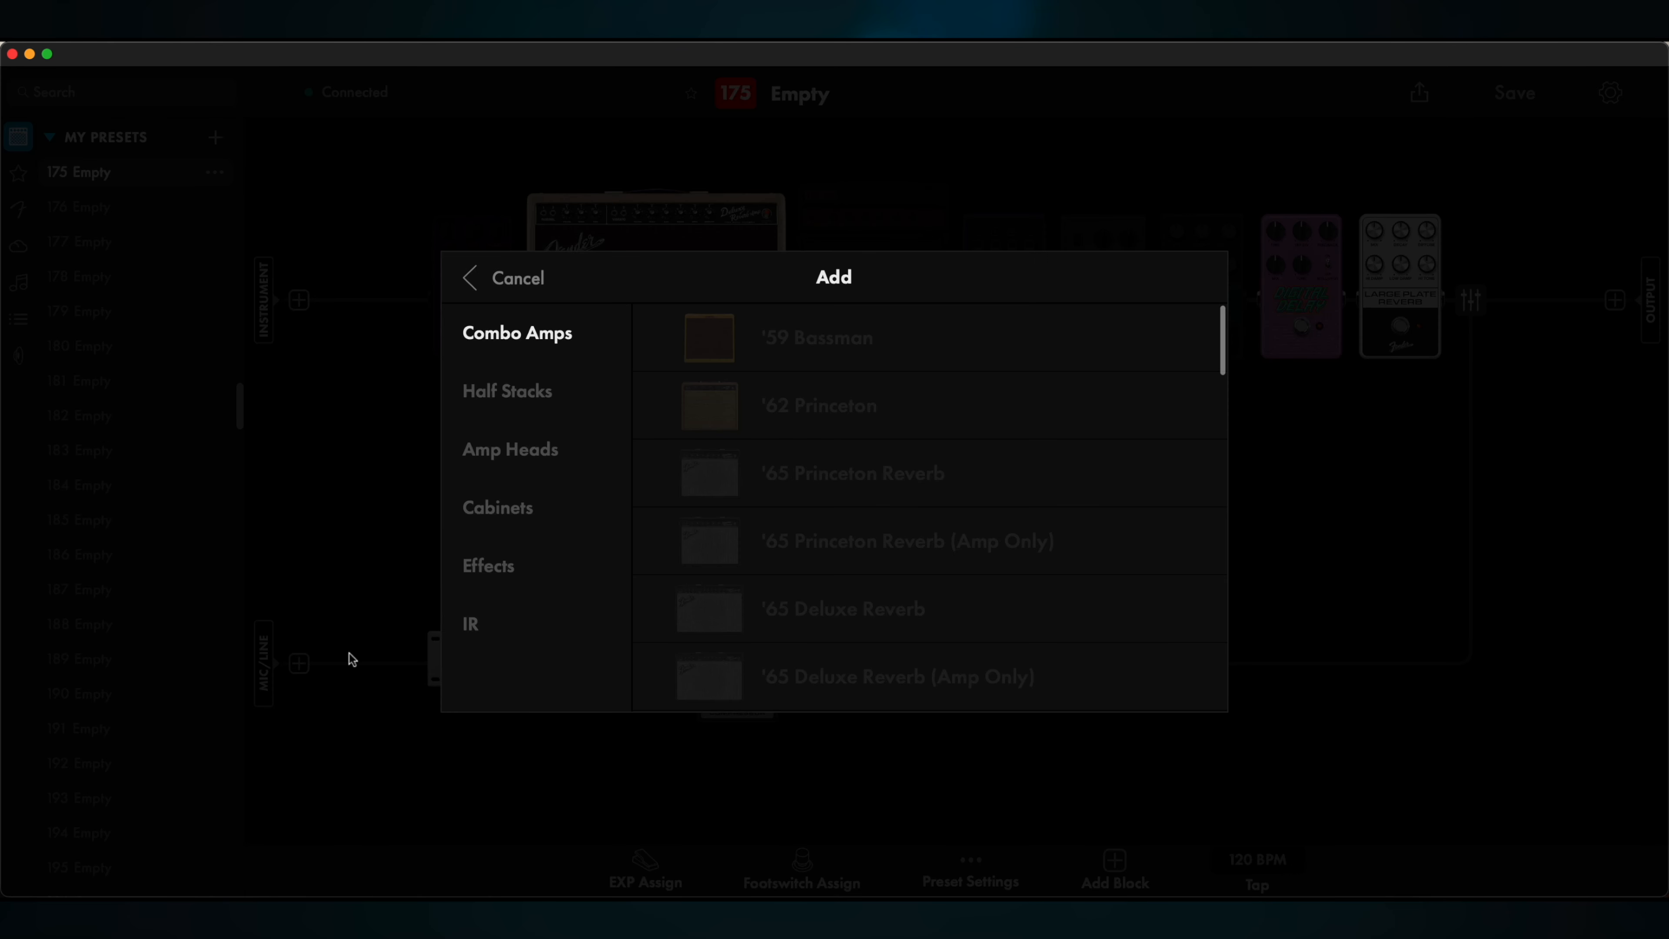
Add an EQ7 Graphic equaliser and a Large Plate Reverb after the compressor on the vocal path
click(522, 565)
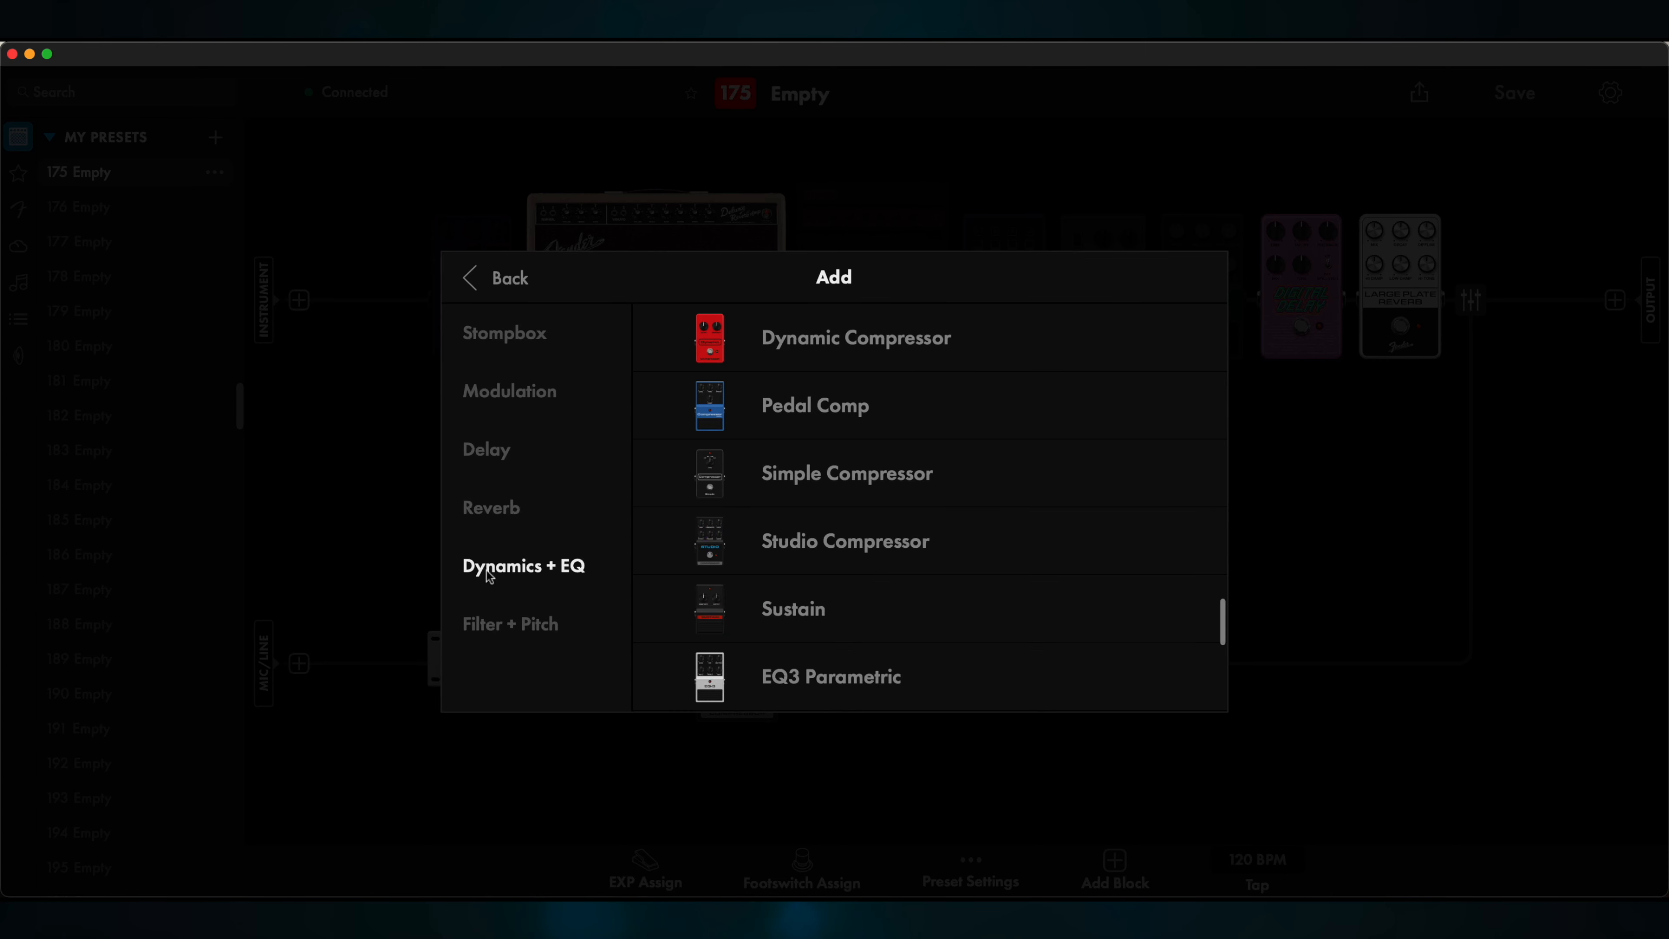
scroll(down, 3)
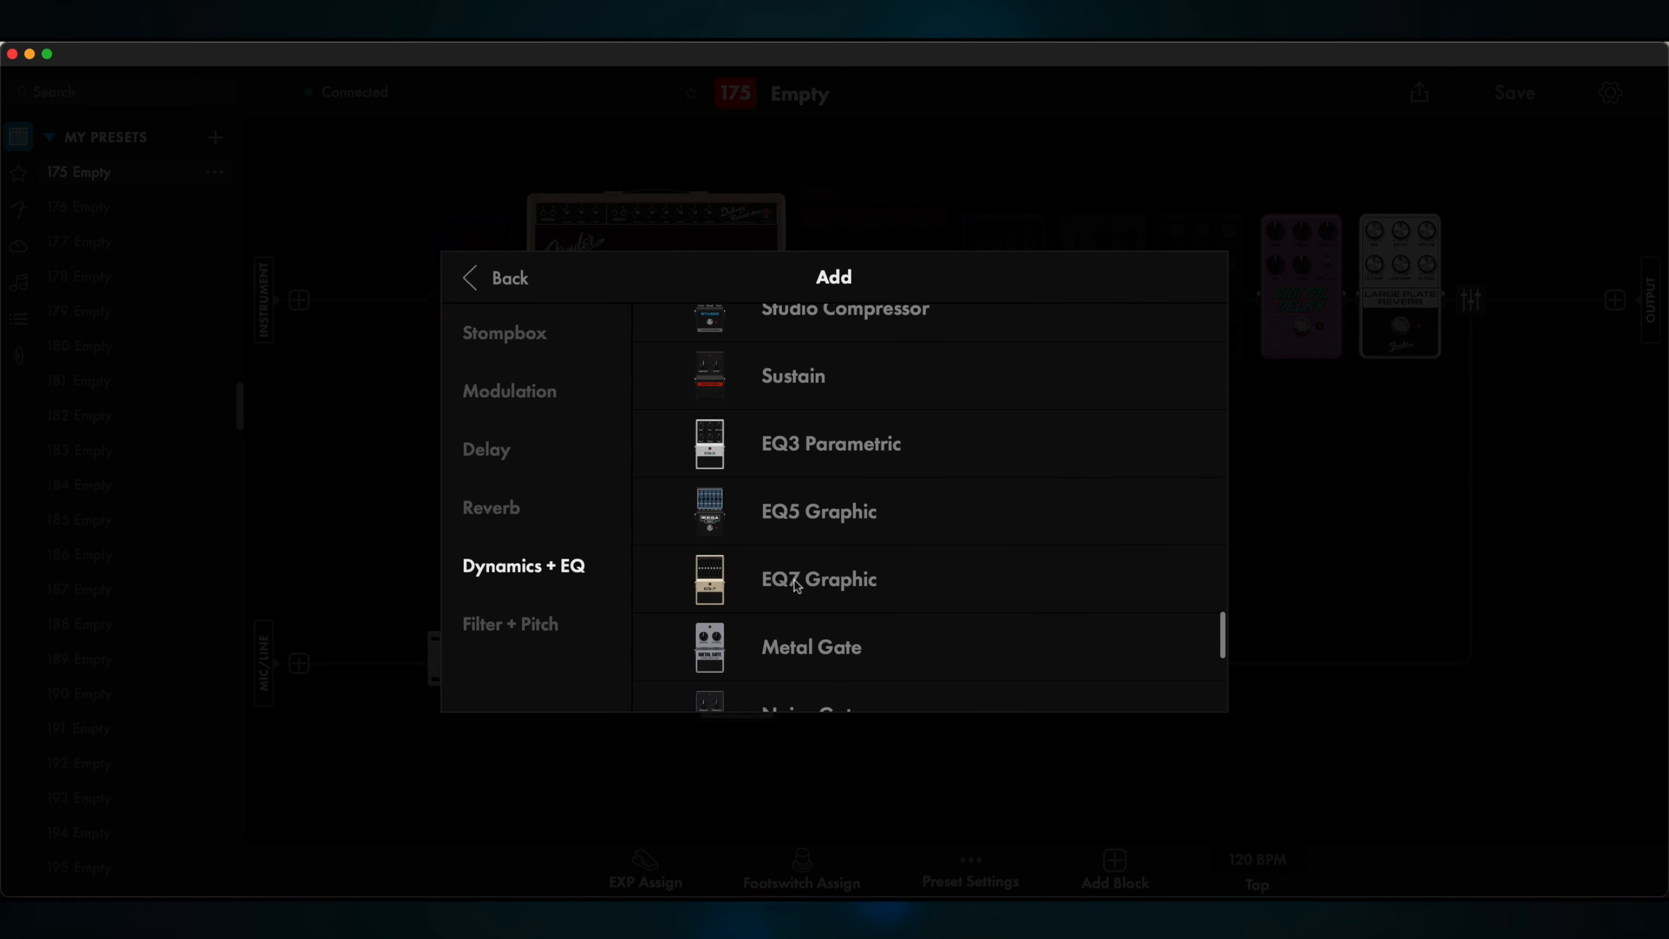
click(820, 579)
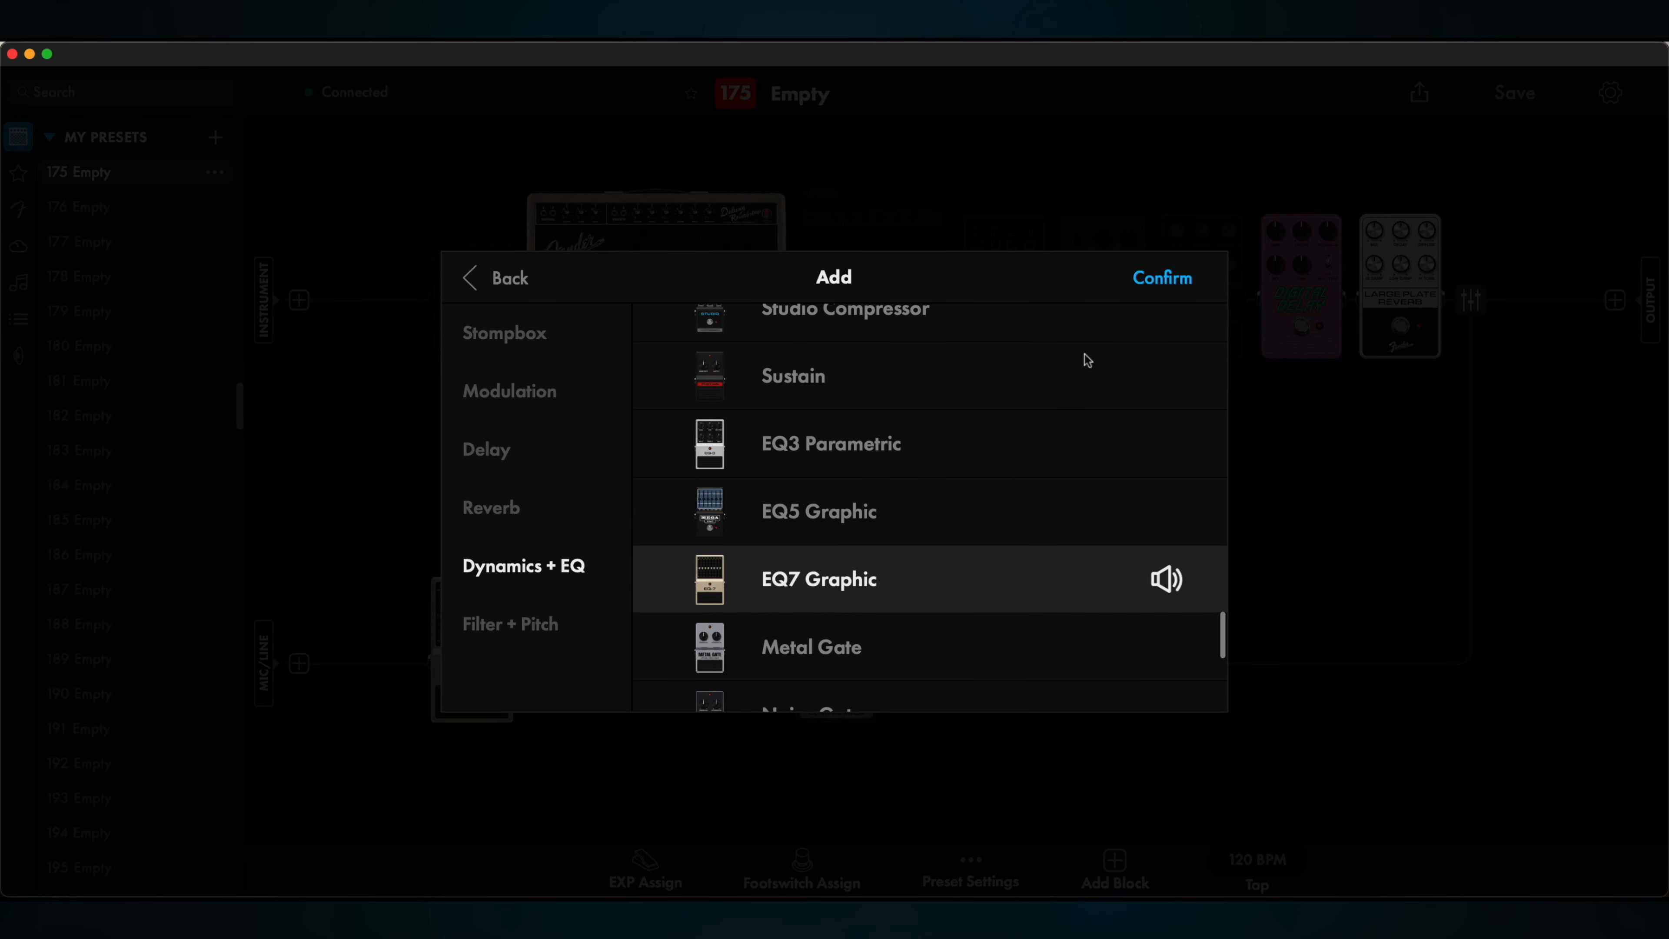
mouse_move(819, 511)
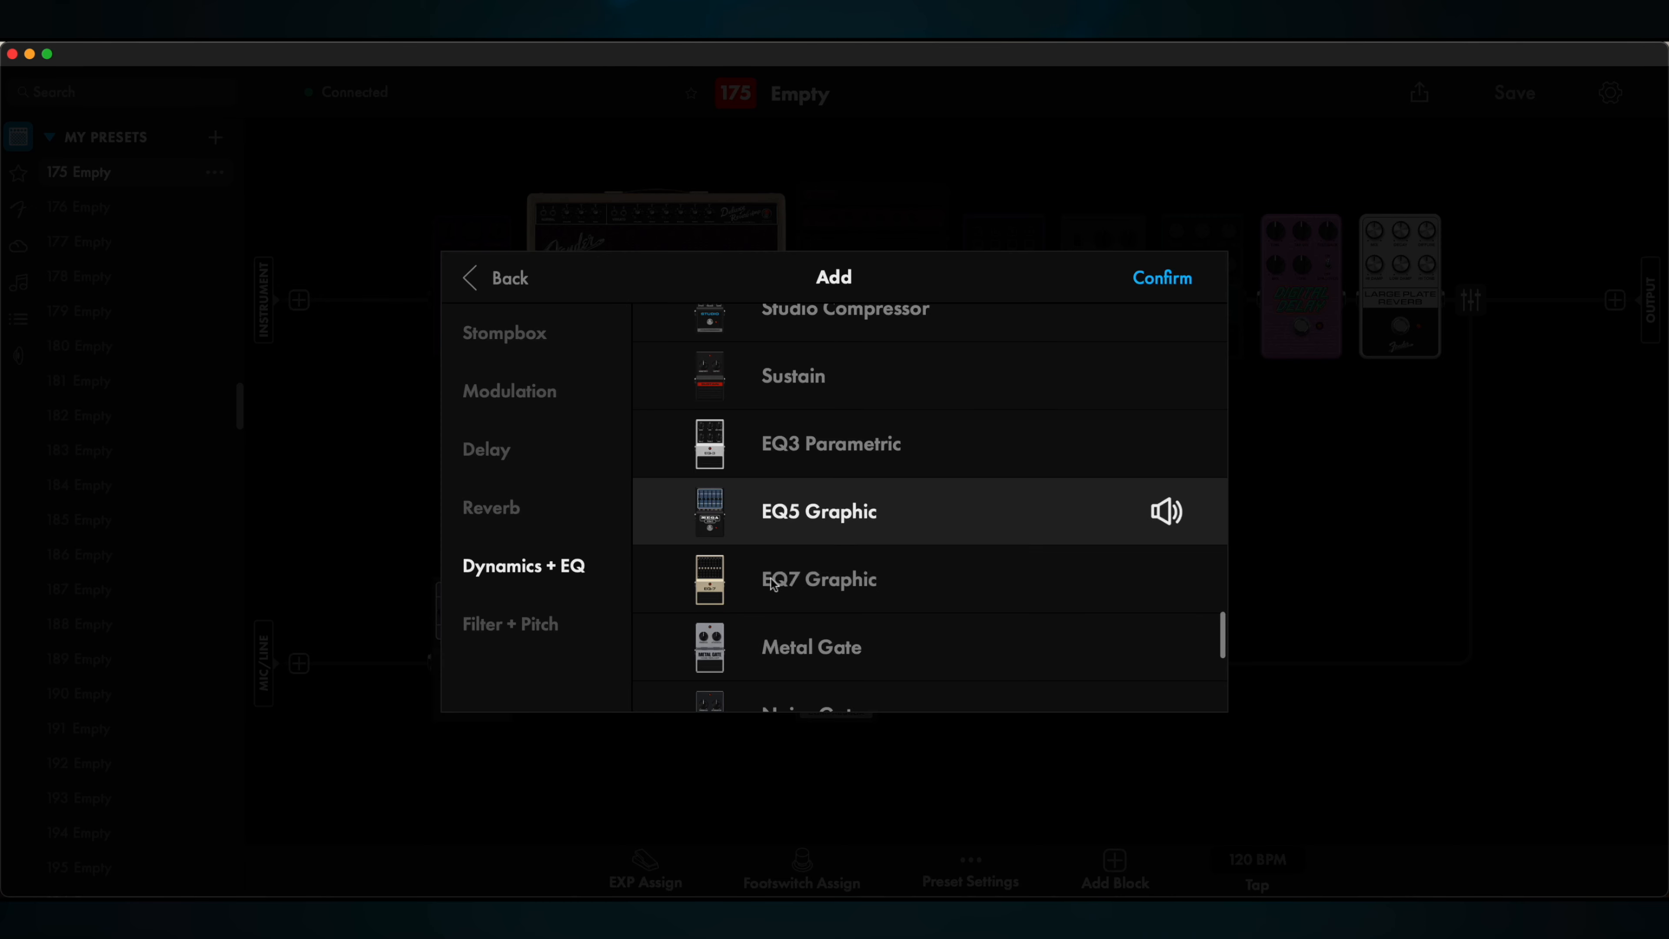
click(1162, 278)
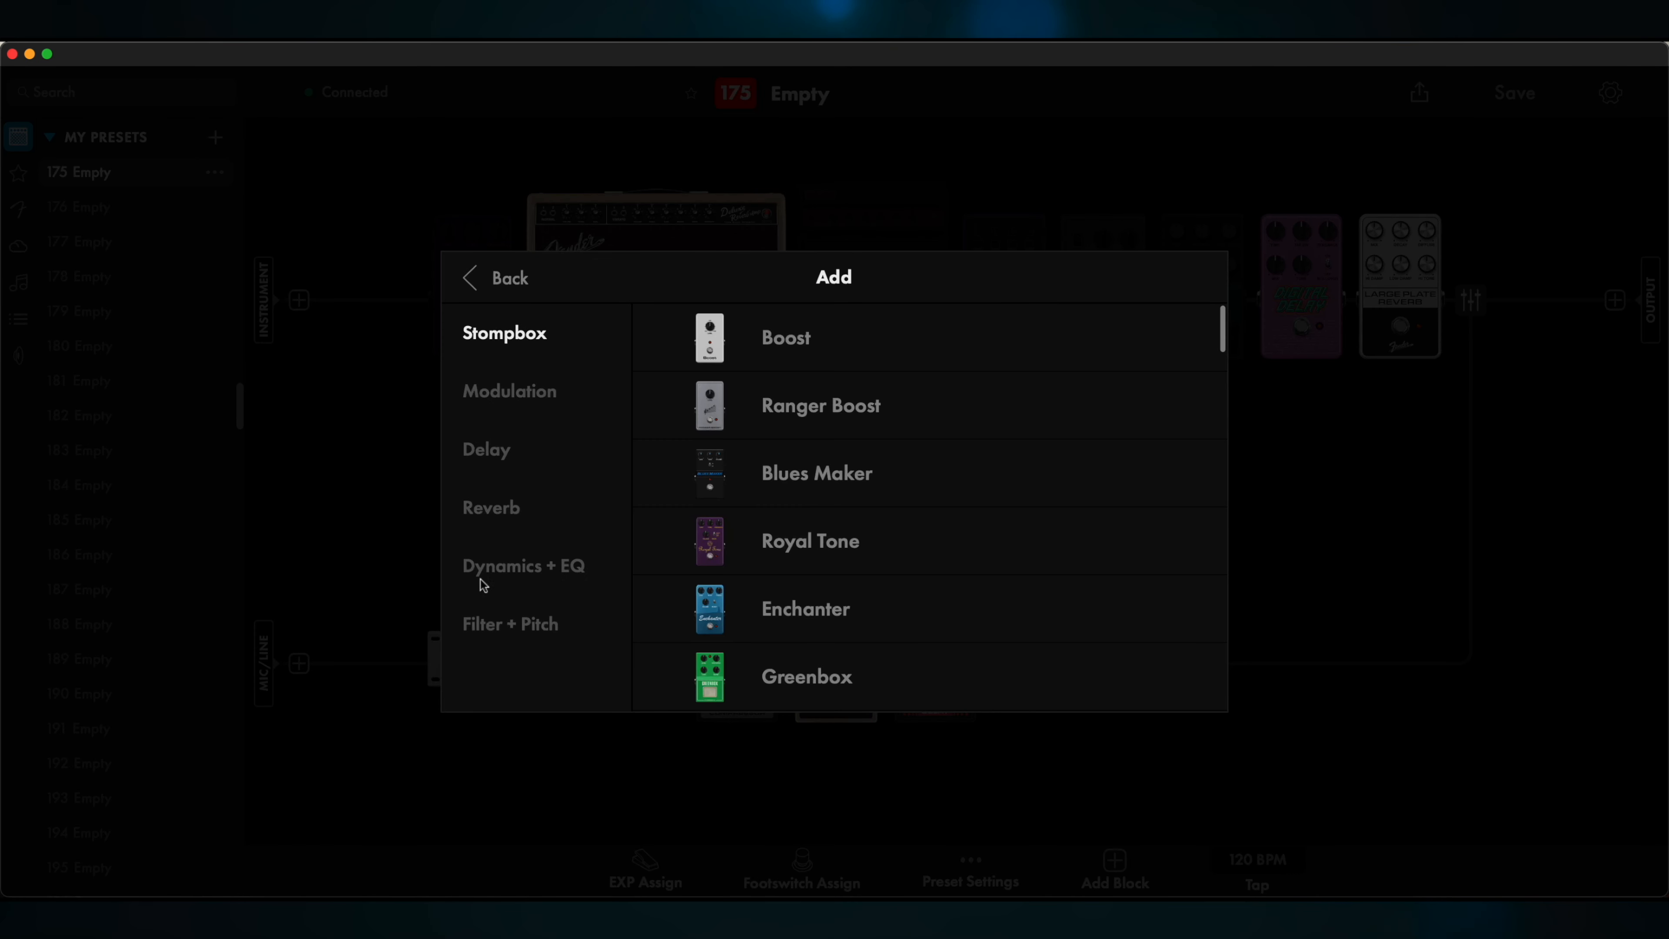
click(490, 507)
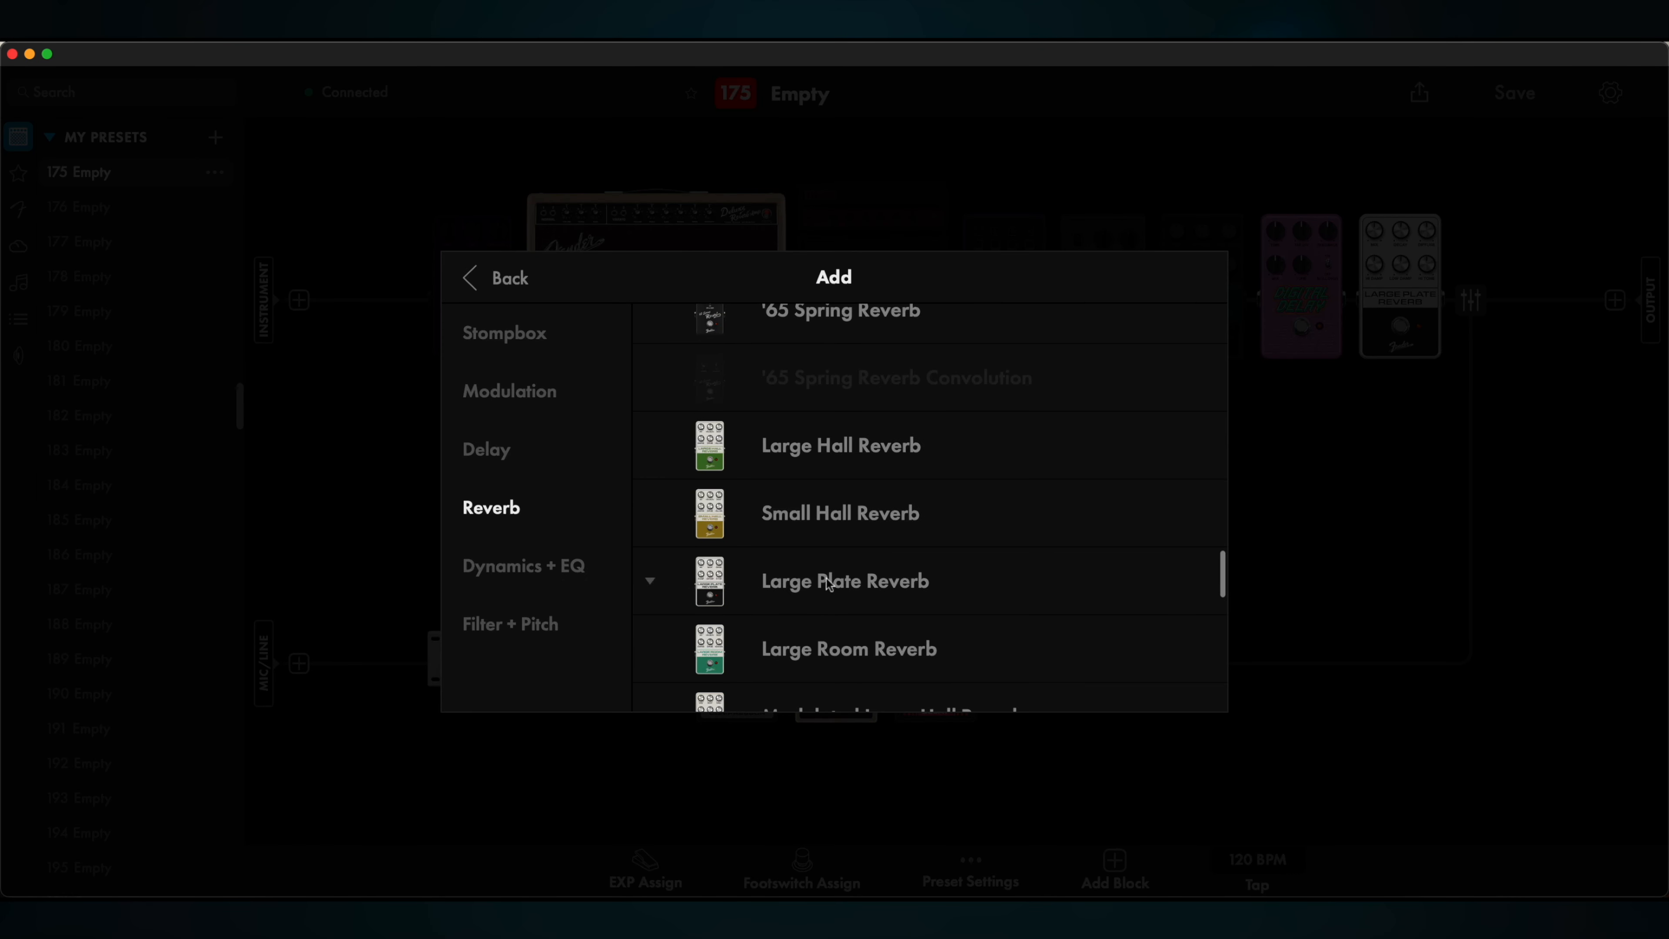
click(843, 580)
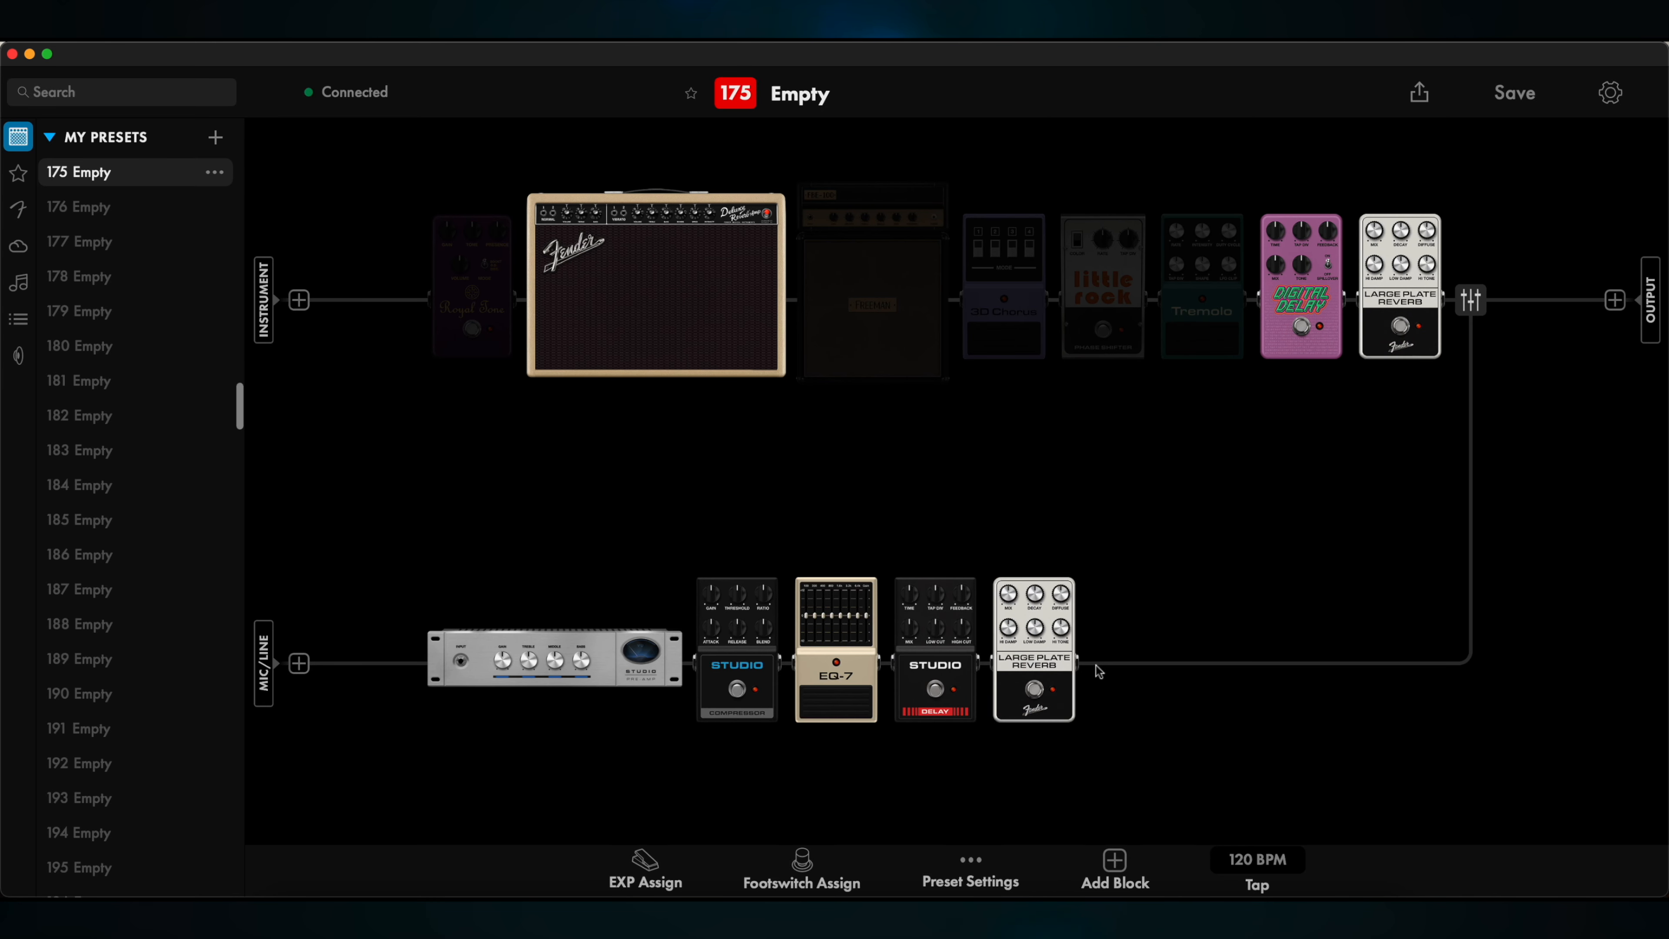
mouse_move(1474, 337)
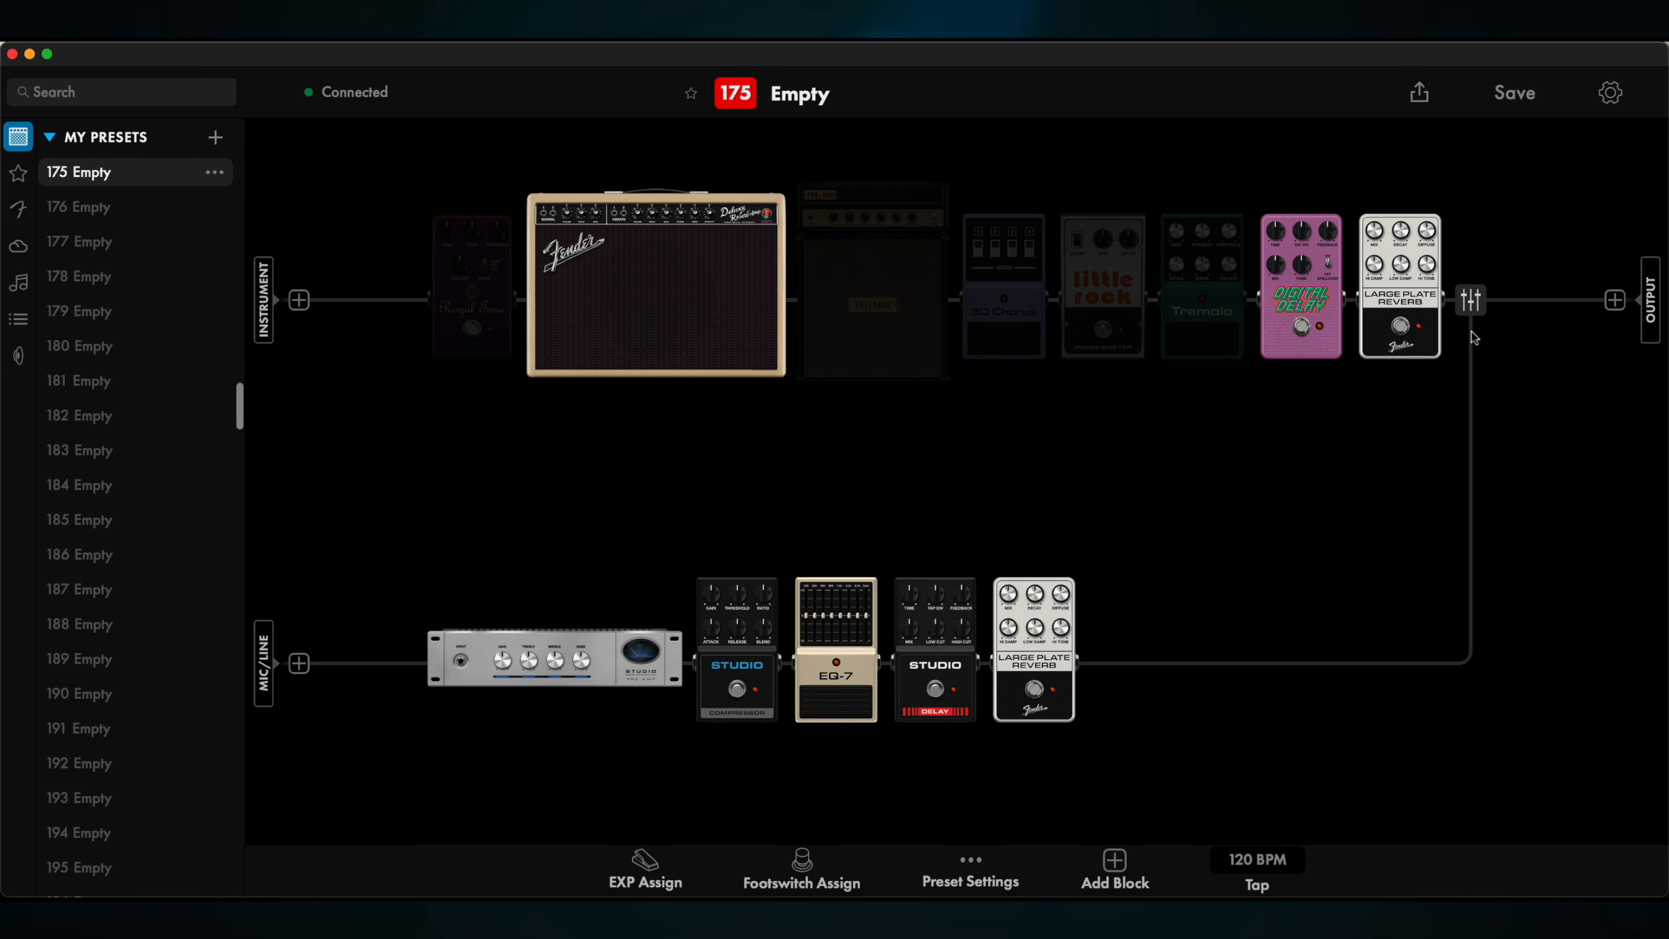
In the two-path mixer, pan path A fully left and path B fully right
click(1470, 300)
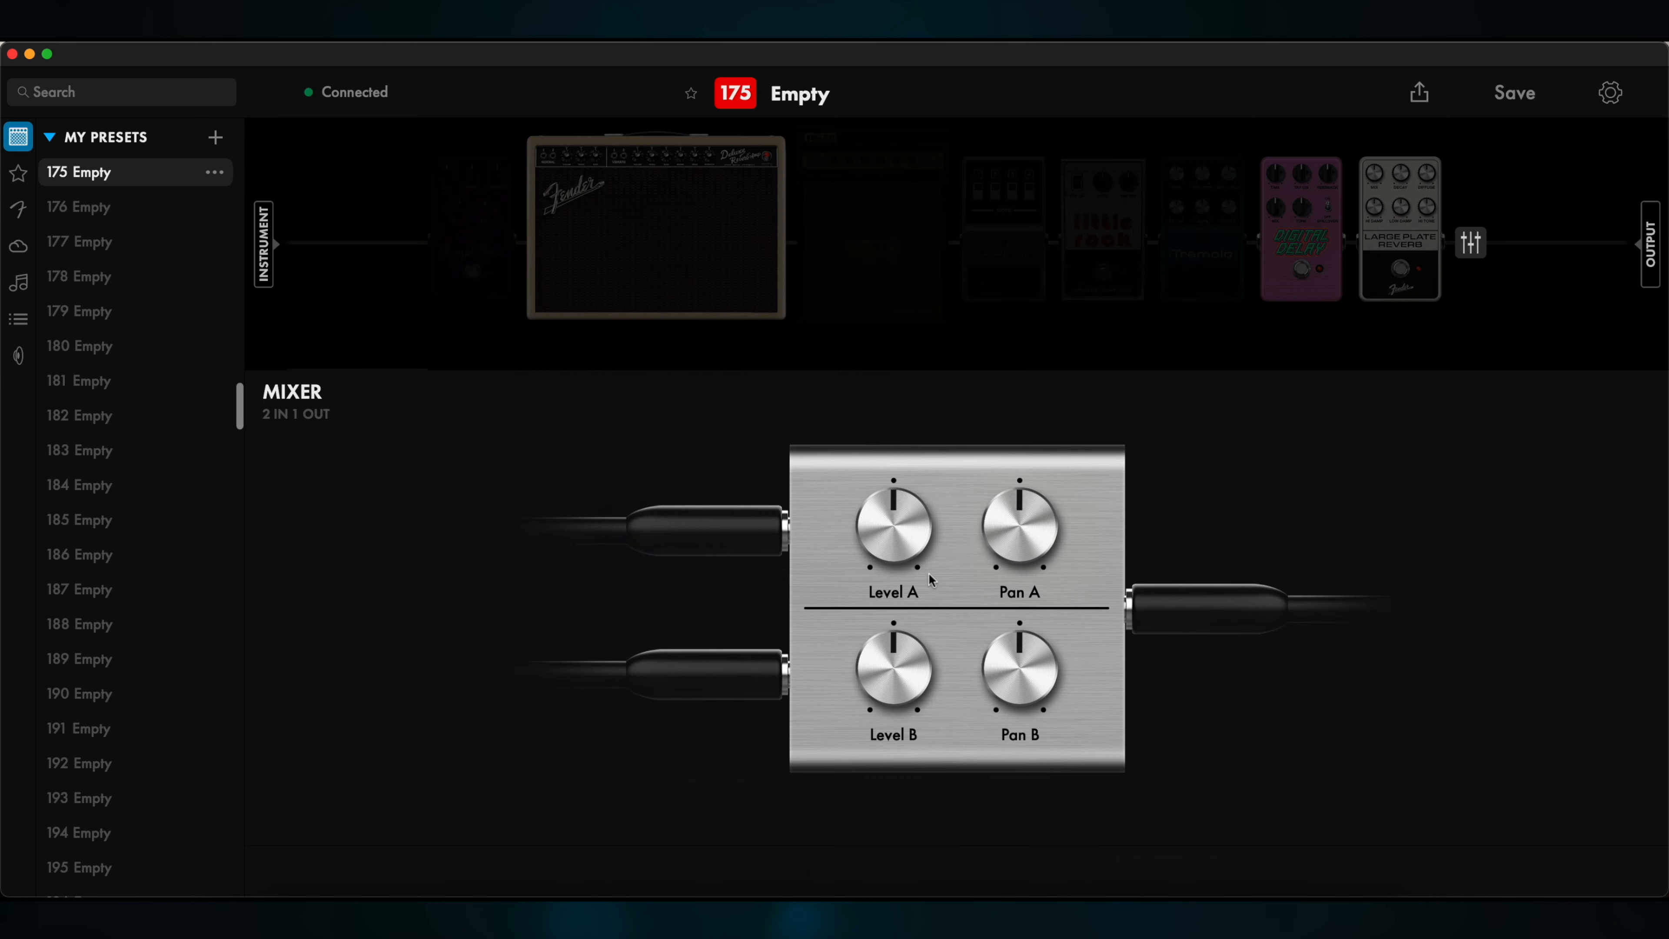
mouse_move(886, 644)
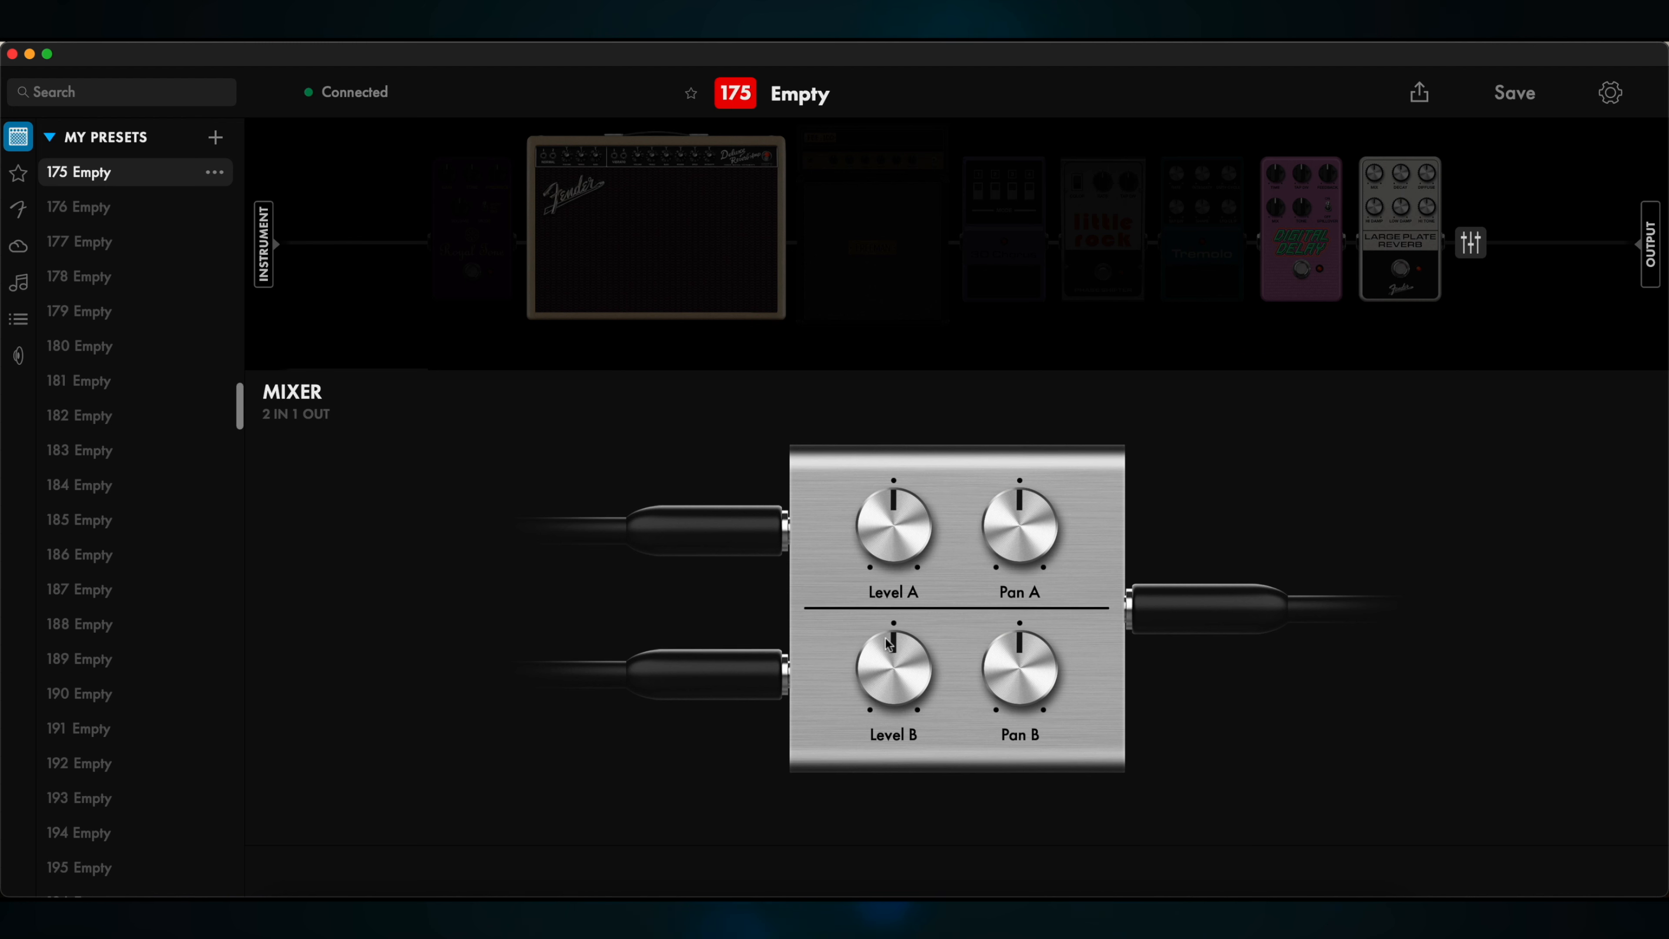
mouse_move(1016, 517)
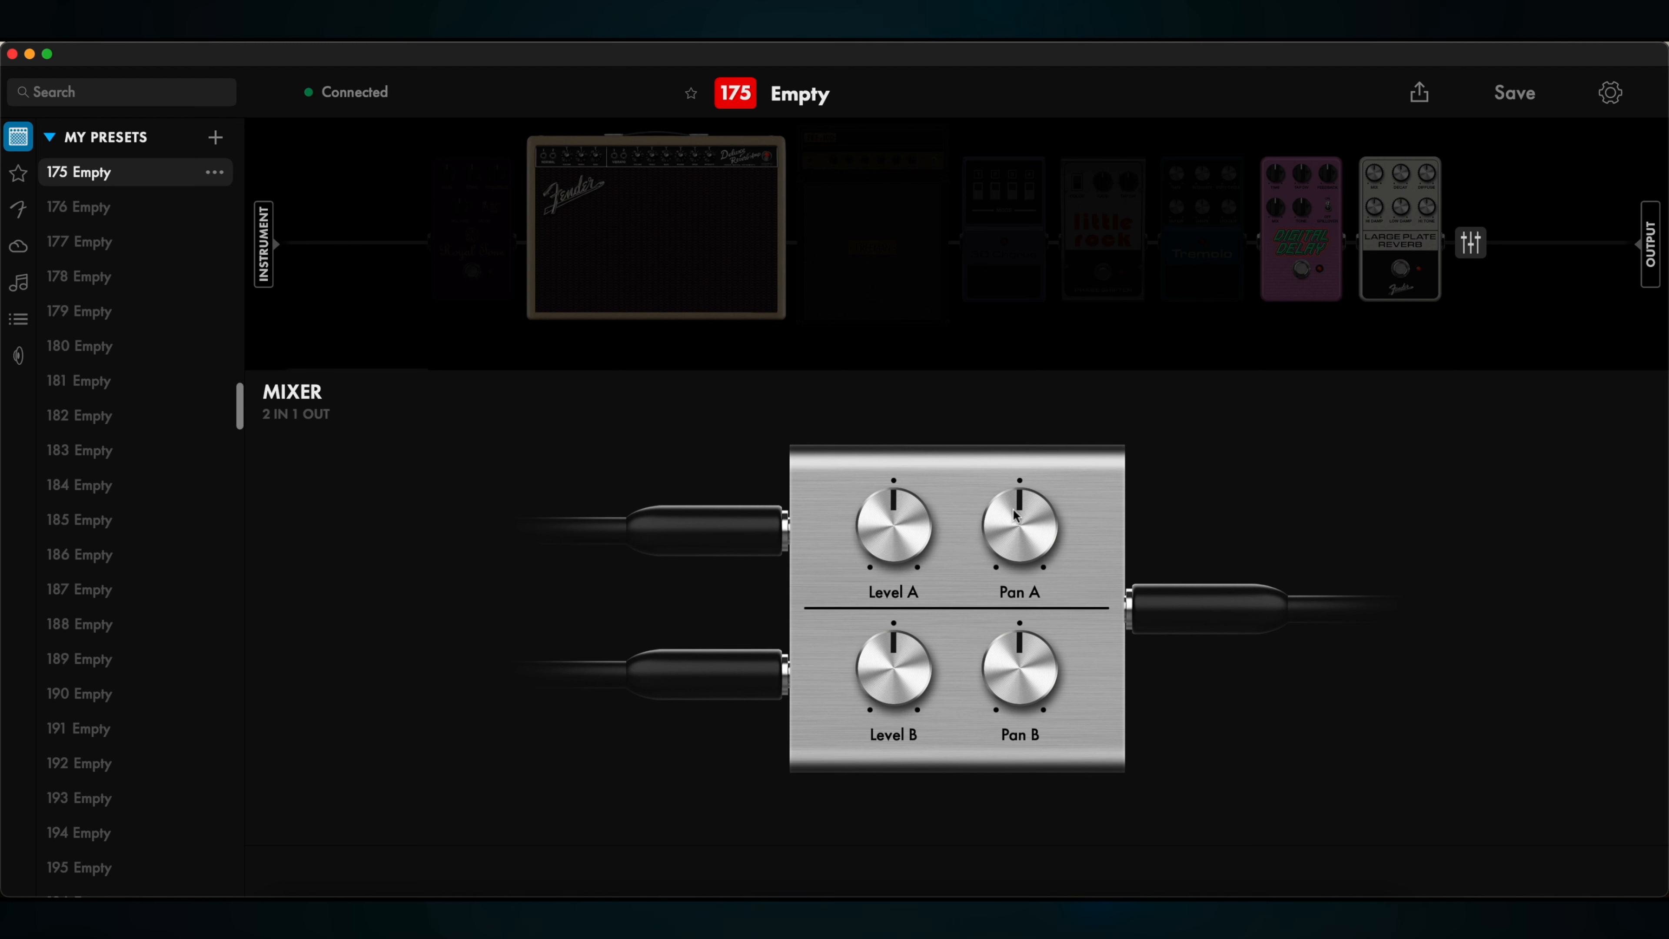
mouse_move(1015, 502)
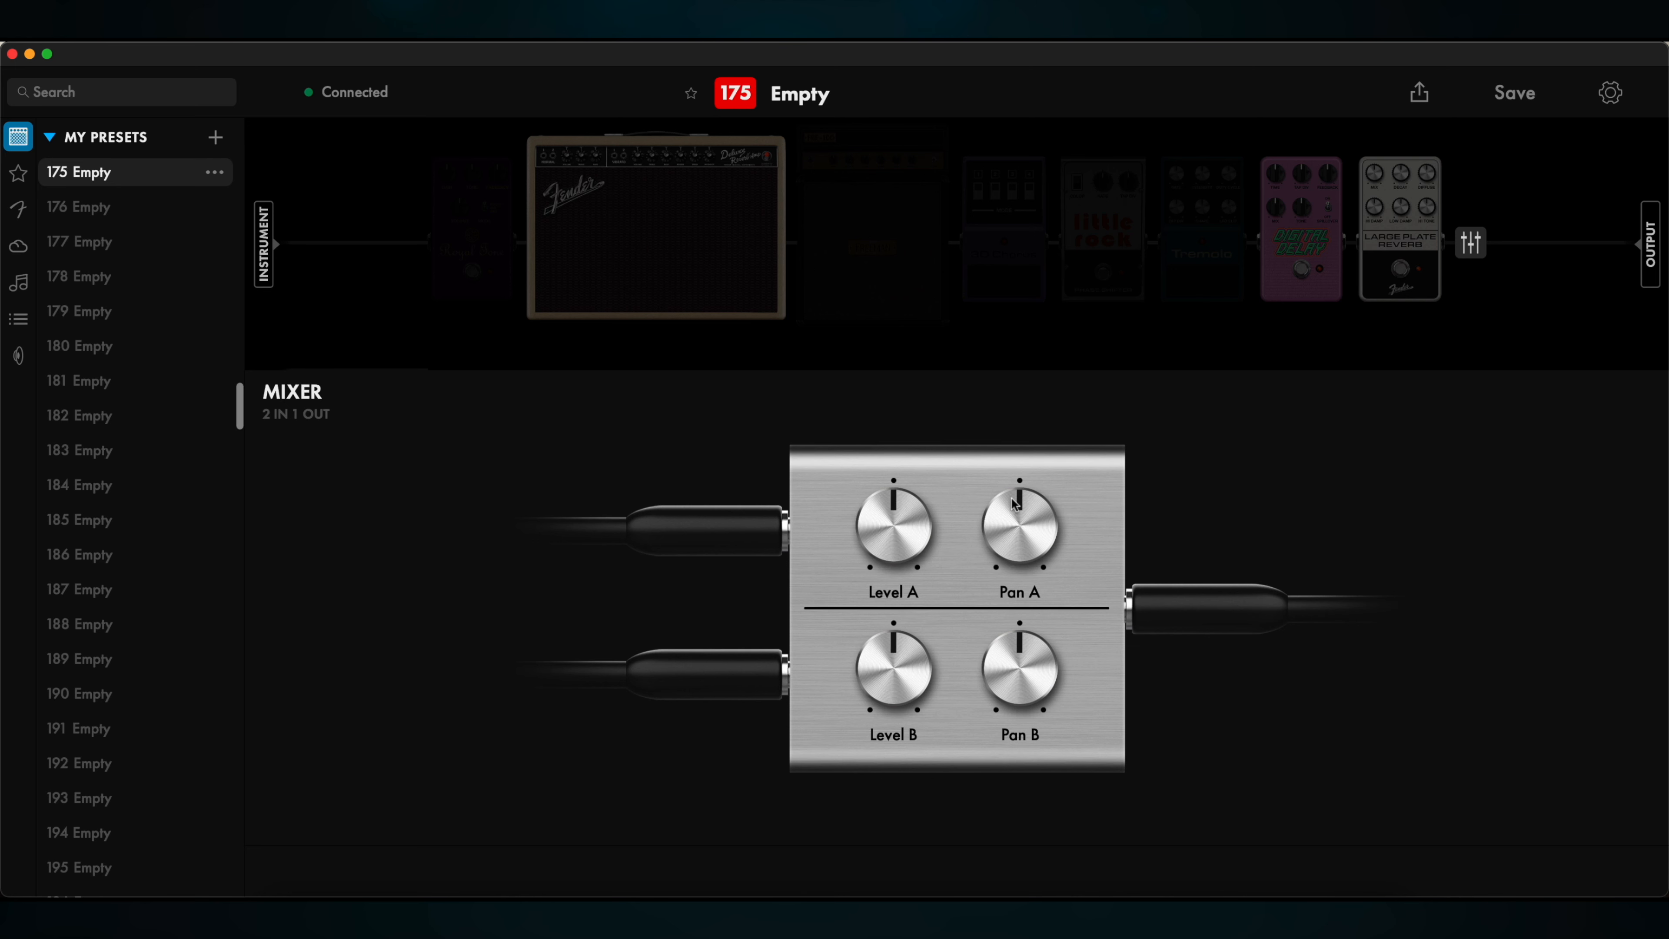
drag(1017, 506, 1001, 553)
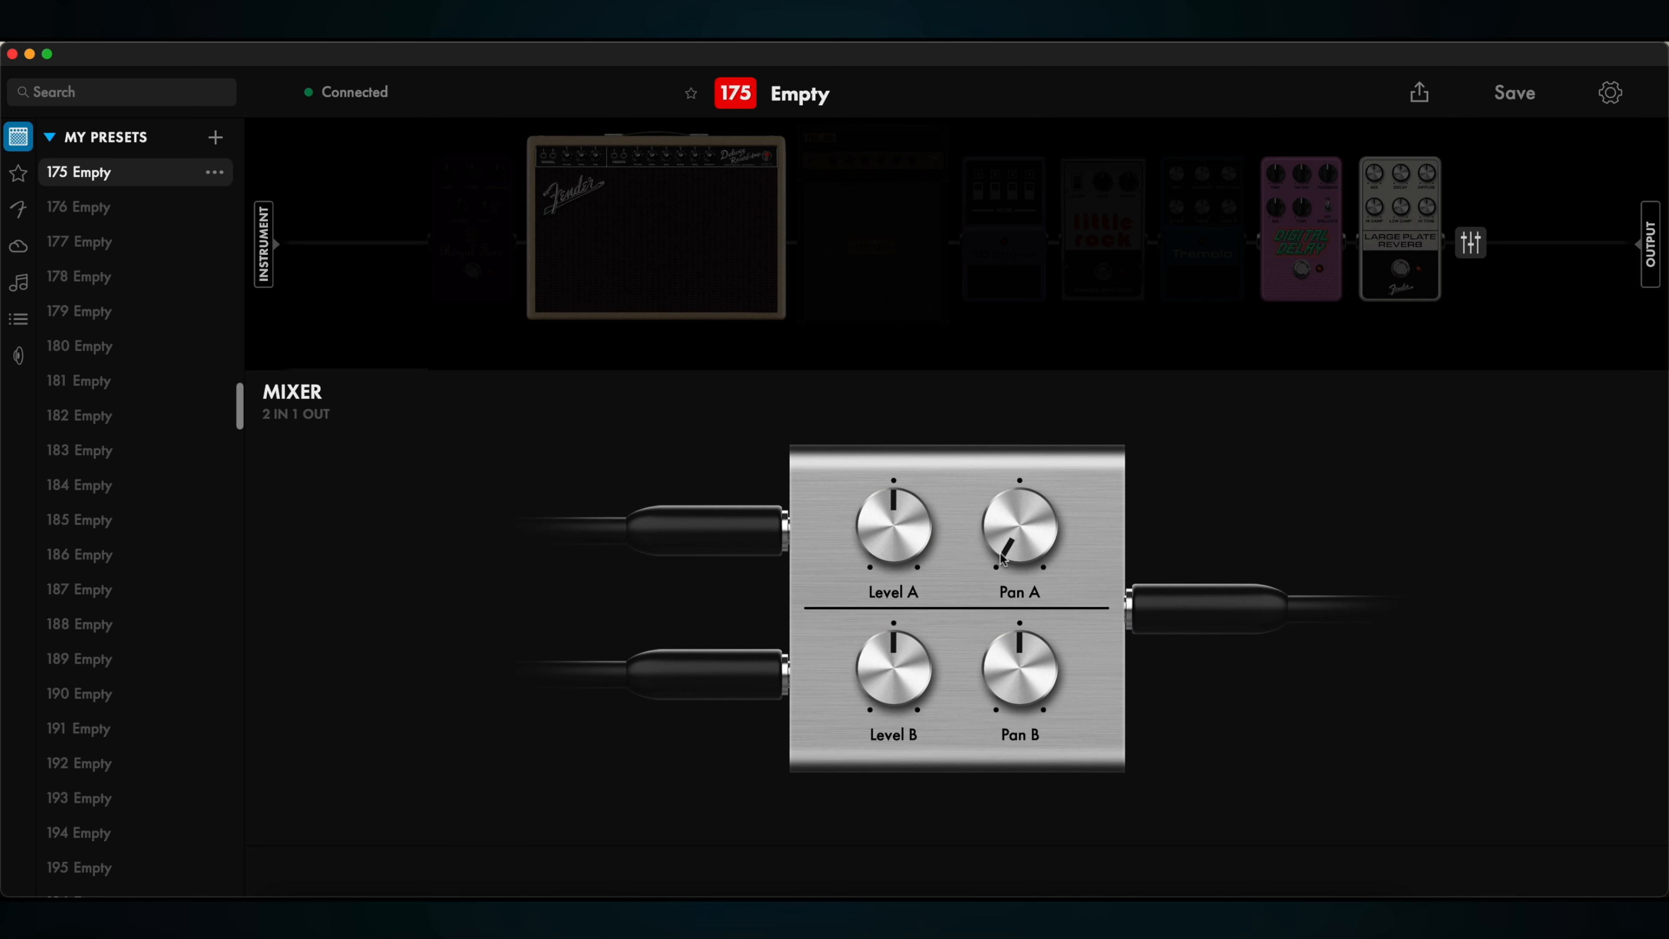
drag(1001, 559, 1000, 684)
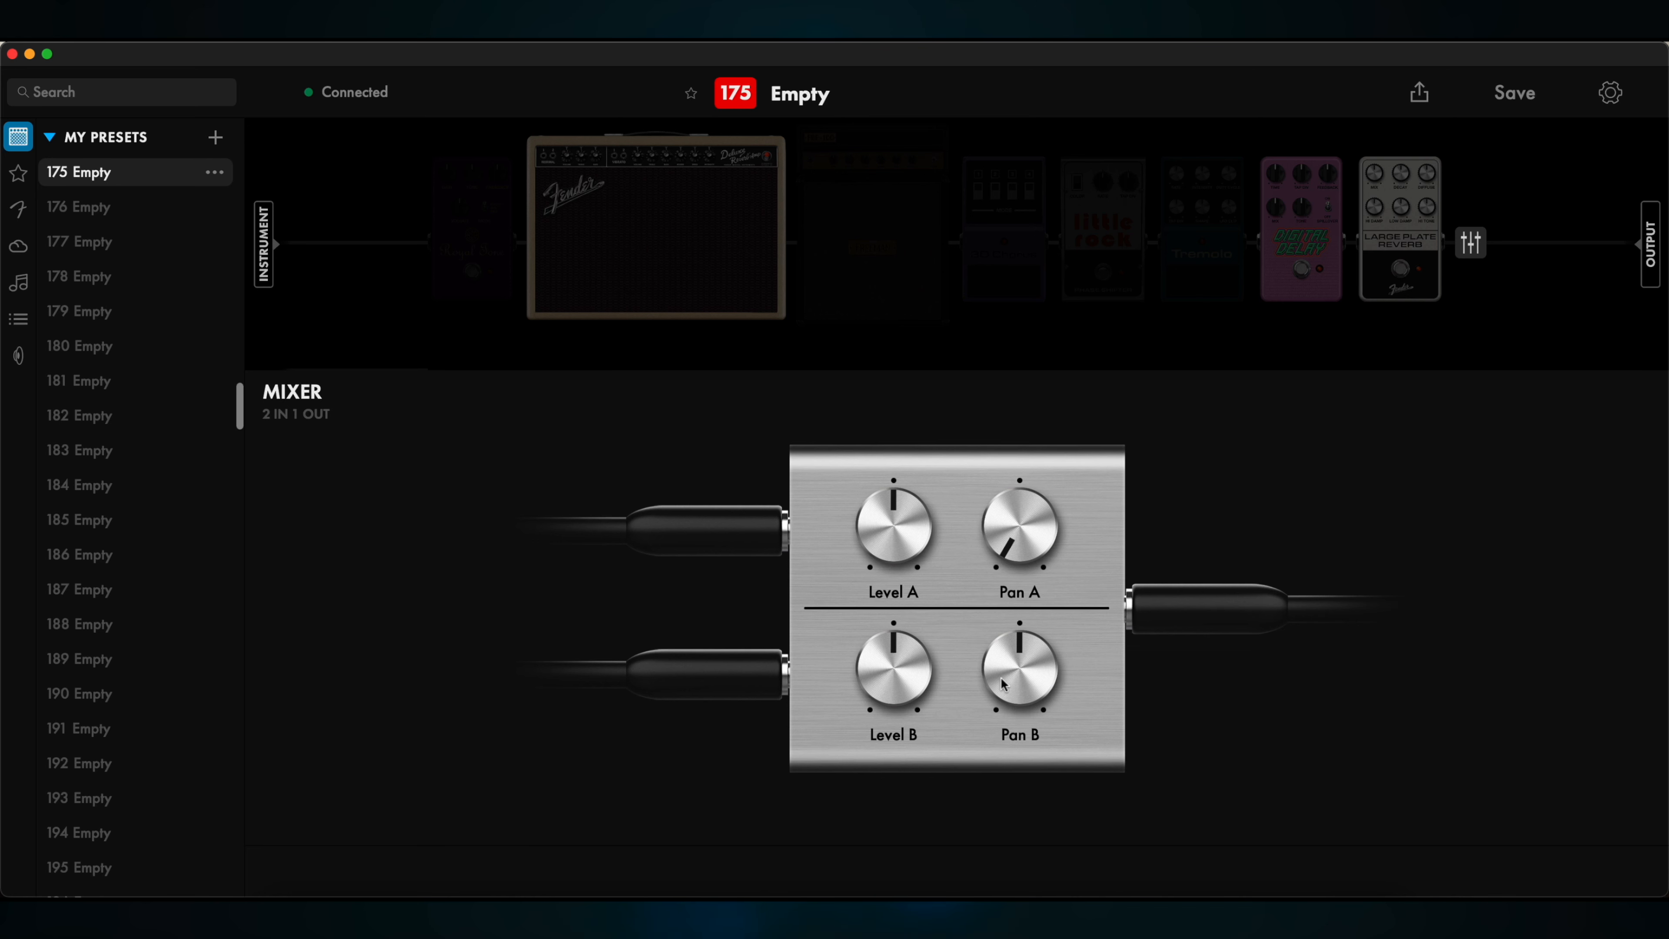
drag(1019, 665, 1051, 712)
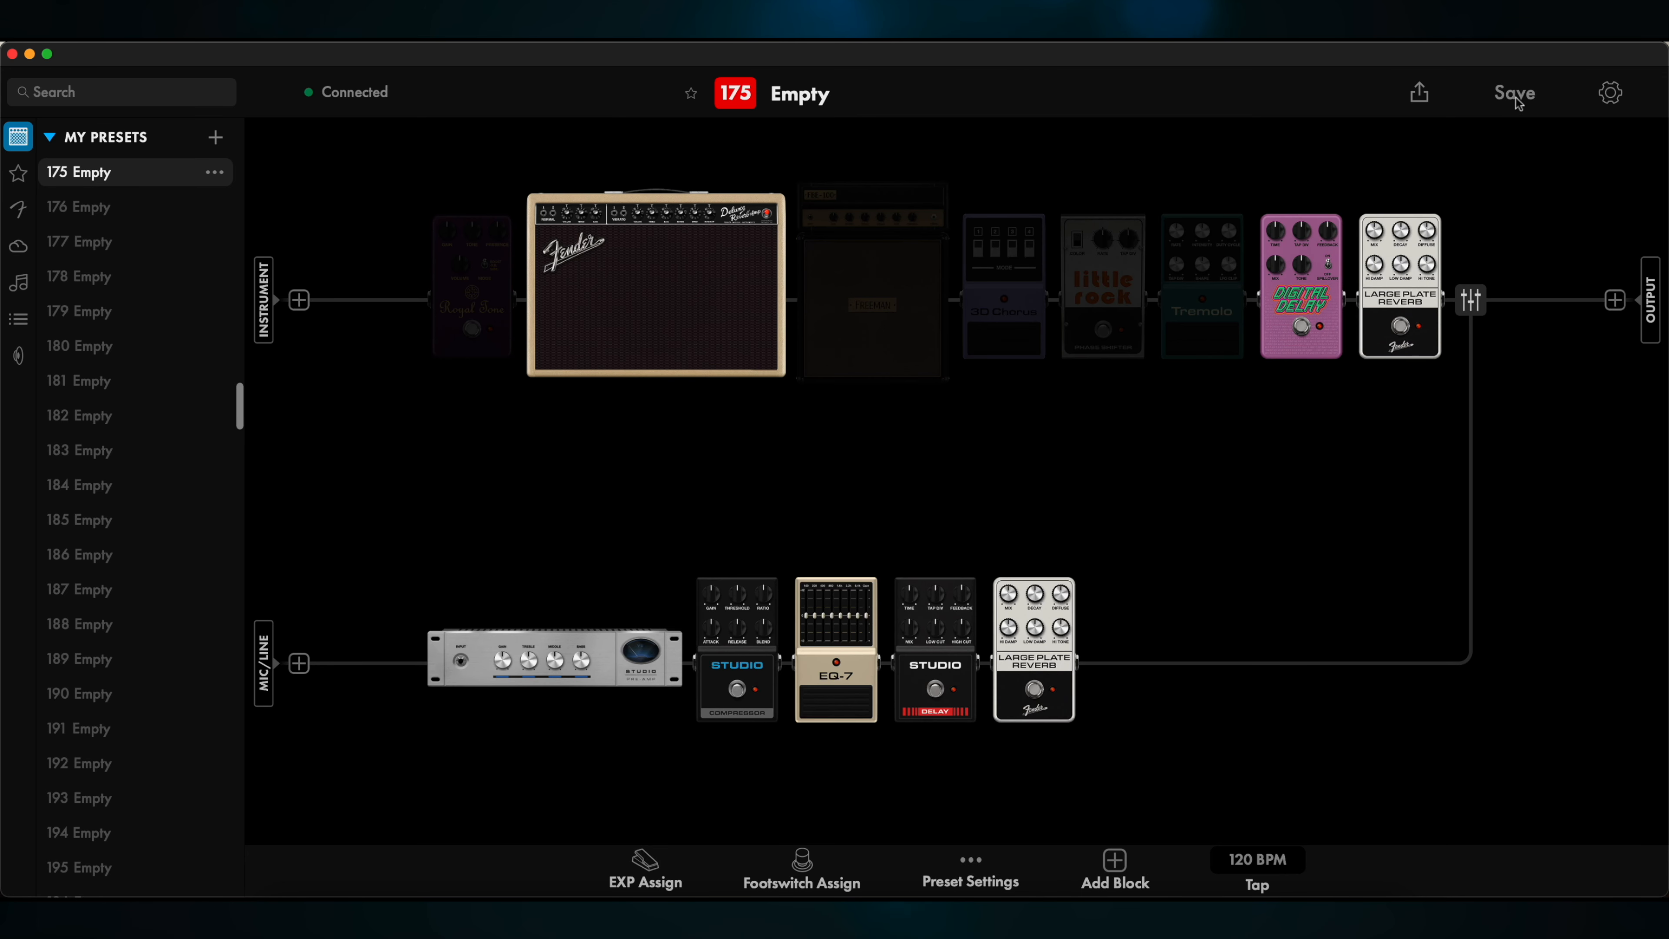
Save the rig as preset 'Alejandro Test' in location 173
click(1512, 93)
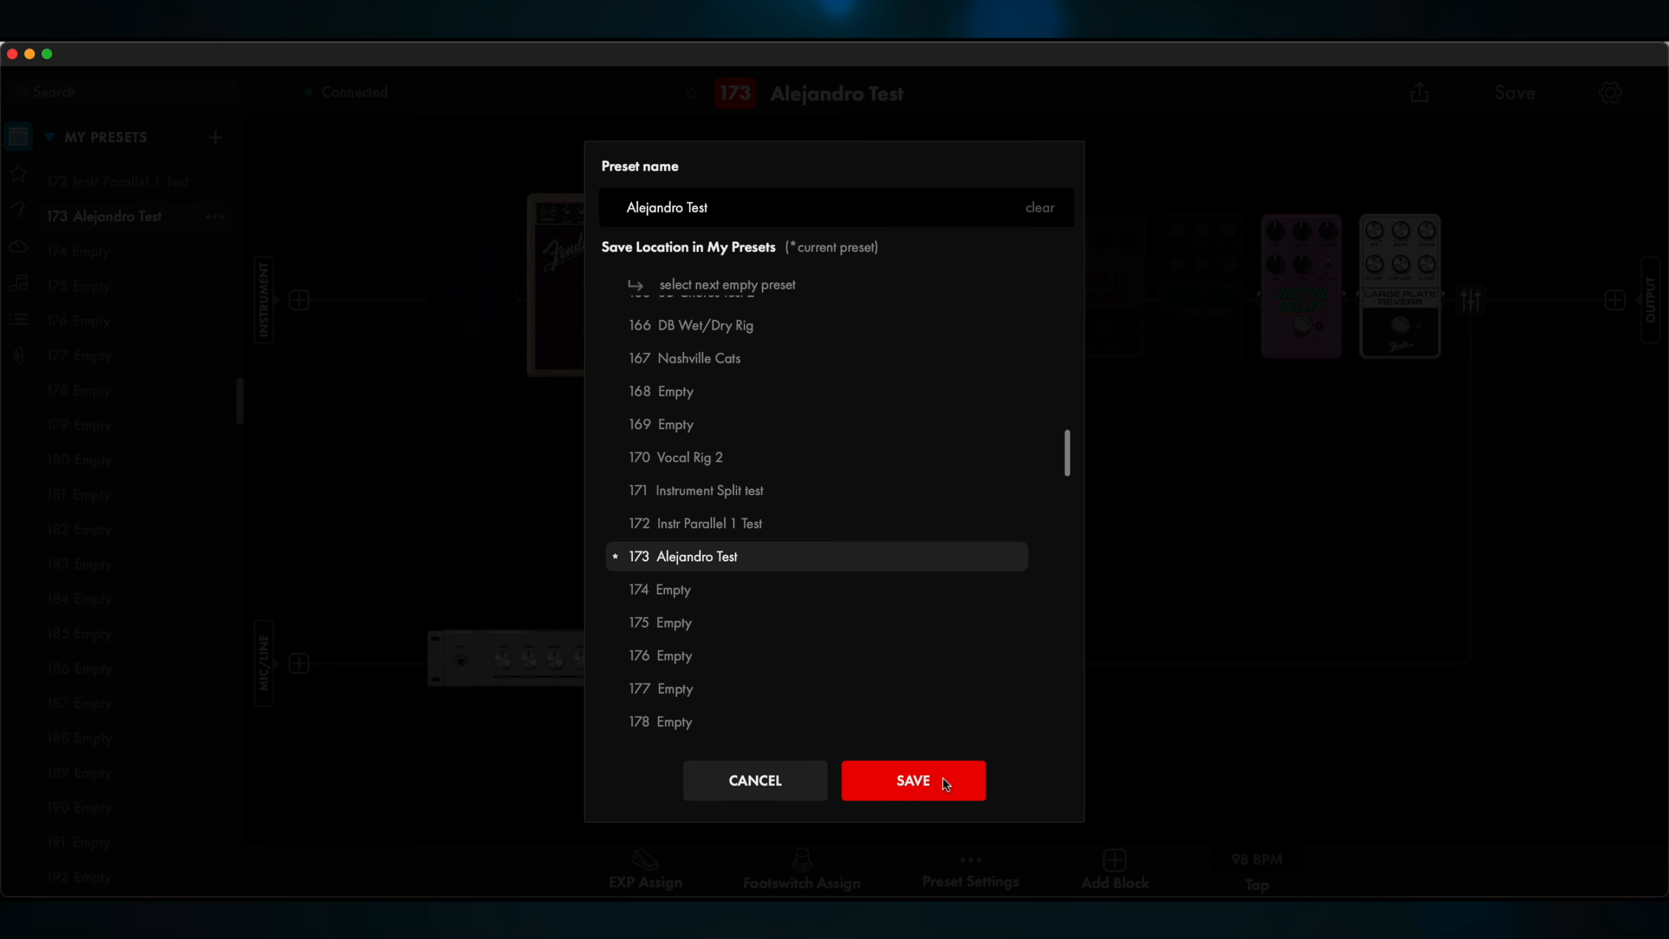
click(911, 780)
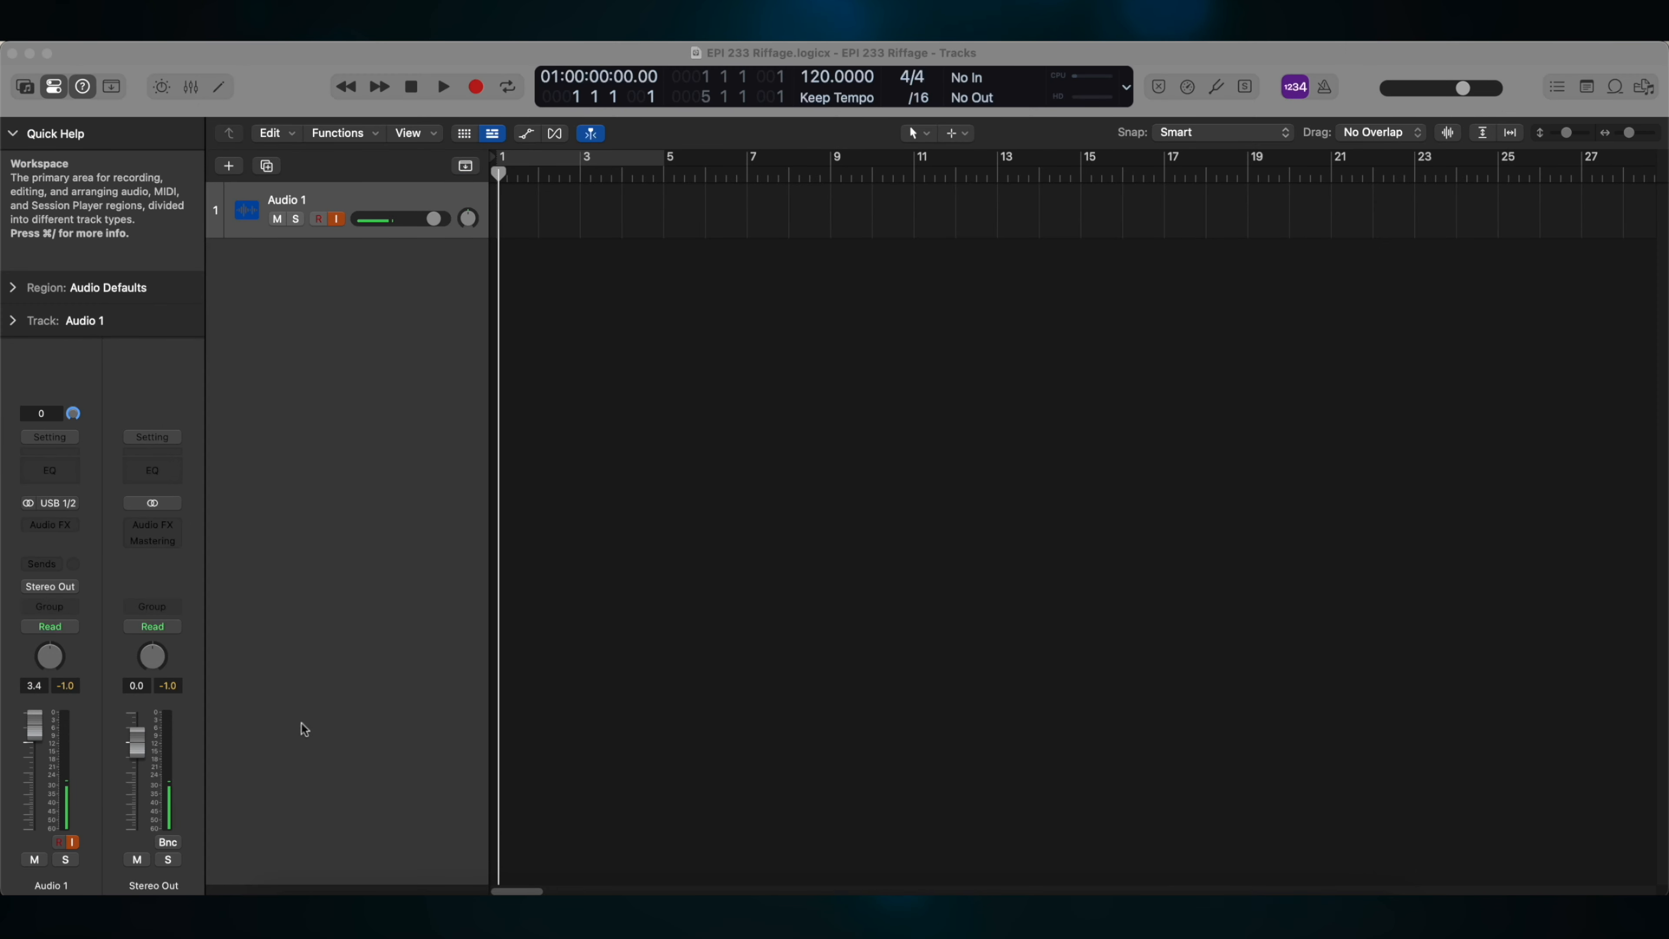
Keep Audio 1 on stereo Input 1-2 (USB 1/2) and record a short take
click(49, 502)
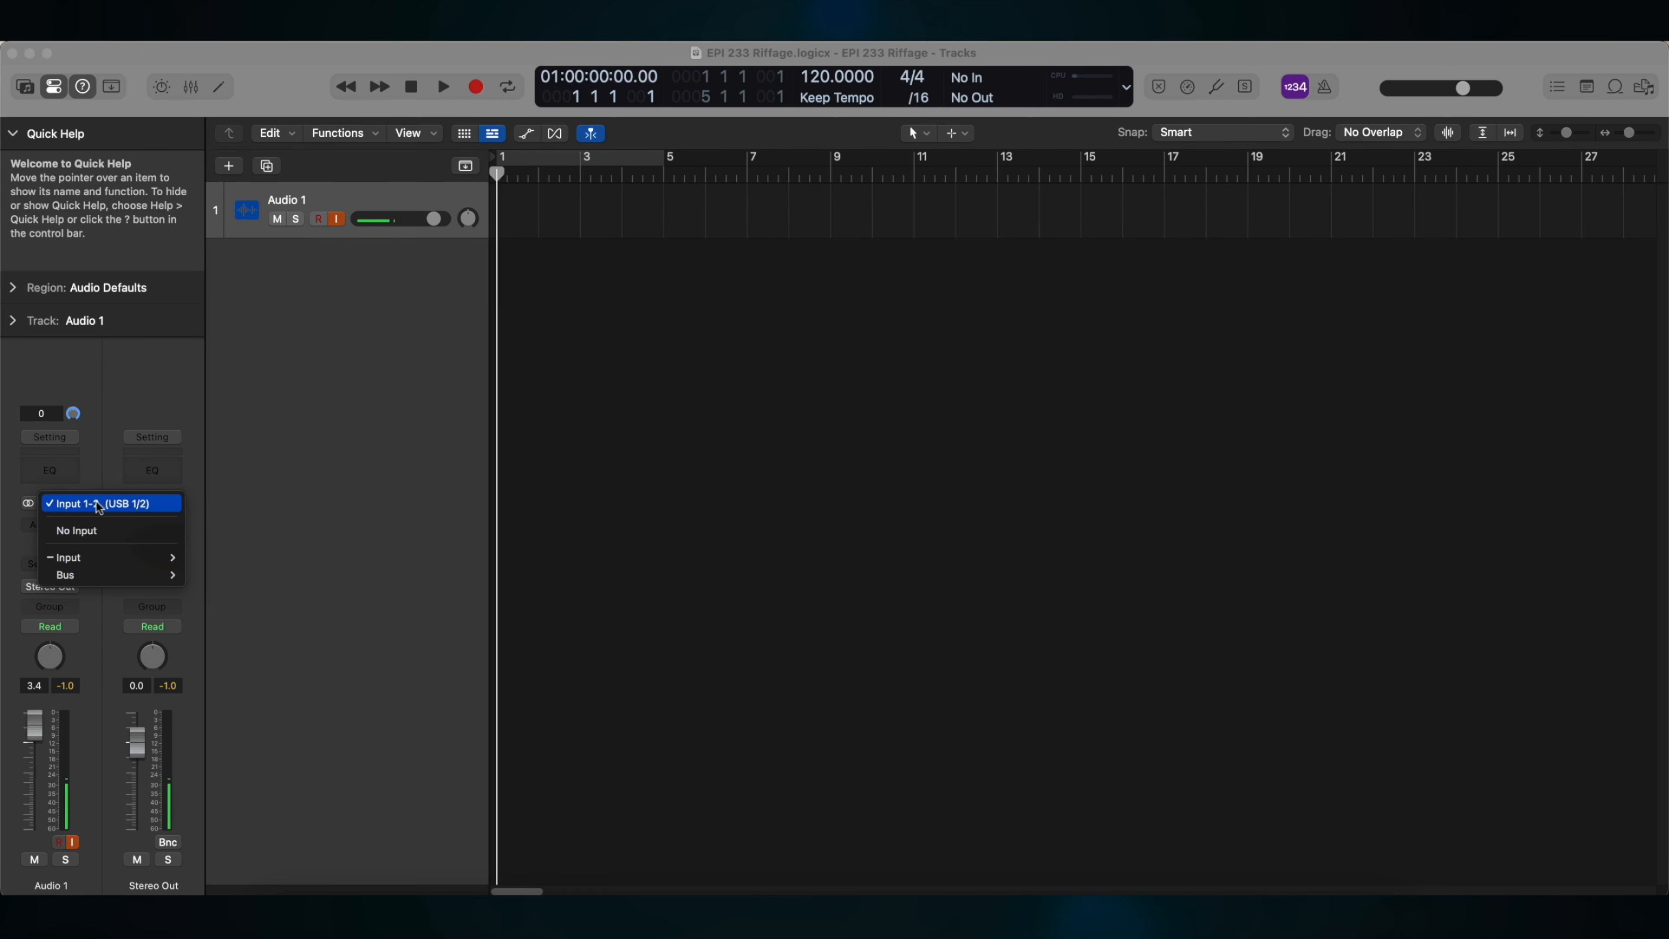
click(106, 503)
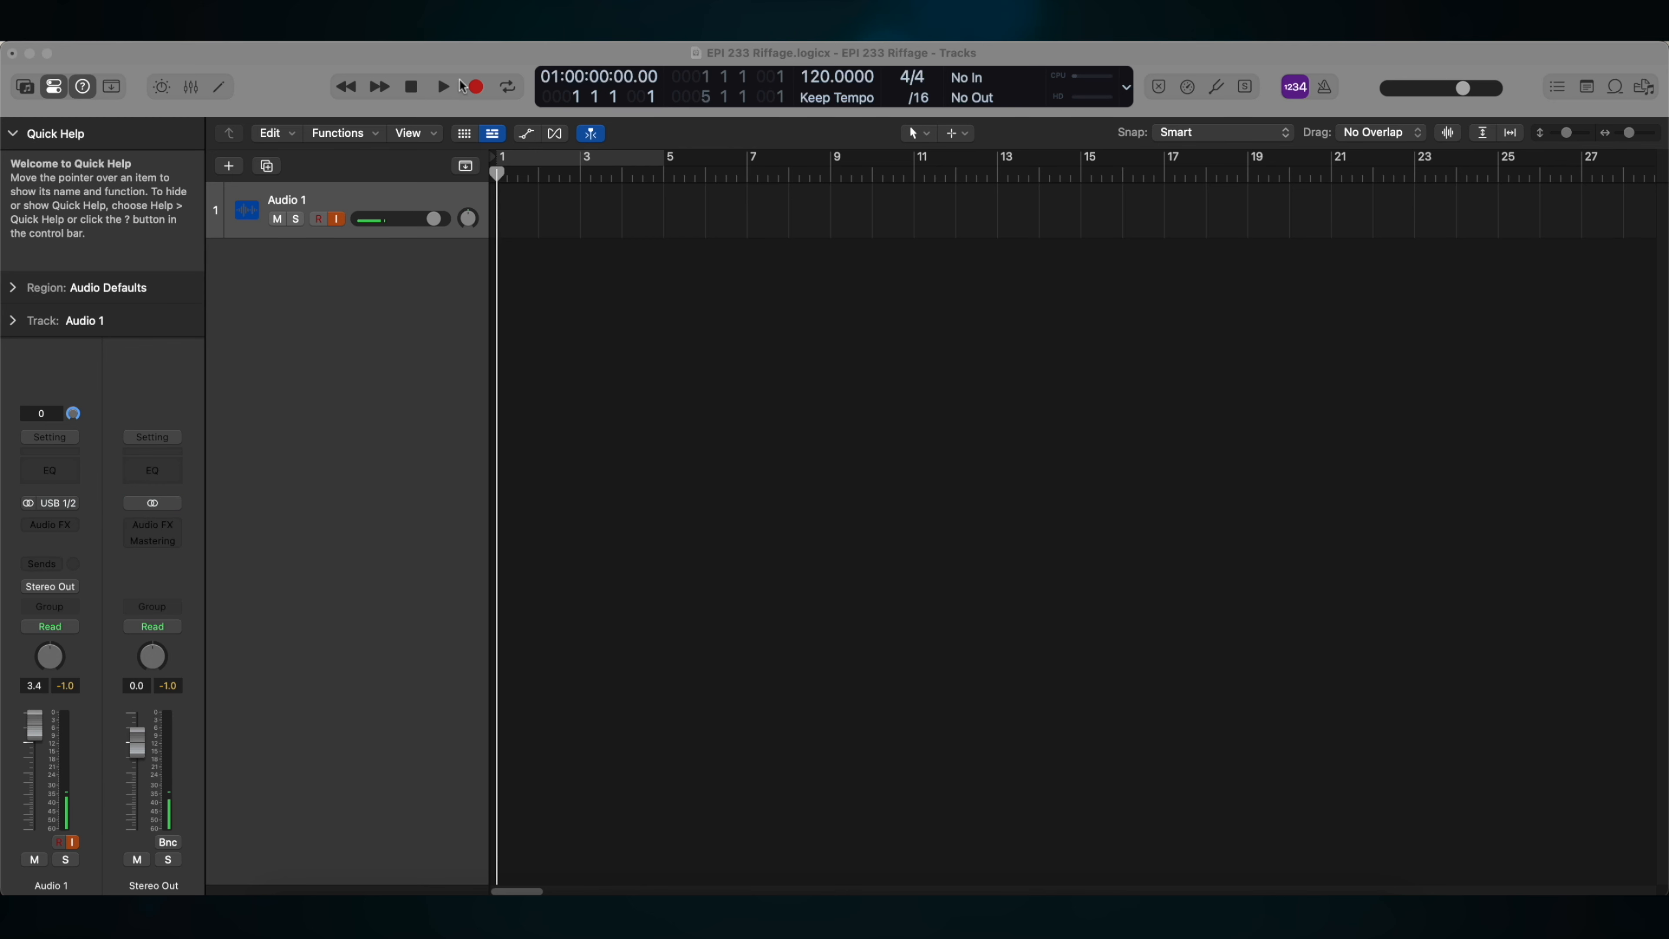
click(474, 86)
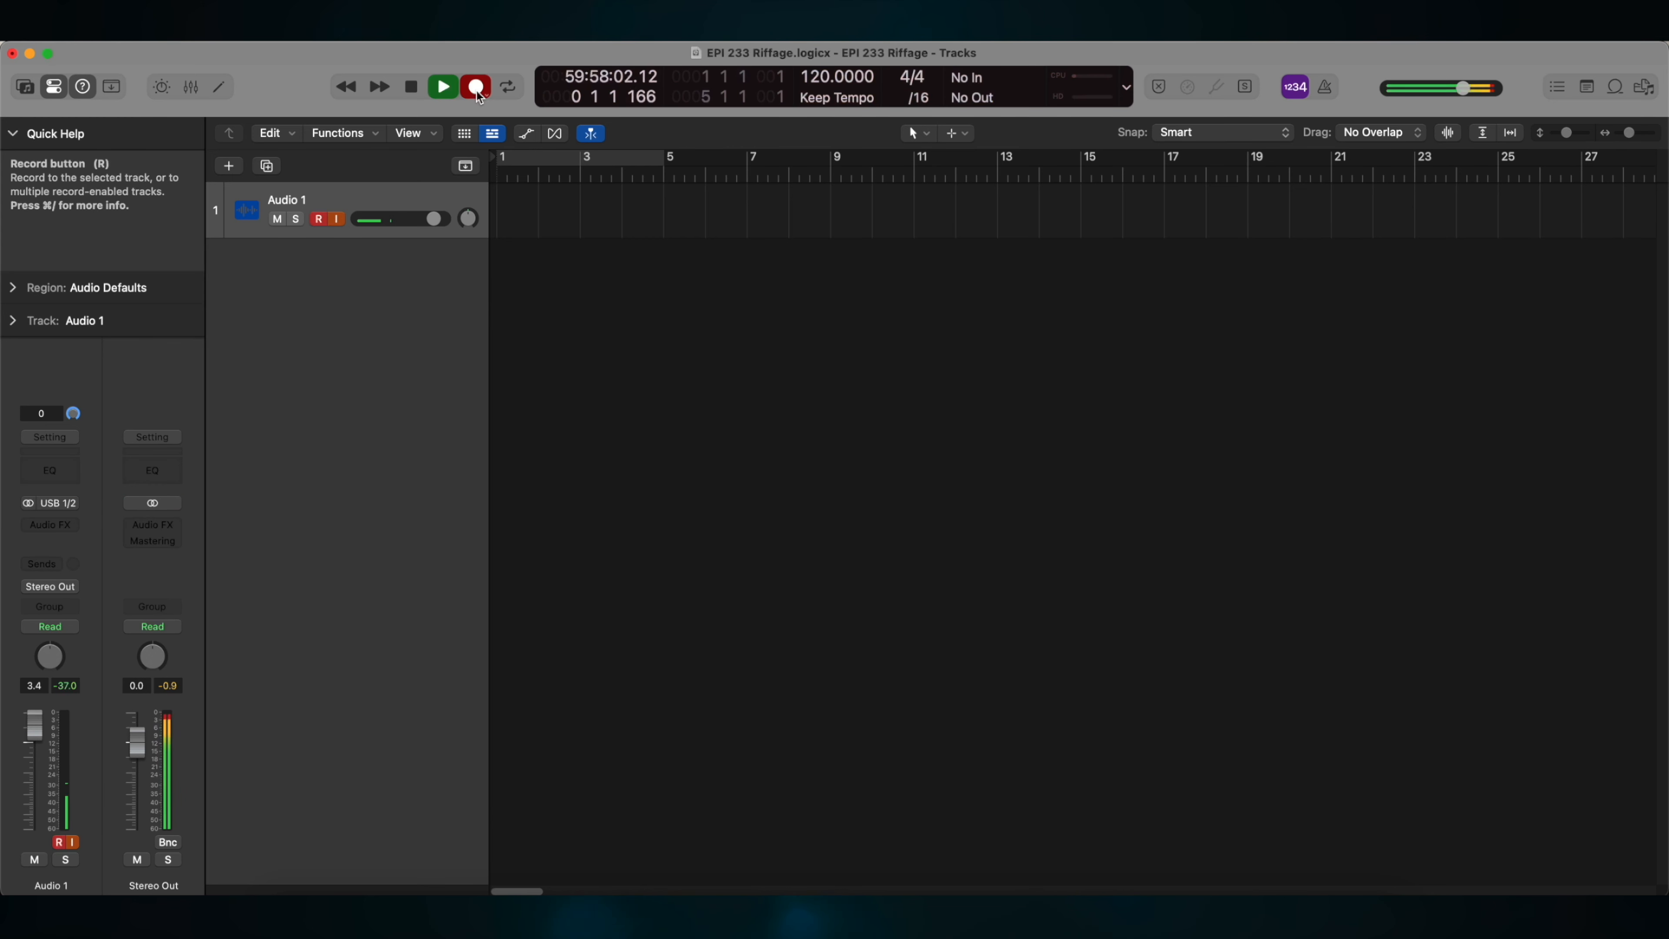
click(475, 86)
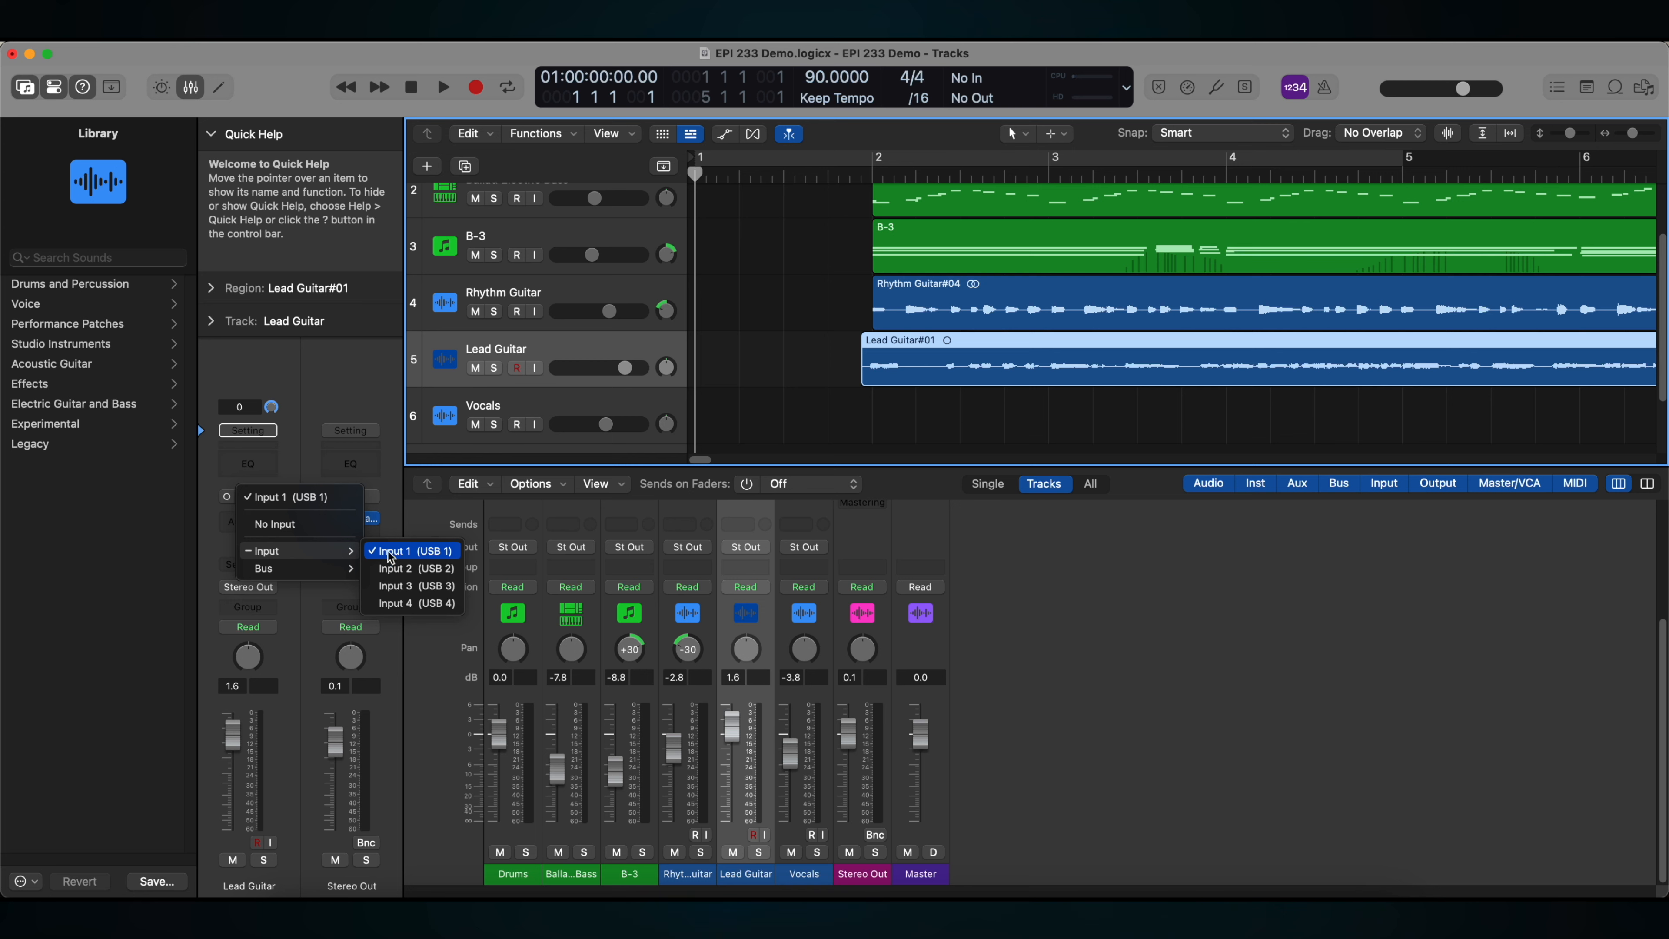
Assign Lead Guitar to USB input 1, Vocals to USB input 2, and record both
click(415, 567)
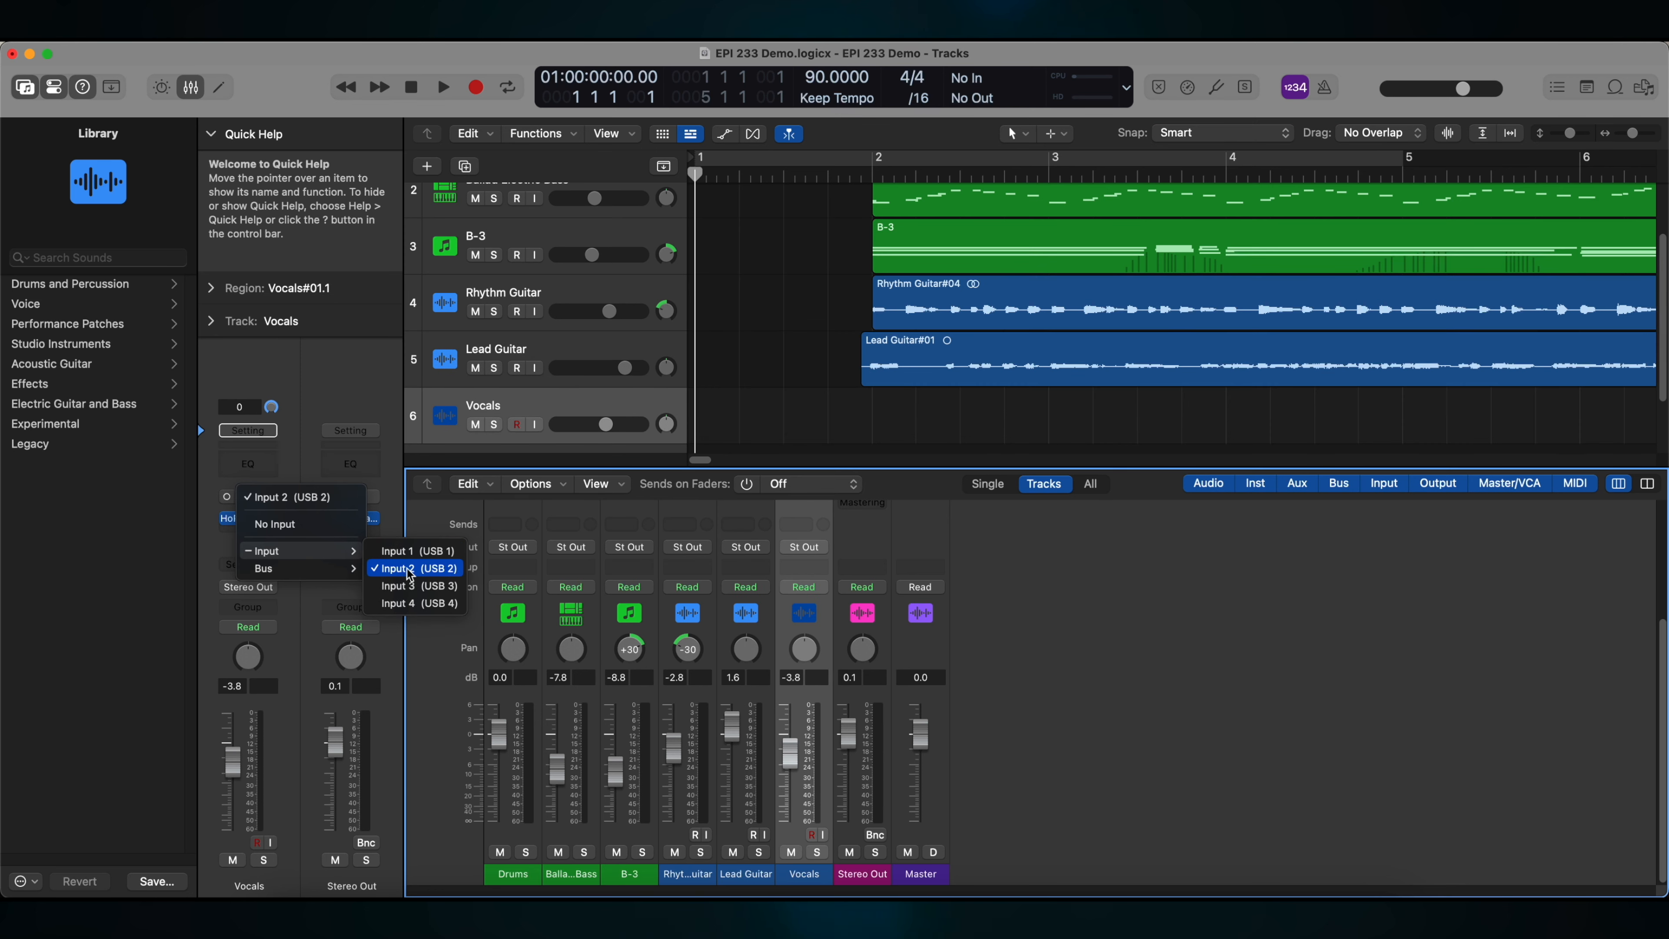
click(416, 567)
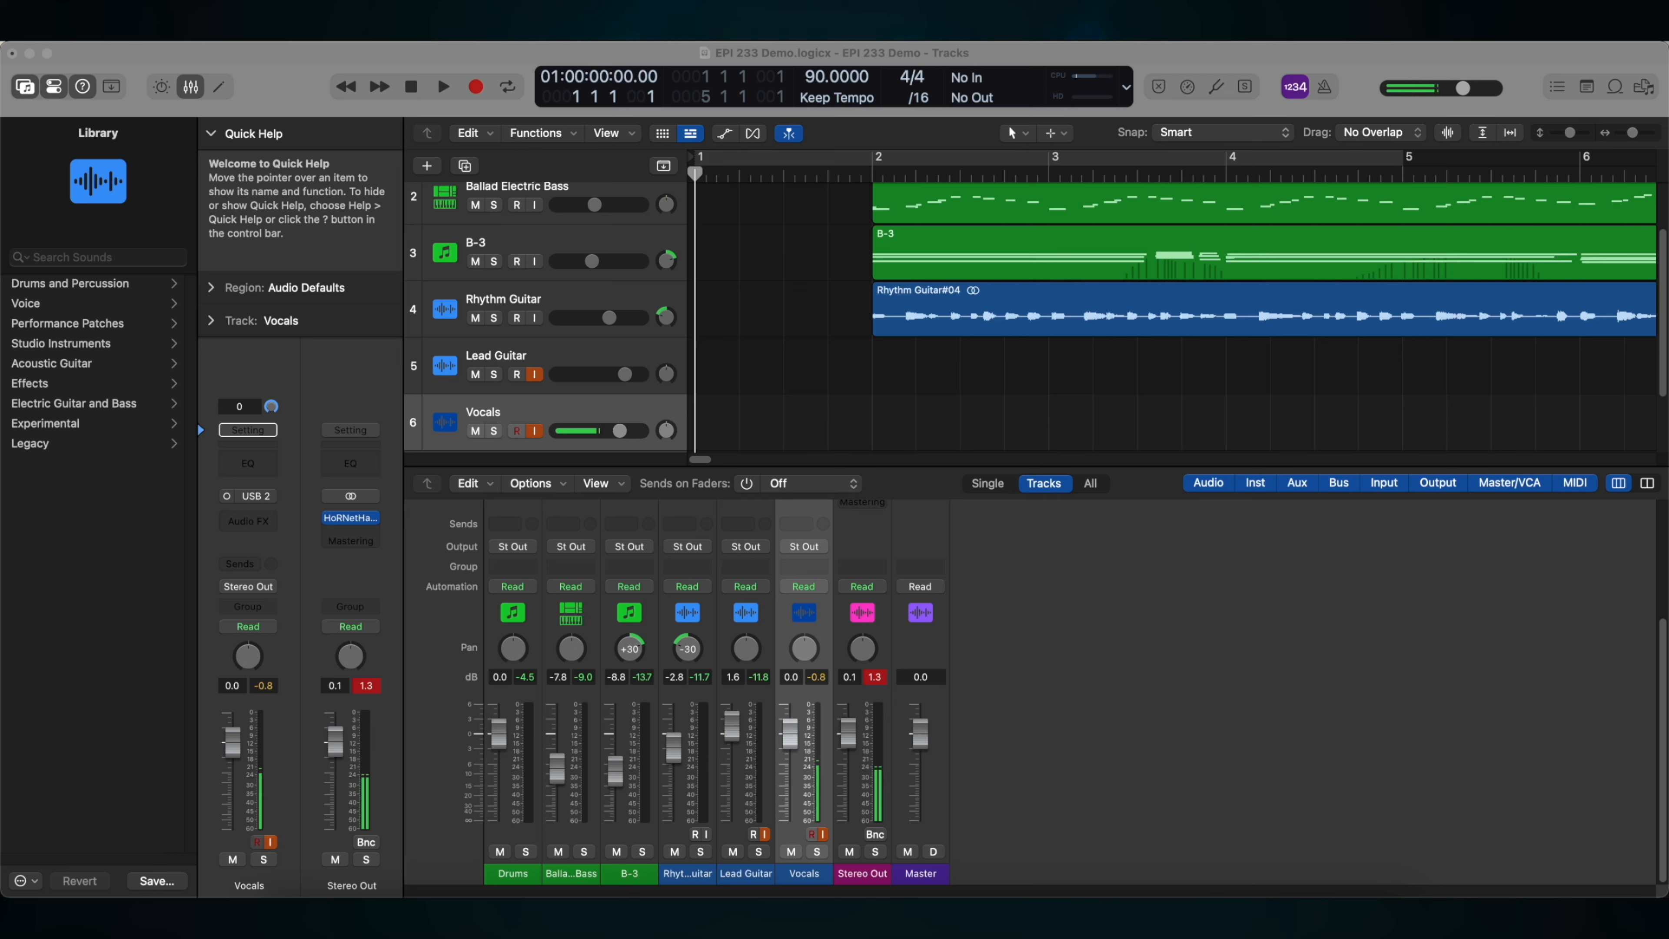
mouse_move(474, 86)
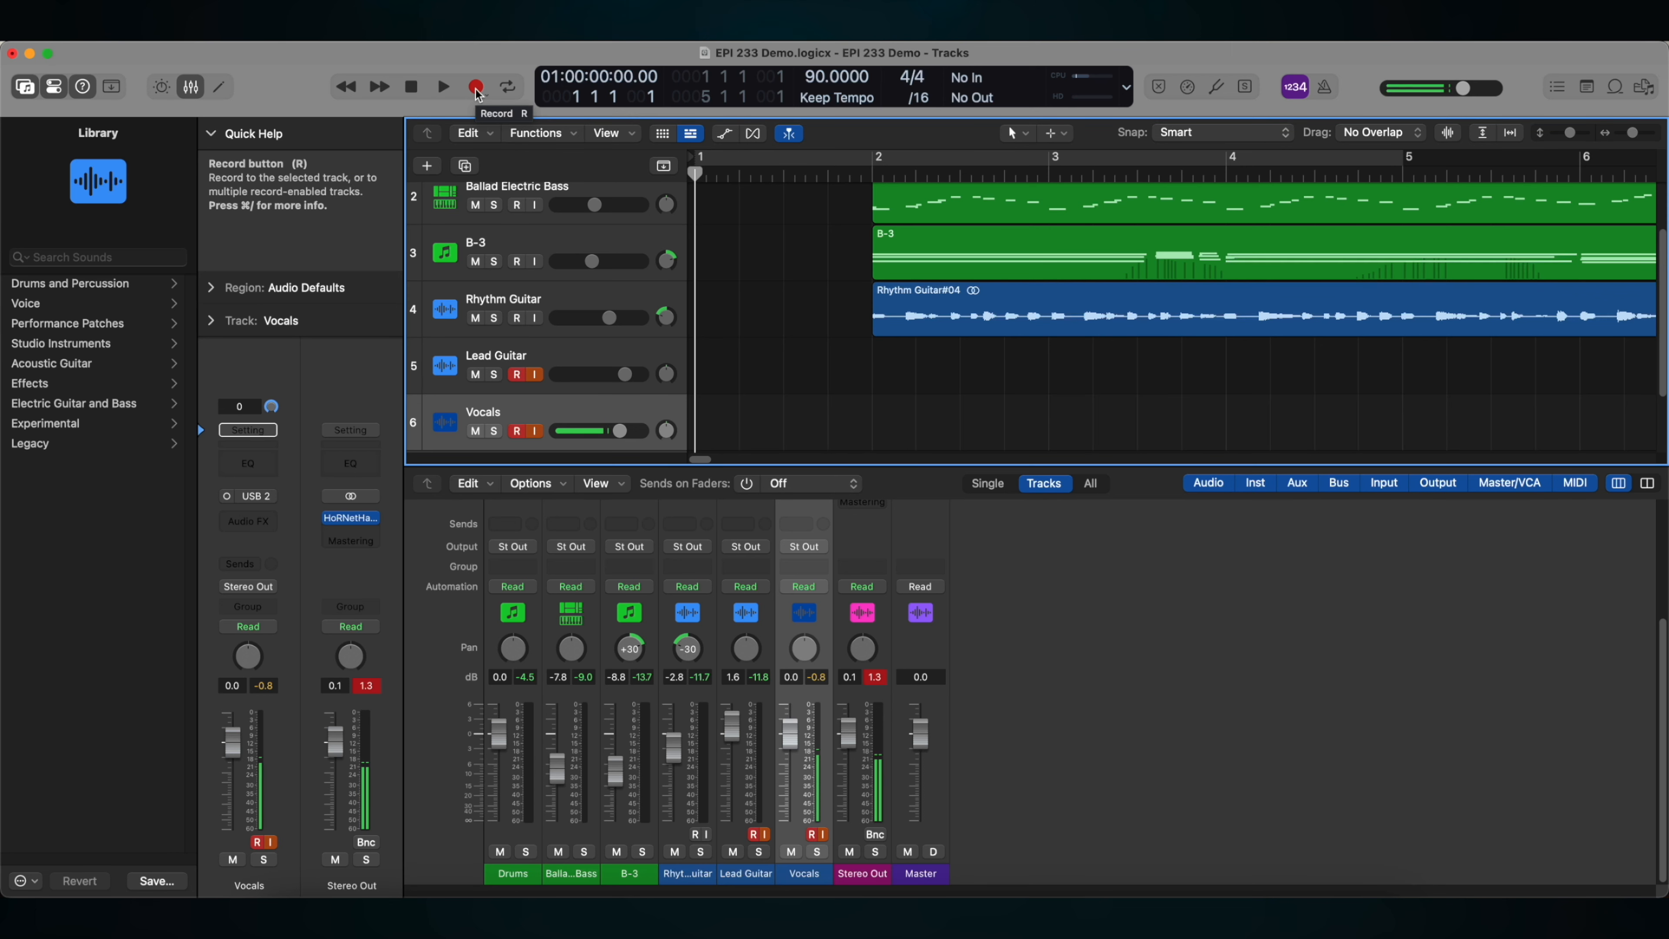
click(442, 87)
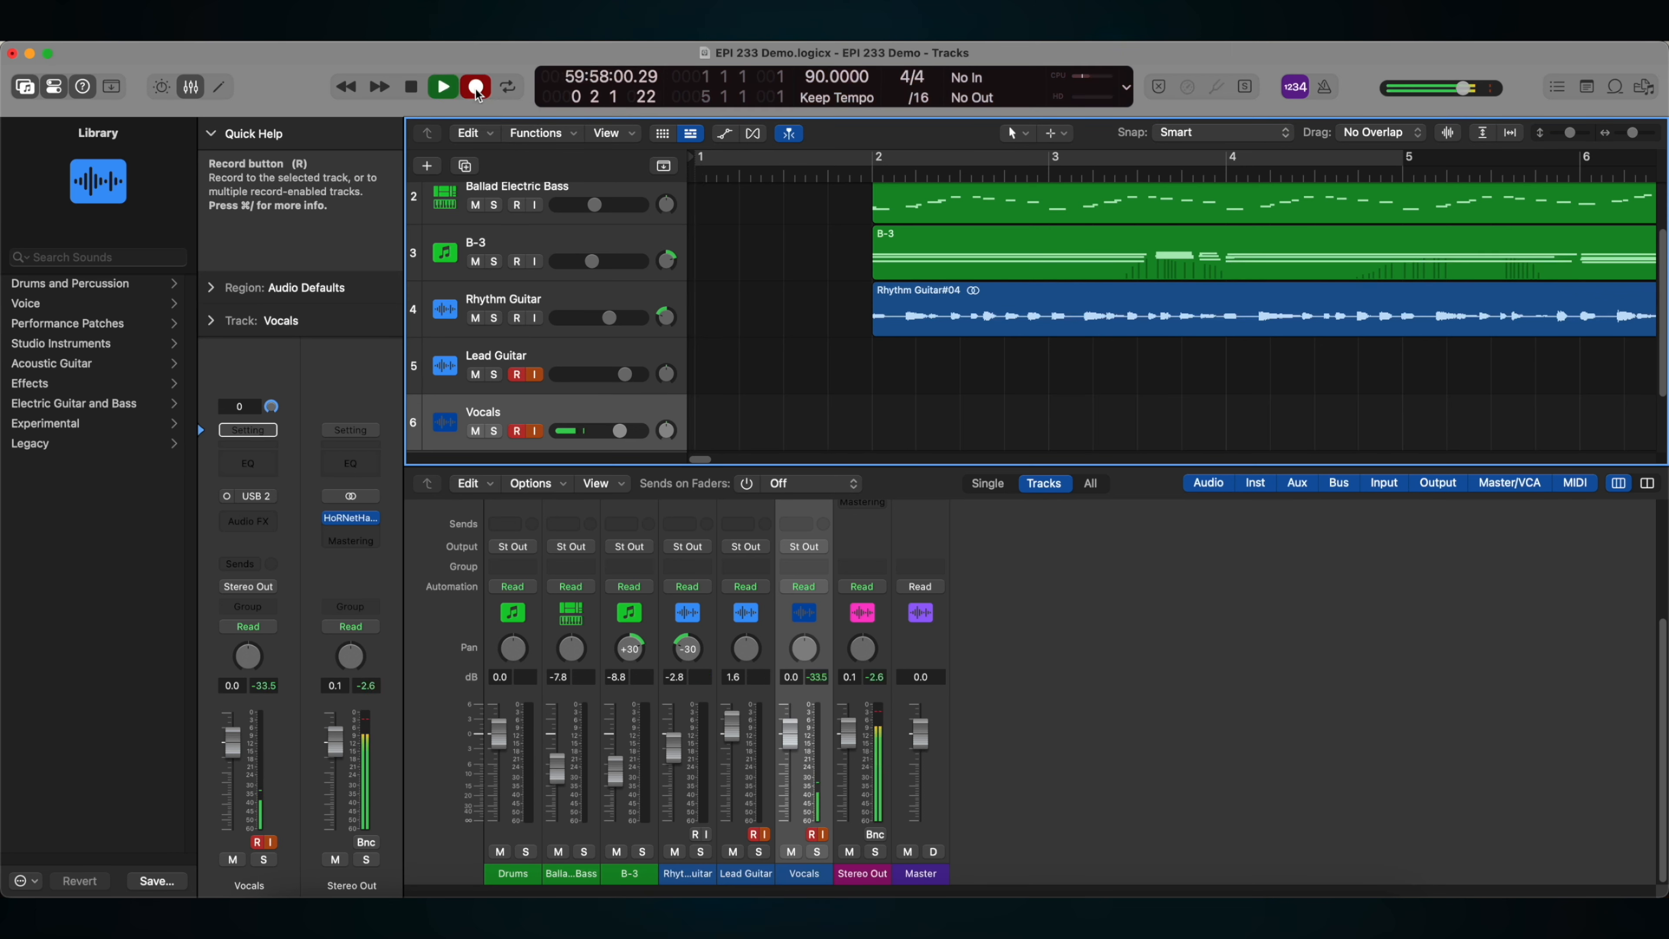